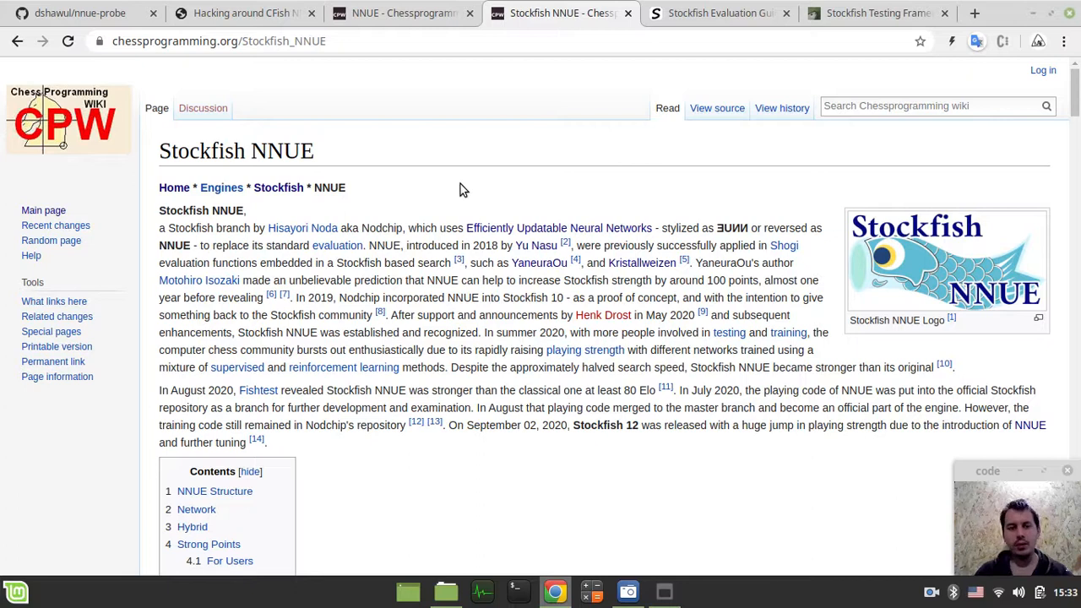
{"action": "mouse_move", "coordinate": [338, 199]}
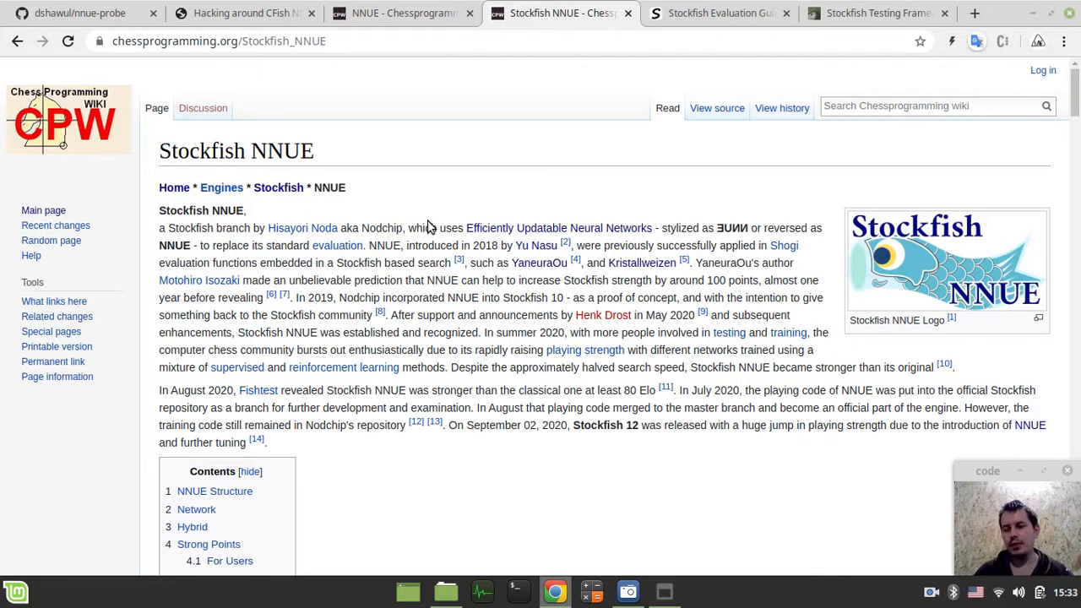
Step: Skim the Stockfish NNUE wiki article, then switch to the 'Hacking around CFish NNUE' thread
{"action": "scroll", "scroll_direction": "down", "scroll_amount": 3}
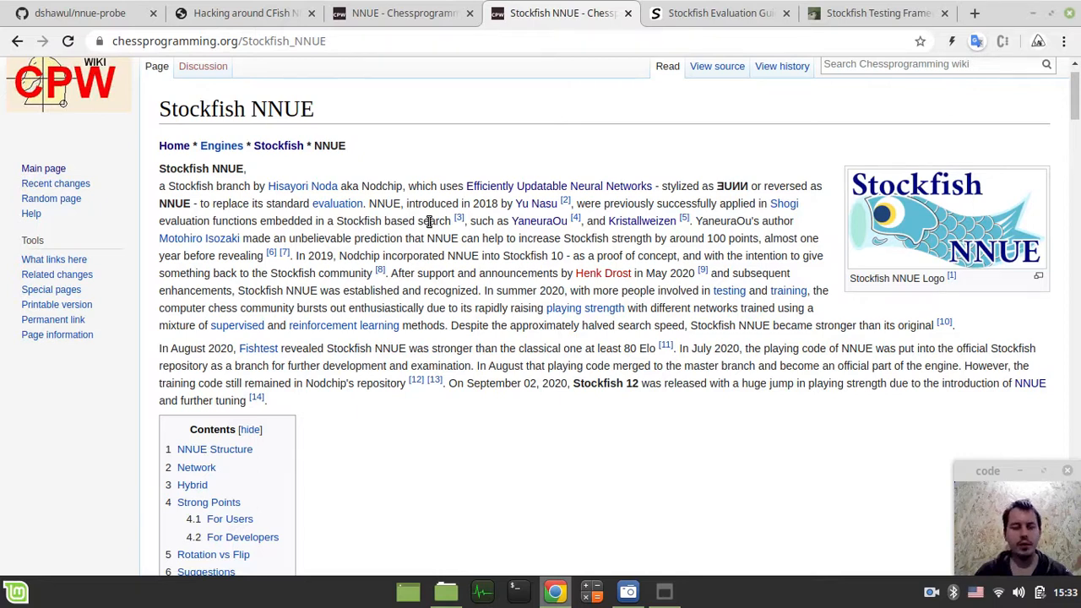
{"action": "mouse_move", "coordinate": [446, 181]}
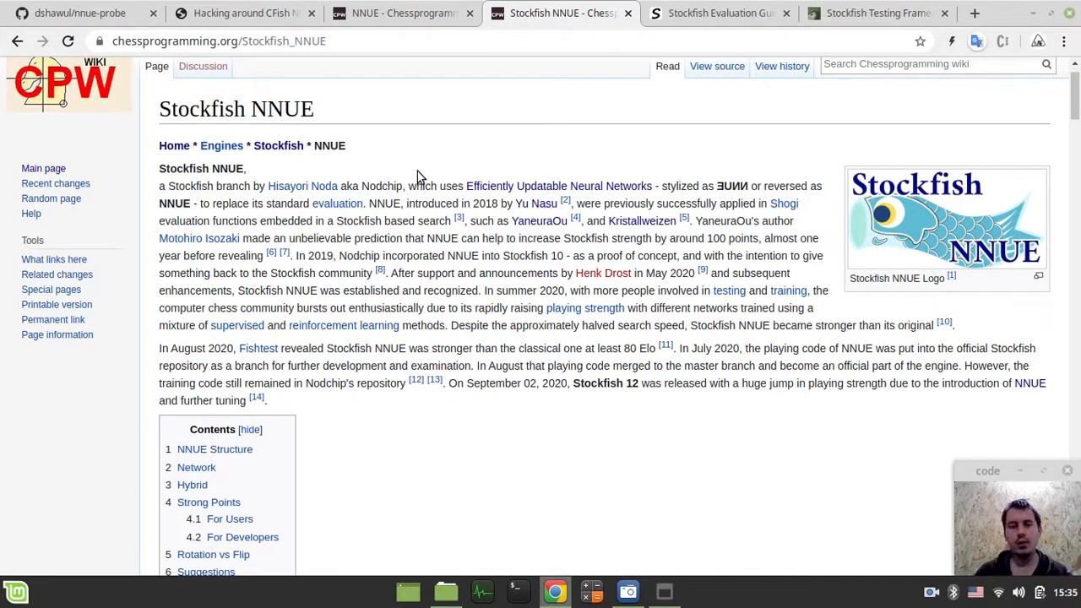
{"action": "left_click", "coordinate": [245, 13]}
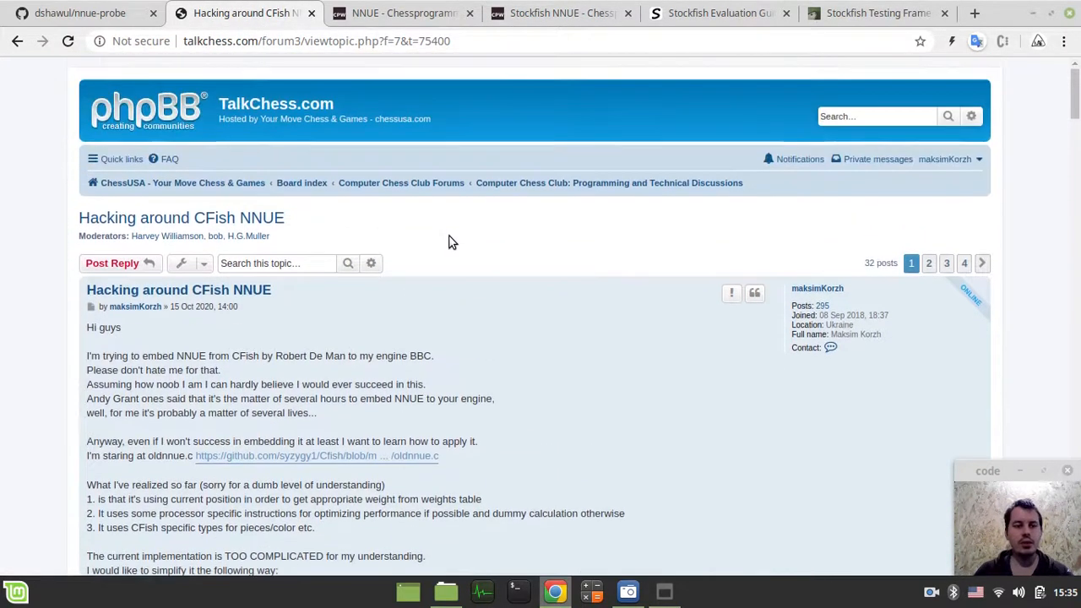
{"action": "mouse_move", "coordinate": [179, 289]}
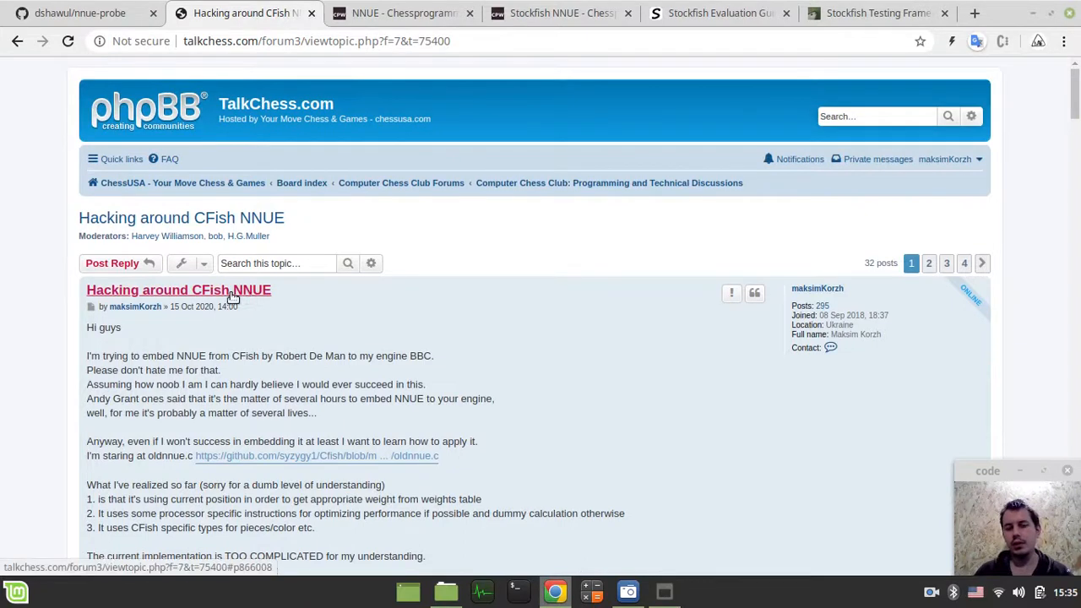
{"action": "scroll", "scroll_direction": "down", "scroll_amount": 3}
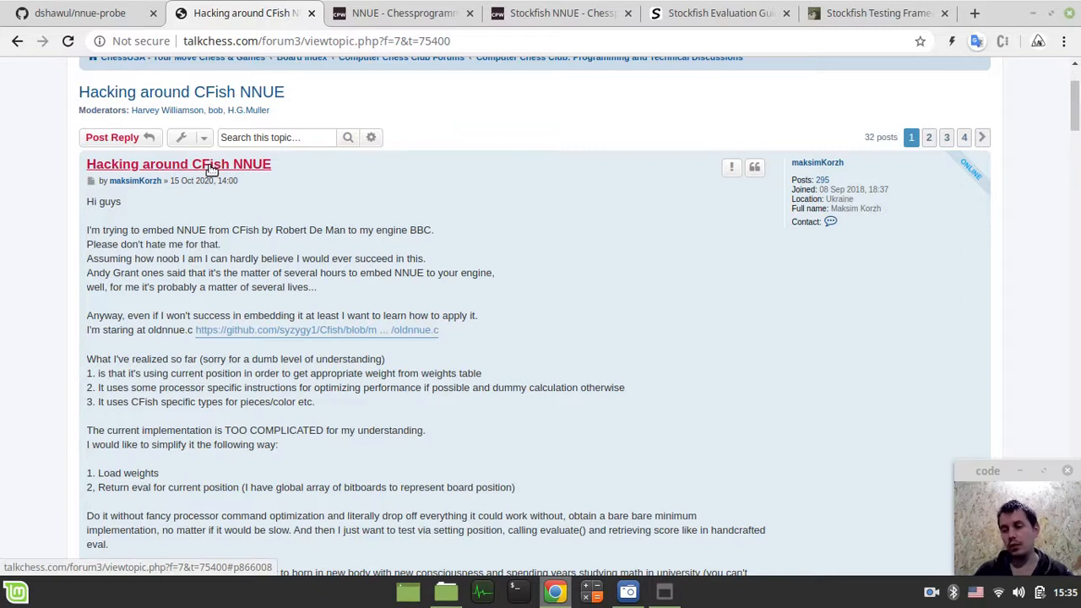
{"action": "mouse_move", "coordinate": [295, 194]}
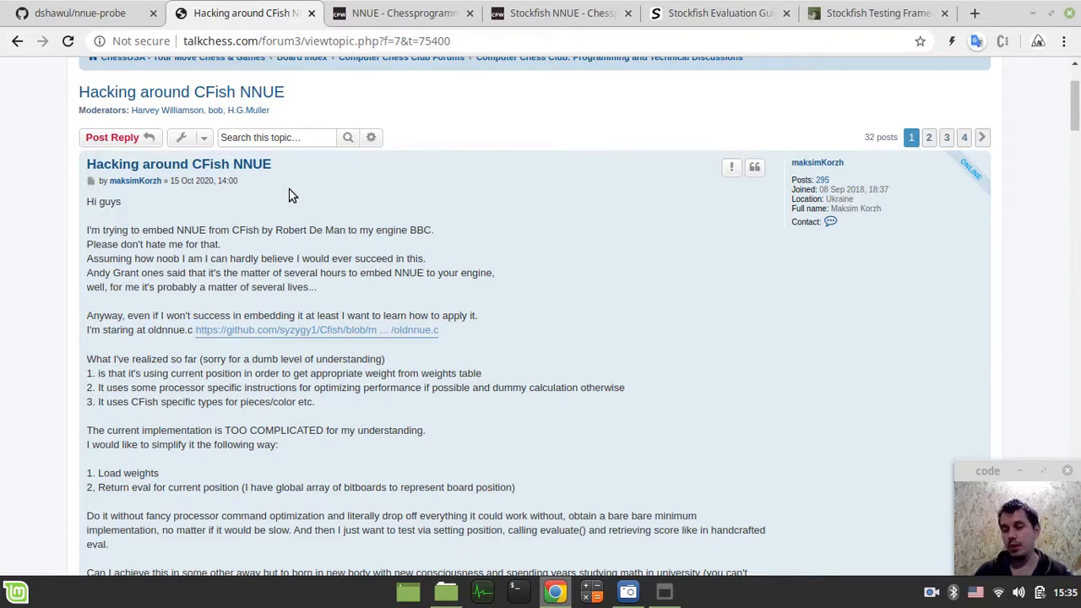
{"action": "scroll", "scroll_direction": "down", "scroll_amount": 3}
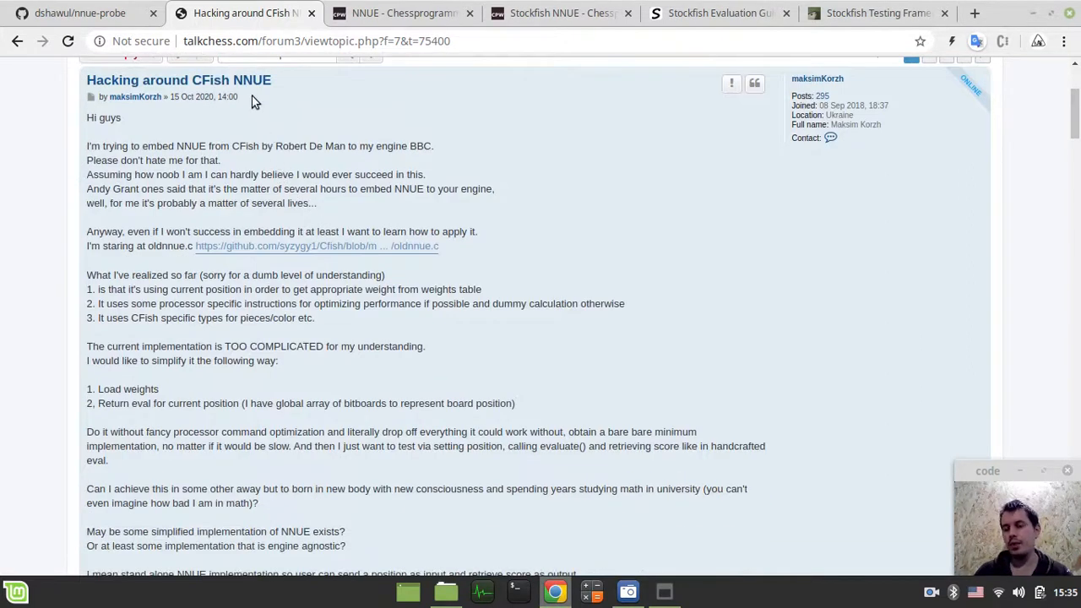
{"action": "mouse_move", "coordinate": [178, 80]}
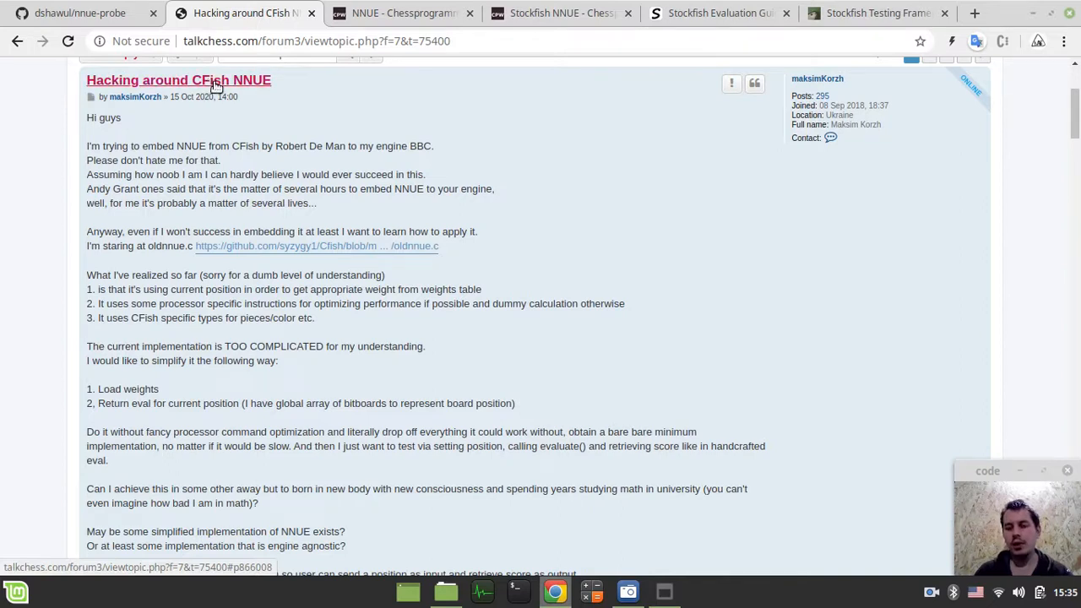
{"action": "mouse_move", "coordinate": [291, 126]}
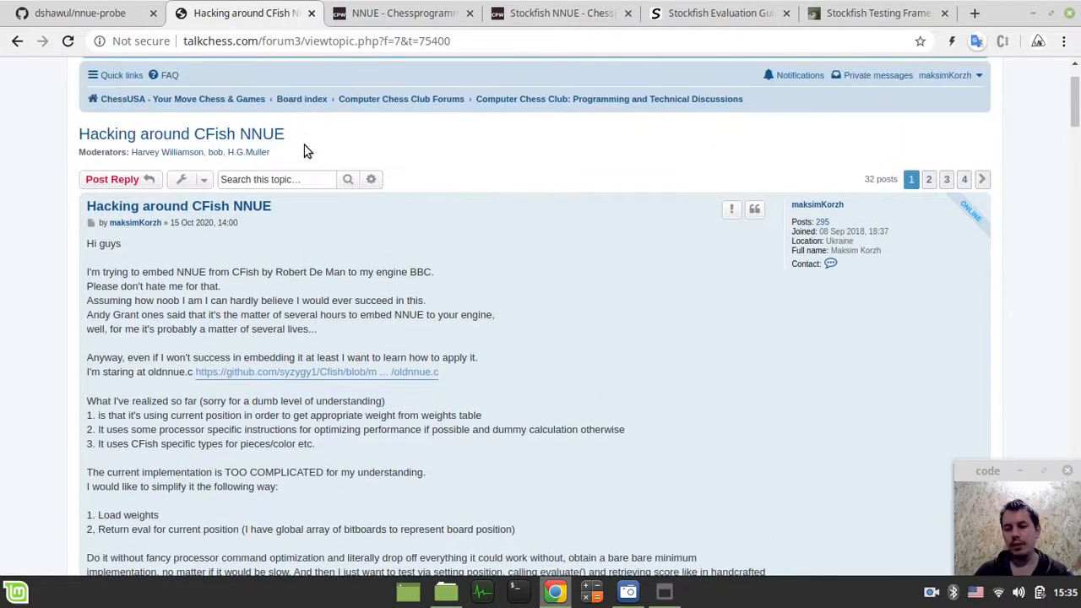
{"action": "mouse_move", "coordinate": [320, 211]}
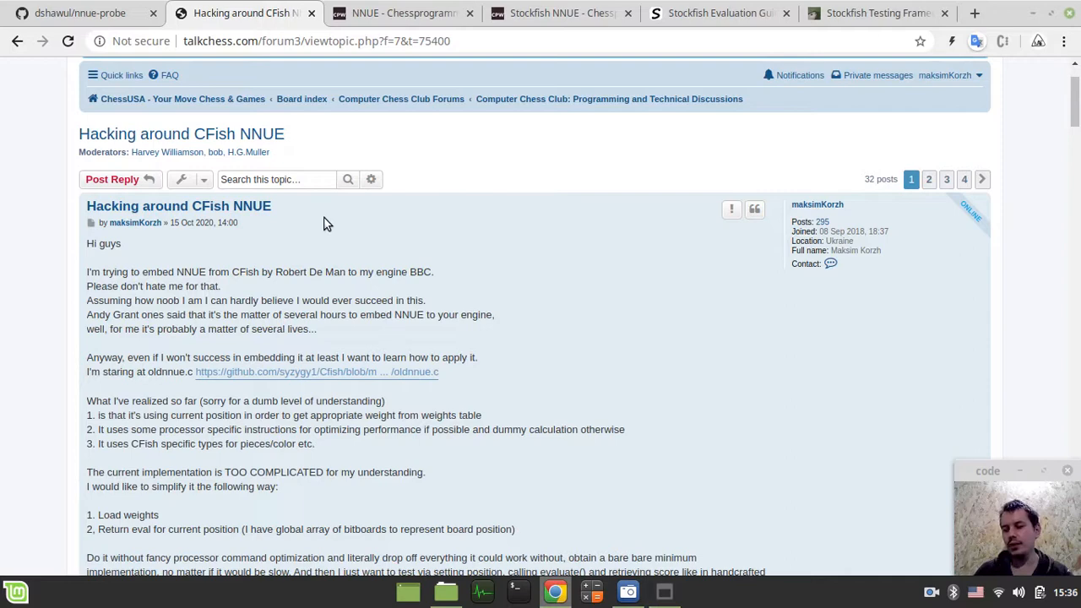
{"action": "scroll", "scroll_direction": "down", "scroll_amount": 3}
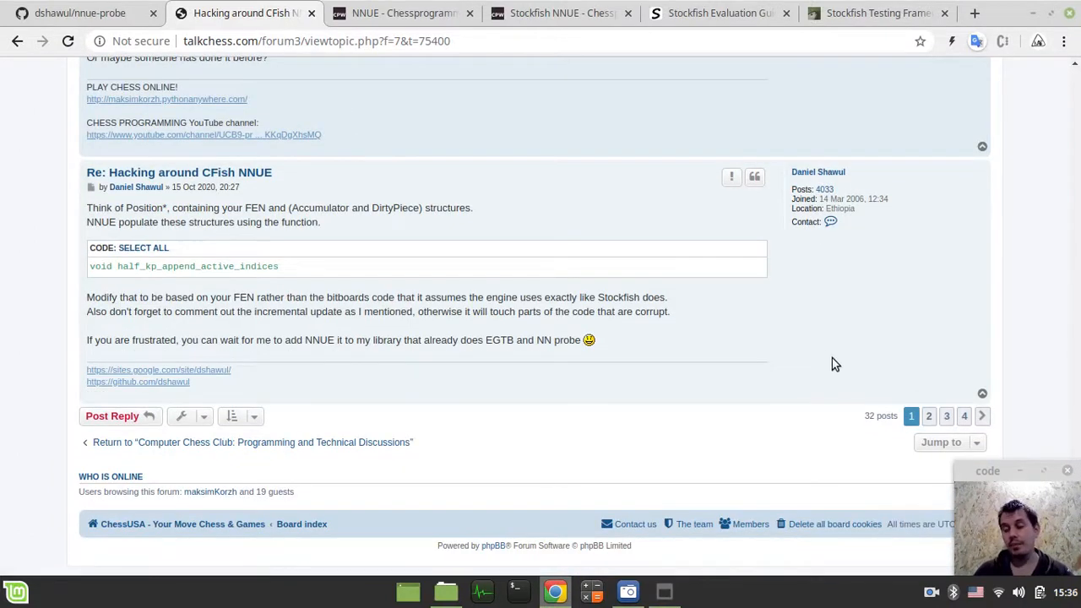
{"action": "mouse_move", "coordinate": [829, 361]}
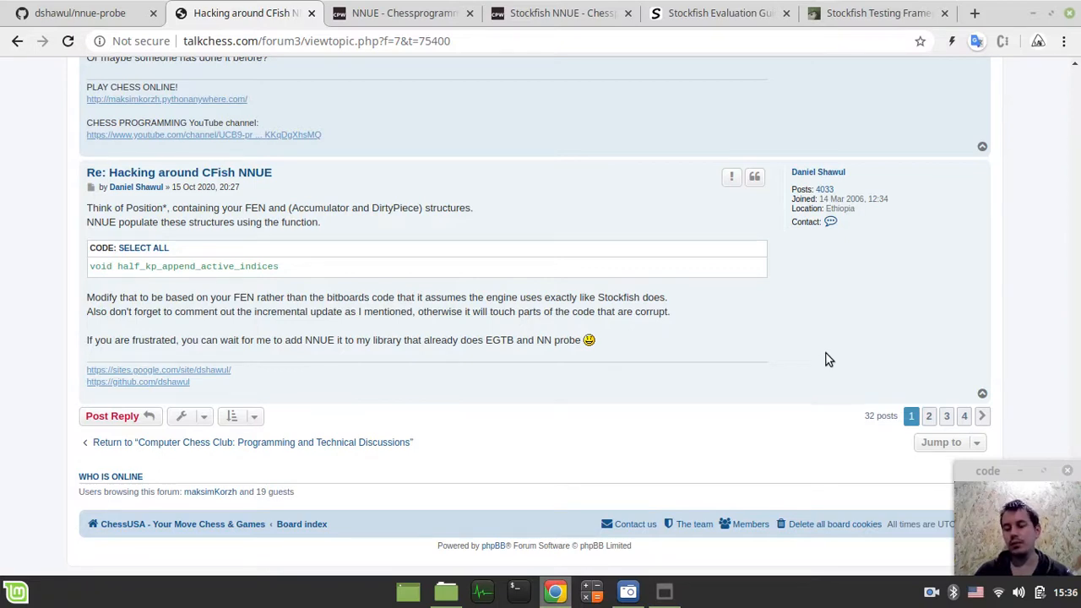
{"action": "mouse_move", "coordinate": [824, 354]}
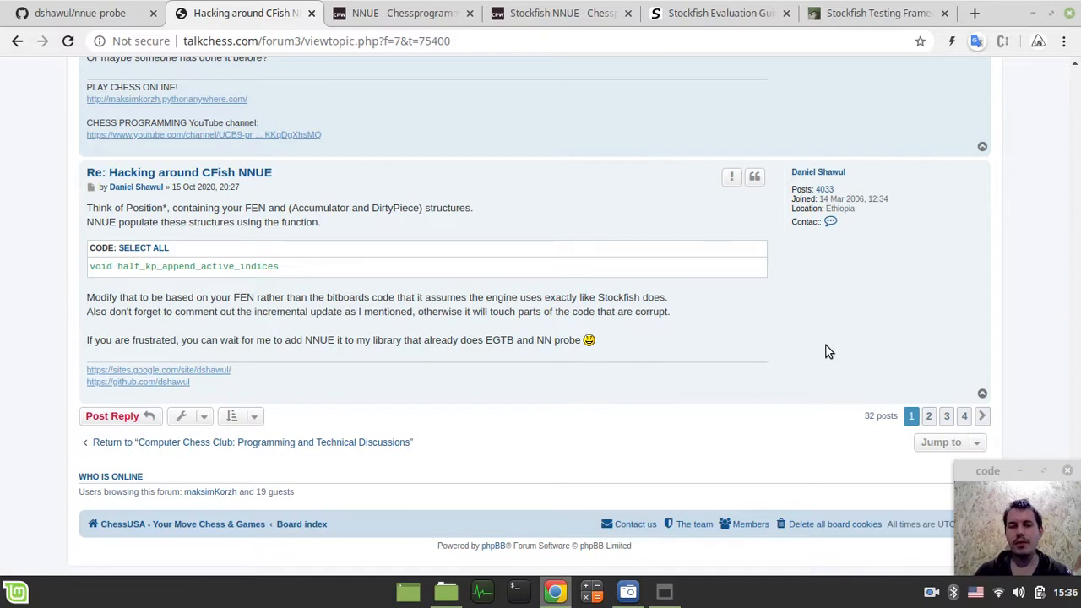
{"action": "mouse_move", "coordinate": [143, 201]}
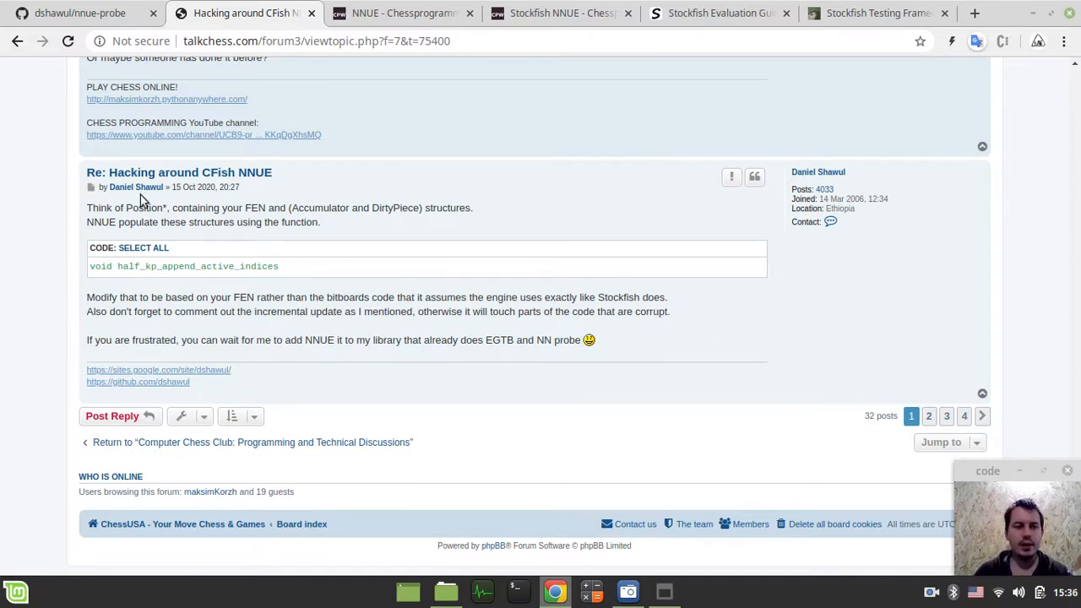
{"action": "mouse_move", "coordinate": [135, 186]}
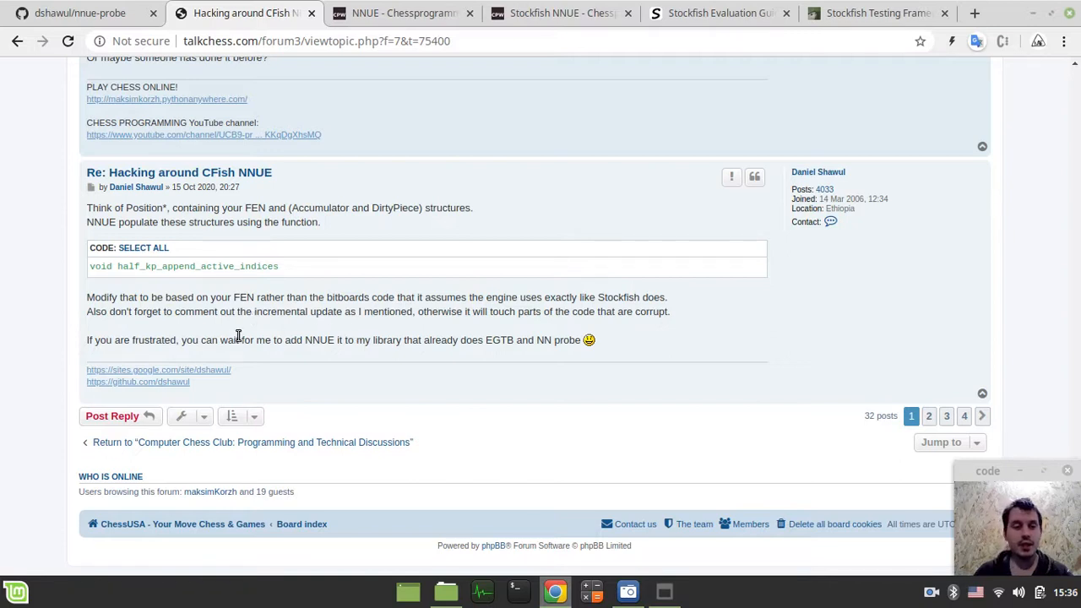
{"action": "left_click_drag", "start_coordinate": [86, 340], "coordinate": [194, 339]}
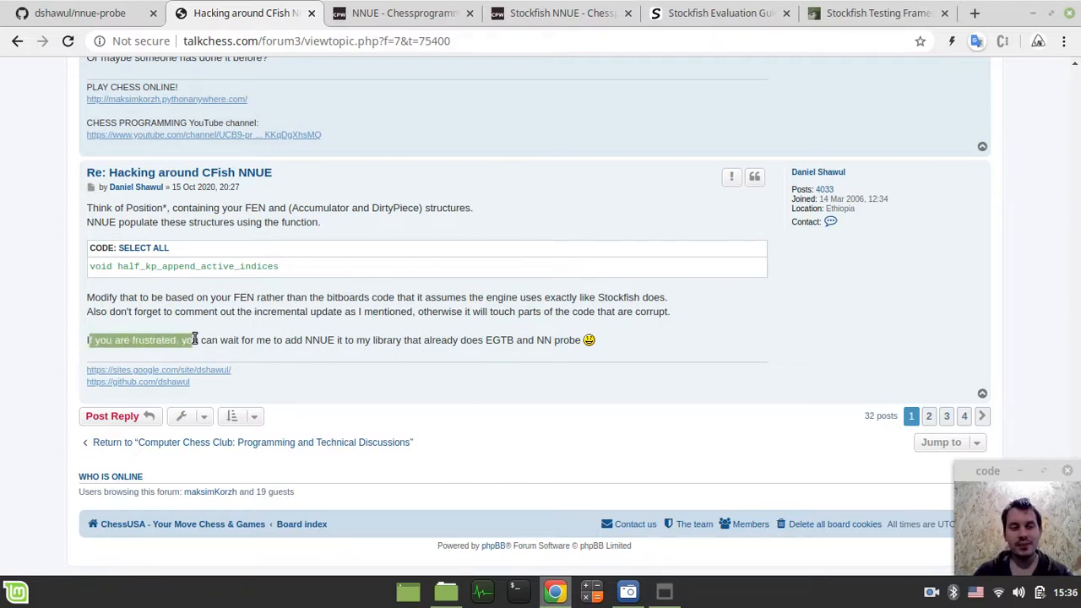
{"action": "left_click", "coordinate": [295, 351]}
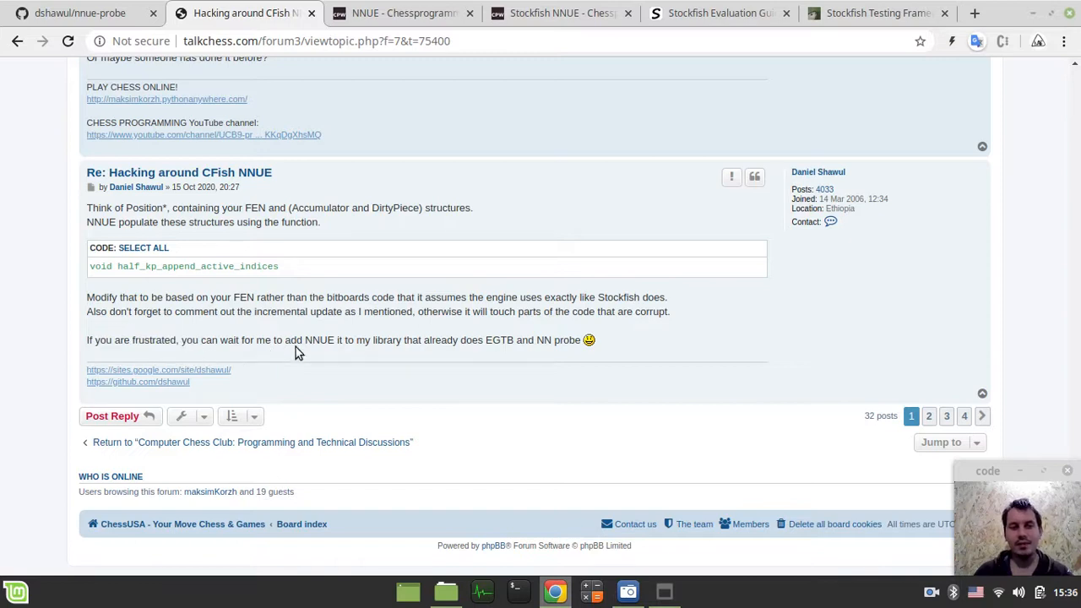
{"action": "mouse_move", "coordinate": [317, 346]}
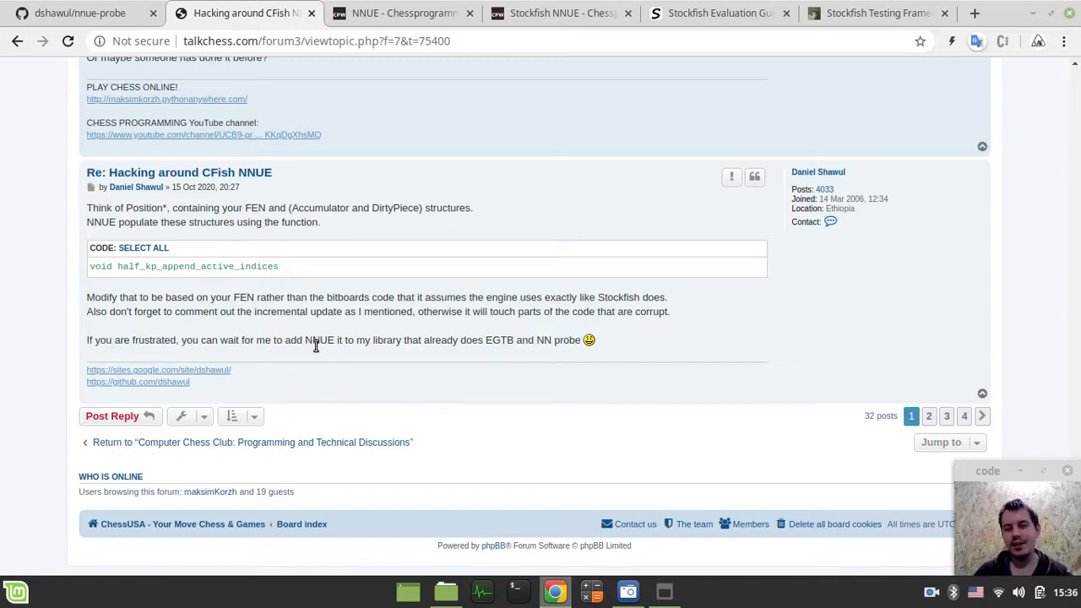
{"action": "mouse_move", "coordinate": [462, 350]}
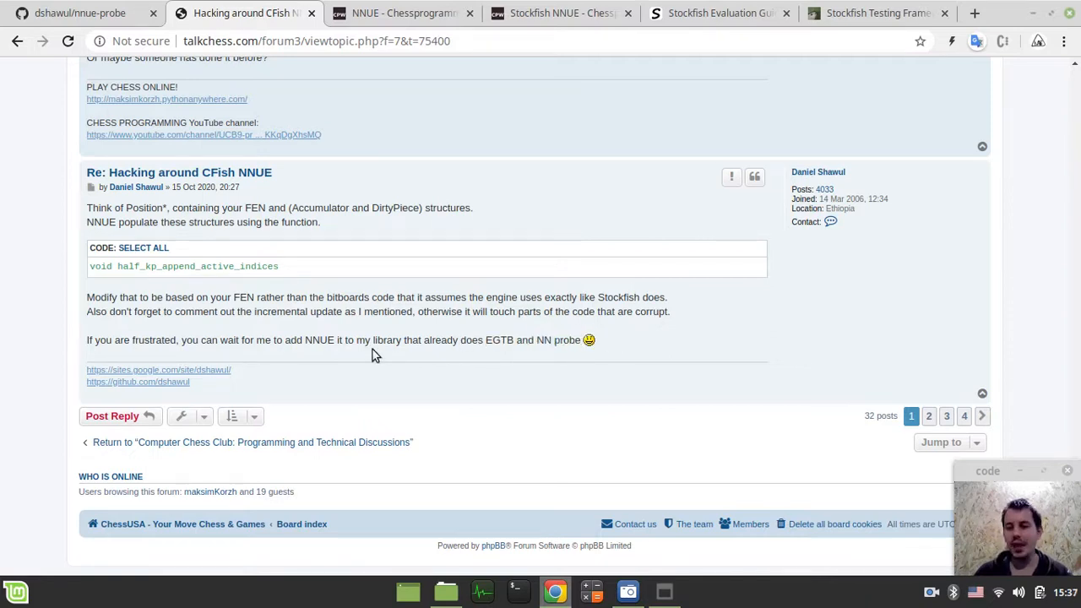
{"action": "mouse_move", "coordinate": [136, 187]}
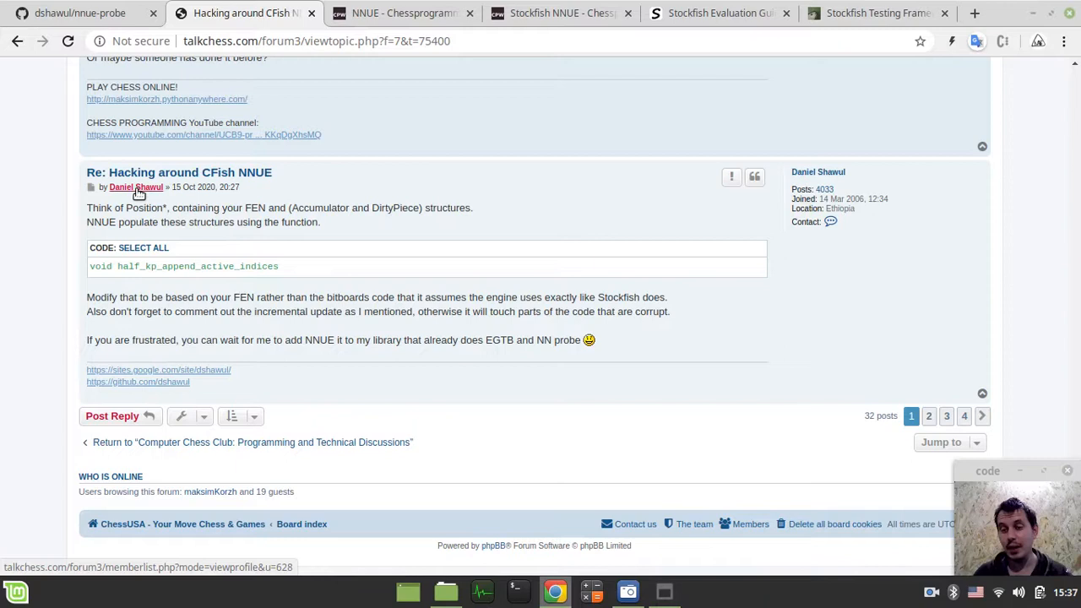
{"action": "mouse_move", "coordinate": [213, 245]}
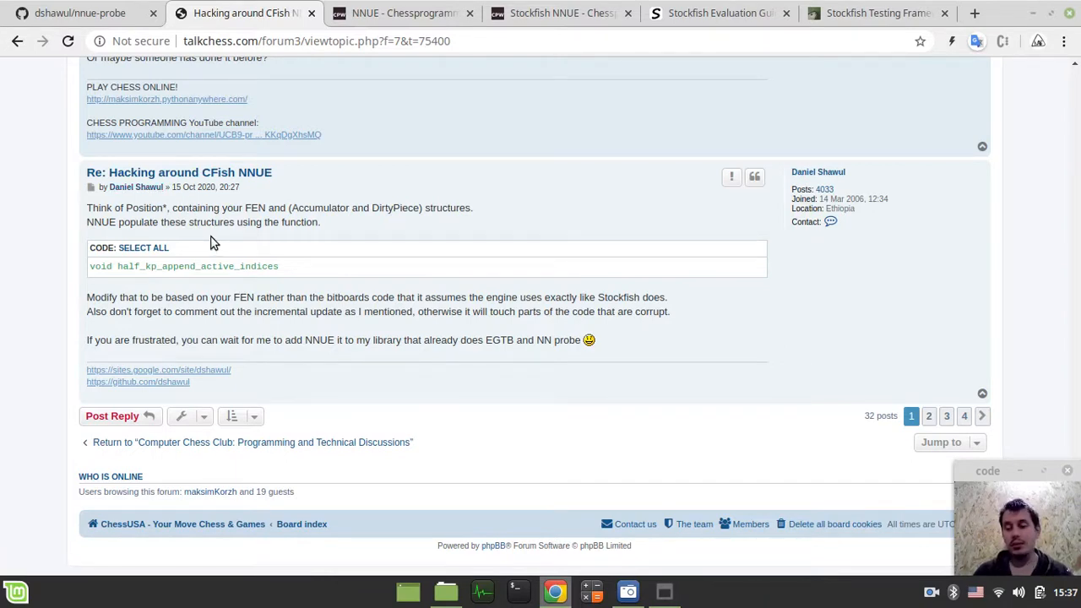
{"action": "mouse_move", "coordinate": [202, 297]}
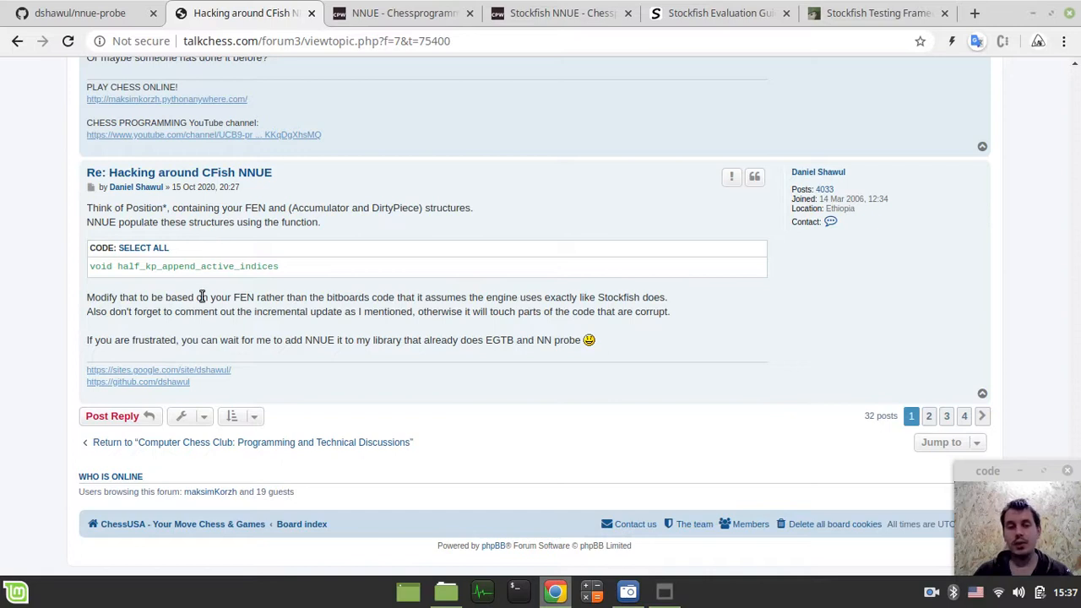
{"action": "mouse_move", "coordinate": [243, 339]}
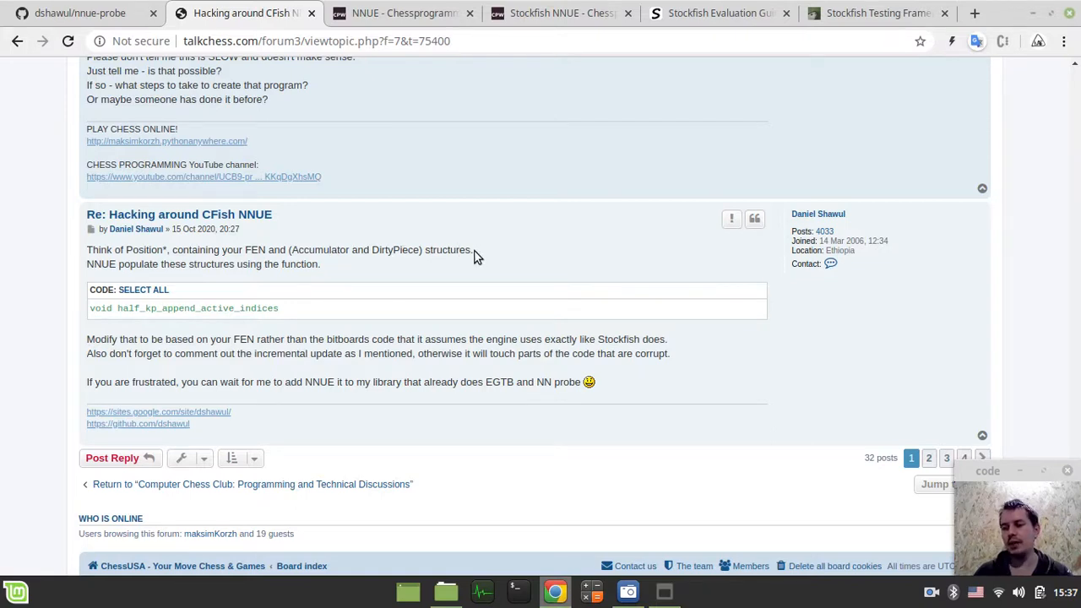
{"action": "mouse_move", "coordinate": [550, 237]}
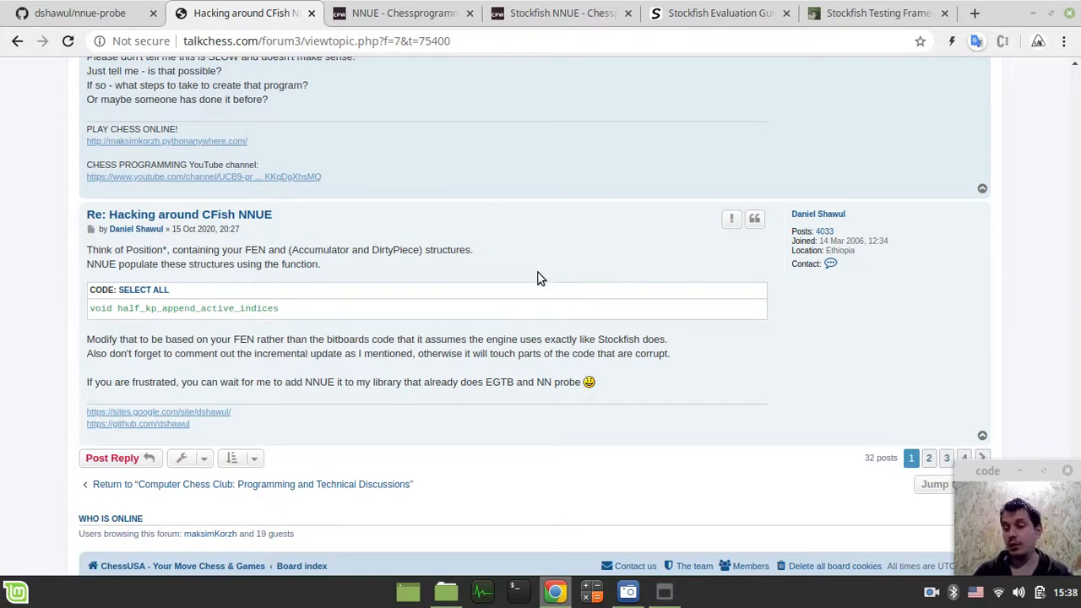
{"action": "mouse_move", "coordinate": [540, 257]}
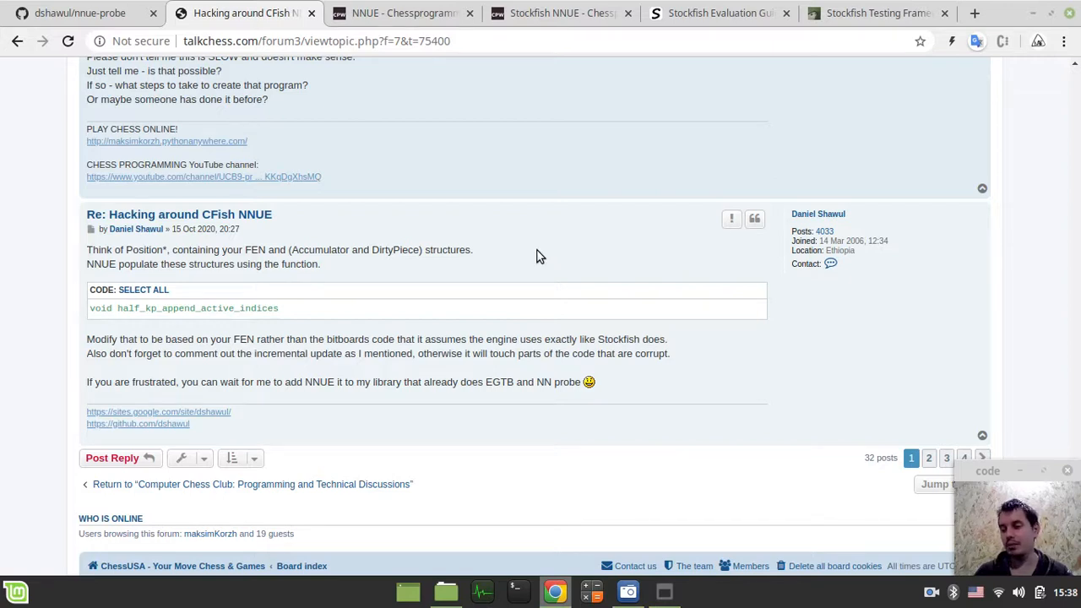
Step: Get nn-04cf2b4ed1da.nnue from the networks page and bring up the Evaluation Guide's NNUE file chooser
{"action": "left_click", "coordinate": [878, 13]}
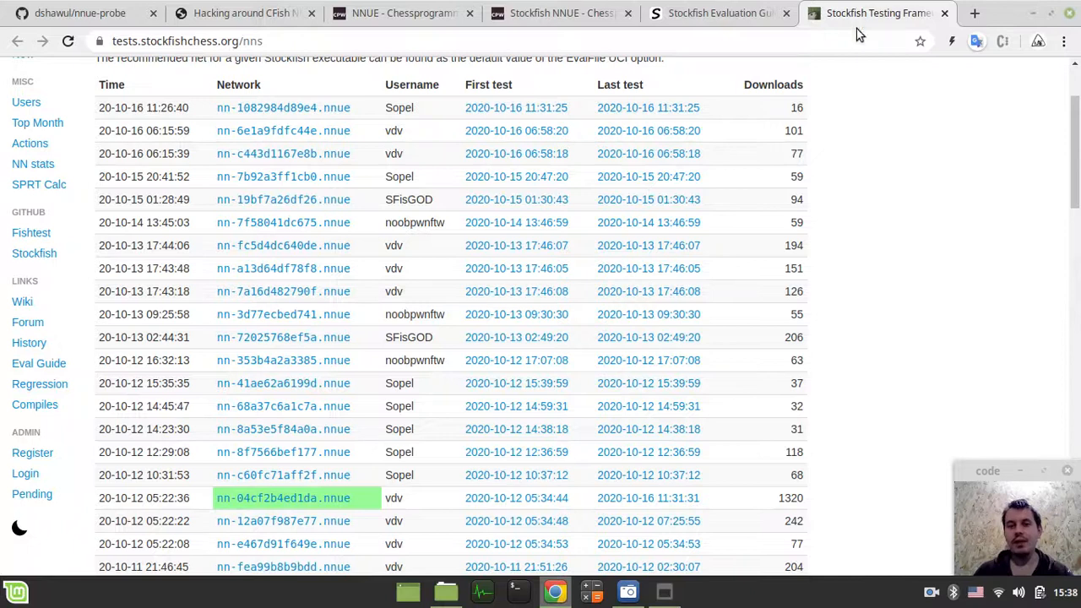
{"action": "left_click", "coordinate": [719, 13]}
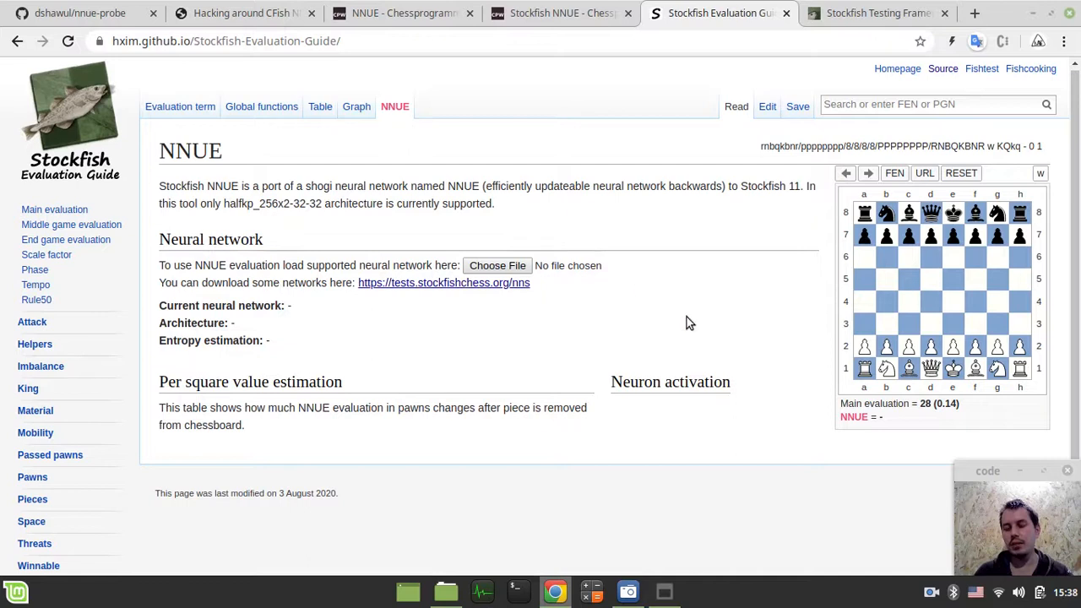
{"action": "mouse_move", "coordinate": [409, 288]}
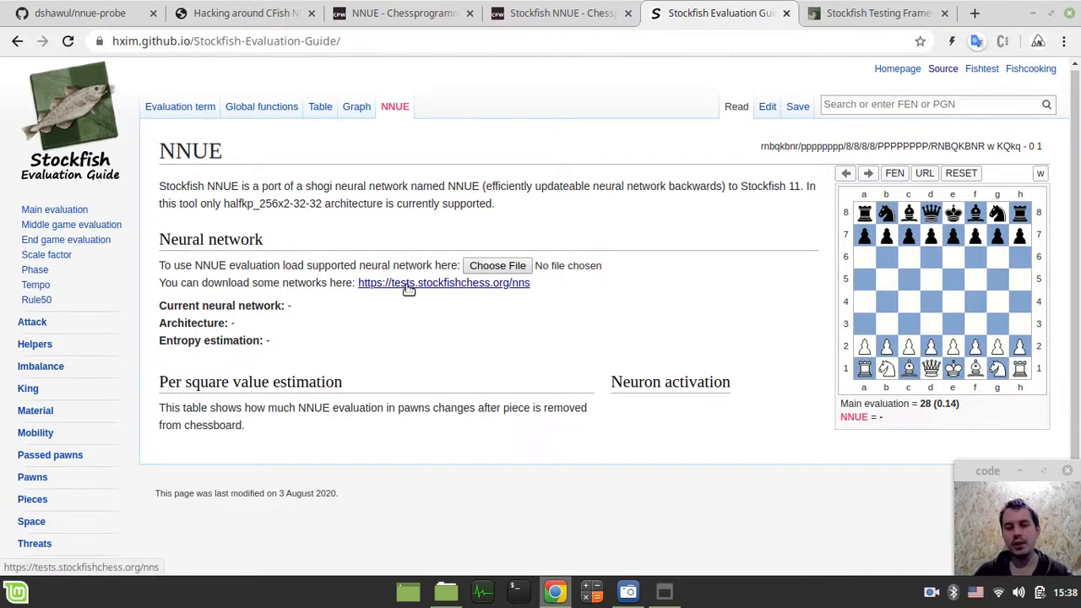
{"action": "left_click", "coordinate": [879, 12]}
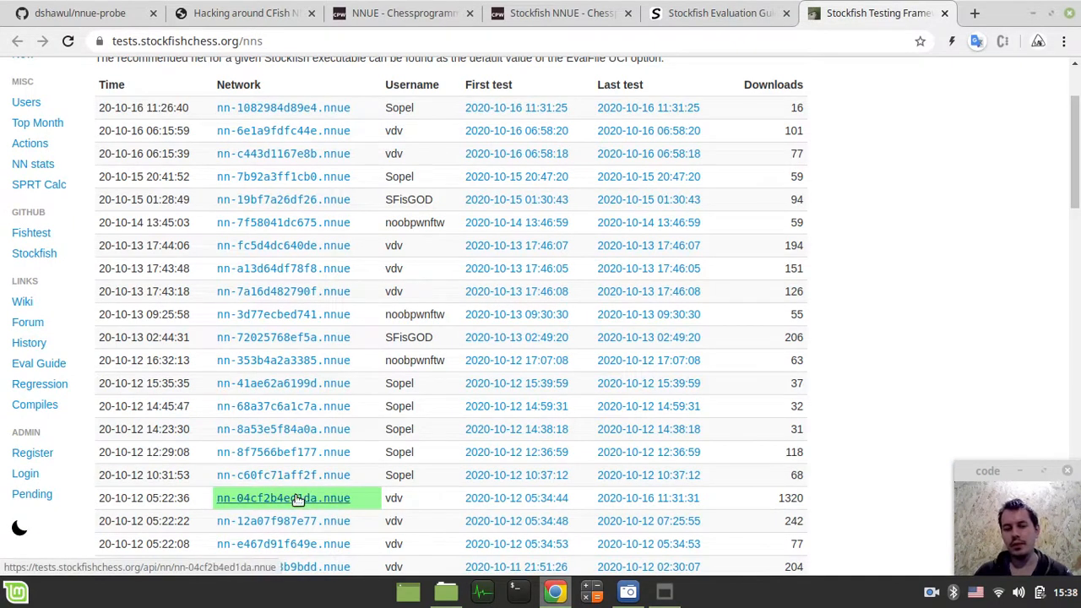
{"action": "scroll", "scroll_direction": "down", "scroll_amount": 3}
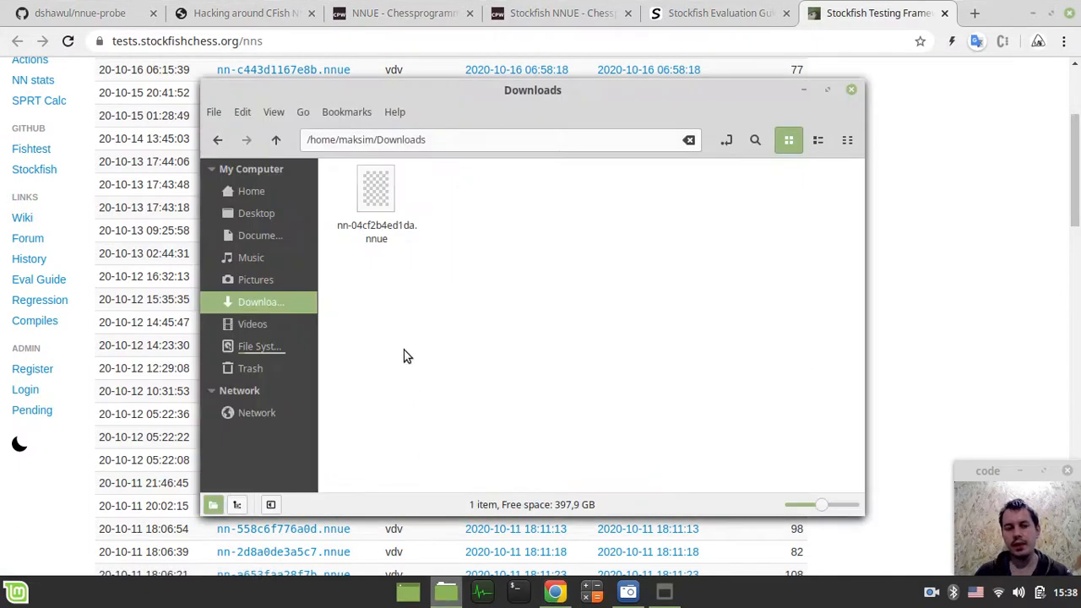
{"action": "left_click", "coordinate": [720, 13]}
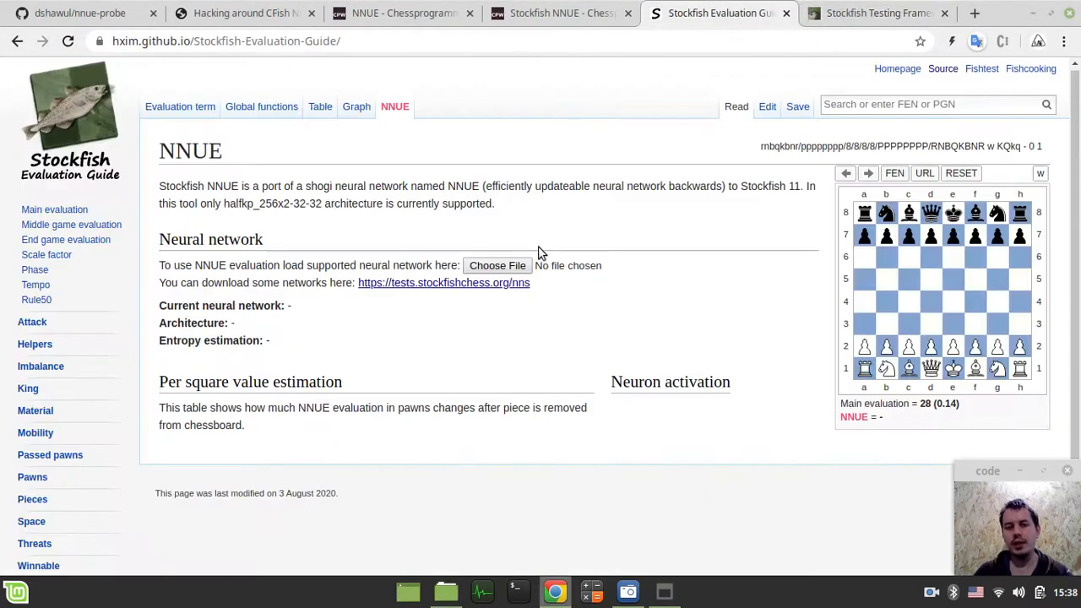
{"action": "left_click", "coordinate": [497, 266]}
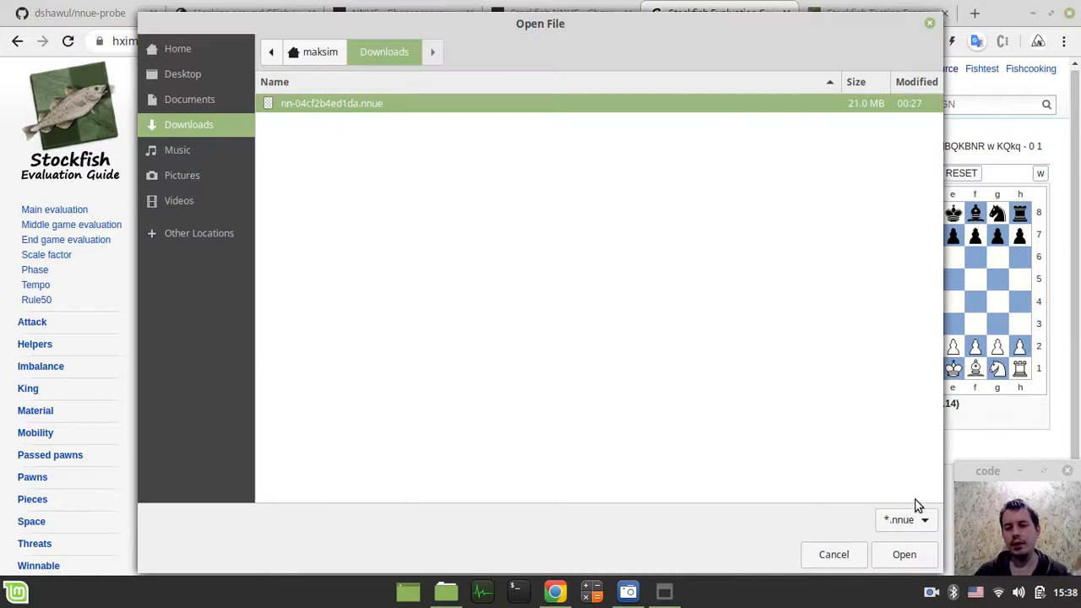
Step: Load nn-04cf2b4ed1da.nnue and read NNUE = 13 (0.06) after 1.e4 e5
{"action": "left_click", "coordinate": [904, 554]}
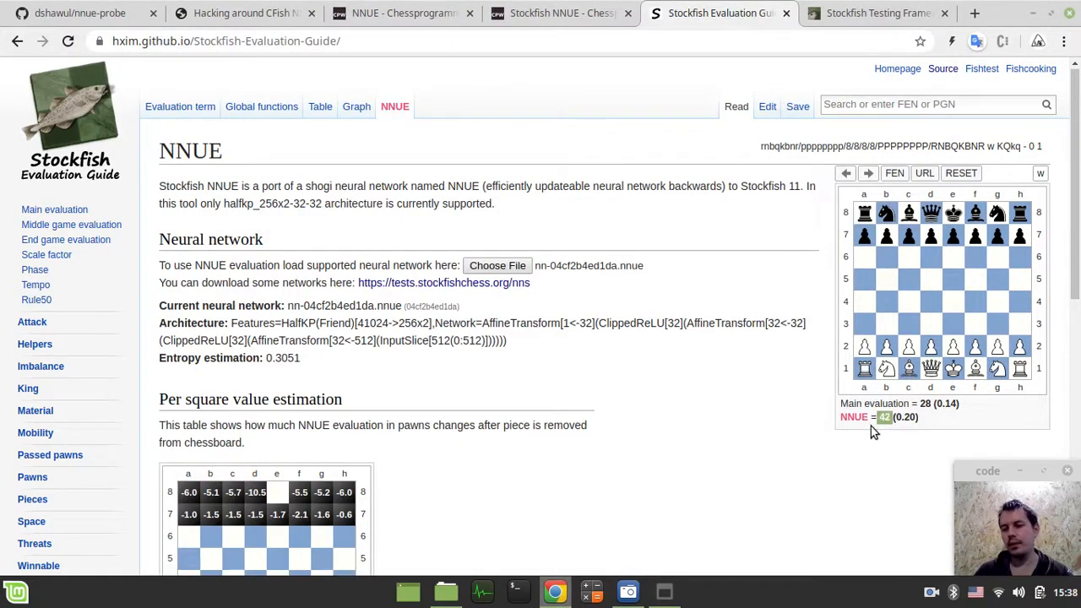
{"action": "mouse_move", "coordinate": [865, 431]}
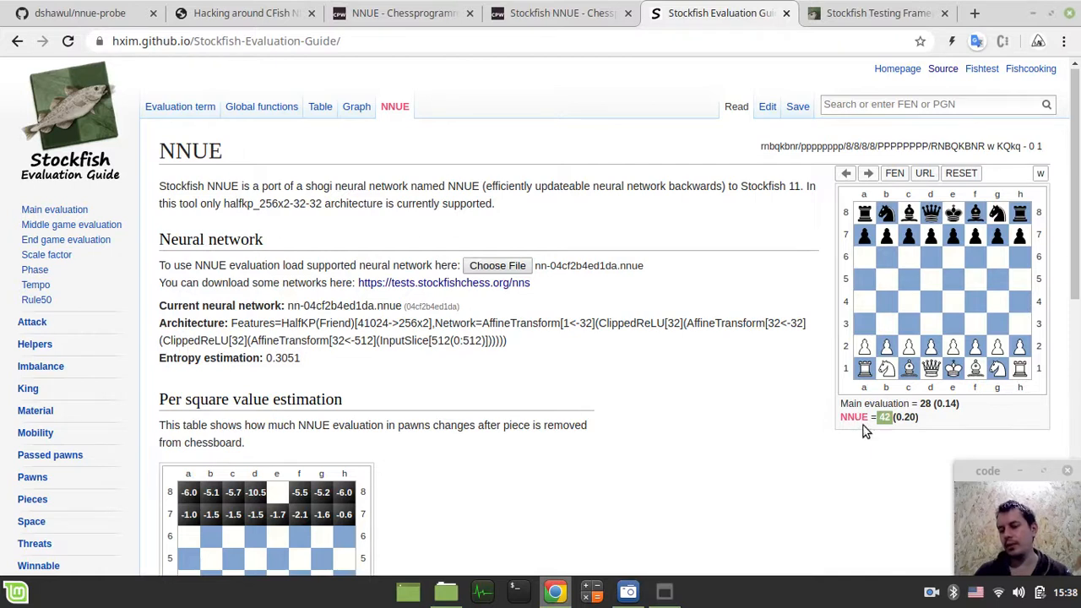
{"action": "mouse_move", "coordinate": [887, 429]}
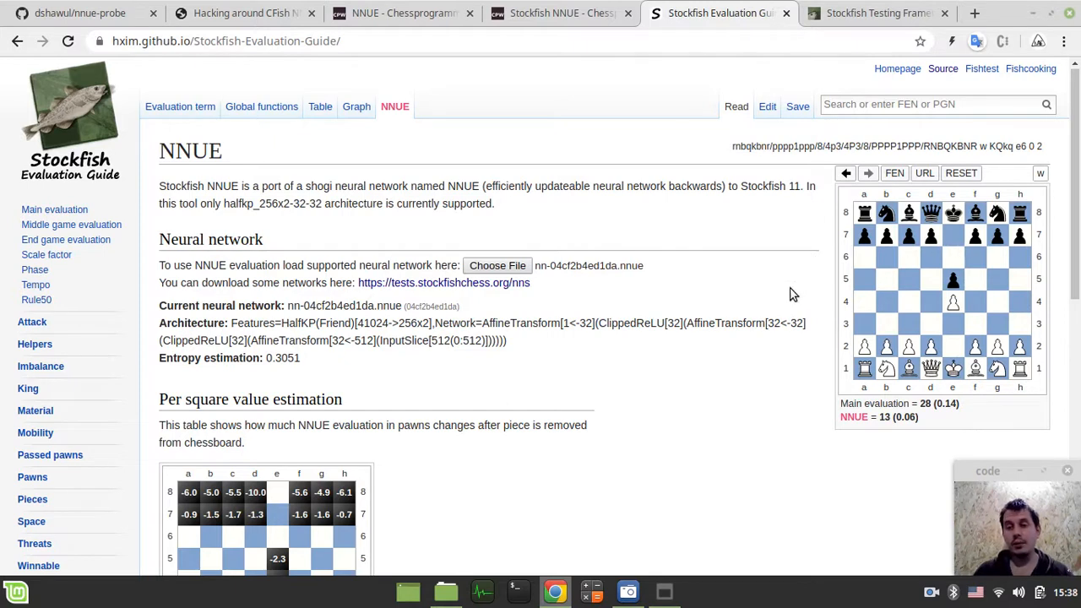
{"action": "mouse_move", "coordinate": [654, 248]}
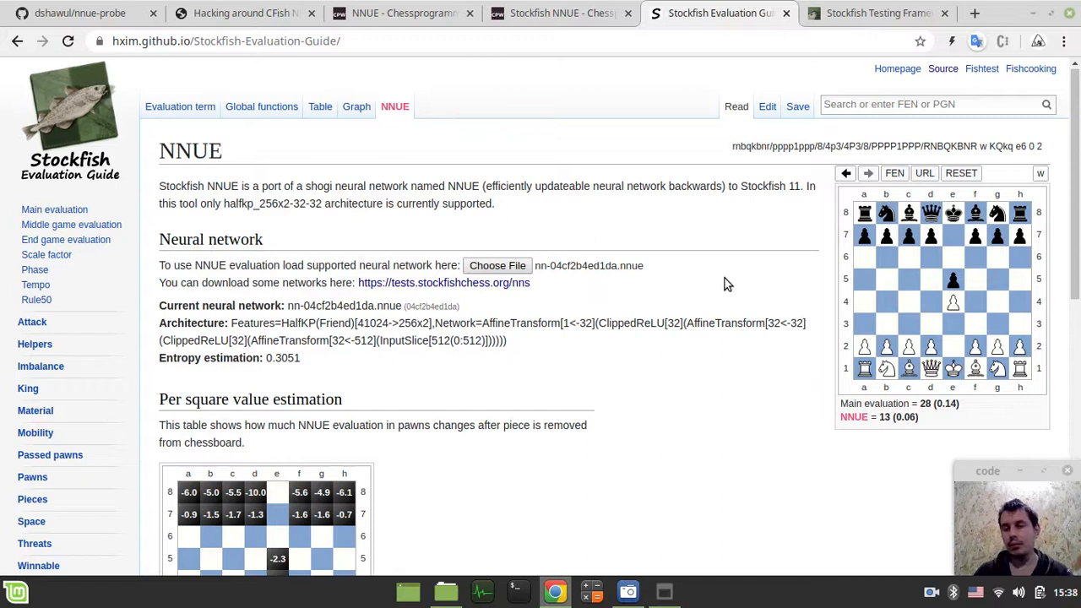
{"action": "mouse_move", "coordinate": [814, 335]}
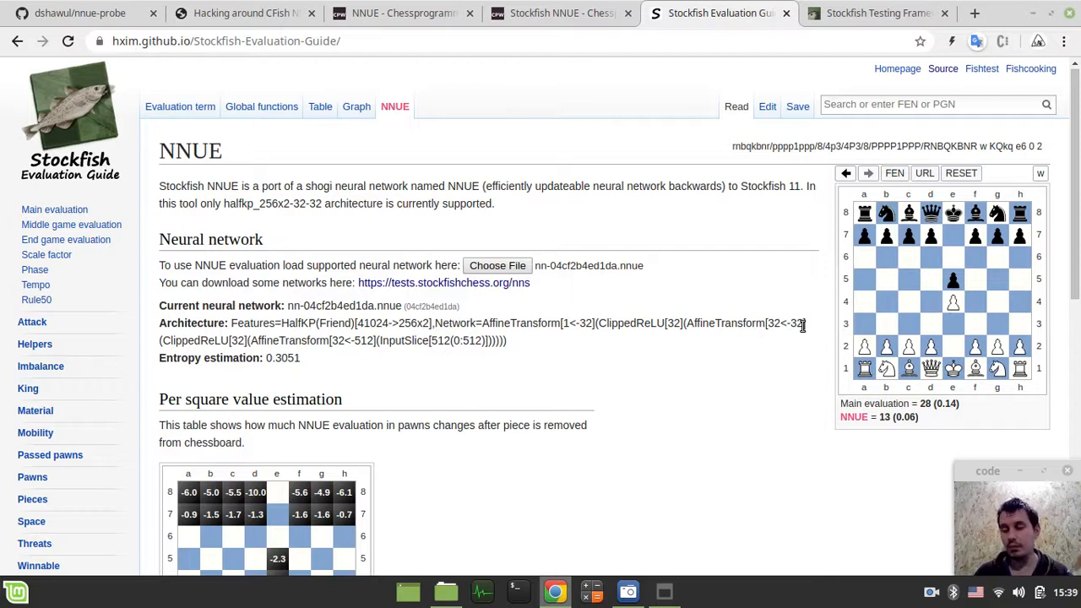
{"action": "mouse_move", "coordinate": [828, 329]}
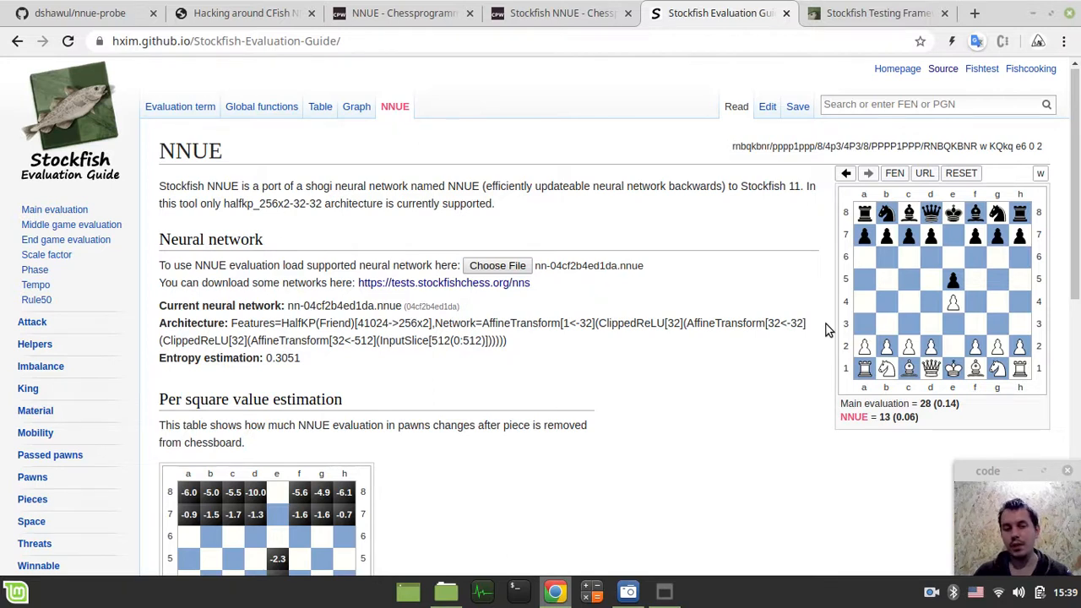
{"action": "mouse_move", "coordinate": [659, 369]}
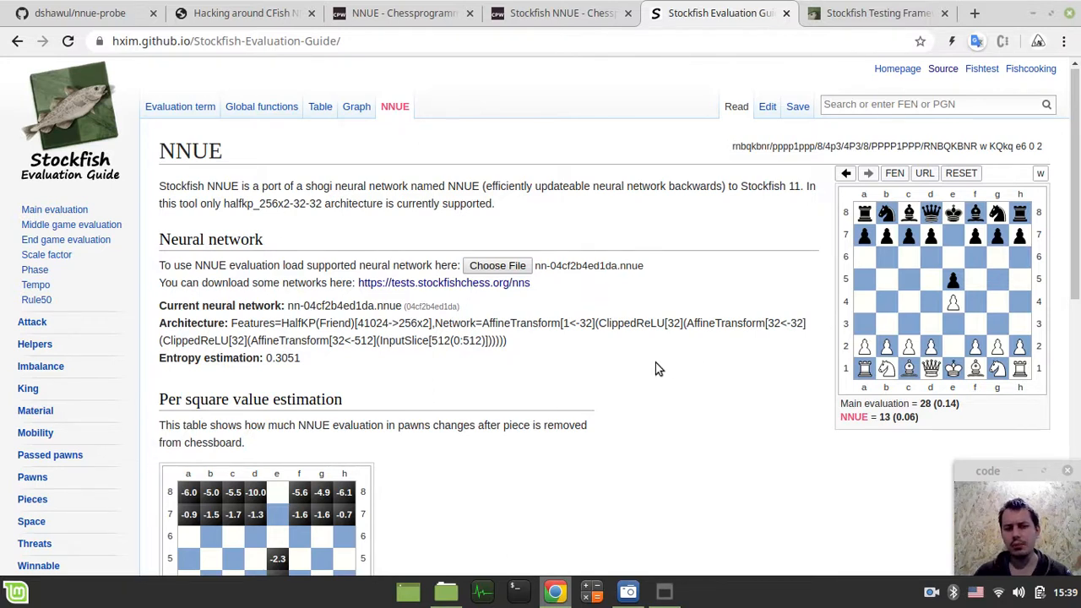
{"action": "mouse_move", "coordinate": [655, 376]}
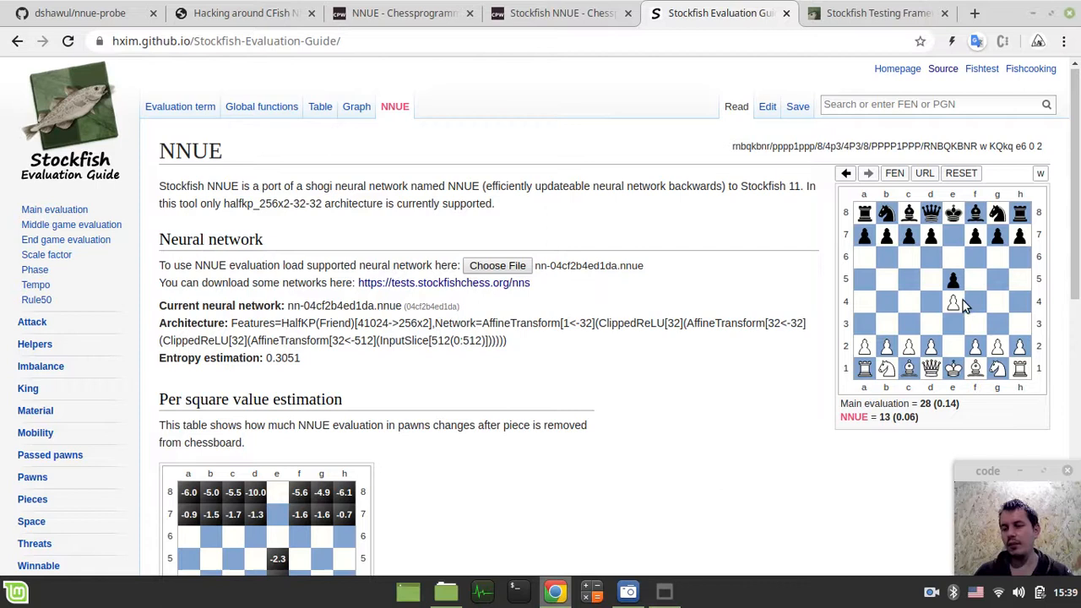
{"action": "mouse_move", "coordinate": [894, 438]}
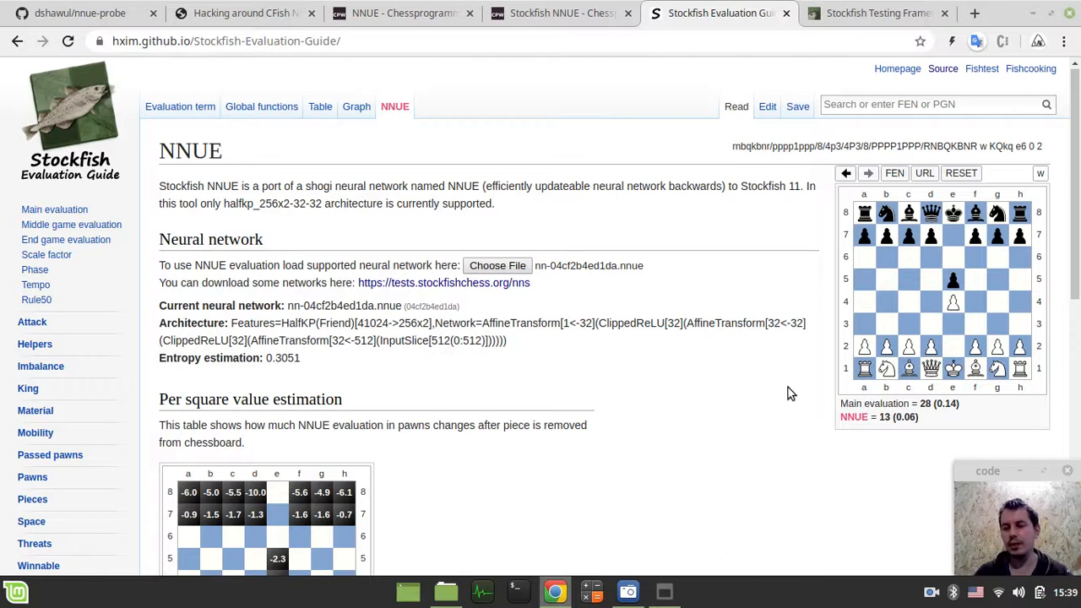
{"action": "mouse_move", "coordinate": [980, 380]}
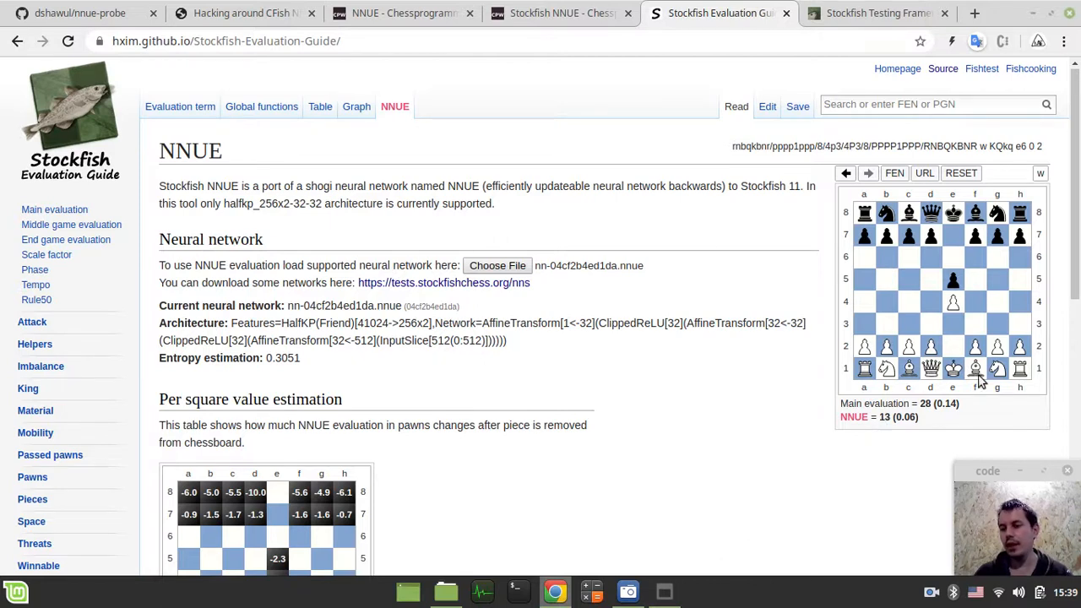
{"action": "mouse_move", "coordinate": [816, 378]}
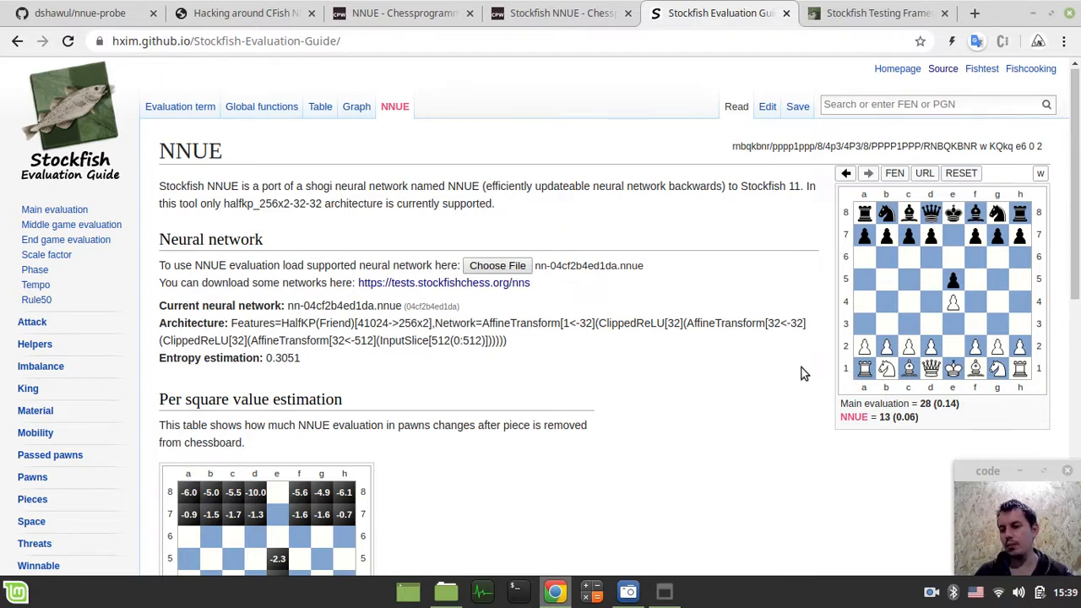
{"action": "right_click", "coordinate": [803, 372]}
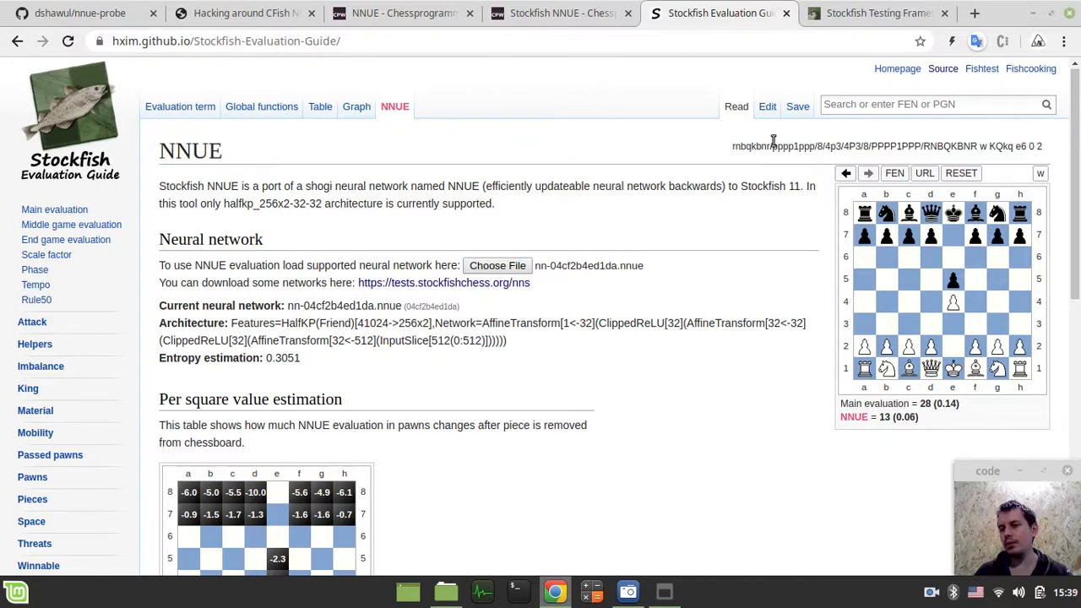
{"action": "mouse_move", "coordinate": [900, 301]}
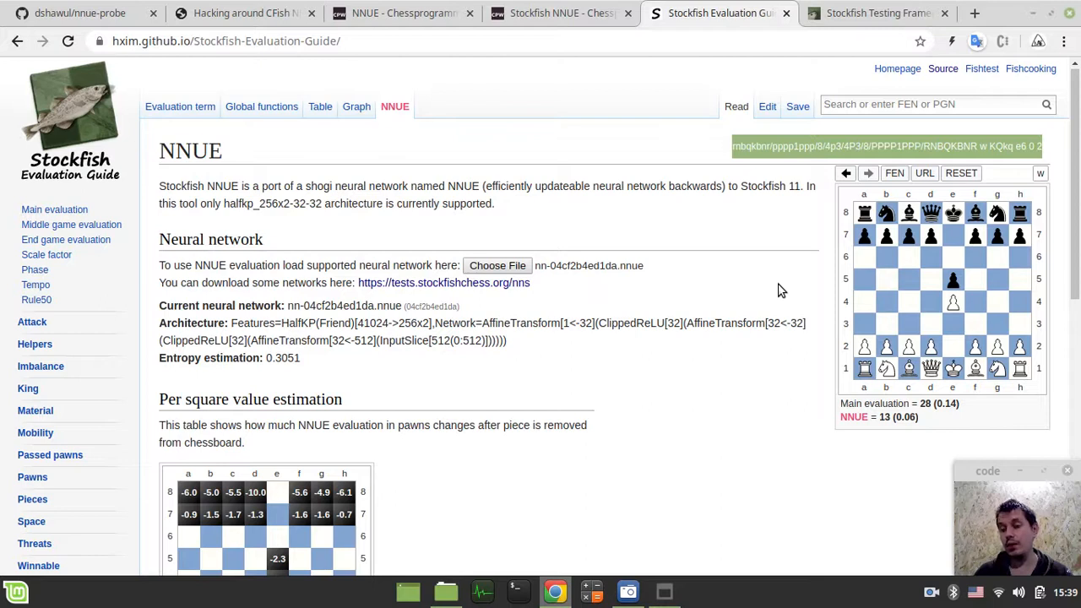
{"action": "mouse_move", "coordinate": [854, 430]}
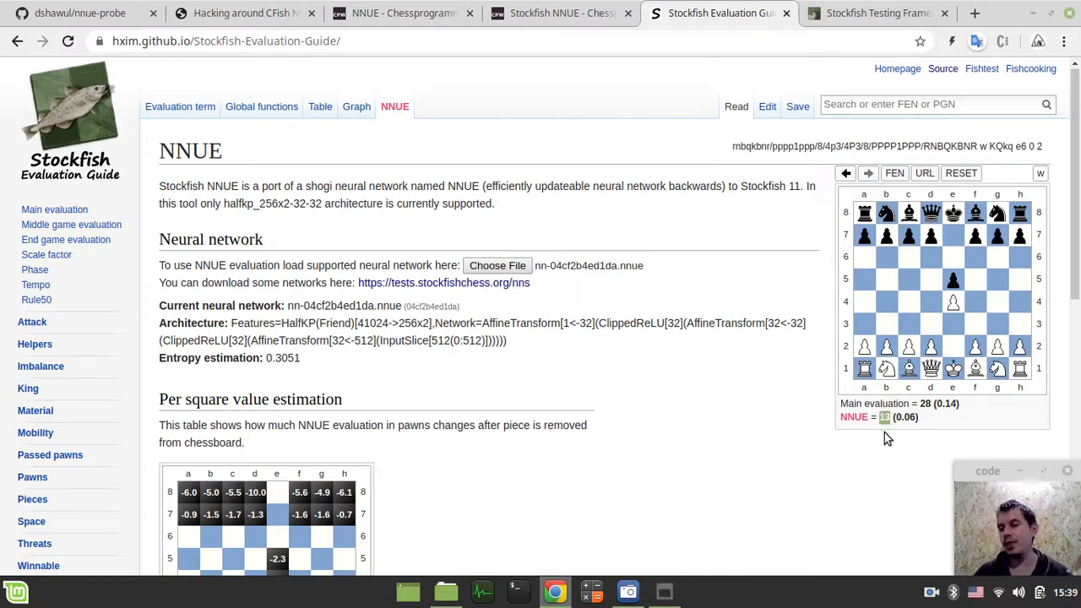
{"action": "mouse_move", "coordinate": [887, 432]}
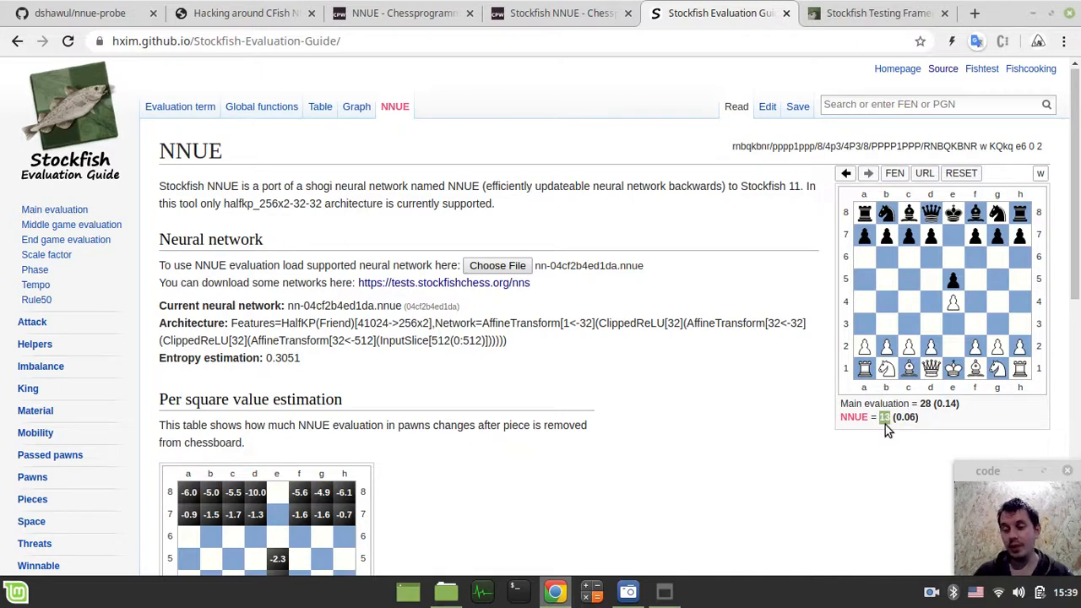
{"action": "mouse_move", "coordinate": [947, 310]}
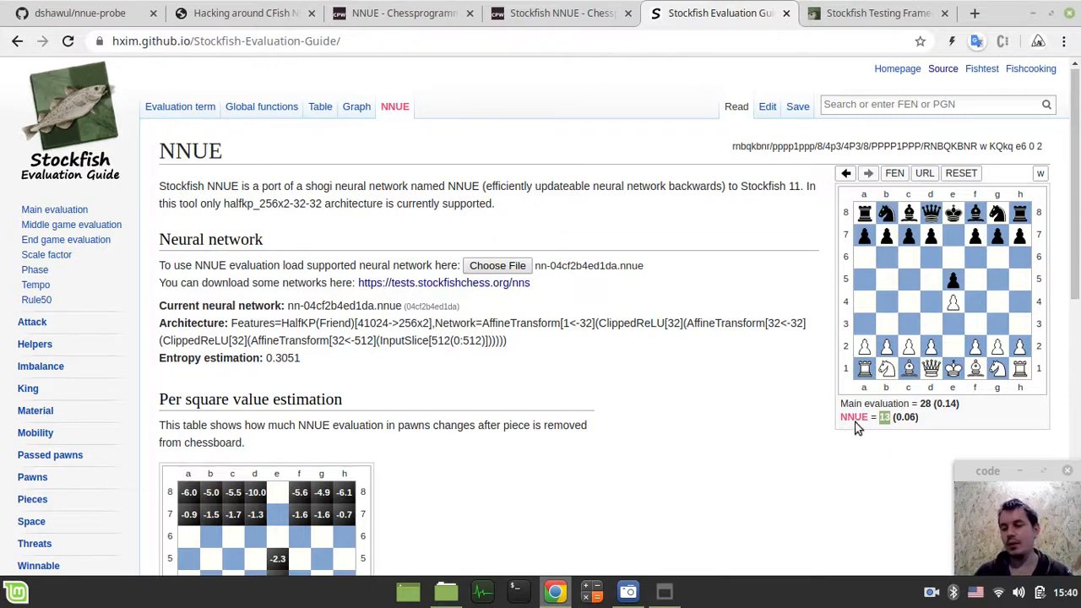
{"action": "mouse_move", "coordinate": [760, 409]}
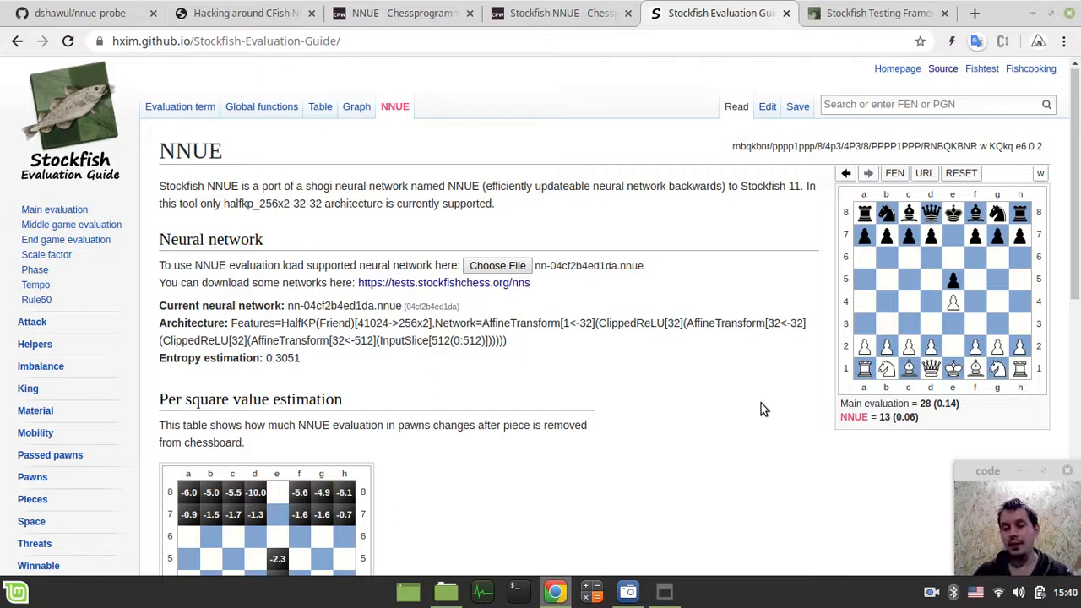
{"action": "mouse_move", "coordinate": [746, 381]}
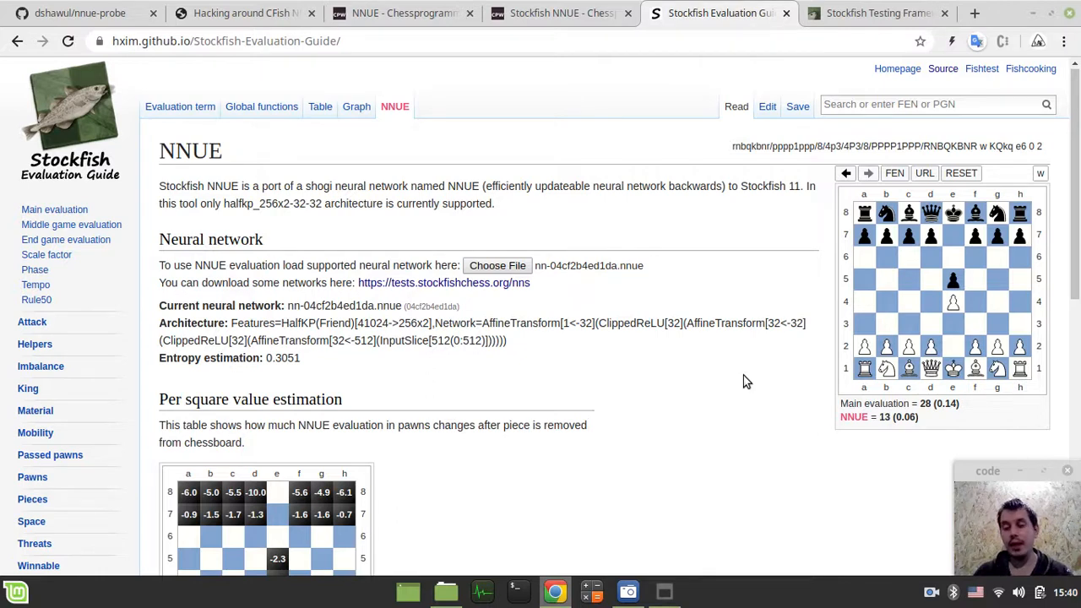
{"action": "mouse_move", "coordinate": [654, 354]}
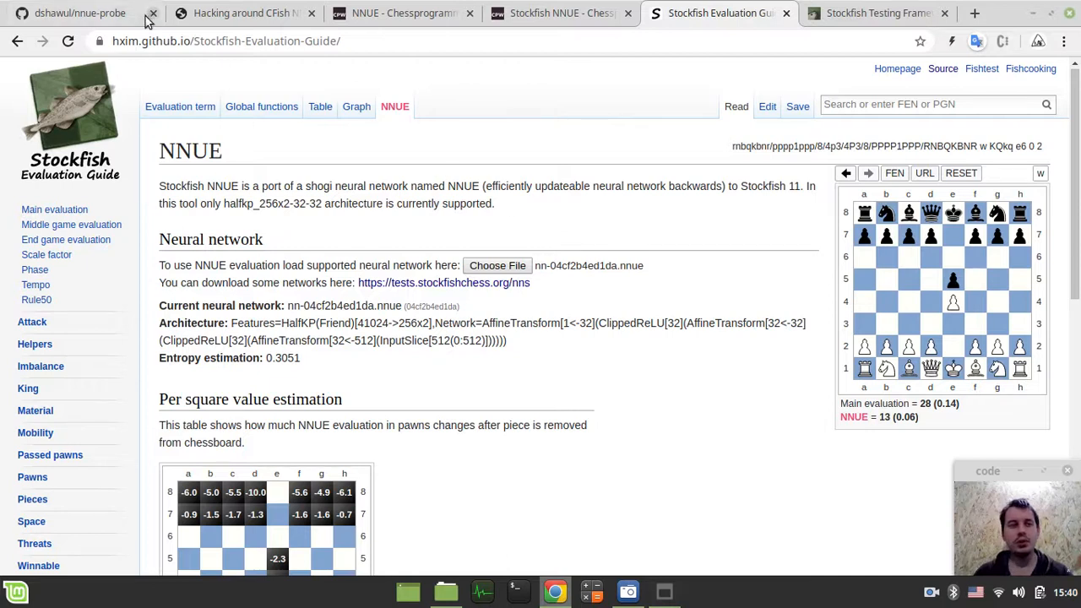
{"action": "left_click", "coordinate": [245, 13]}
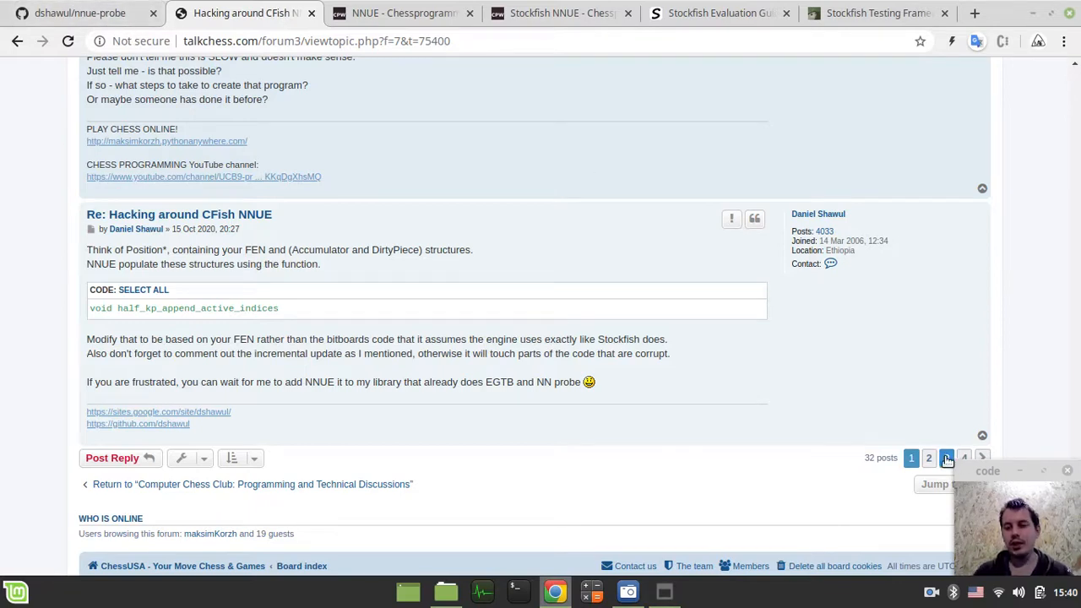
{"action": "left_click", "coordinate": [947, 458]}
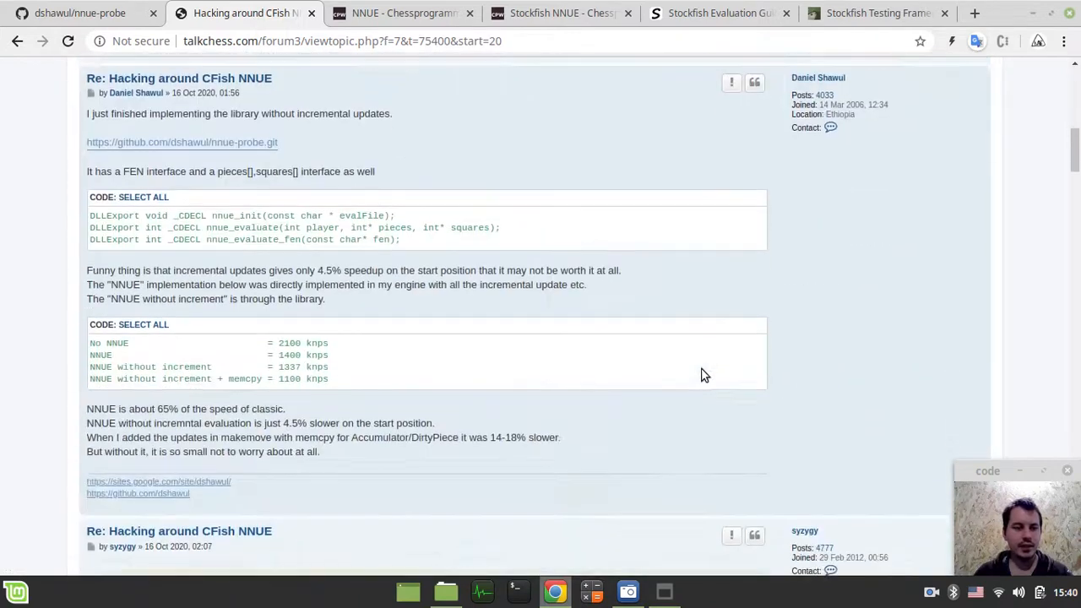
{"action": "scroll", "scroll_direction": "down", "scroll_amount": 3}
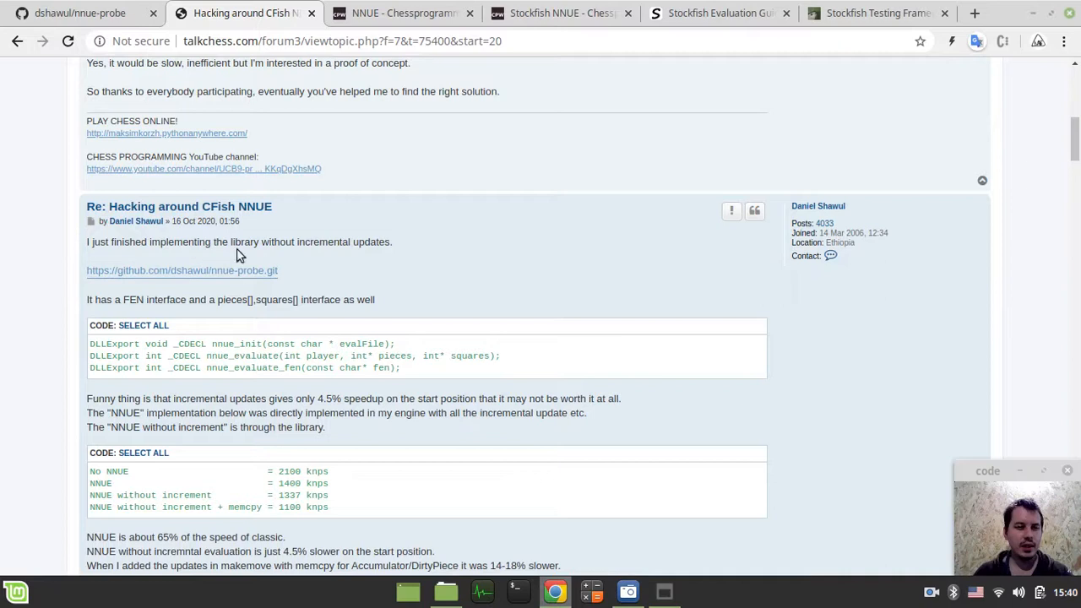
{"action": "scroll", "scroll_direction": "down", "scroll_amount": 3}
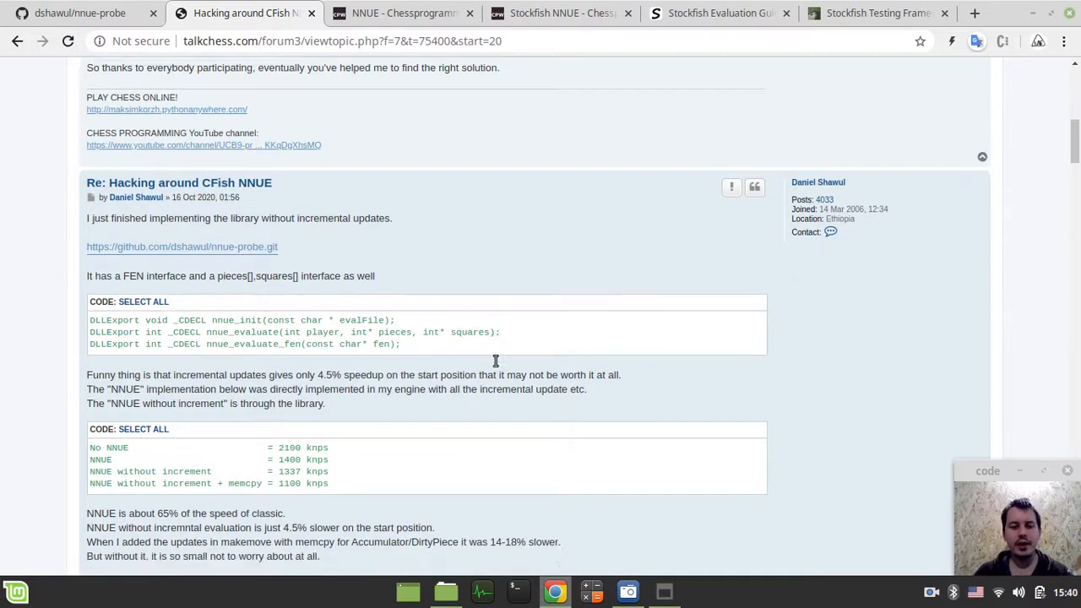
{"action": "scroll", "scroll_direction": "down", "scroll_amount": 3}
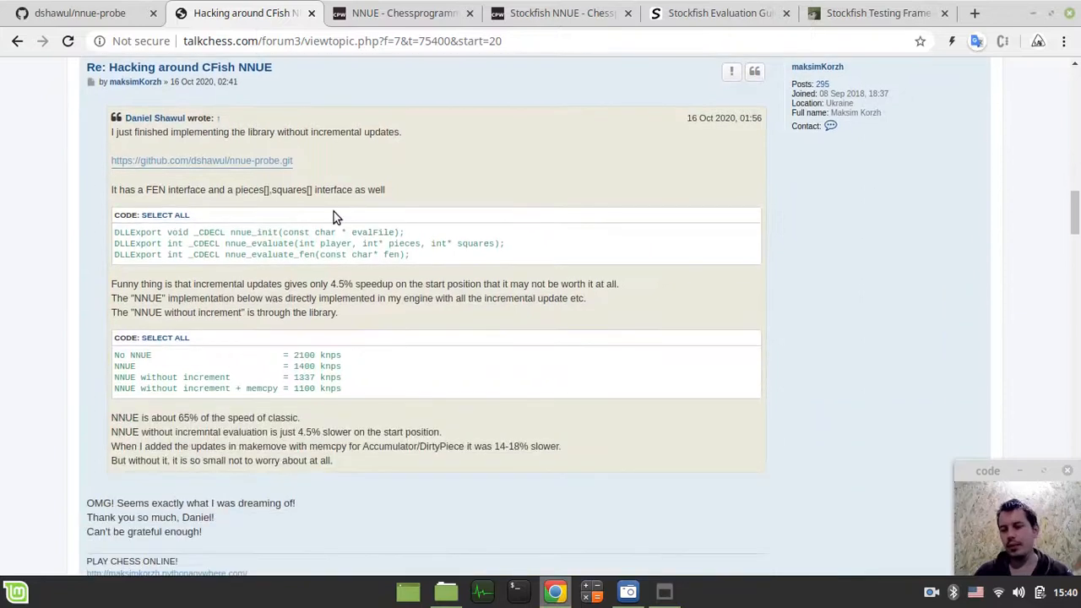
{"action": "scroll", "scroll_direction": "down", "scroll_amount": 3}
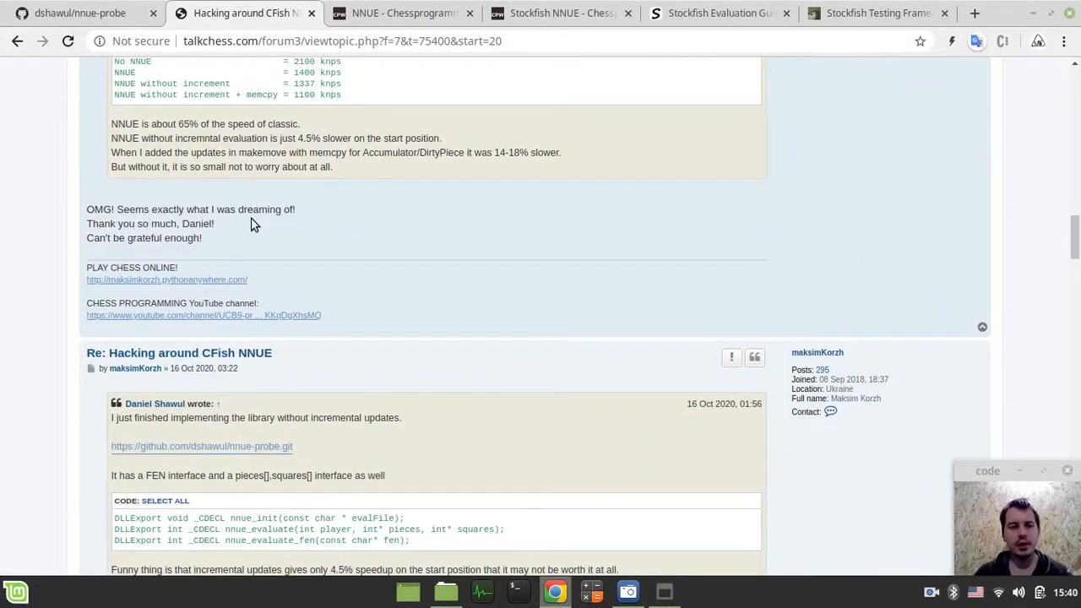
{"action": "scroll", "scroll_direction": "down", "scroll_amount": 3}
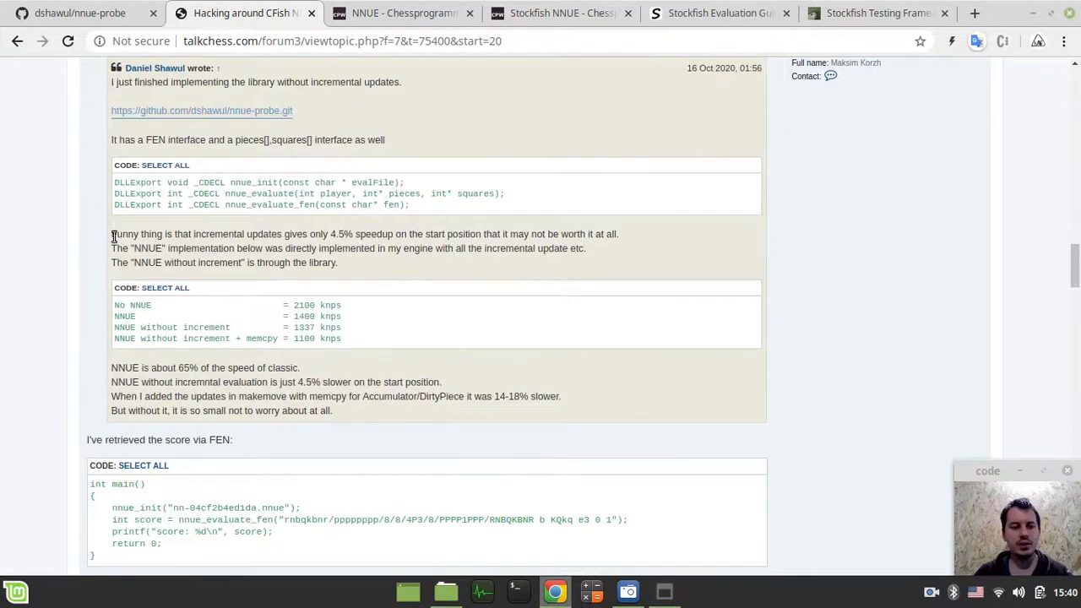
{"action": "scroll", "scroll_direction": "down", "scroll_amount": 3}
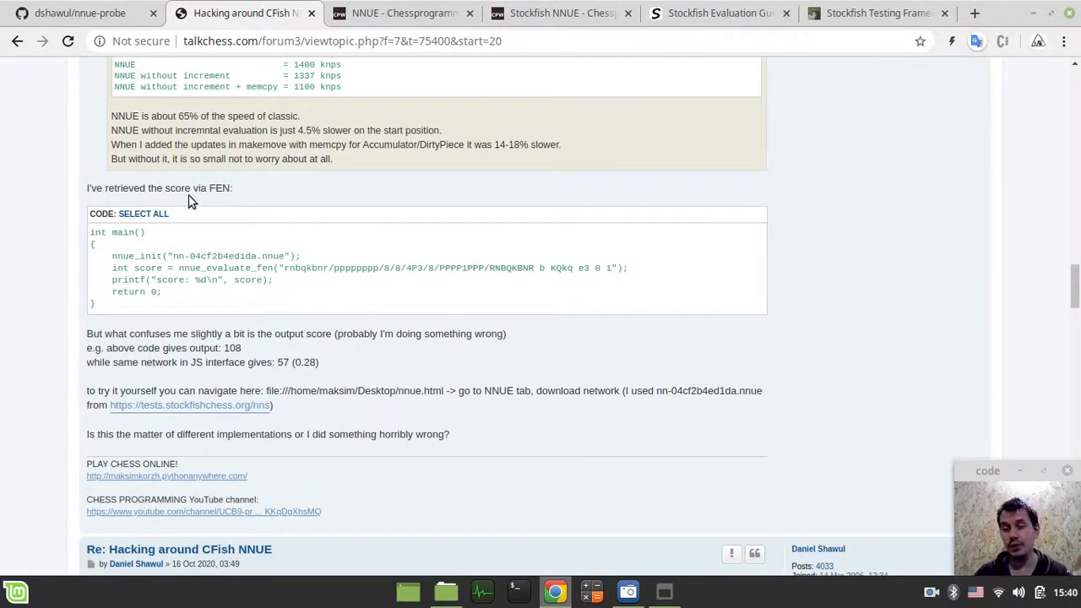
{"action": "mouse_move", "coordinate": [265, 347]}
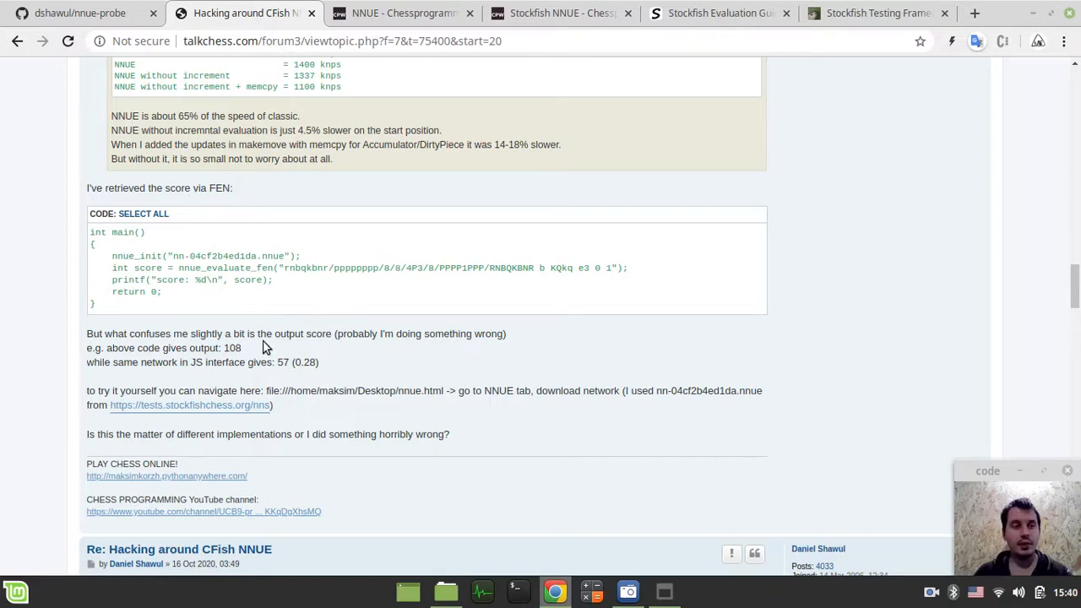
{"action": "scroll", "scroll_direction": "down", "scroll_amount": 3}
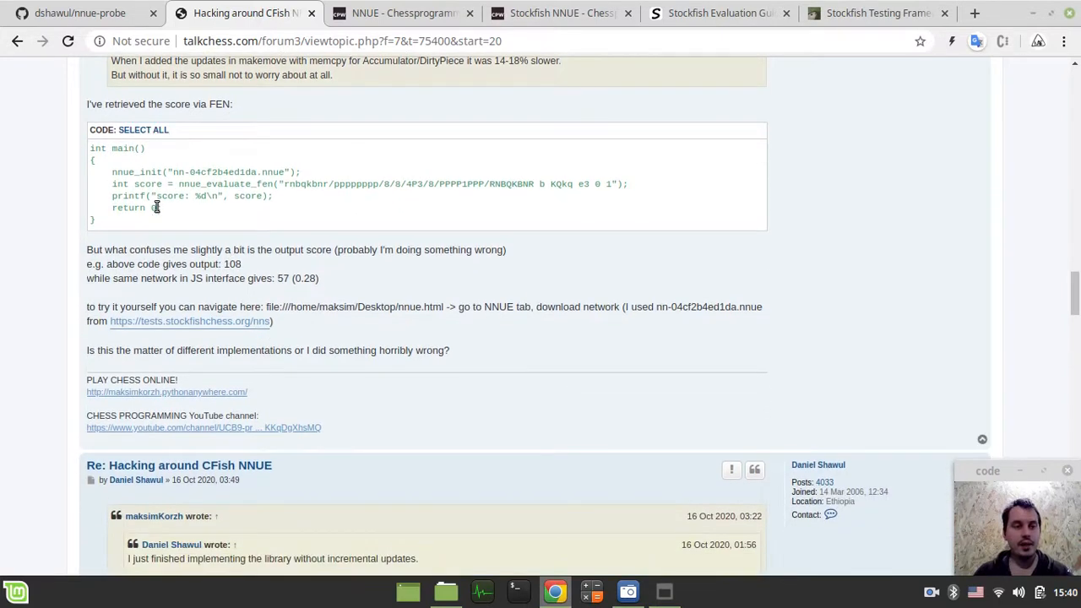
{"action": "scroll", "scroll_direction": "down", "scroll_amount": 3}
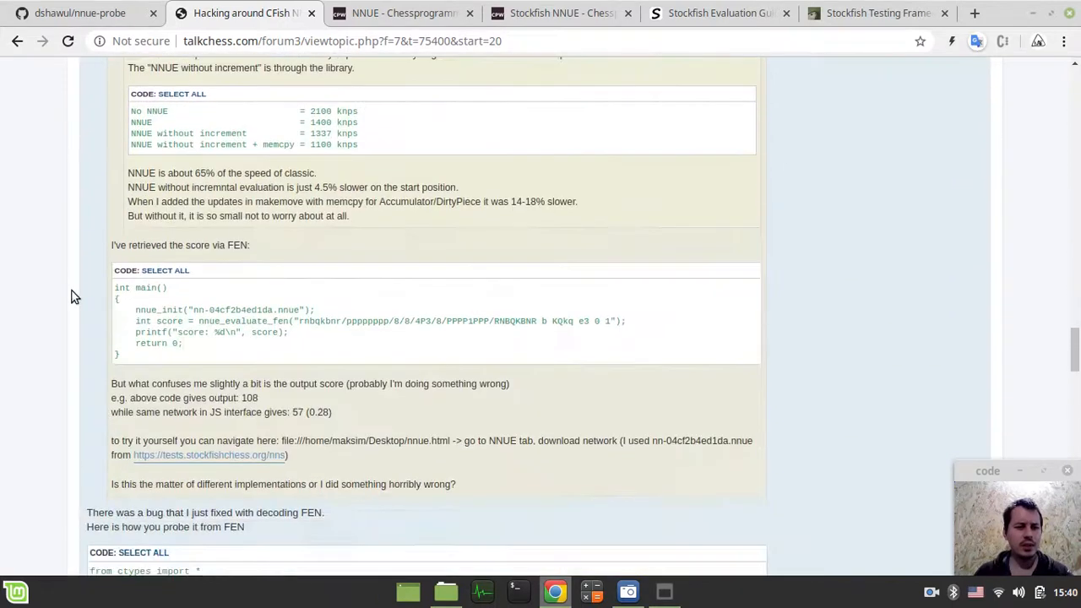
{"action": "scroll", "scroll_direction": "down", "scroll_amount": 3}
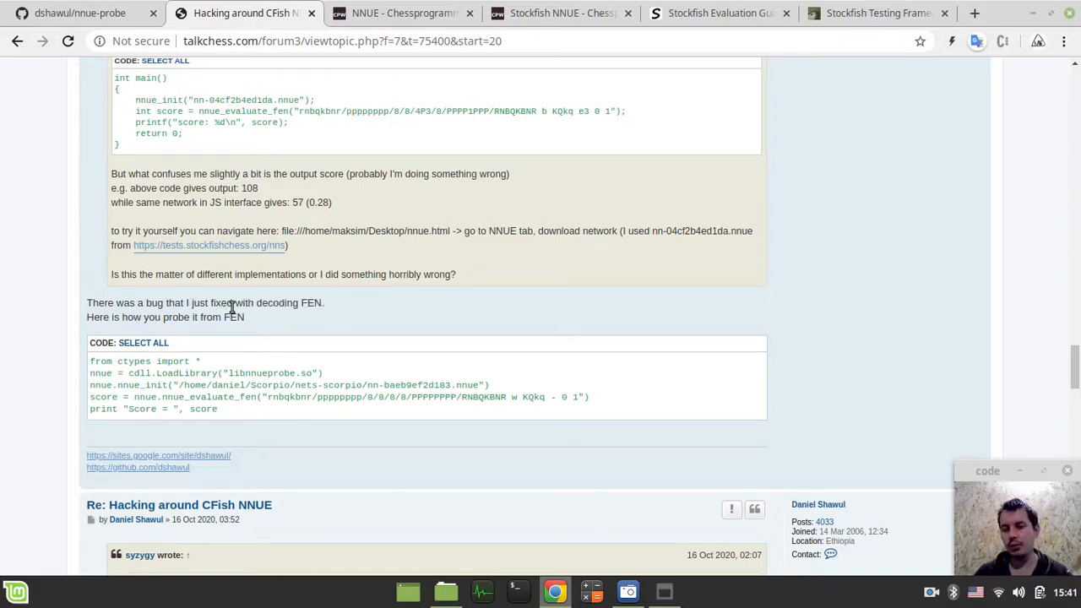
{"action": "mouse_move", "coordinate": [338, 314]}
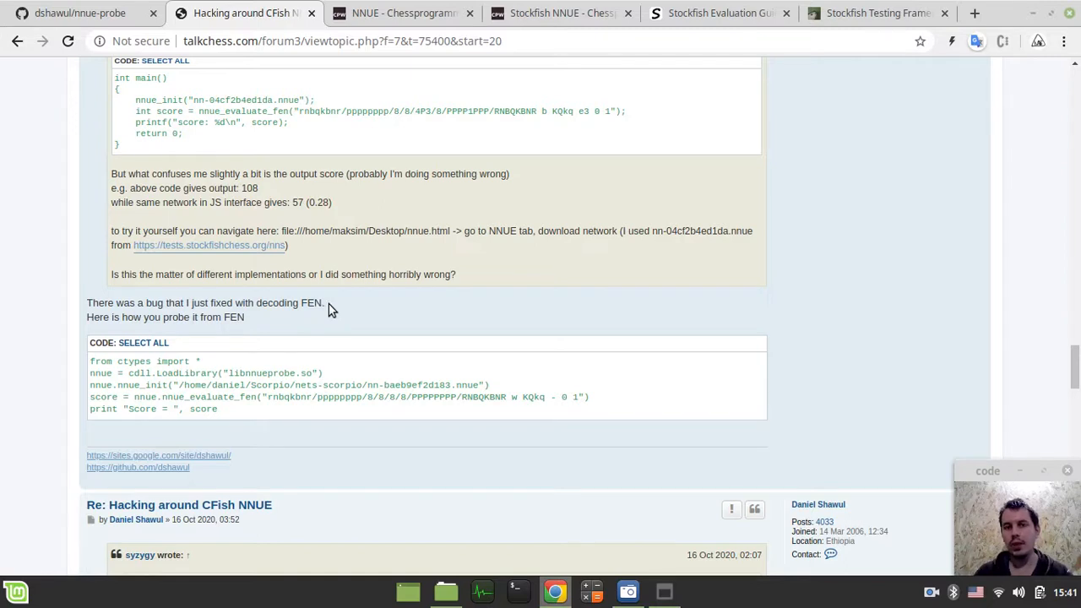
Step: Read the nnue-probe README's overview, build steps and Python probing section
{"action": "left_click", "coordinate": [80, 13]}
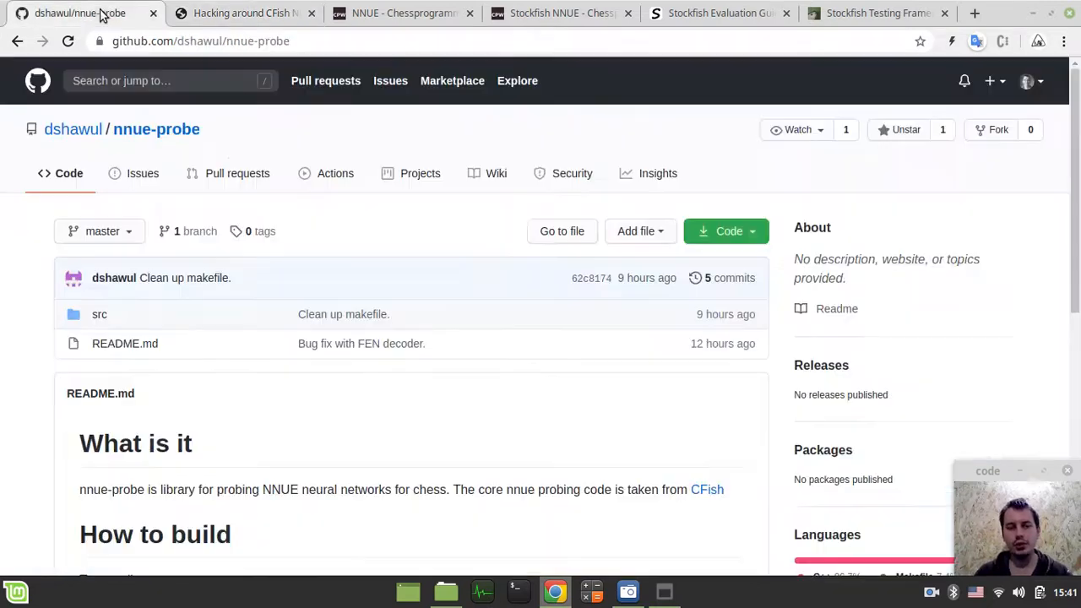
{"action": "scroll", "scroll_direction": "down", "scroll_amount": 3}
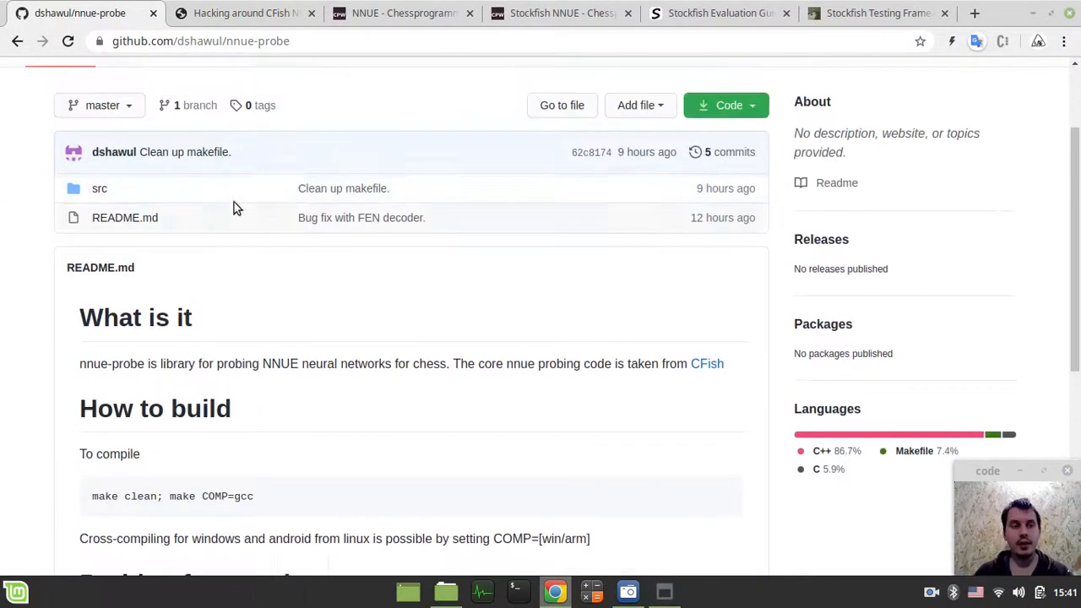
{"action": "mouse_move", "coordinate": [103, 188]}
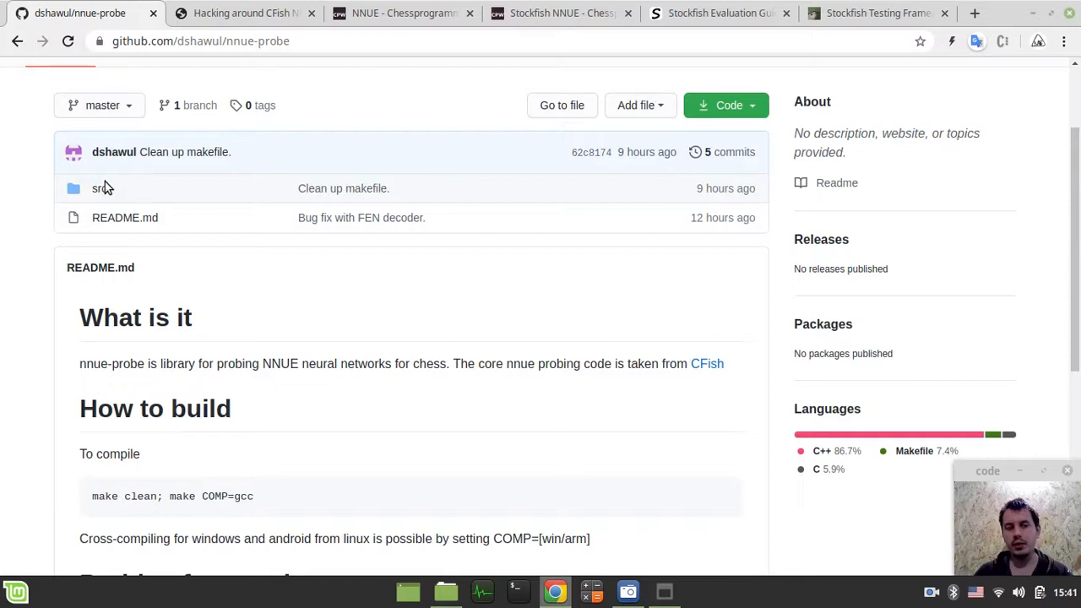
{"action": "scroll", "scroll_direction": "down", "scroll_amount": 3}
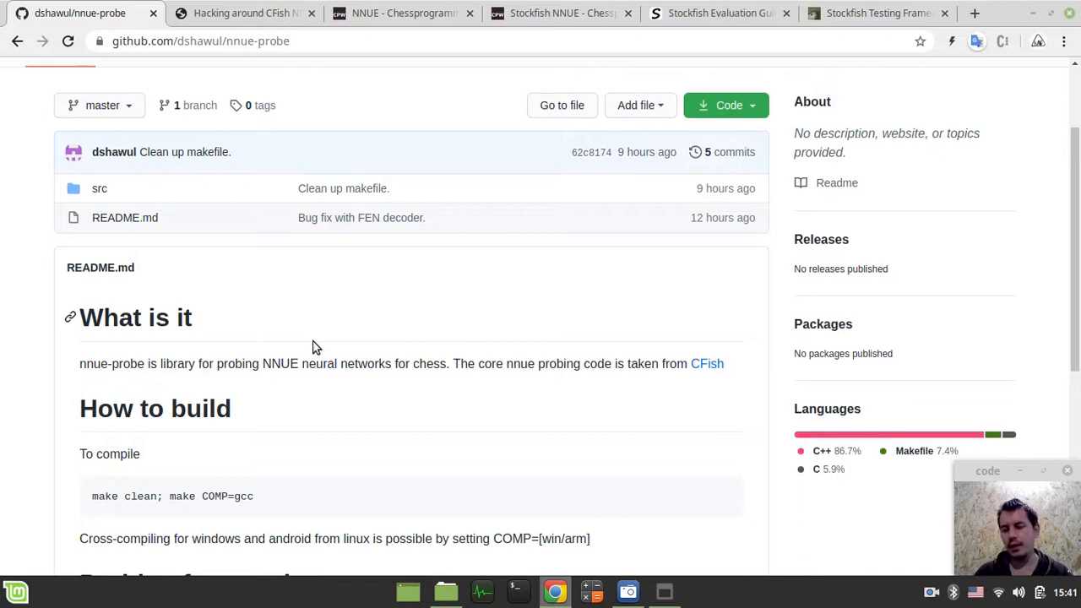
{"action": "mouse_move", "coordinate": [377, 369]}
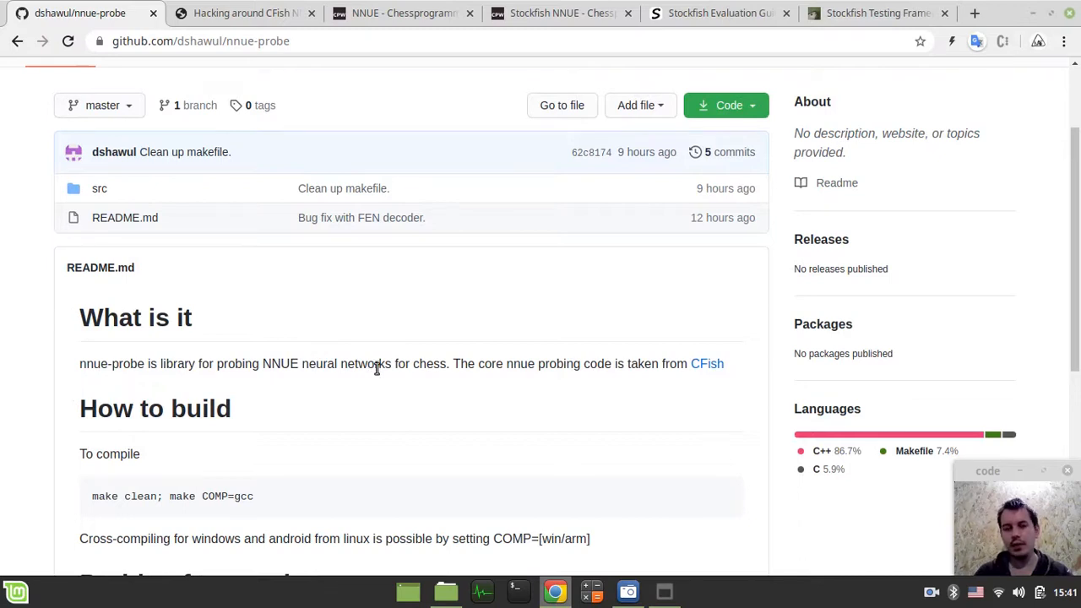
{"action": "mouse_move", "coordinate": [420, 389]}
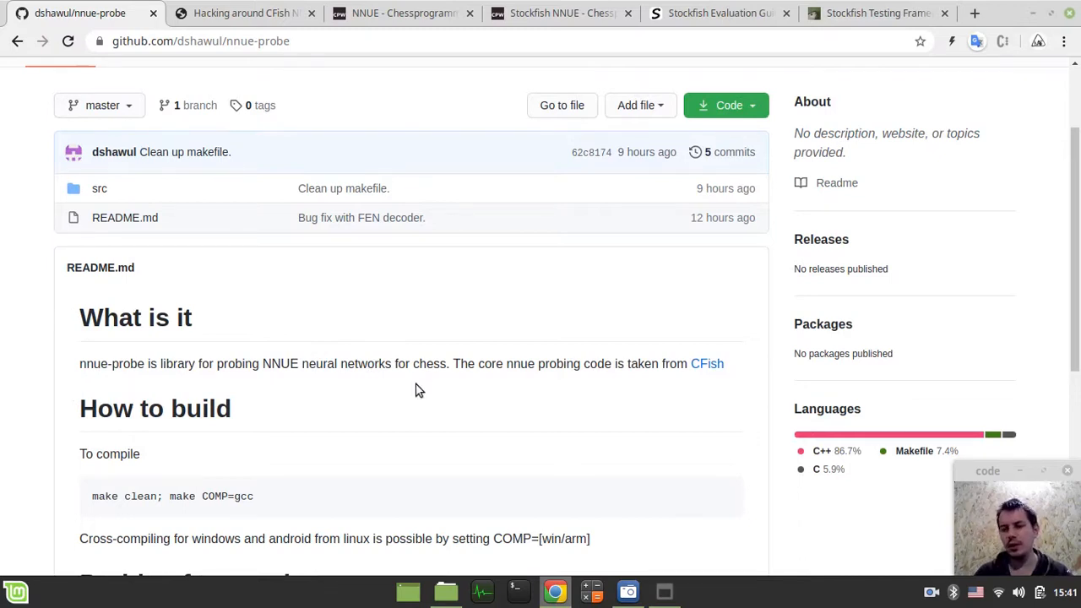
{"action": "scroll", "scroll_direction": "down", "scroll_amount": 3}
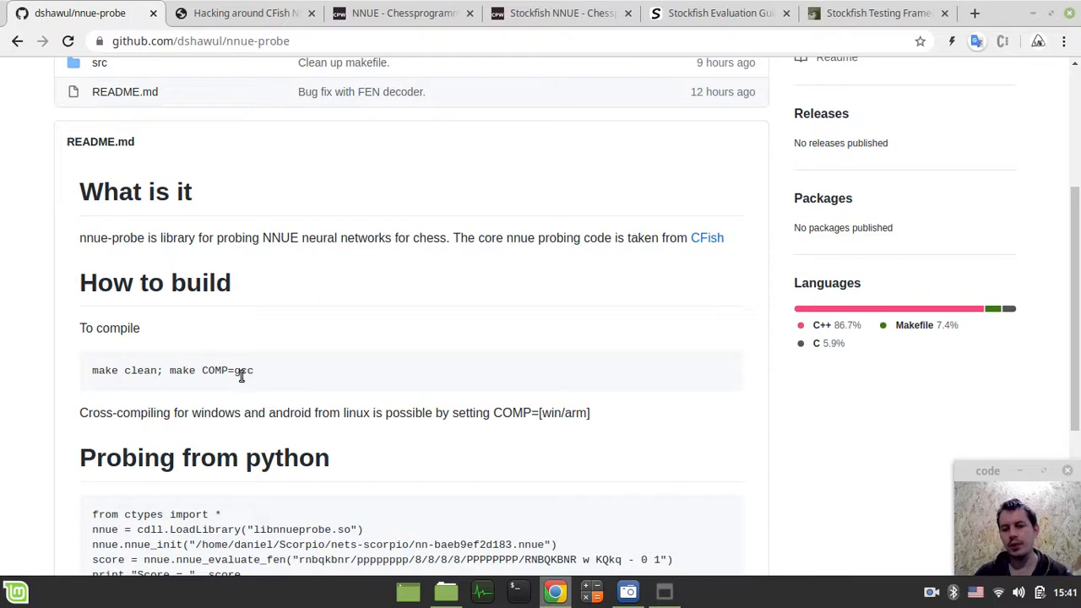
{"action": "mouse_move", "coordinate": [335, 374]}
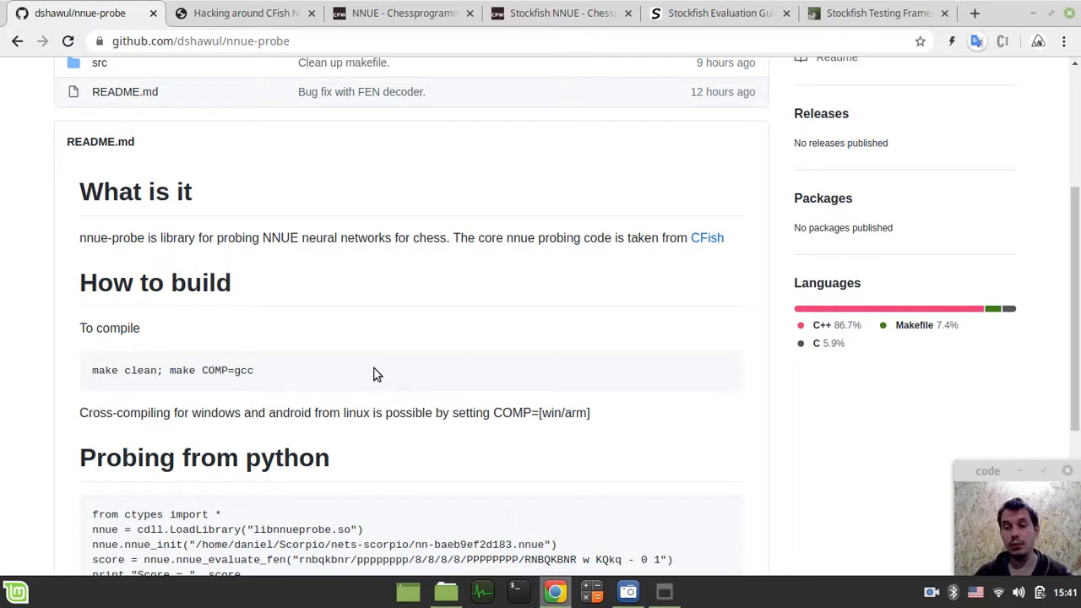
{"action": "mouse_move", "coordinate": [319, 338]}
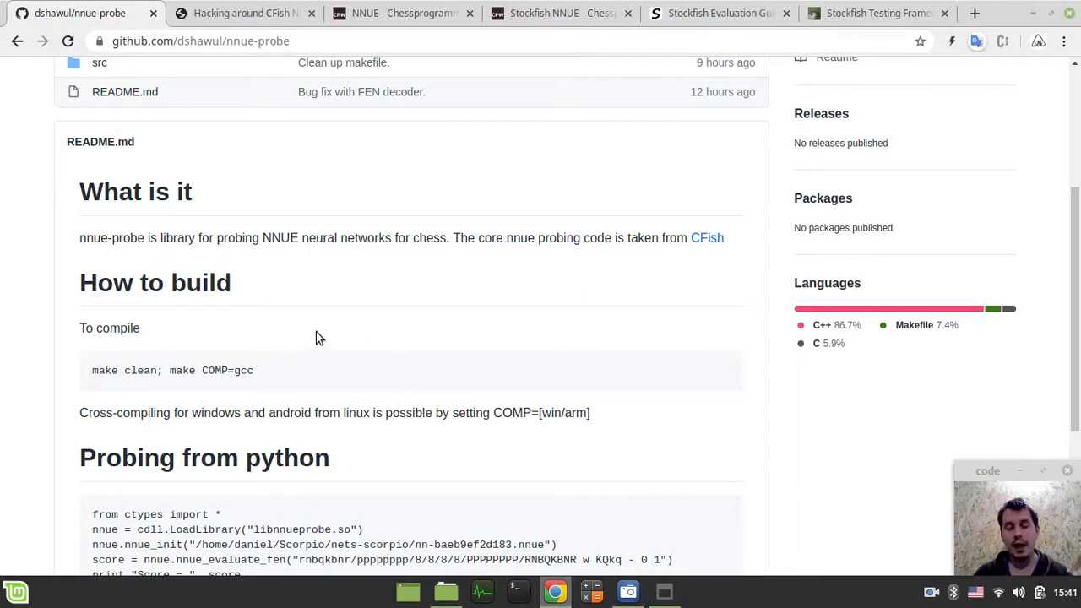
{"action": "scroll", "scroll_direction": "down", "scroll_amount": 3}
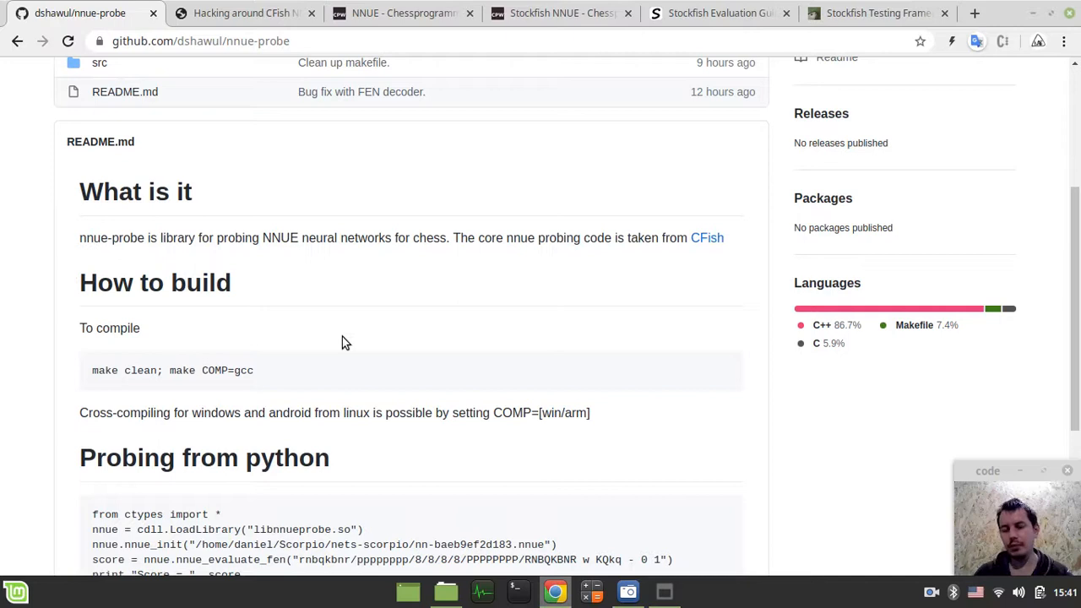
{"action": "mouse_move", "coordinate": [328, 362]}
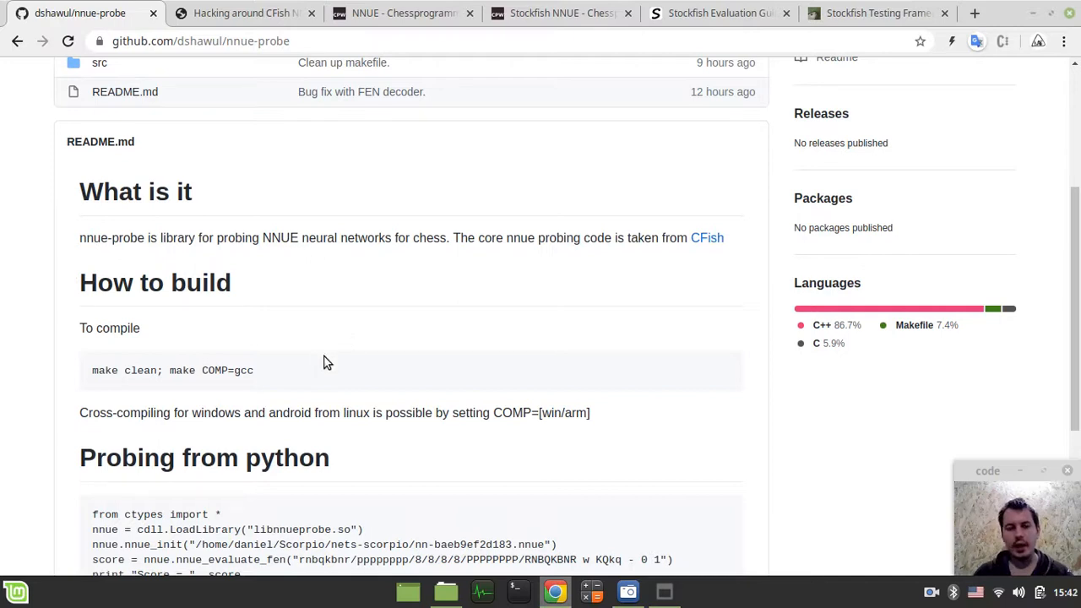
{"action": "mouse_move", "coordinate": [319, 369]}
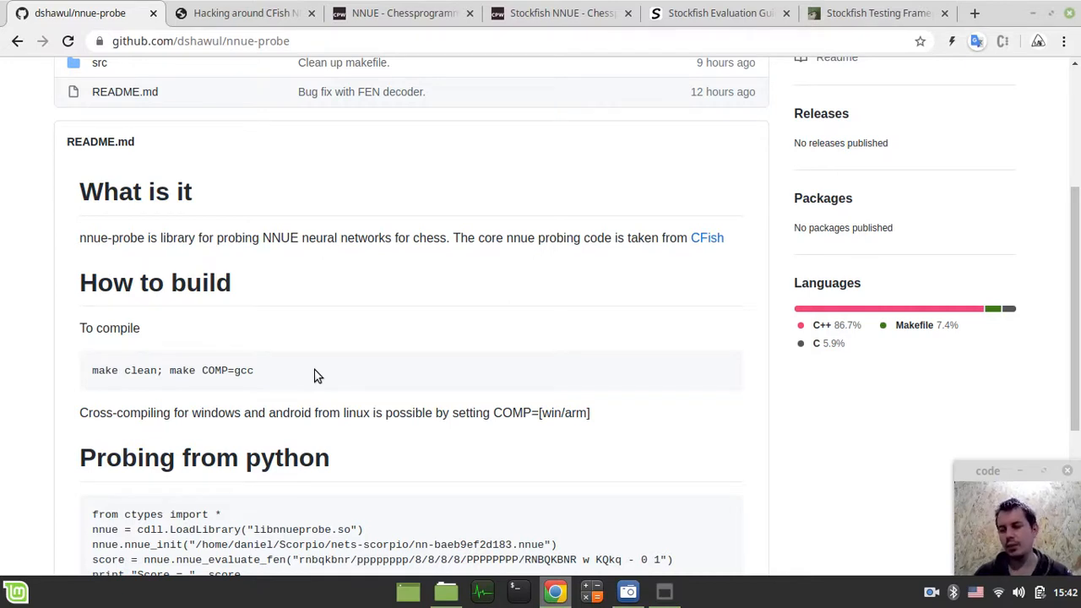
{"action": "mouse_move", "coordinate": [306, 381]}
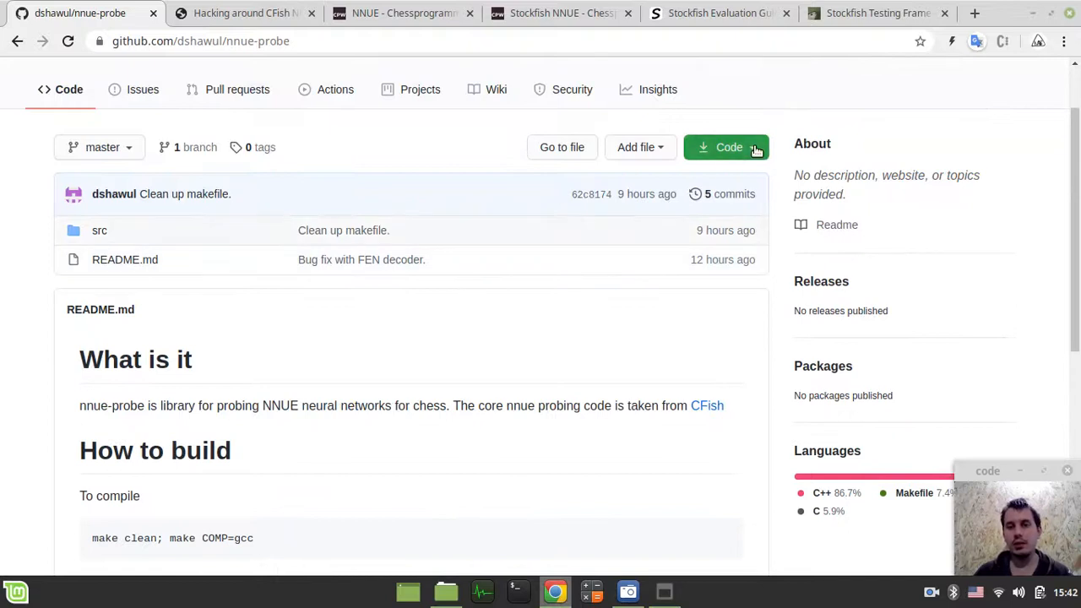
Step: Show nnue-probe's clone options with the HTTPS URL and Download ZIP
{"action": "left_click", "coordinate": [727, 147]}
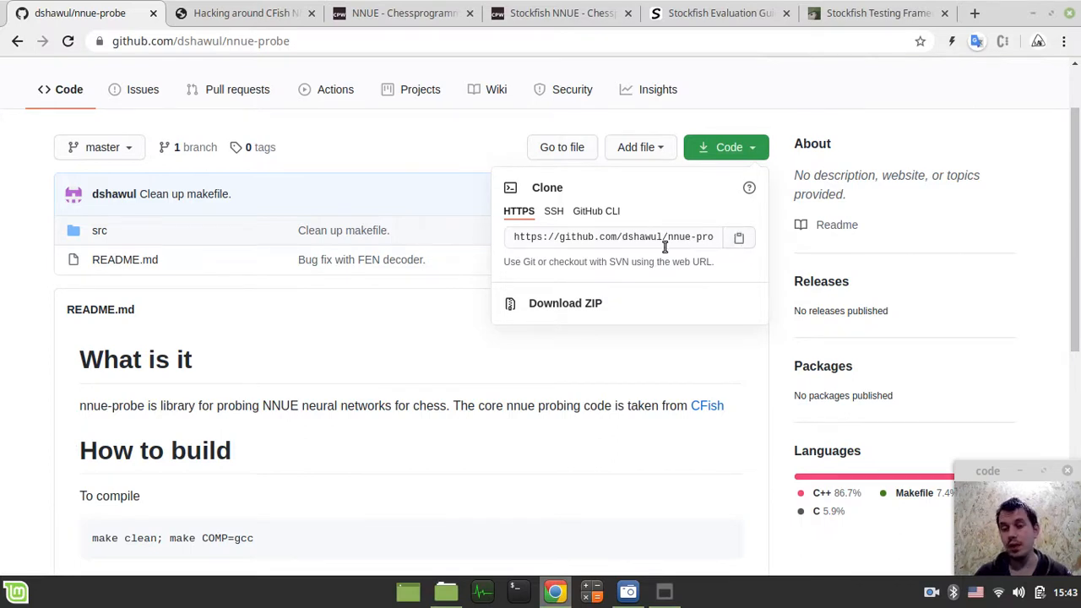
{"action": "mouse_move", "coordinate": [565, 303]}
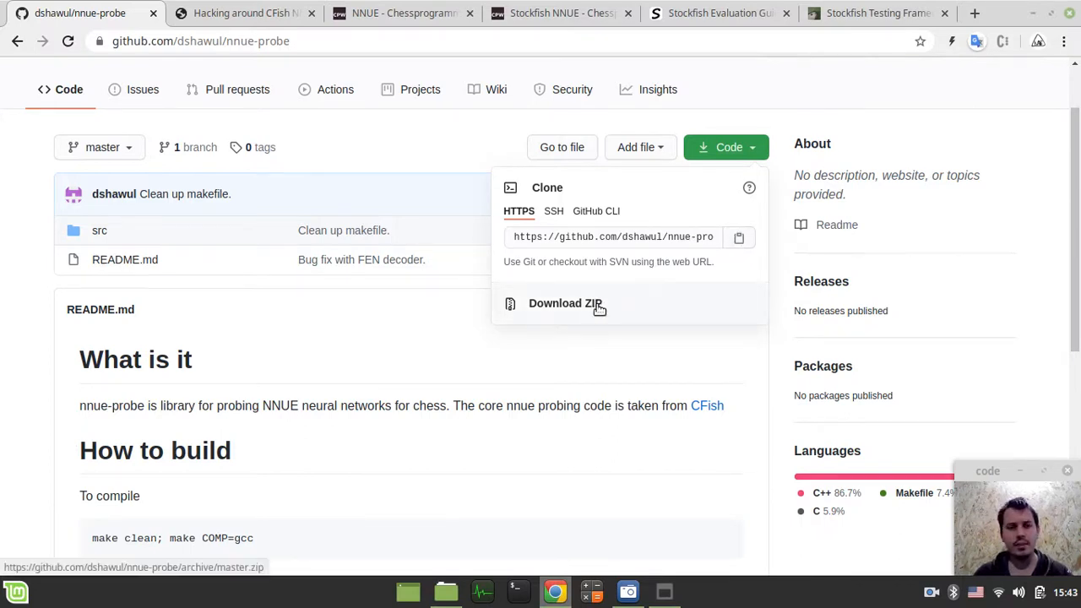
{"action": "mouse_move", "coordinate": [564, 339]}
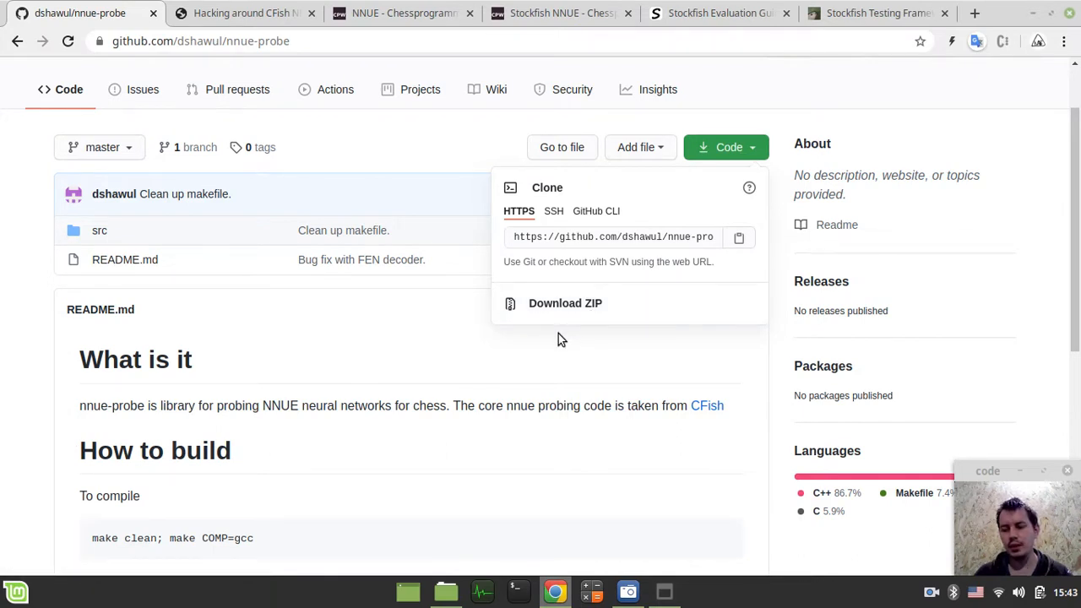
{"action": "mouse_move", "coordinate": [509, 356]}
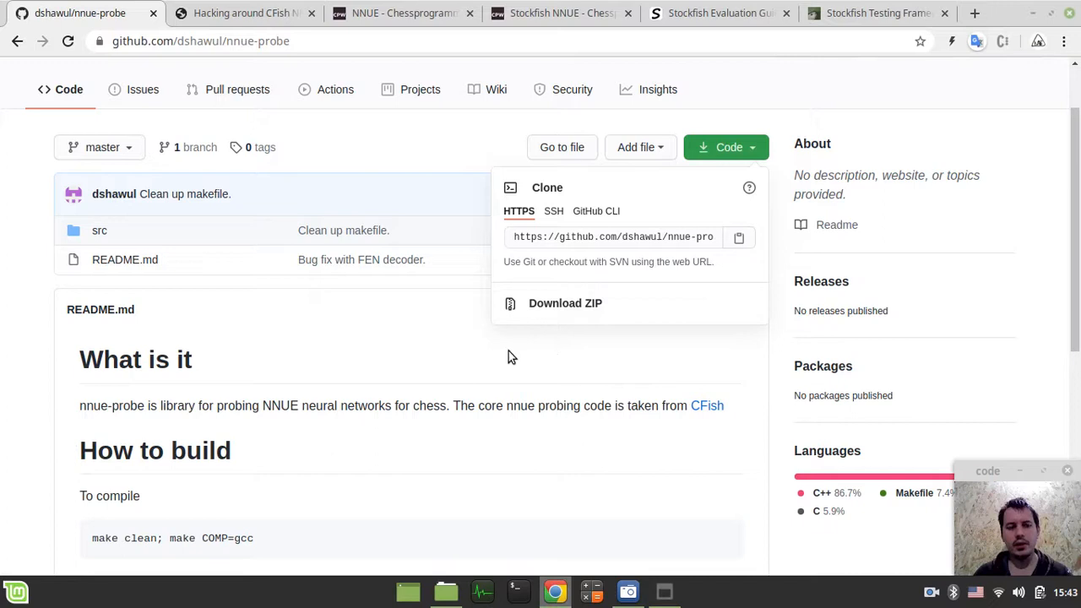
{"action": "mouse_move", "coordinate": [140, 253]}
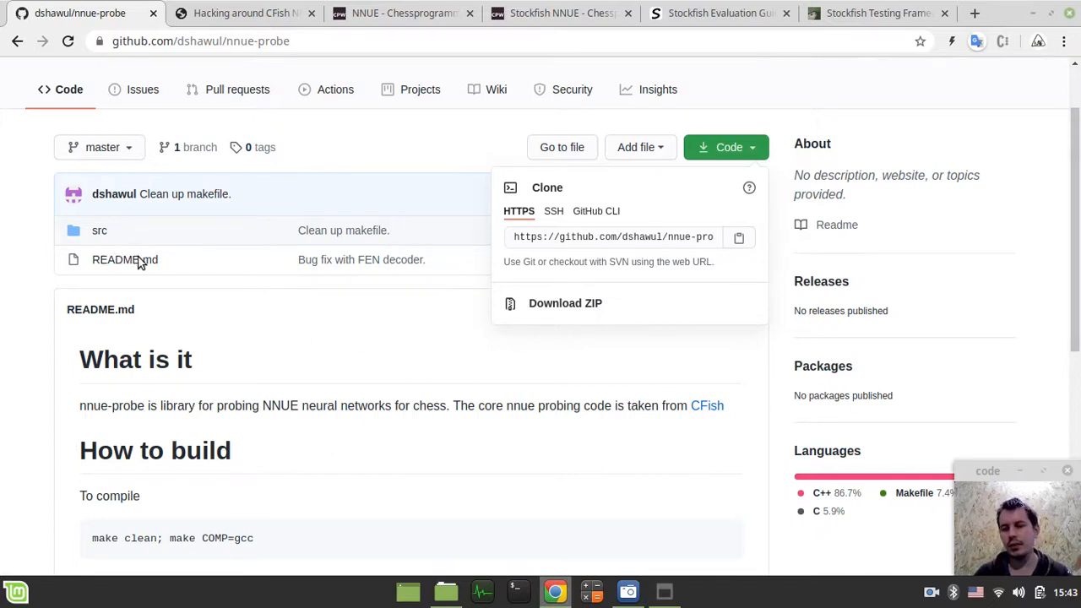
{"action": "mouse_move", "coordinate": [397, 332]}
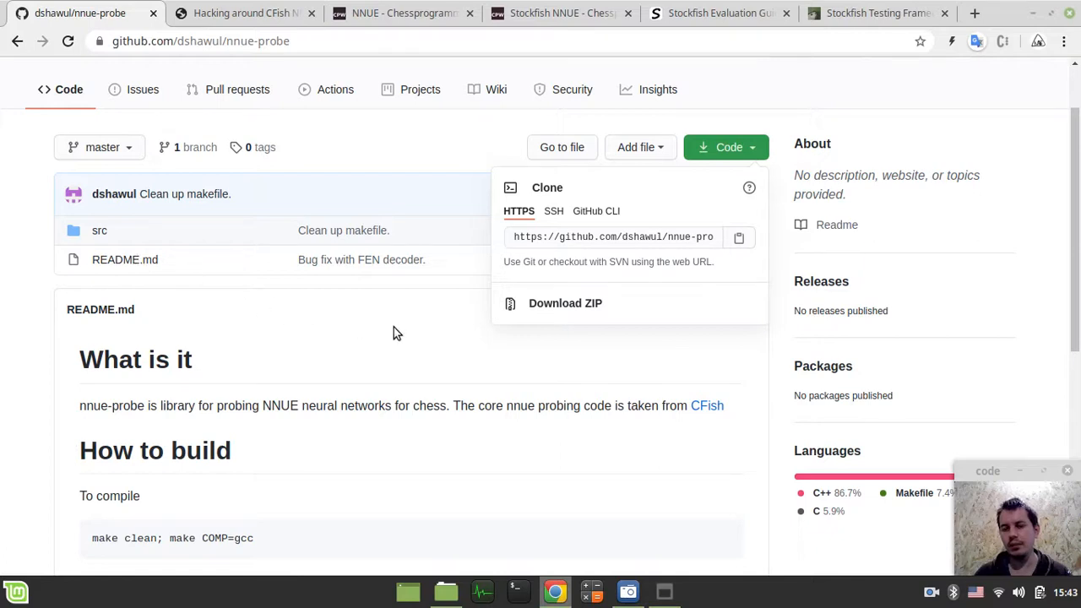
{"action": "mouse_move", "coordinate": [566, 303]}
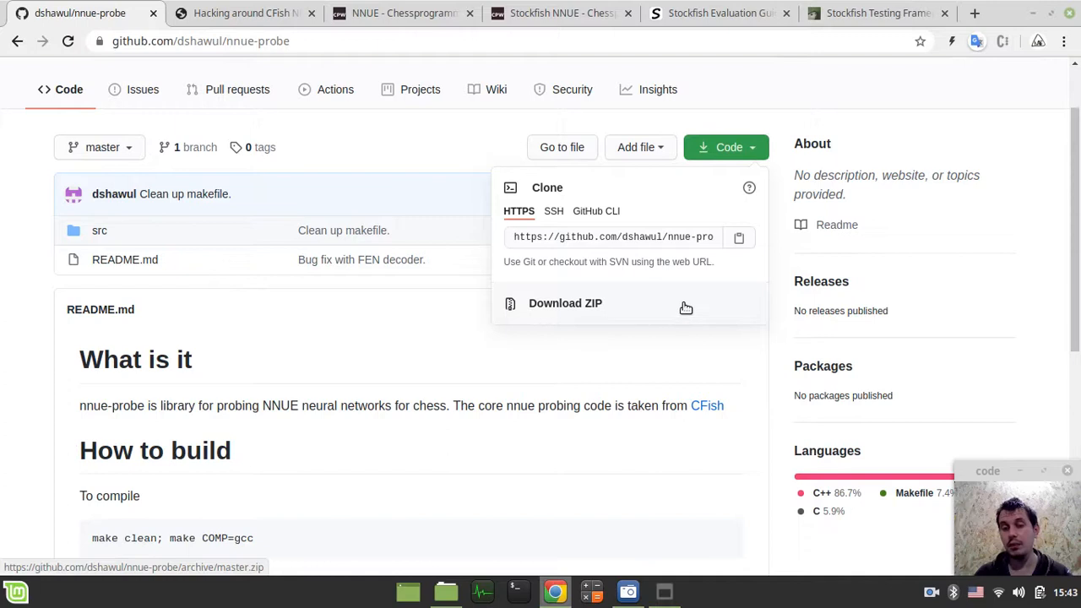
{"action": "mouse_move", "coordinate": [590, 317]}
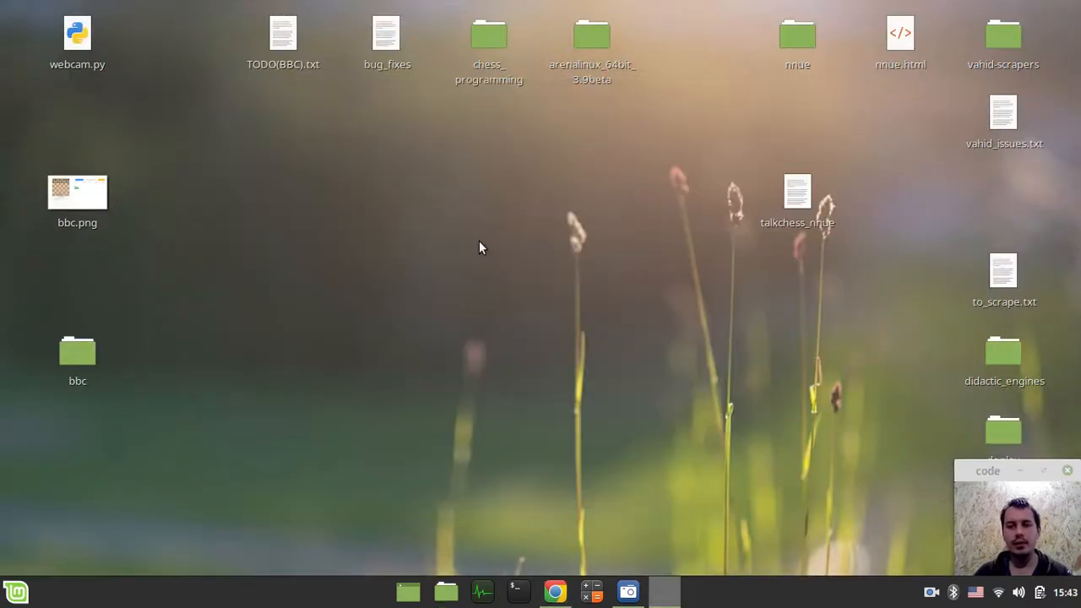
Step: Launch a terminal in the Desktop folder and begin a git command
{"action": "left_click", "coordinate": [518, 591]}
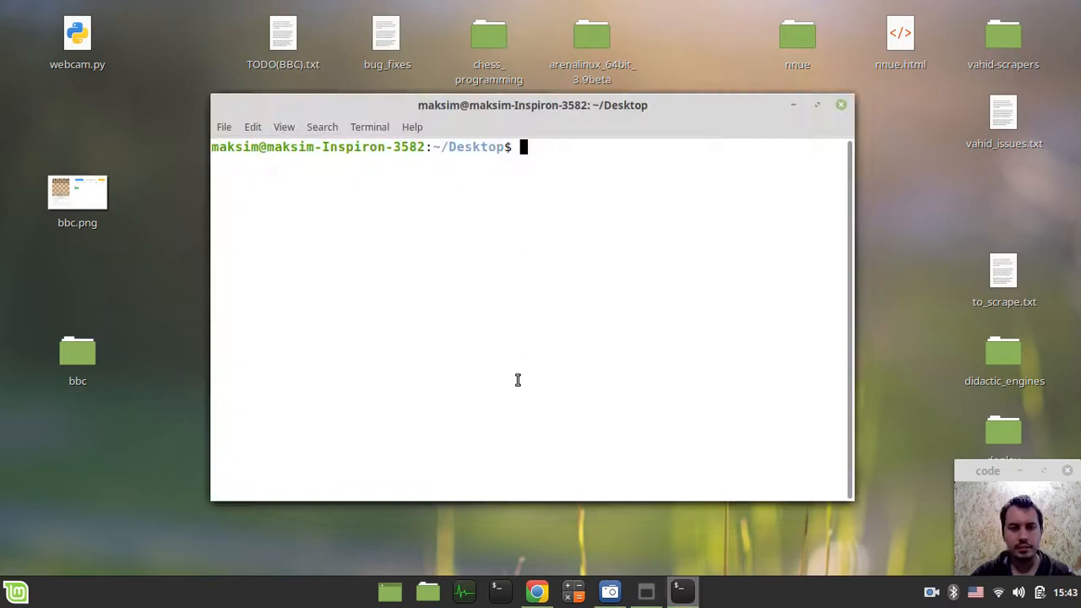
{"action": "type", "text": "git"}
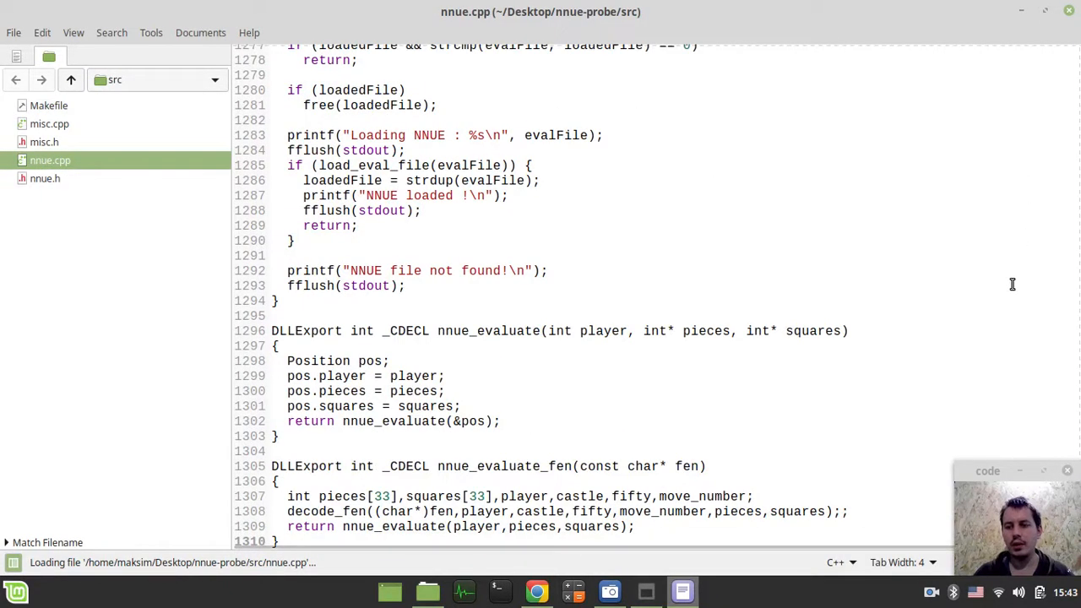
Step: Scroll nnue.cpp through the accumulator update and transform code to nnue_init
{"action": "scroll", "scroll_direction": "up", "scroll_amount": 3}
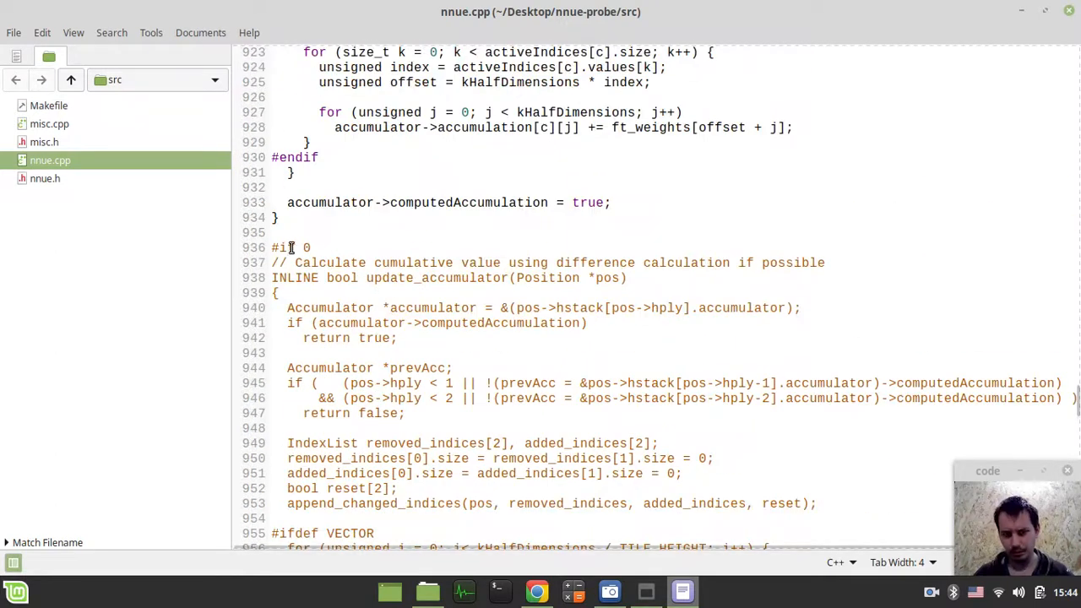
{"action": "scroll", "scroll_direction": "down", "scroll_amount": 3}
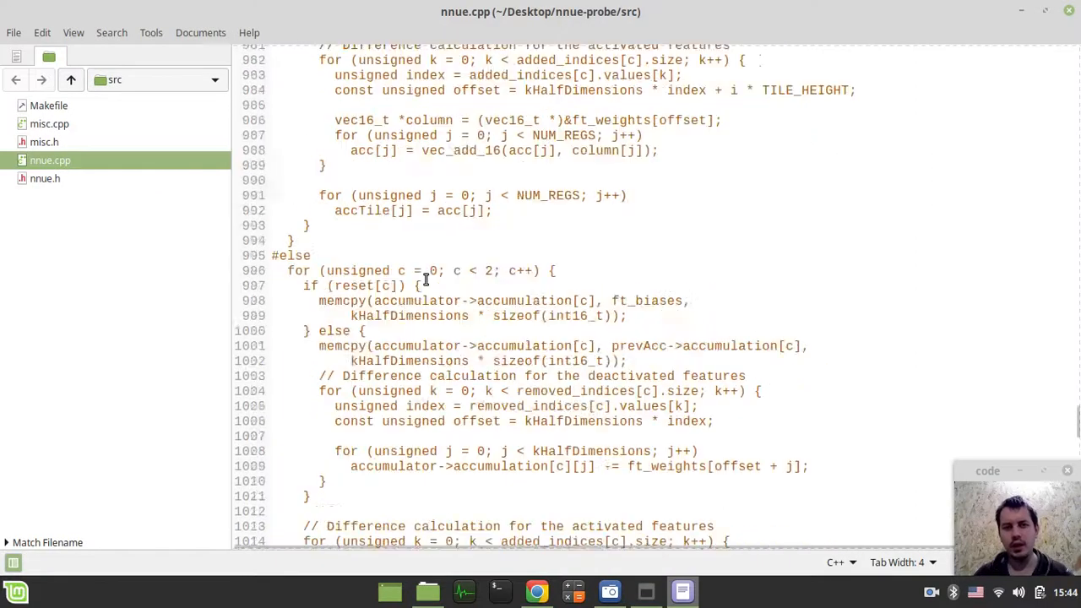
{"action": "scroll", "scroll_direction": "down", "scroll_amount": 3}
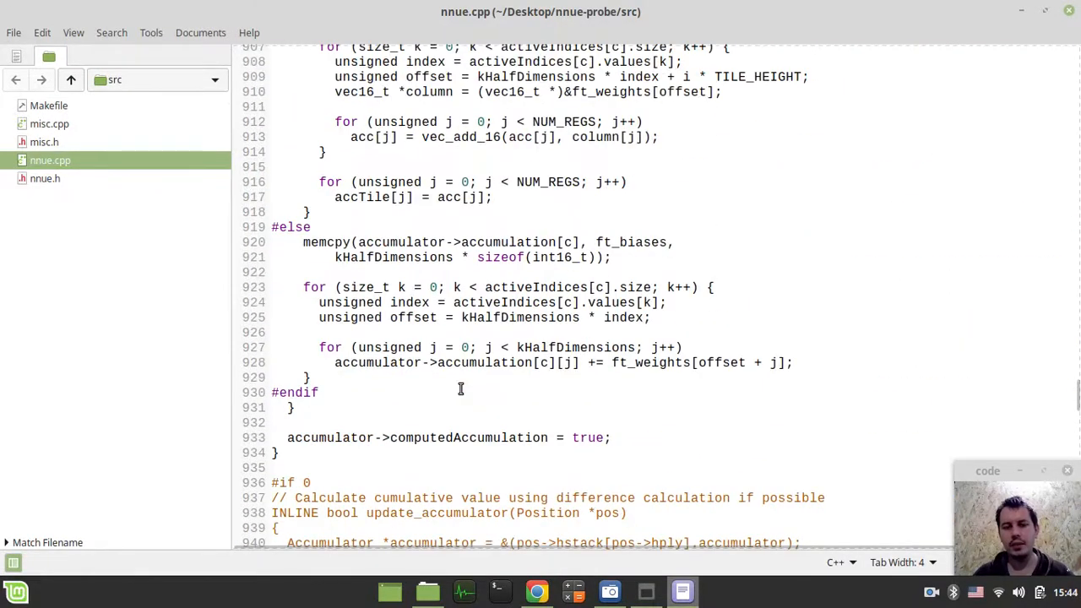
{"action": "scroll", "scroll_direction": "down", "scroll_amount": 3}
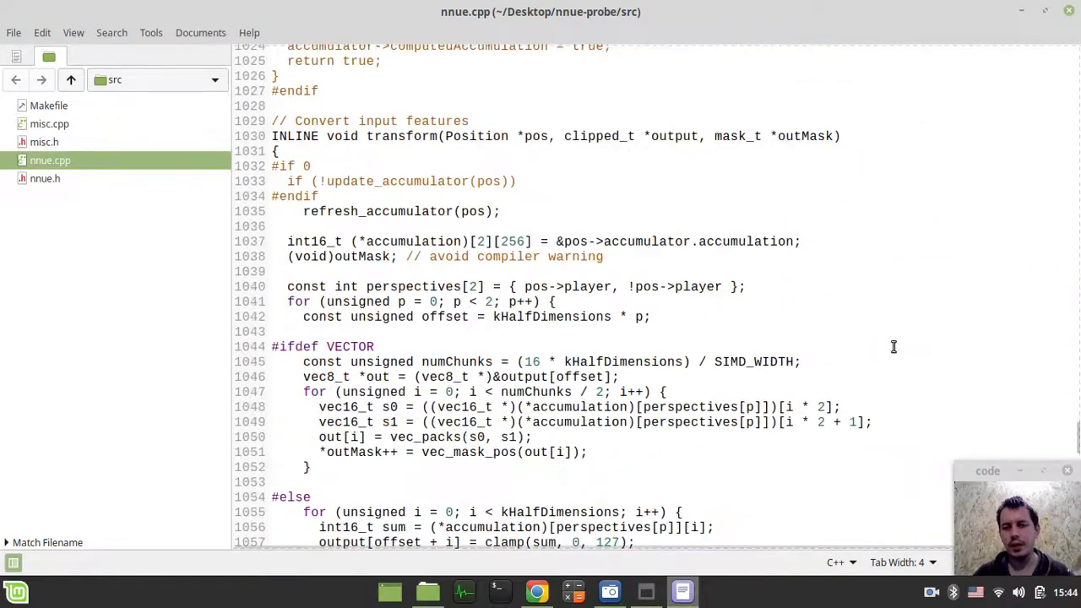
{"action": "scroll", "scroll_direction": "down", "scroll_amount": 3}
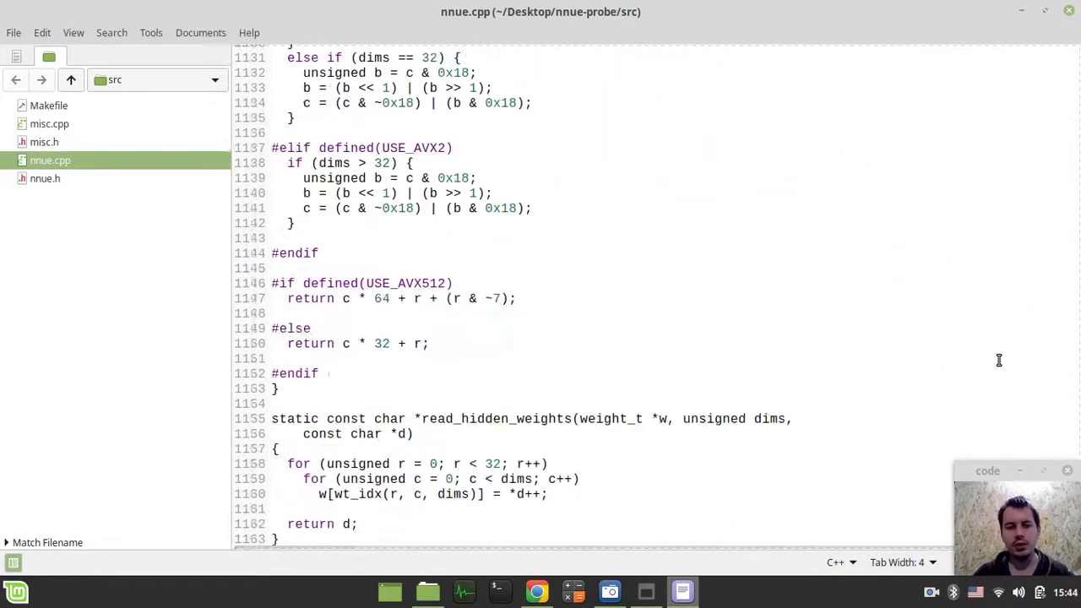
{"action": "scroll", "scroll_direction": "down", "scroll_amount": 3}
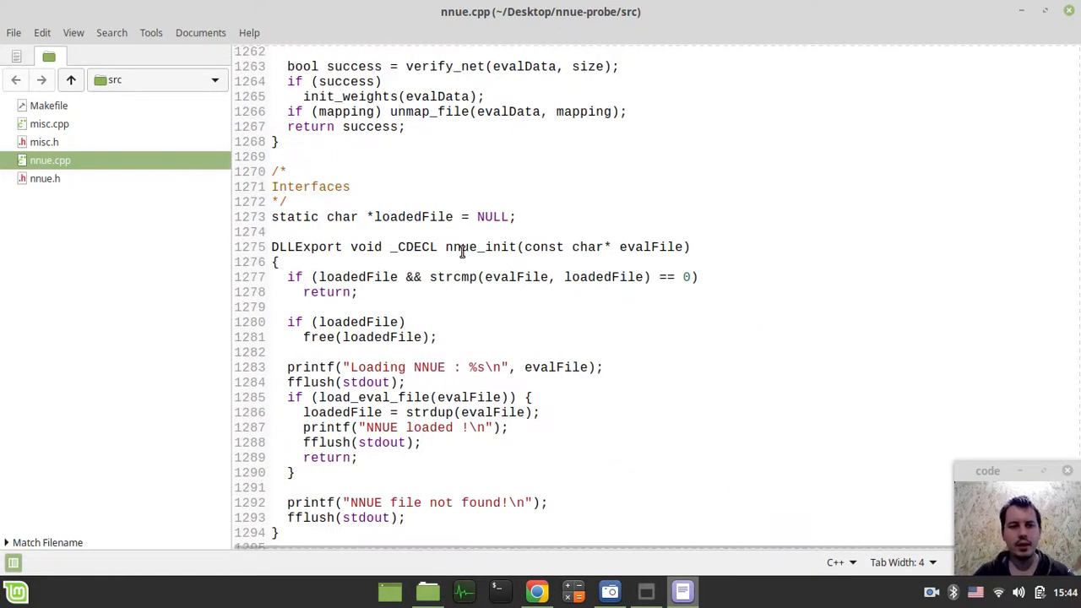
Step: Scroll to nnue.cpp's exports and select the nnue_evaluate_fen function name
{"action": "scroll", "scroll_direction": "down", "scroll_amount": 3}
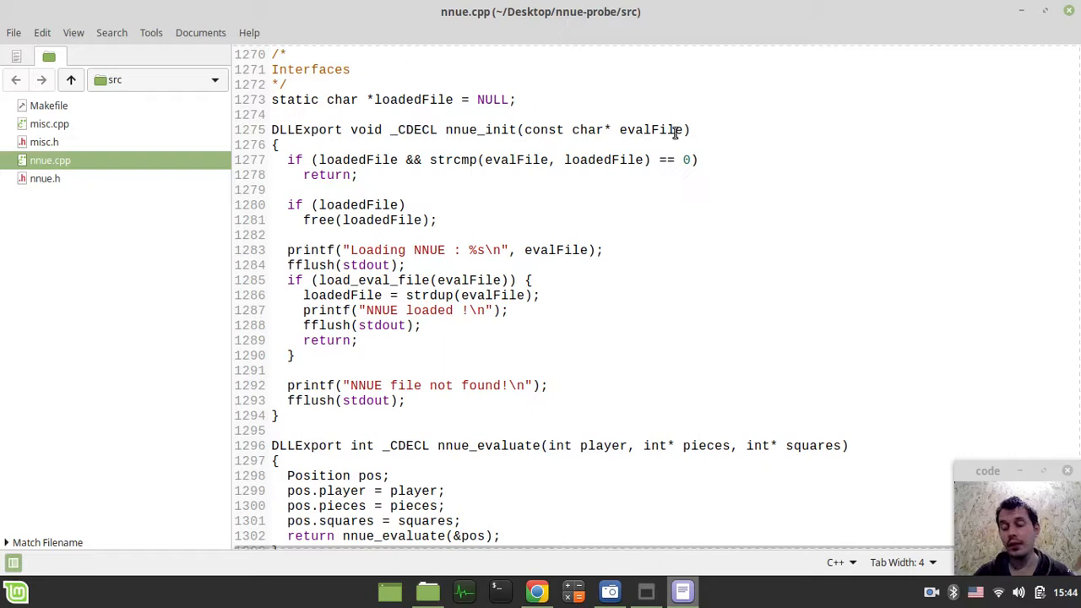
{"action": "mouse_move", "coordinate": [459, 213]}
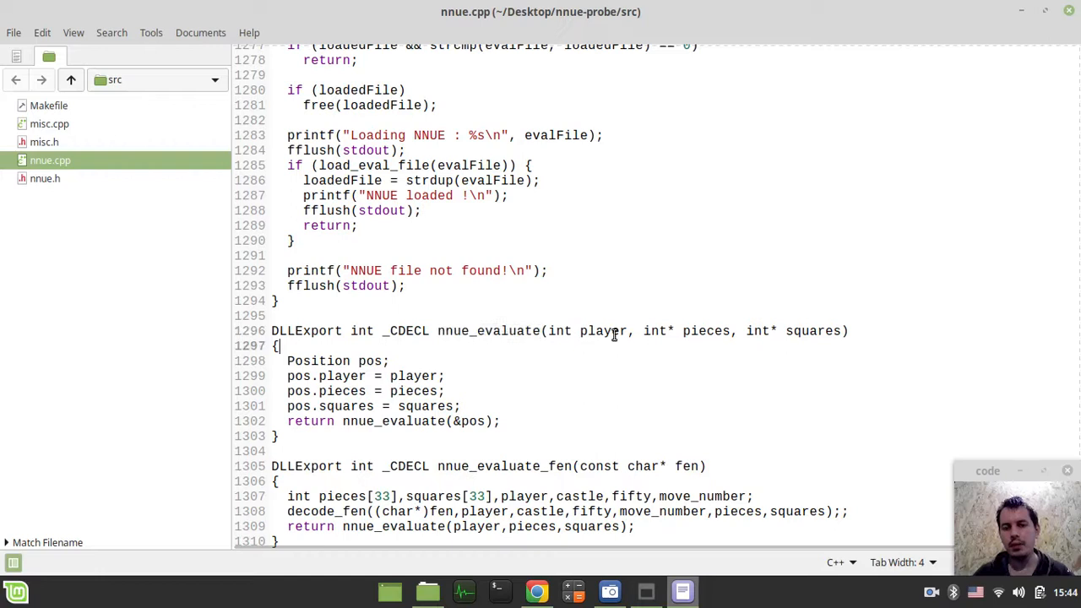
{"action": "mouse_move", "coordinate": [822, 330]}
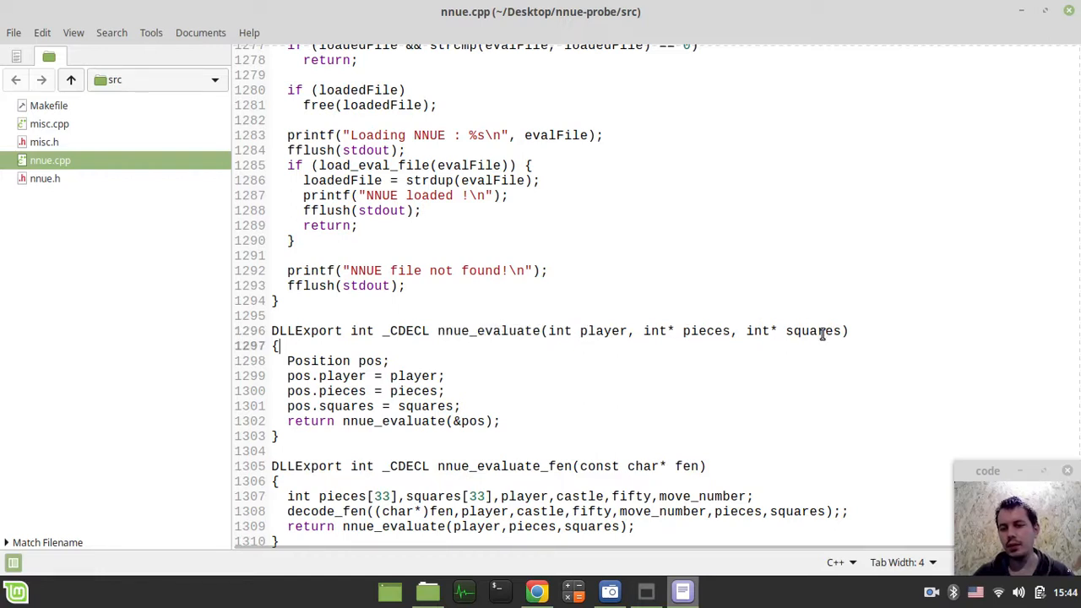
{"action": "mouse_move", "coordinate": [764, 338]}
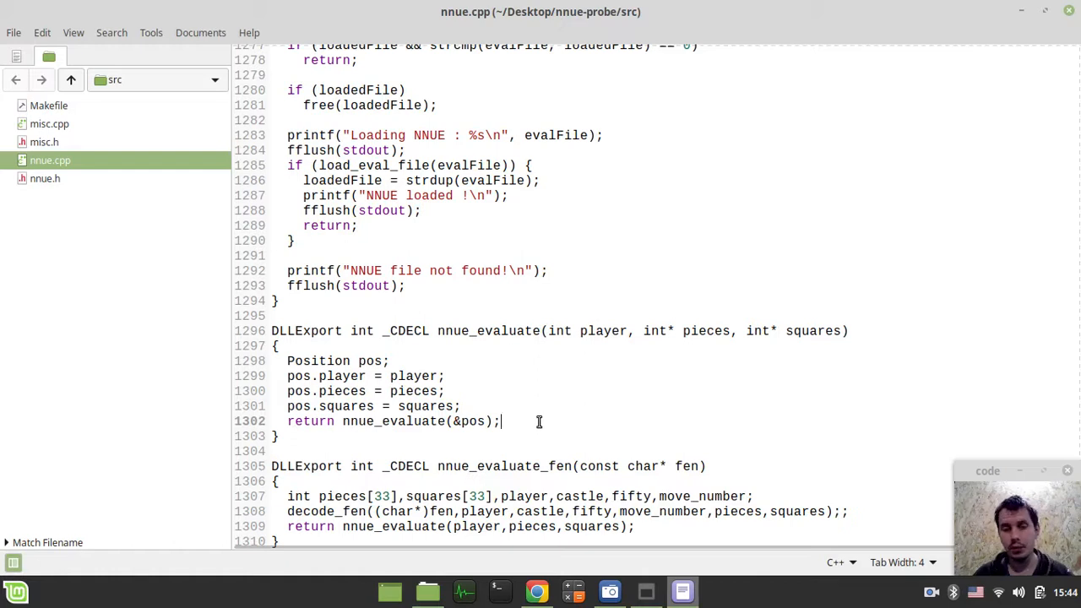
{"action": "mouse_move", "coordinate": [513, 330]}
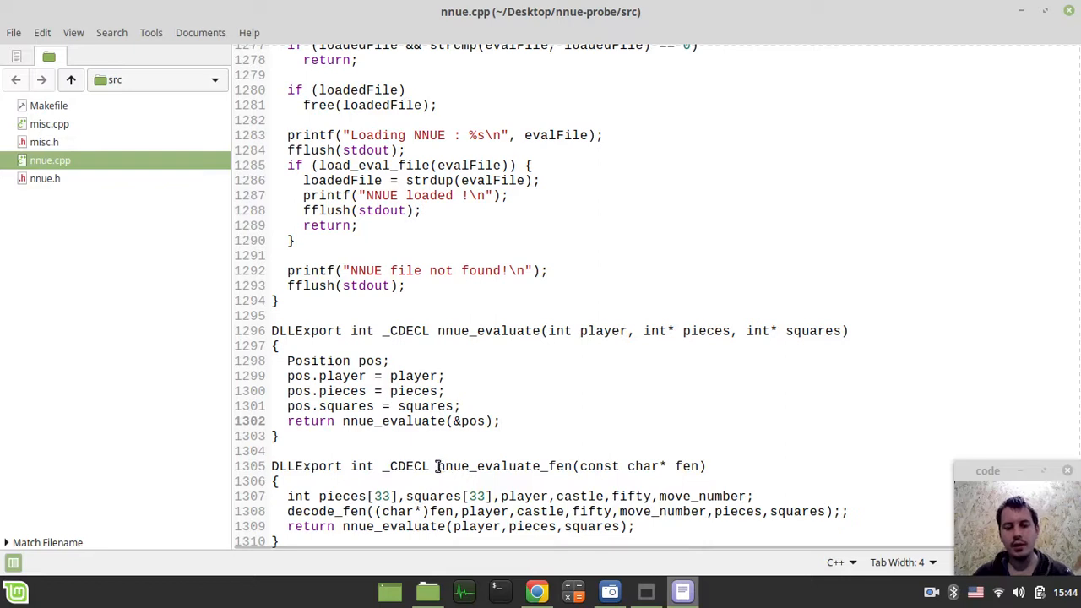
{"action": "double_click", "coordinate": [505, 465]}
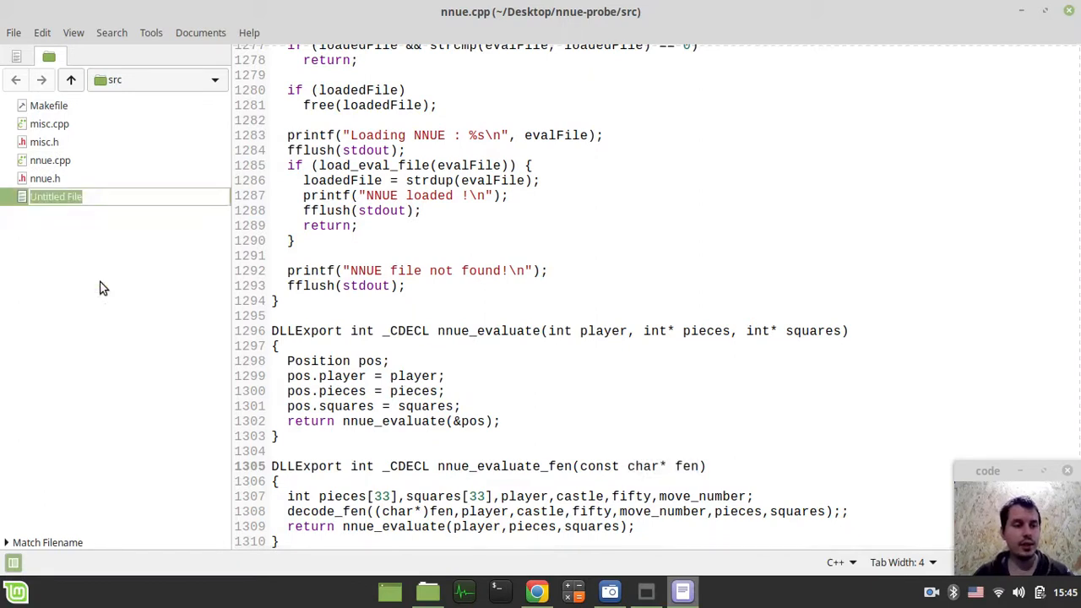
Step: Name the file test.cpp and write nnue.h and stdio.h includes, int main() and return 0
{"action": "type", "text": "test.cpp"}
{"action": "type", "text": "#"}
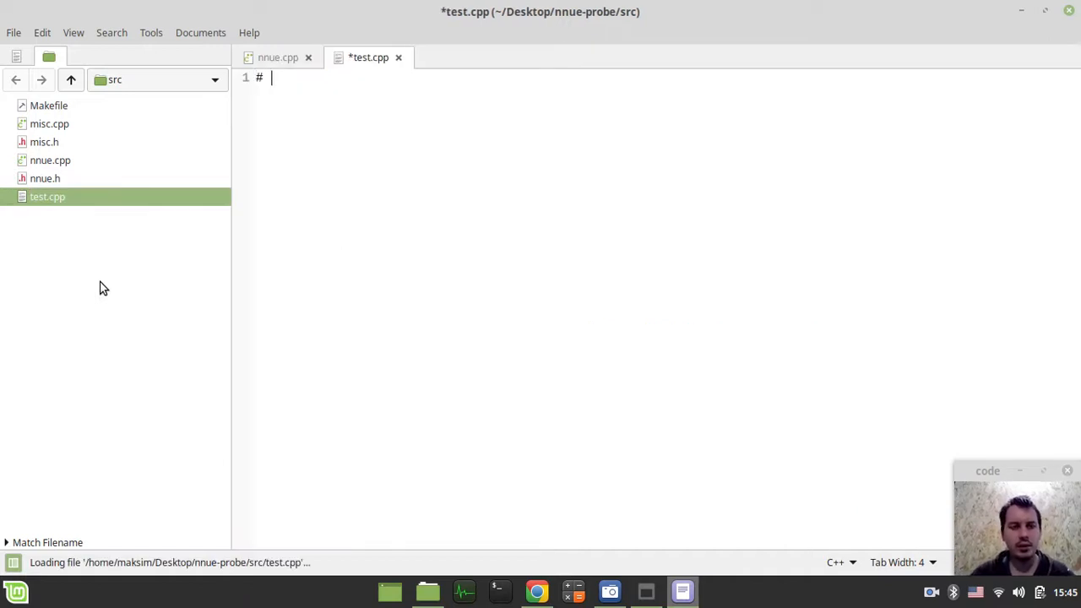
{"action": "type", "text": "inc"}
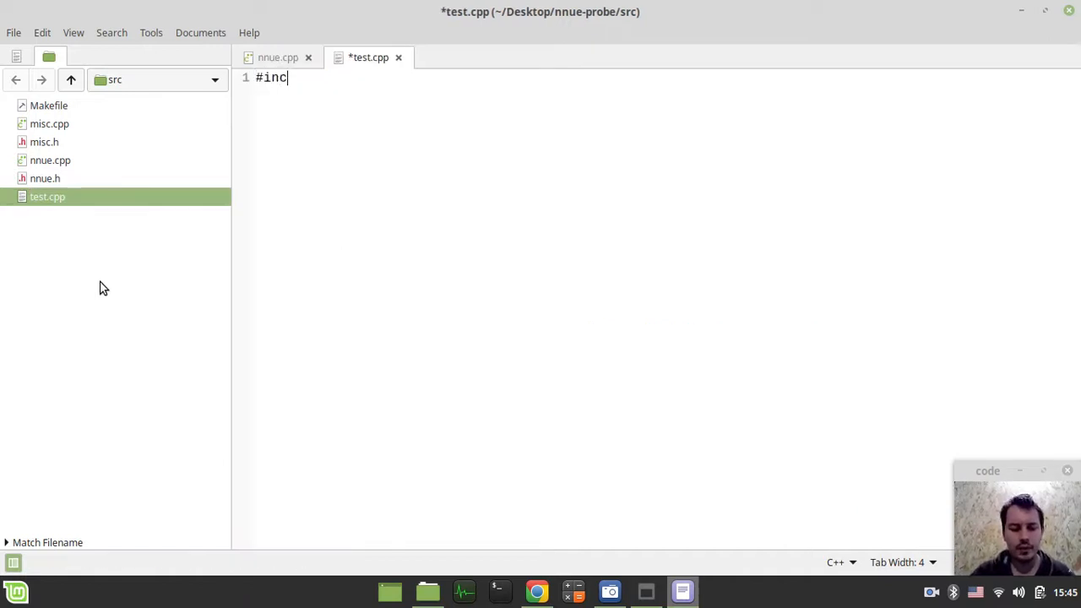
{"action": "type", "text": "lude \"\""}
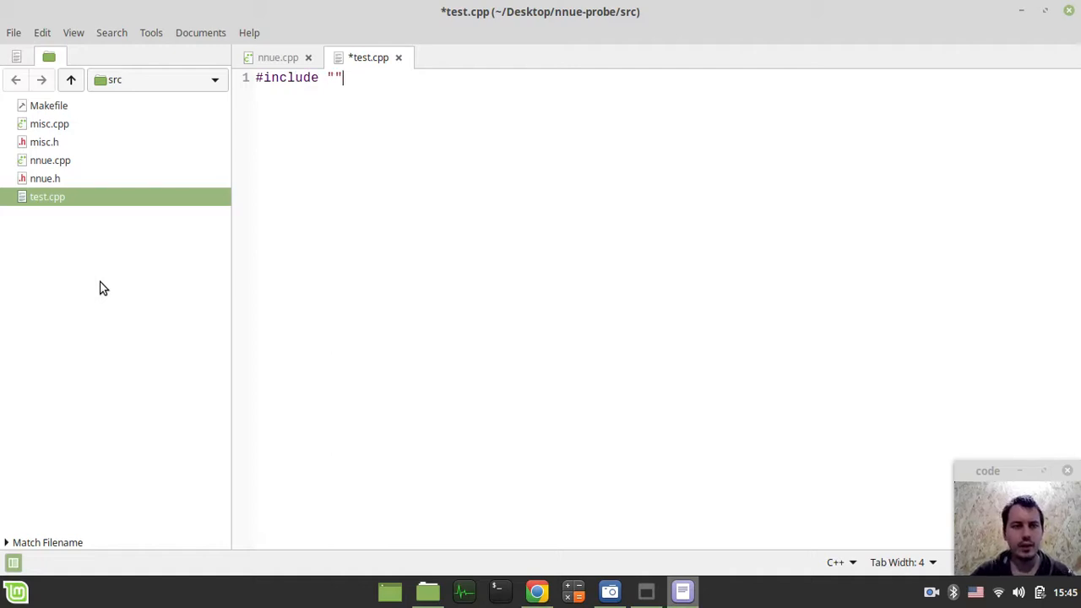
{"action": "type", "text": "nnue."}
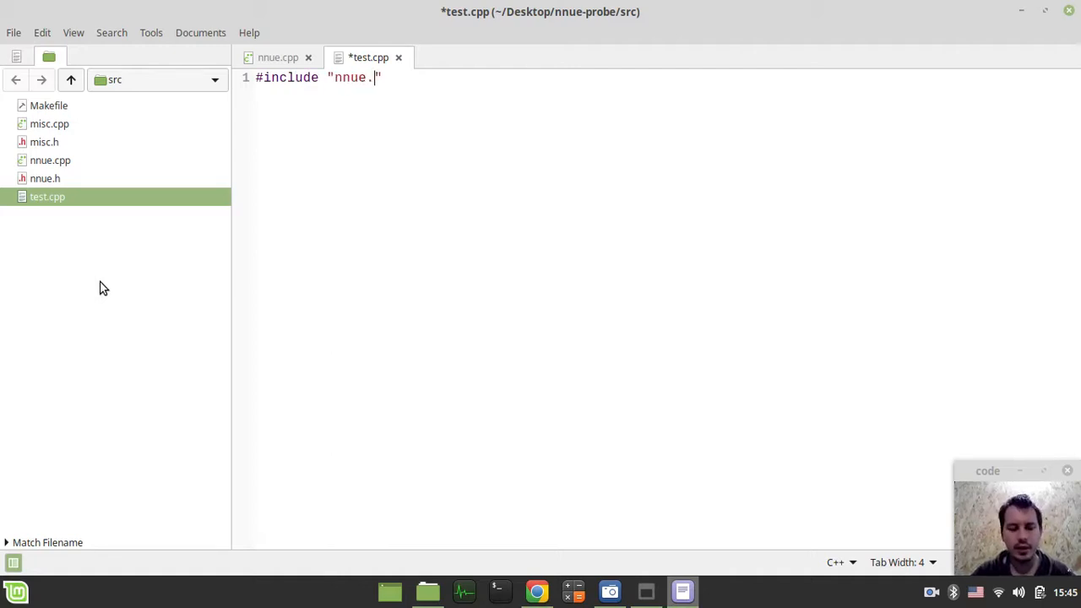
{"action": "type", "text": "h\""}
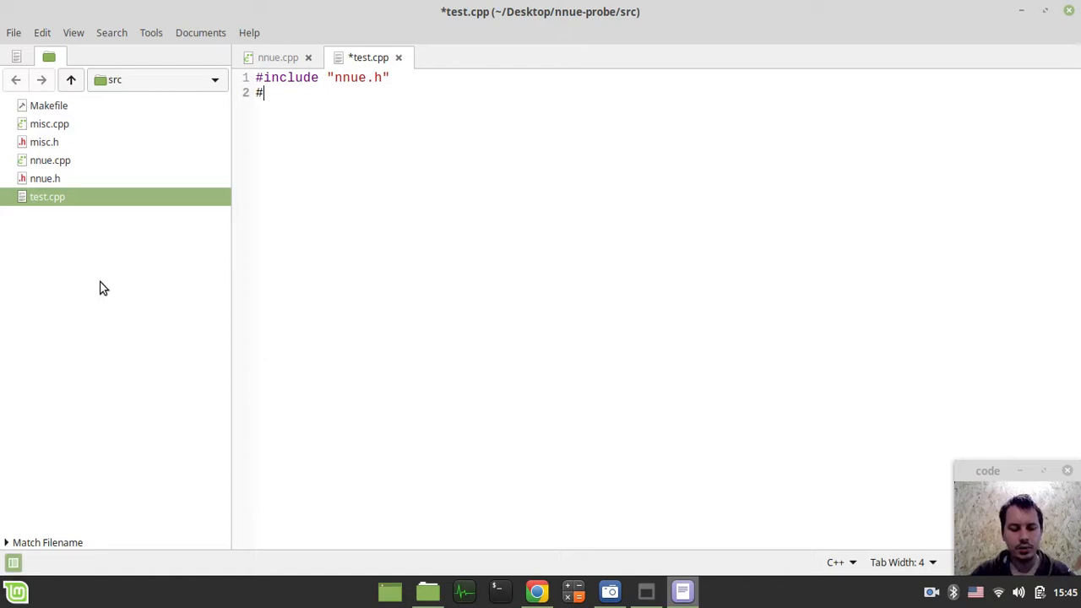
{"action": "type", "text": "include \"\""}
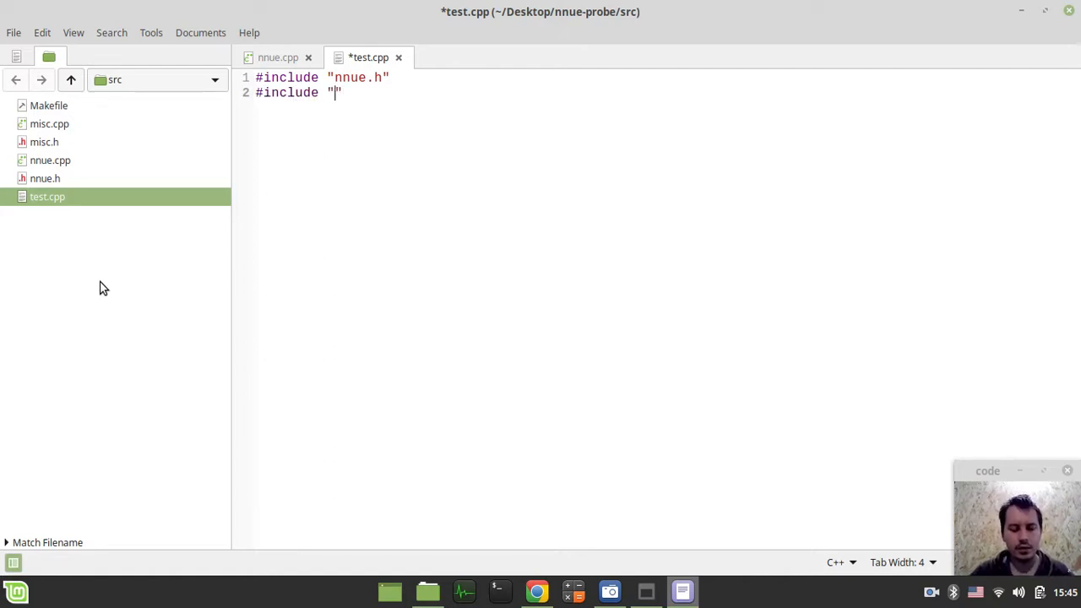
{"action": "type", "text": "stdio.h"}
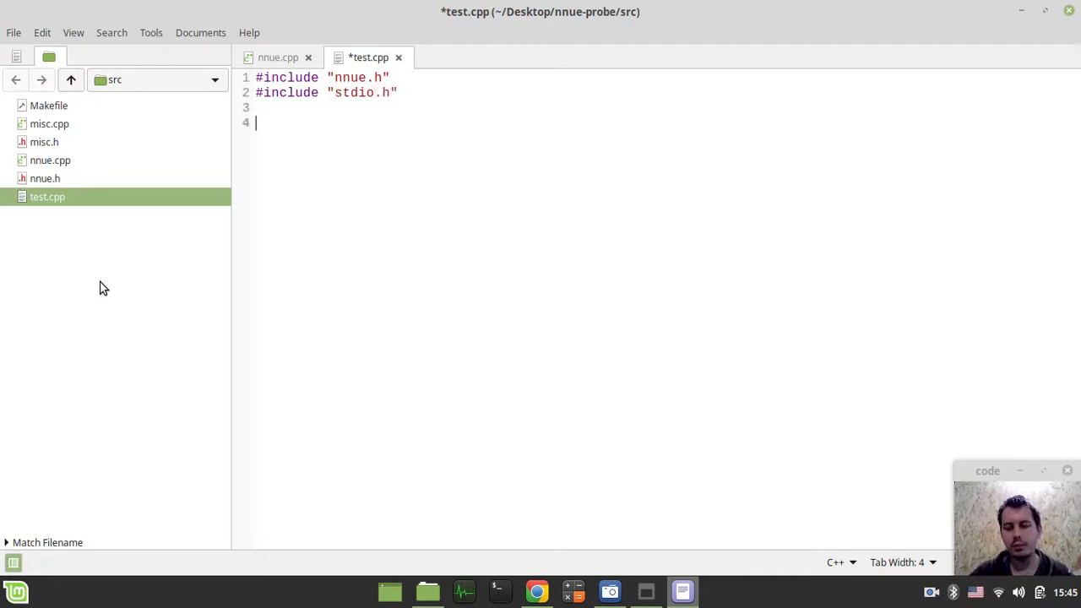
{"action": "type", "text": "int"}
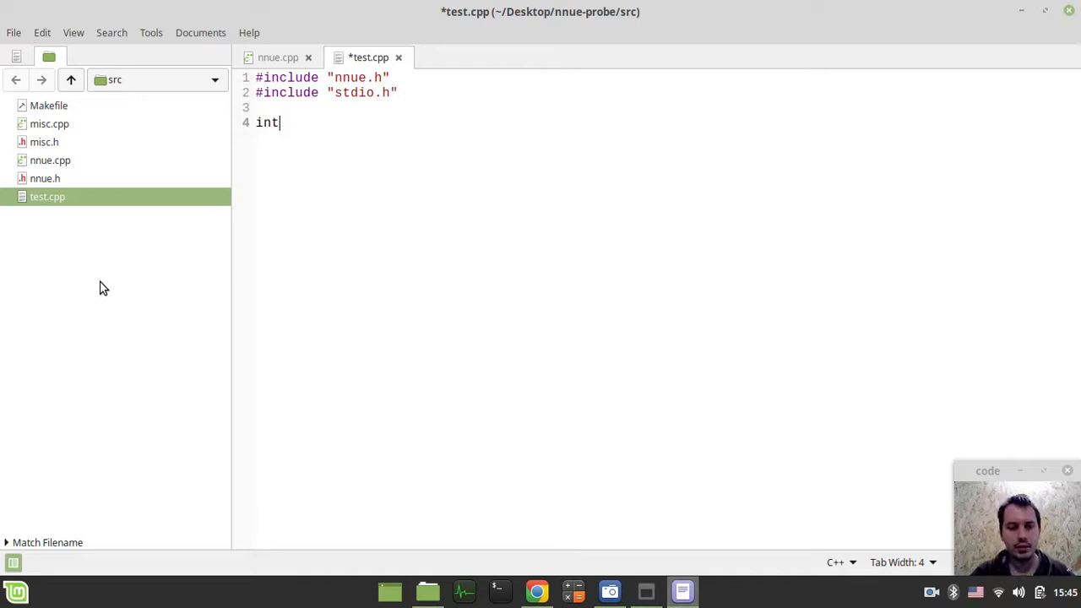
{"action": "type", "text": "main()"}
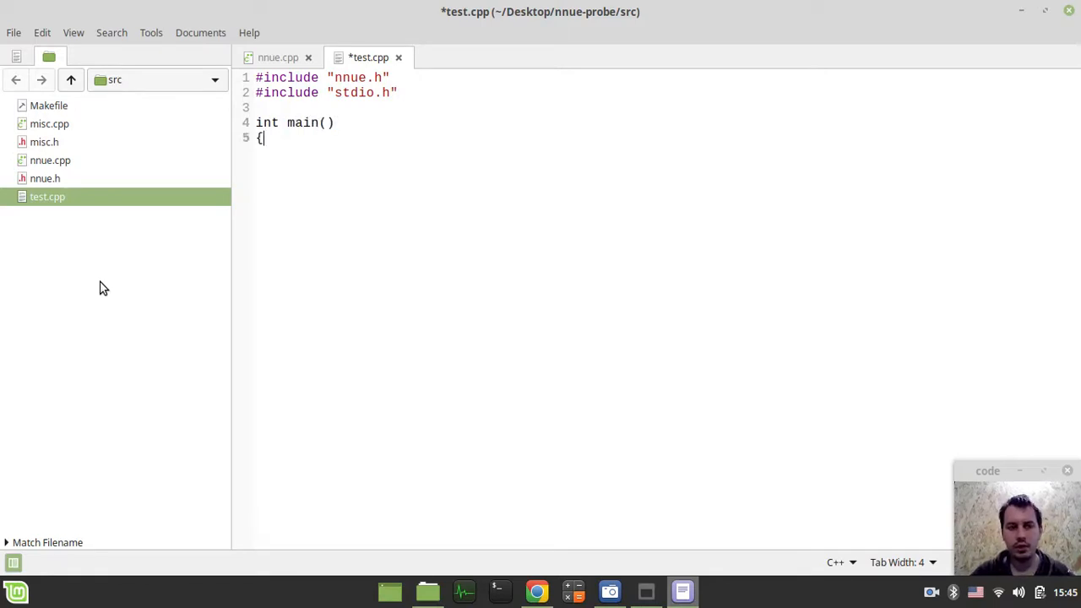
{"action": "type", "text": "return 0;"}
{"action": "type", "text": "}"}
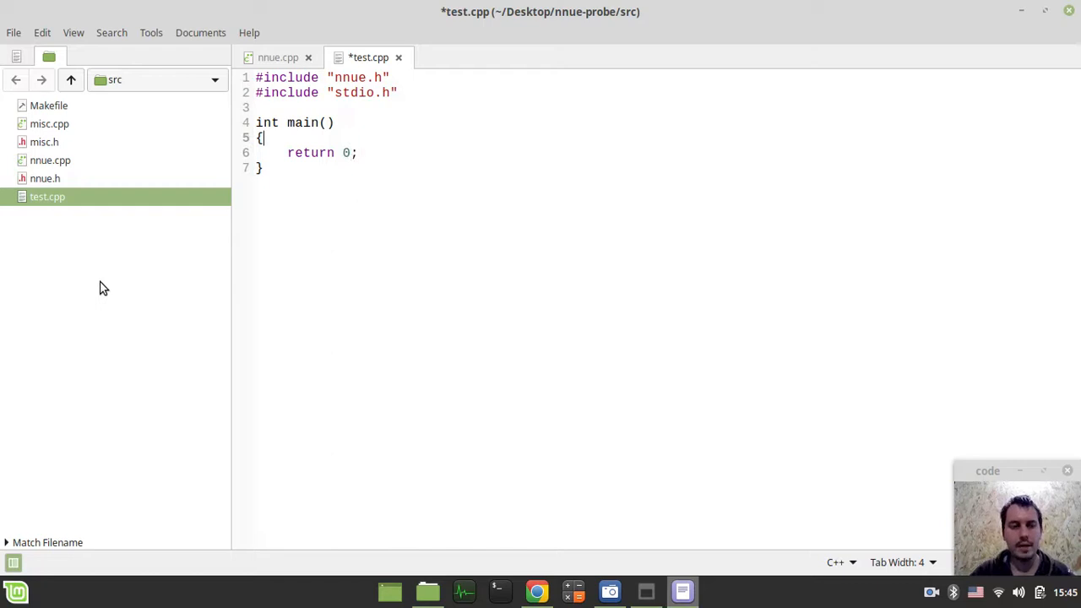
{"action": "key", "text": "Return"}
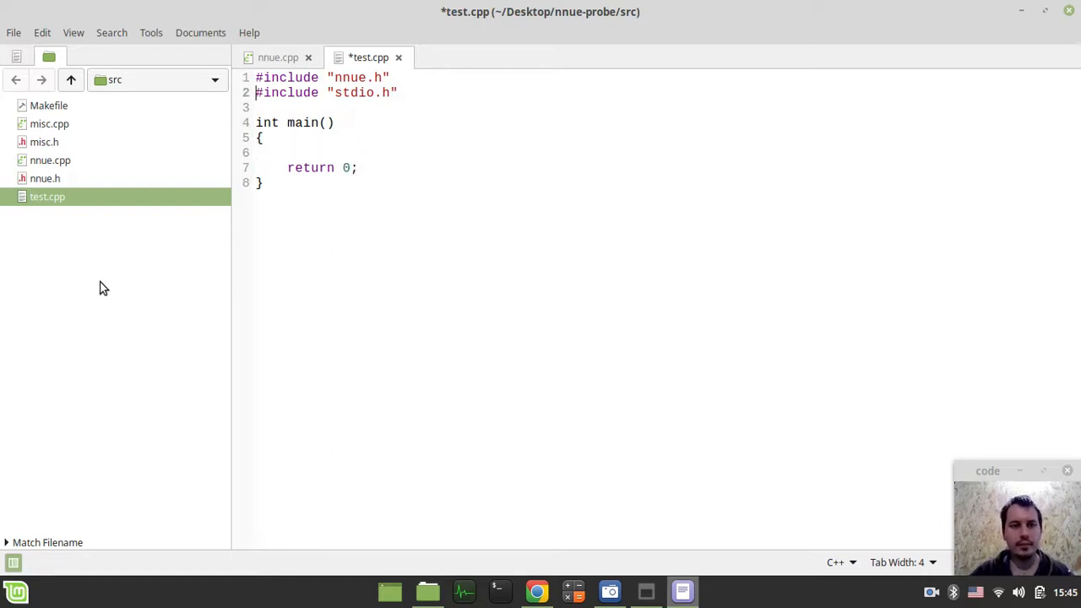
Step: Add explanatory comments and an nnue_init("") call inside main
{"action": "type", "text": "//"}
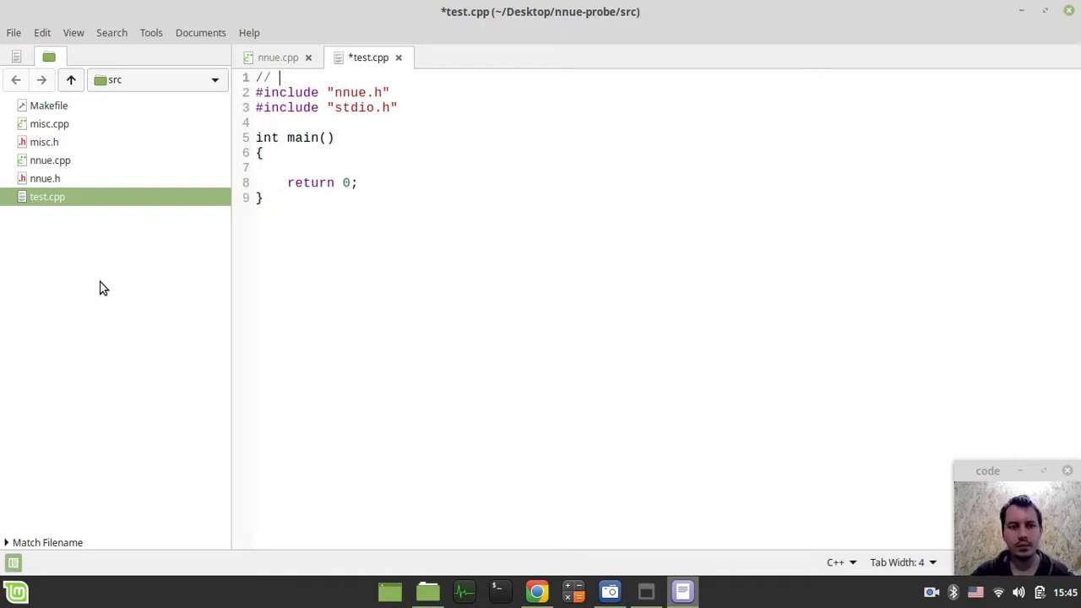
{"action": "type", "text": "include libraries"}
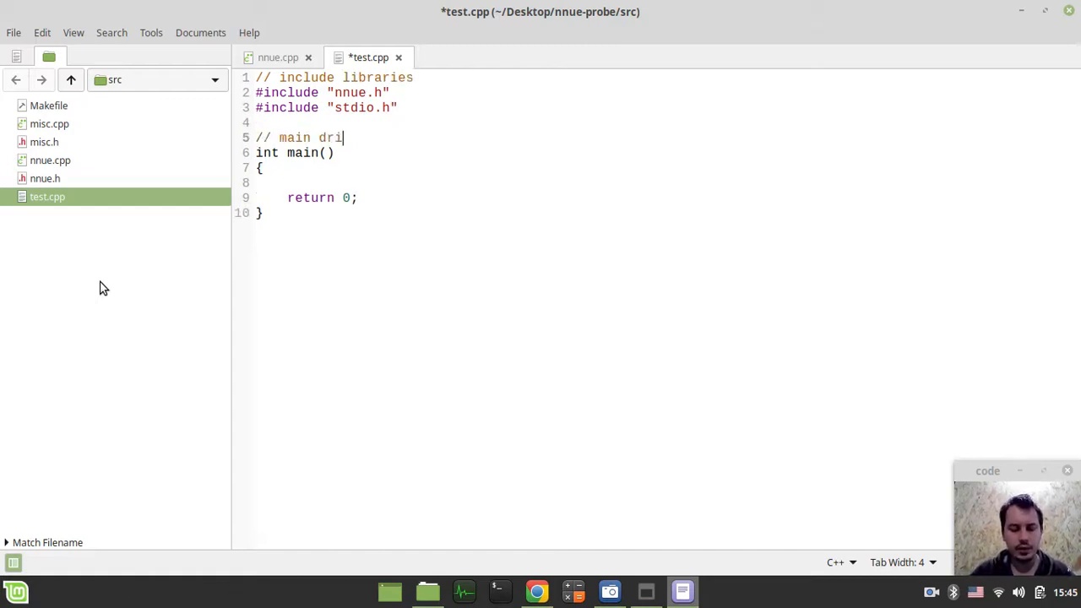
{"action": "type", "text": "ver"}
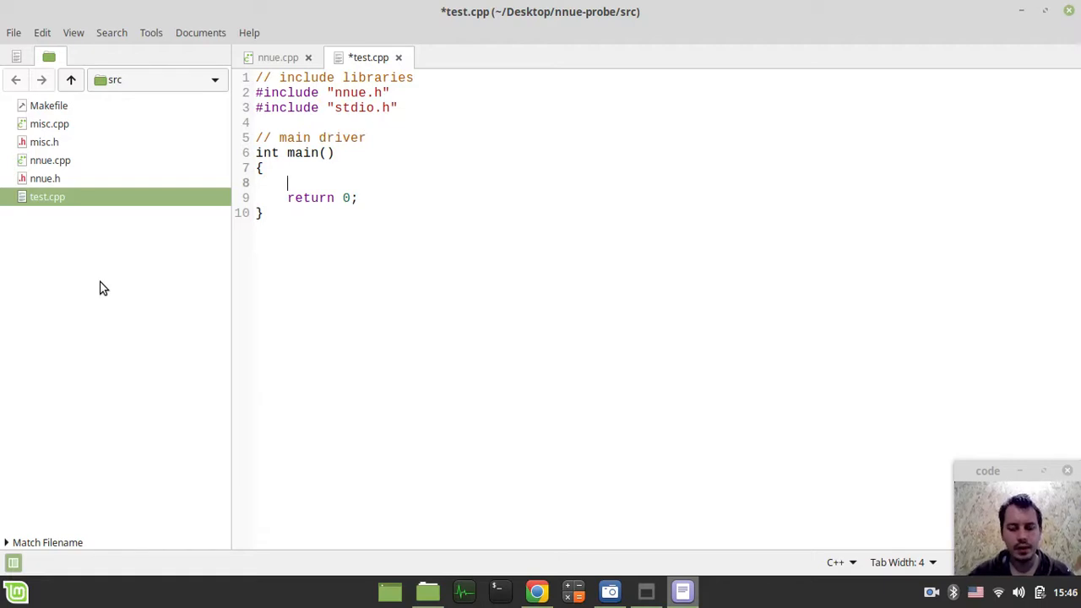
{"action": "type", "text": "// init"}
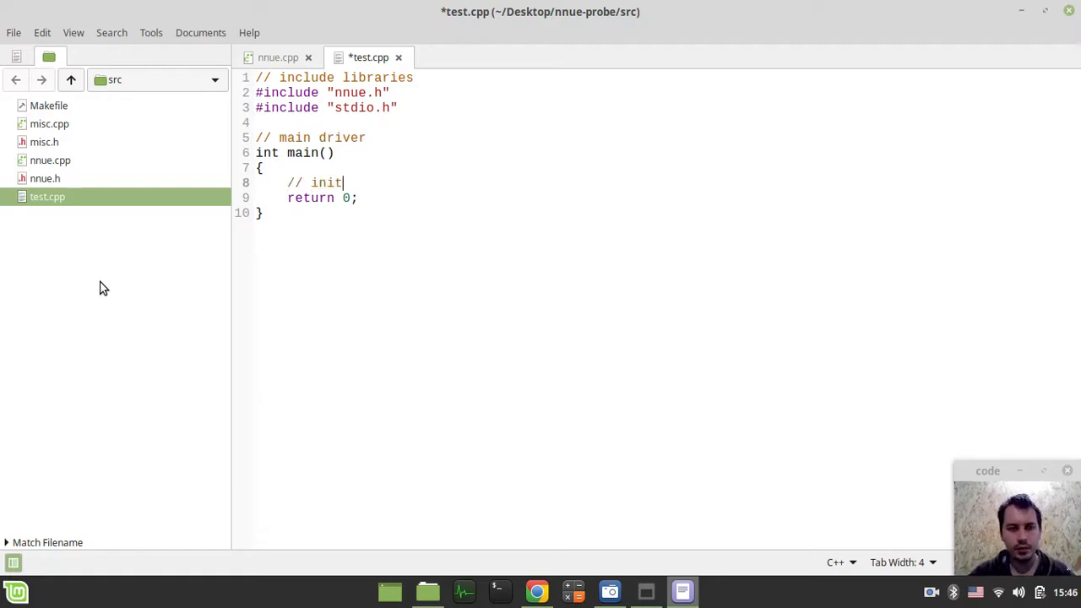
{"action": "type", "text": "N"}
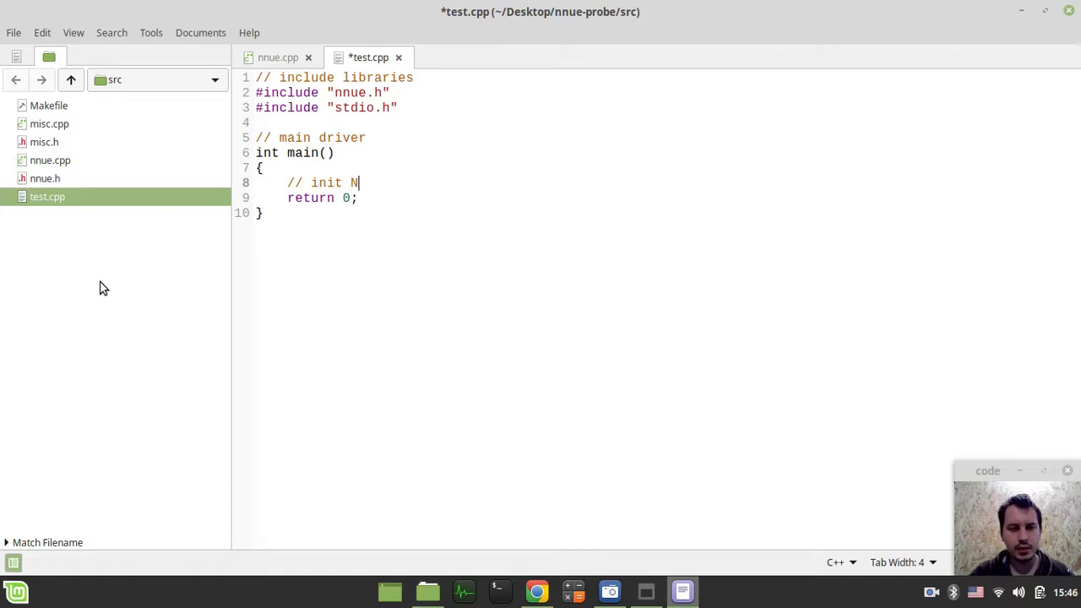
{"action": "type", "text": "N"}
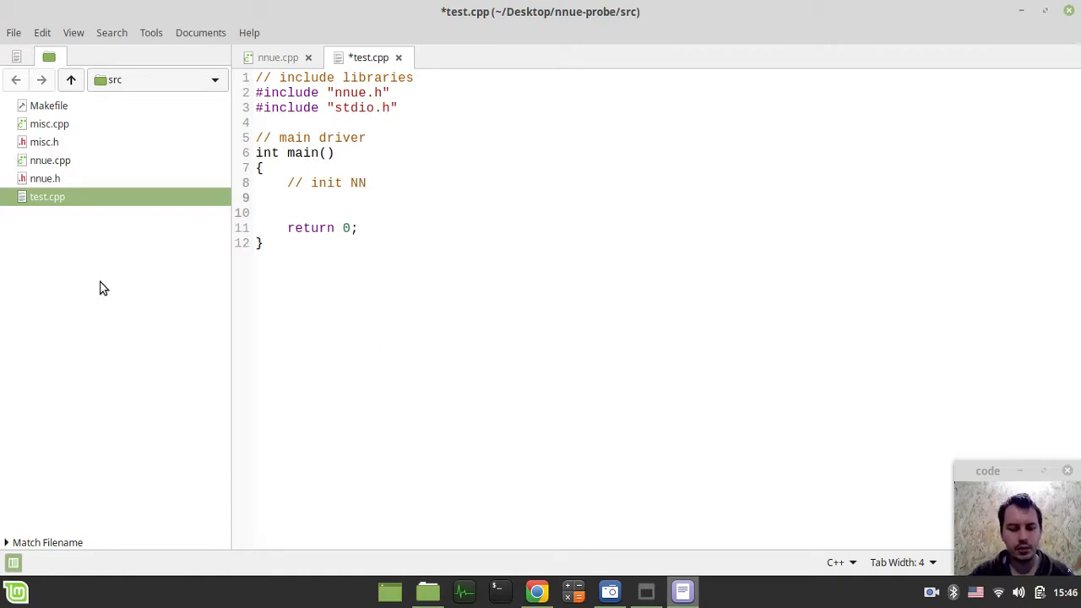
{"action": "type", "text": "nnue_init"}
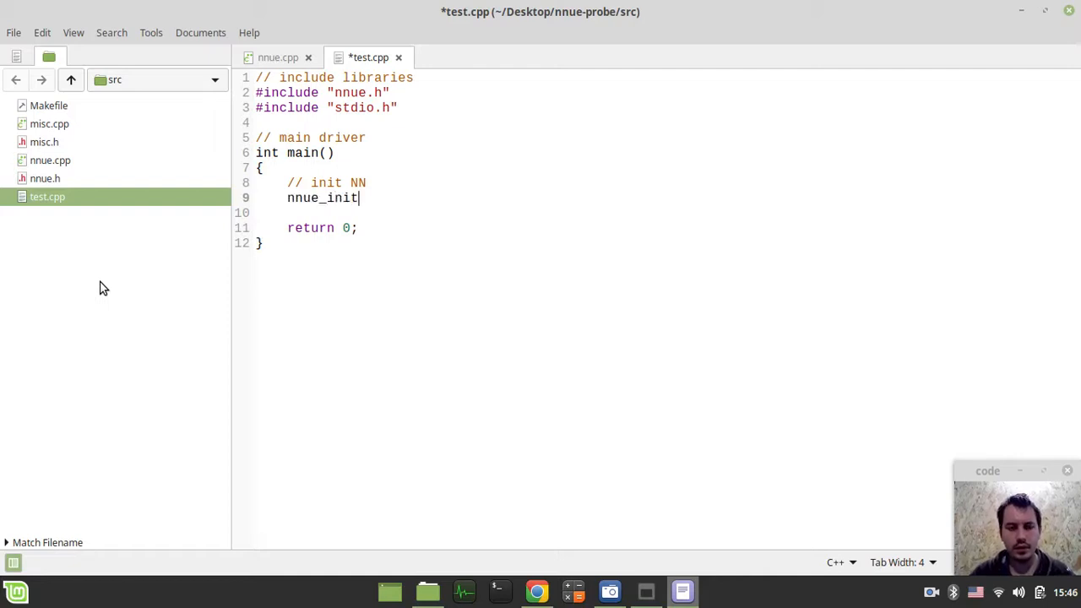
{"action": "type", "text": "();"}
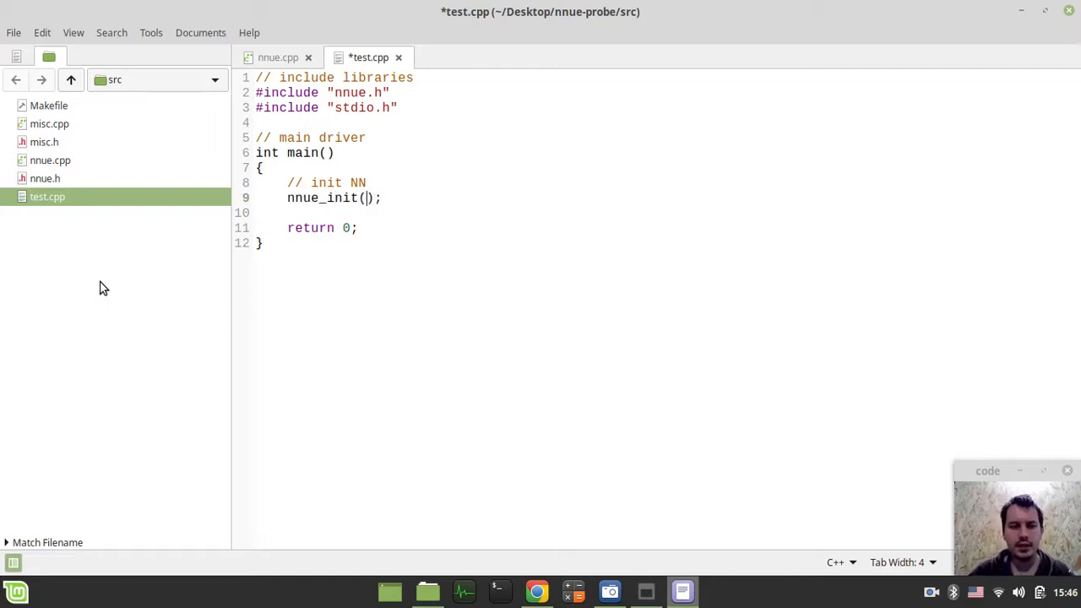
{"action": "type", "text": "\"\""}
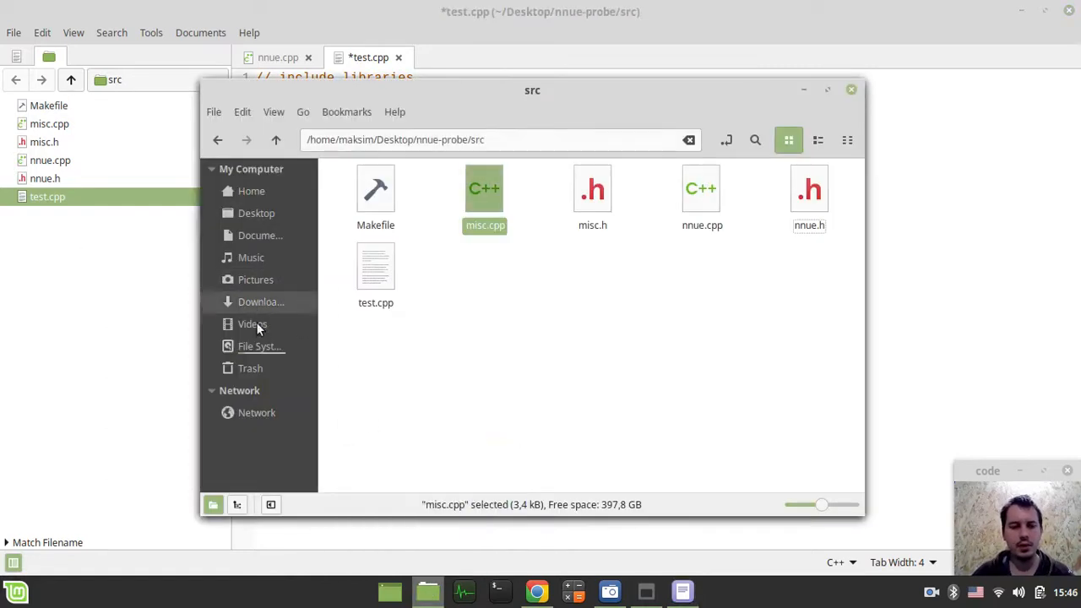
Step: Copy nn-04cf2b4ed1da.nnue from Downloads and paste it into the src folder
{"action": "left_click", "coordinate": [261, 302]}
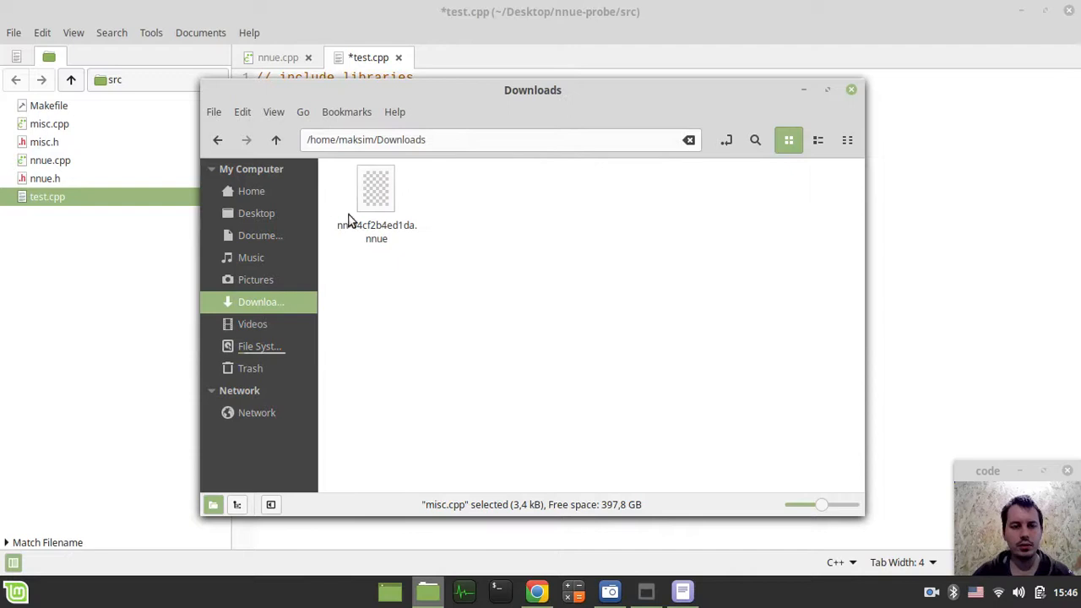
{"action": "left_click", "coordinate": [376, 194]}
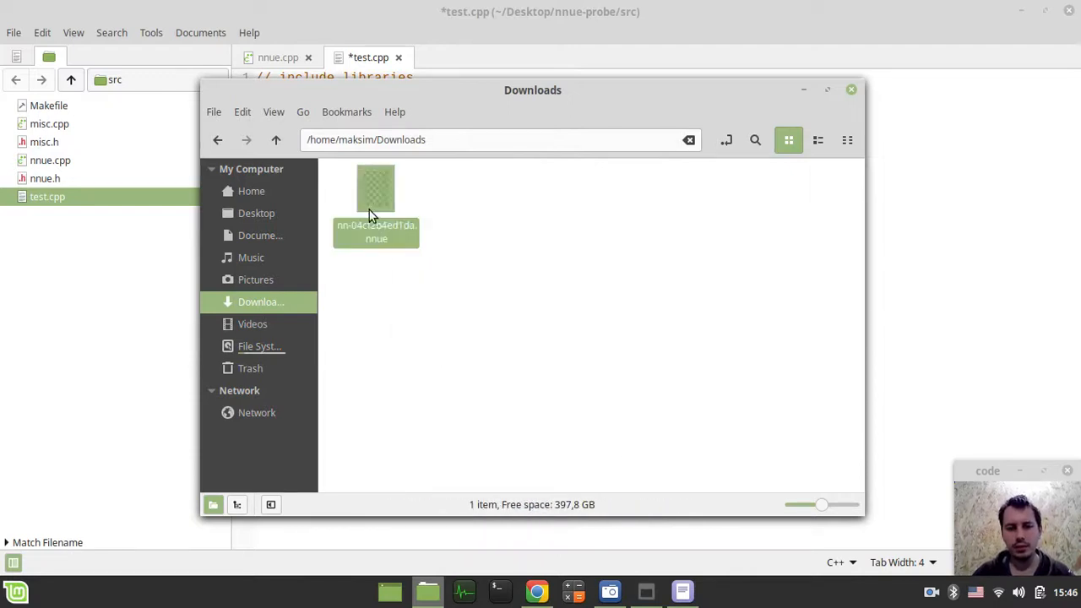
{"action": "left_click", "coordinate": [376, 188]}
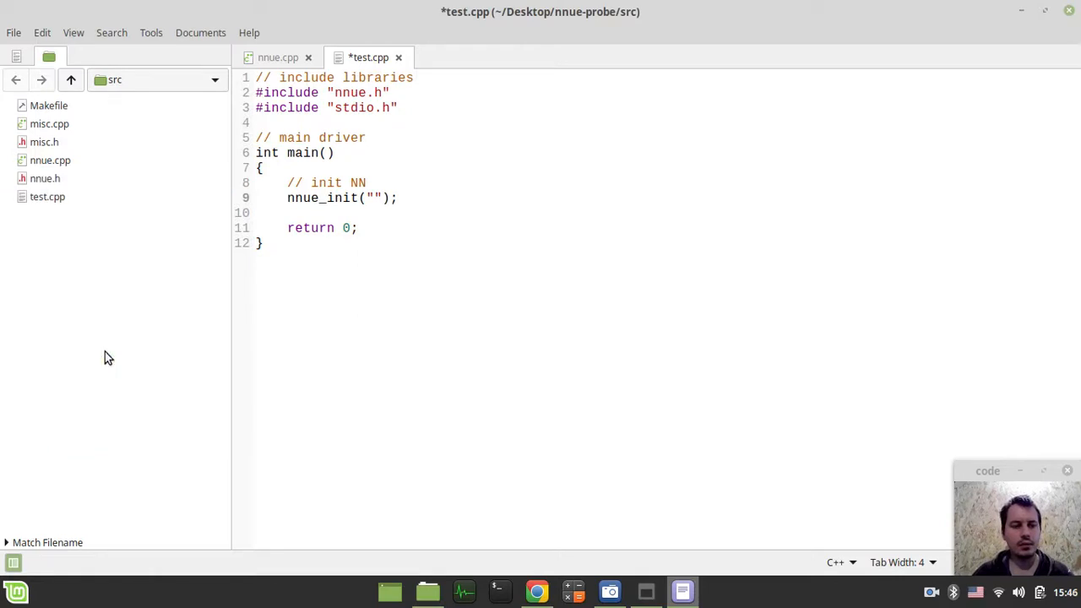
{"action": "right_click", "coordinate": [48, 196]}
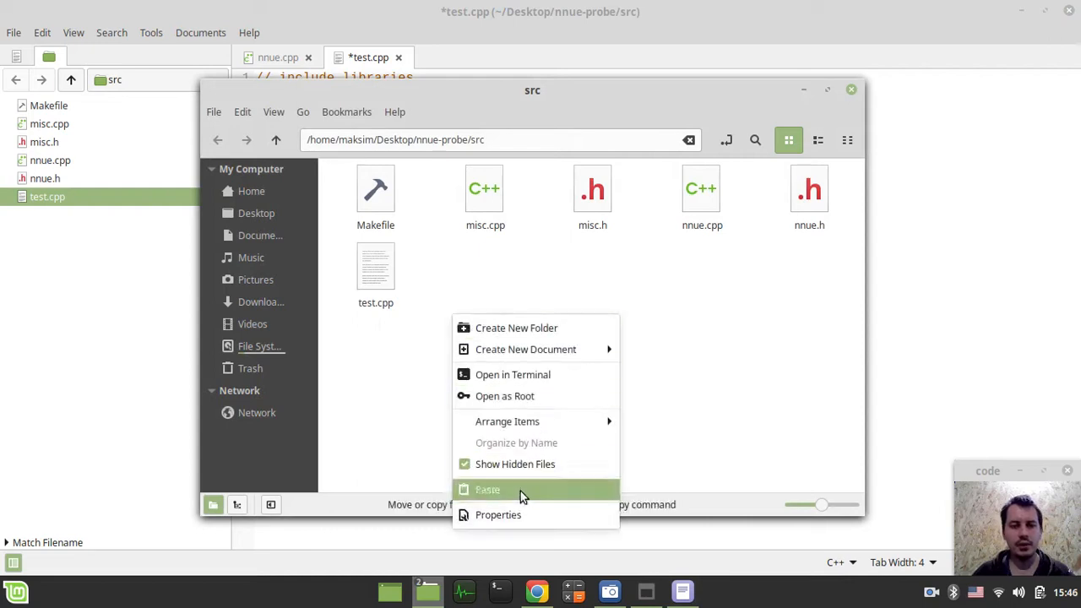
{"action": "left_click", "coordinate": [488, 489]}
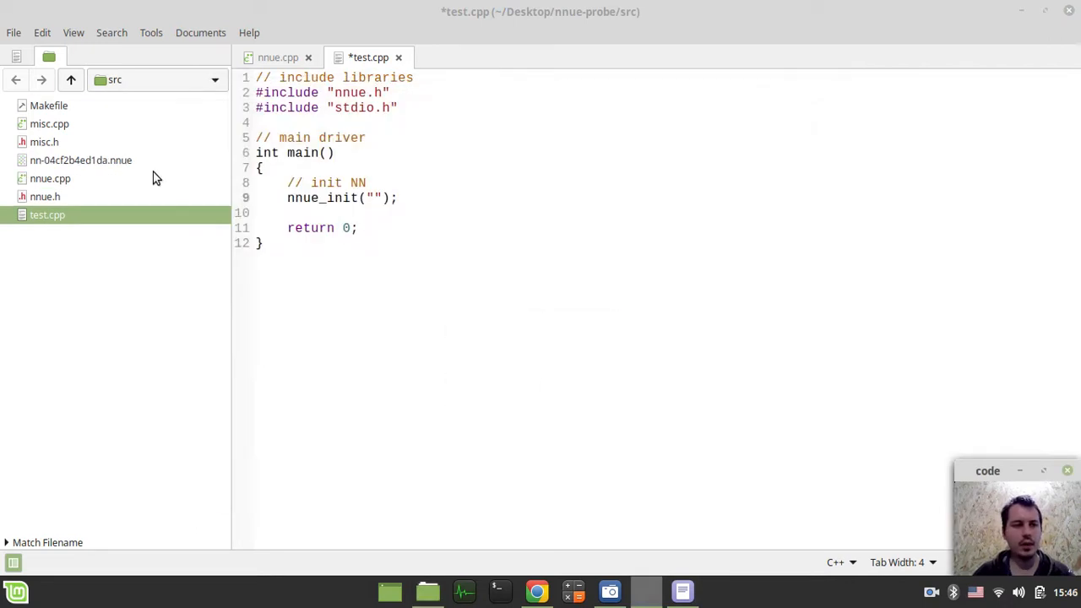
Step: Pass nn-04cf2b4ed1da.nnue to nnue_init and save test.cpp
{"action": "right_click", "coordinate": [82, 160]}
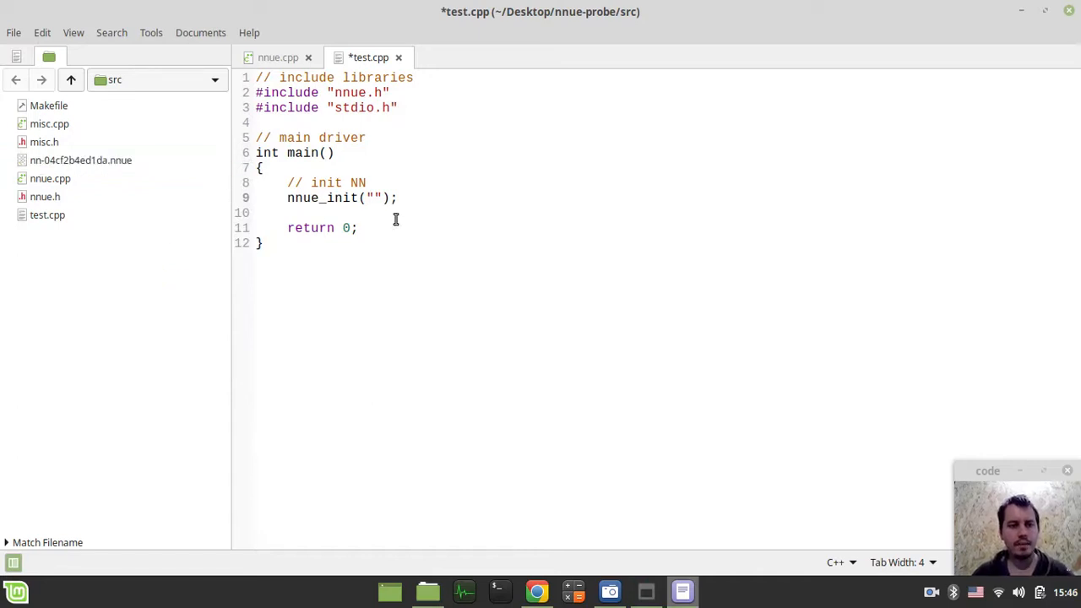
{"action": "type", "text": "nn-04cf2b4ed1da.nnue"}
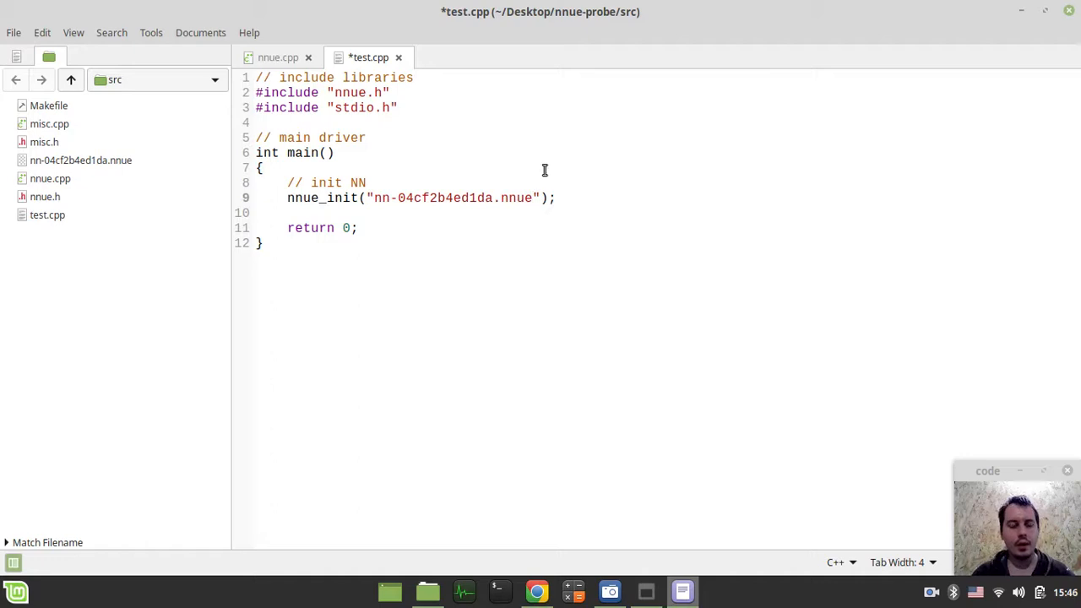
{"action": "key", "text": "ctrl+s"}
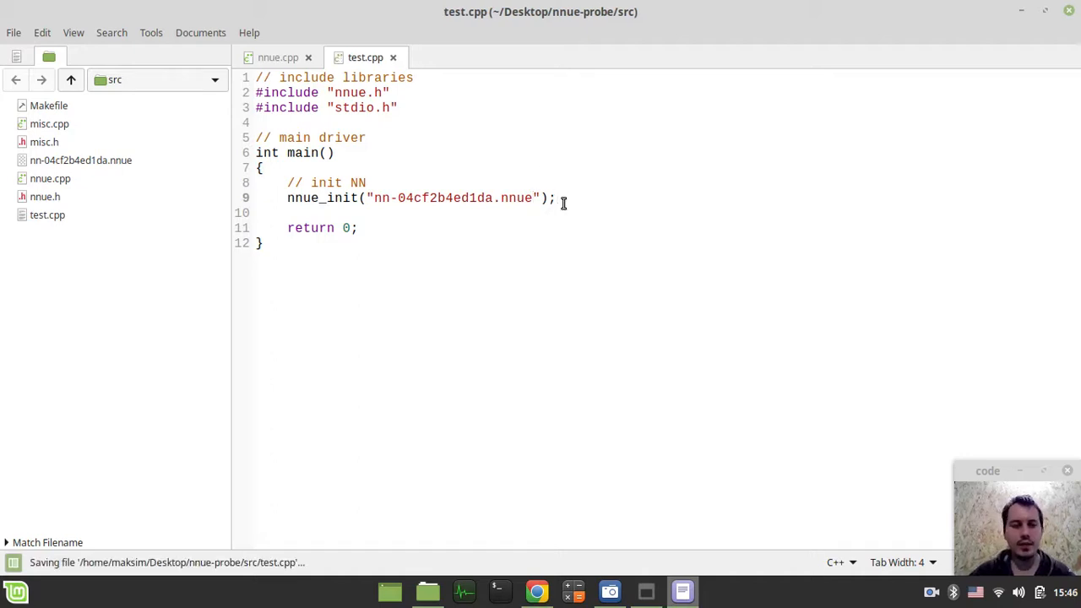
Step: Add the comment '// get the score for starting chess position' below the initialisation
{"action": "type", "text": "//"}
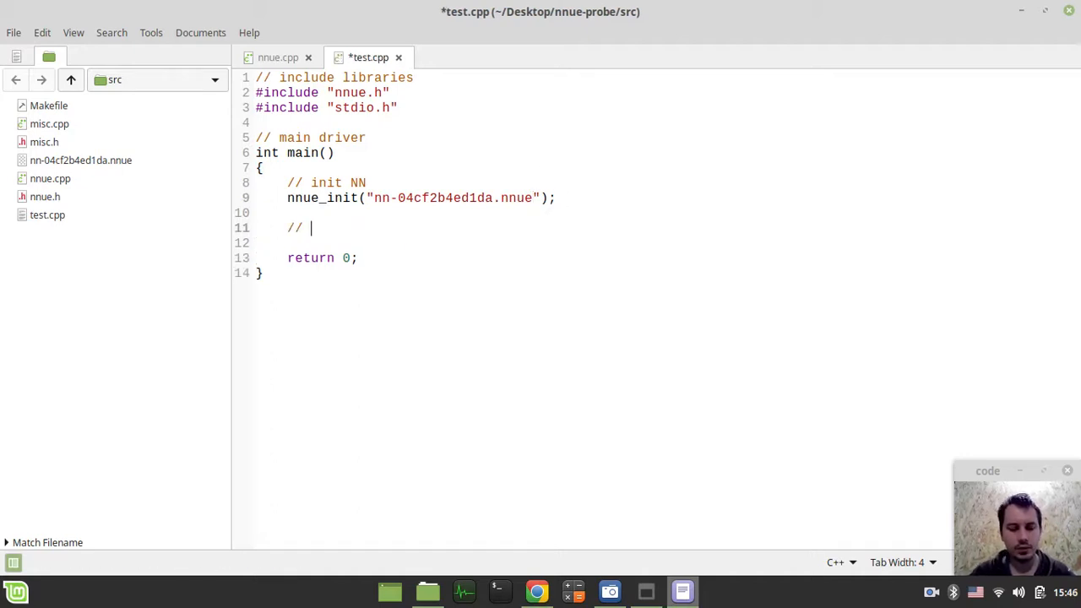
{"action": "type", "text": "get the score for s"}
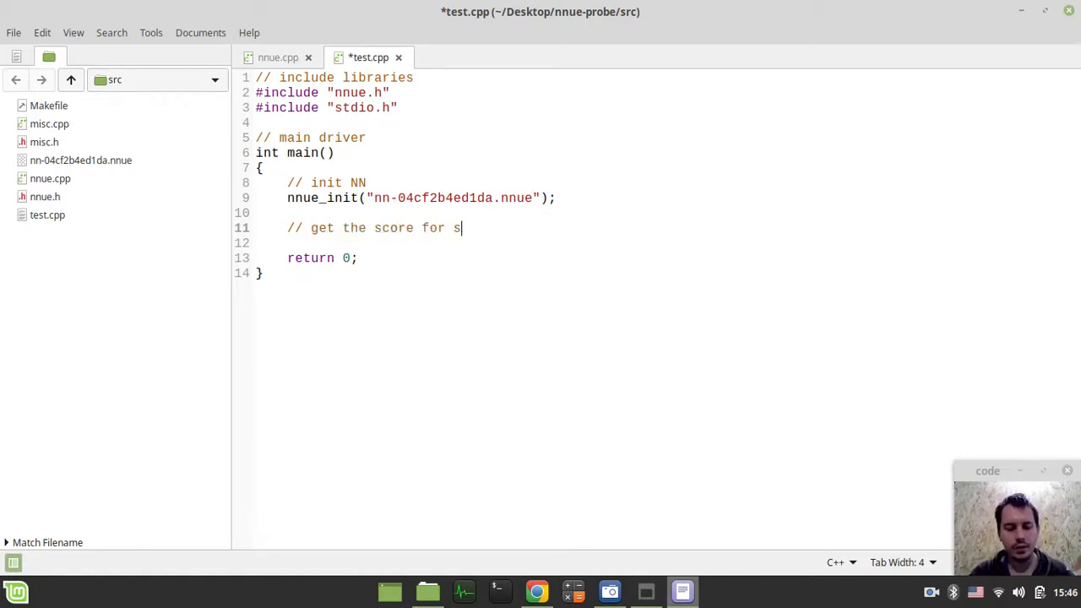
{"action": "type", "text": "tarting chess position"}
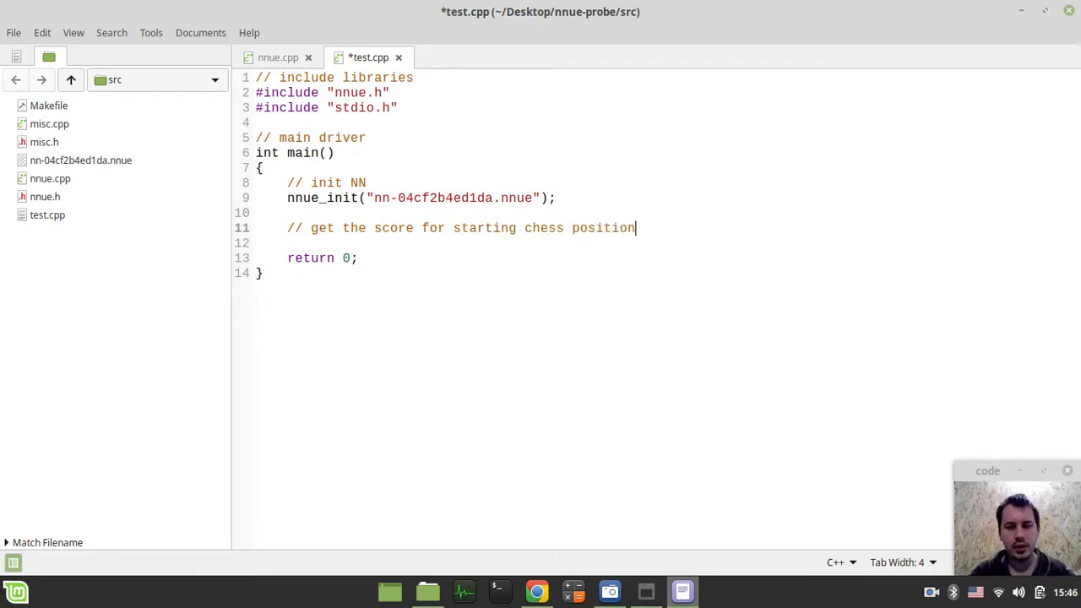
{"action": "left_click", "coordinate": [278, 58]}
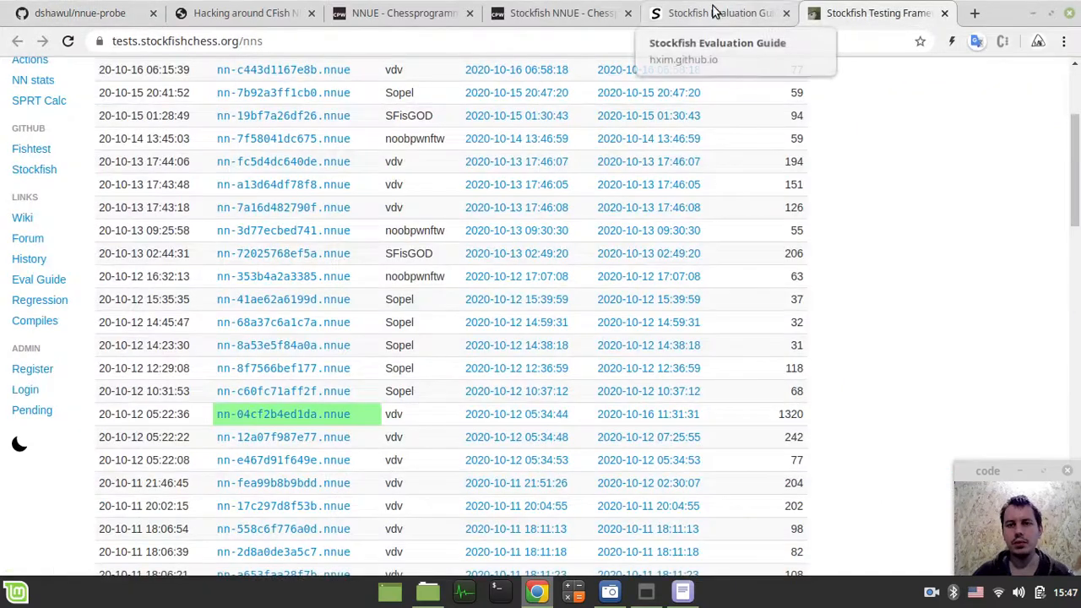
Step: Paste the Evaluation Guide's starting-position FEN into nnue_evaluate_fen("")
{"action": "left_click", "coordinate": [718, 13]}
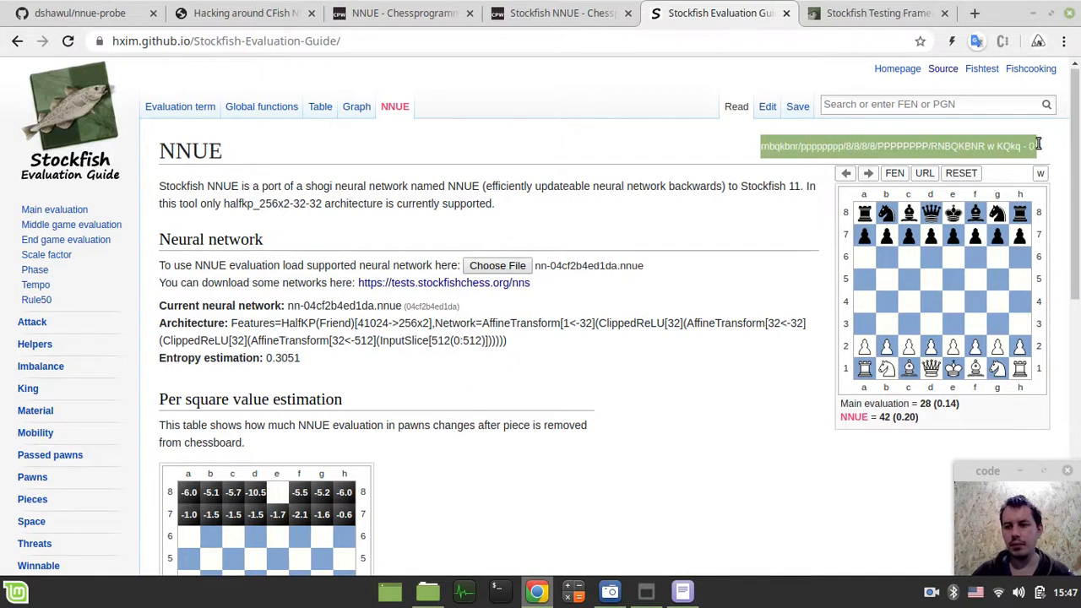
{"action": "left_click", "coordinate": [682, 591]}
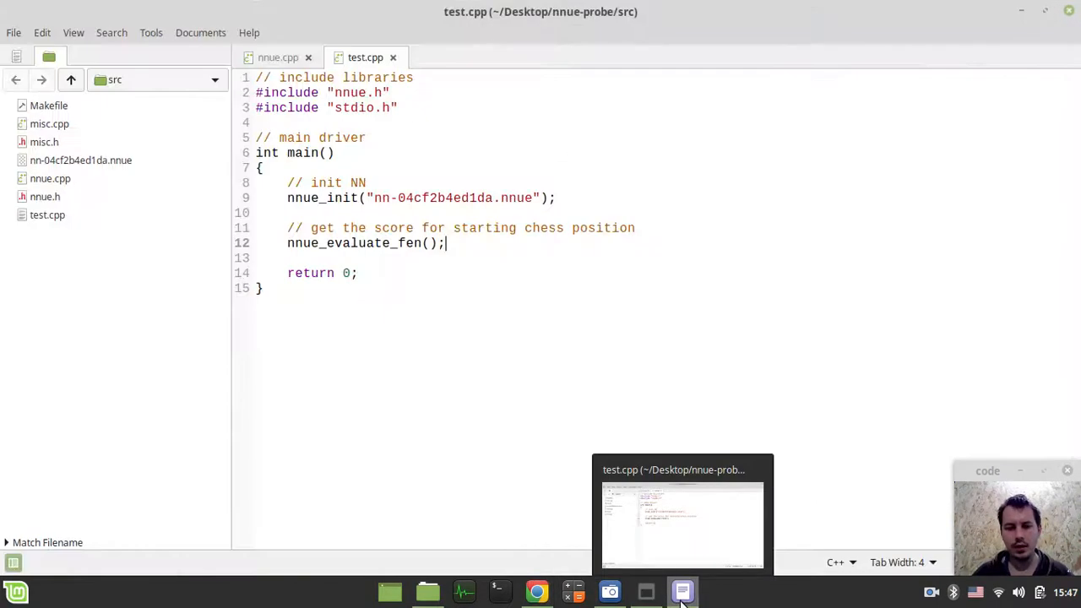
{"action": "type", "text": "\"\""}
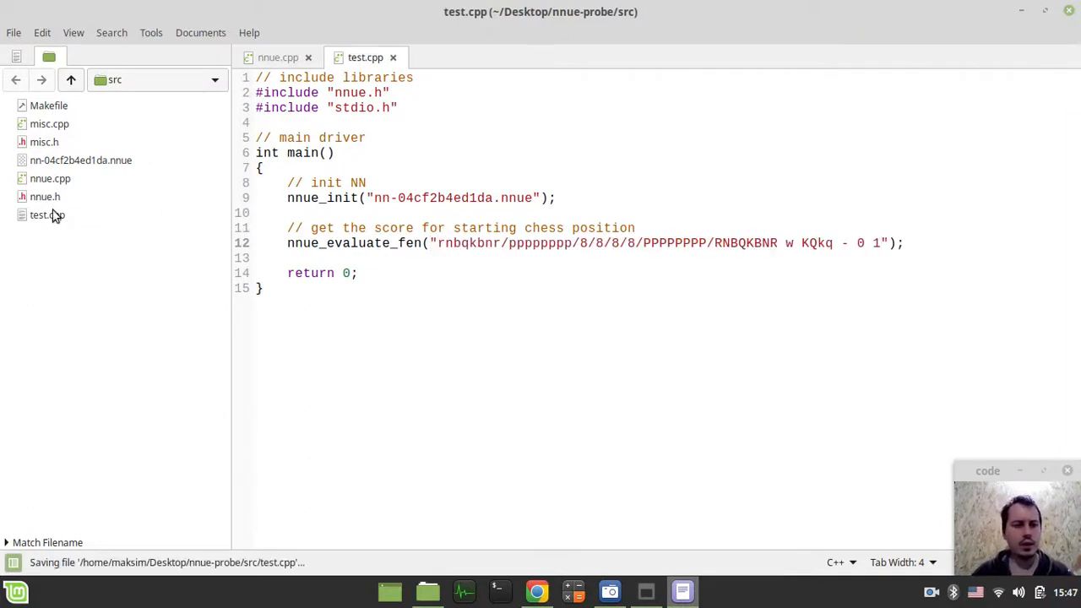
Step: In a src terminal, type g++ test.cpp nnue.cpp misc.cpp -o test && ./test
{"action": "left_click", "coordinate": [46, 215]}
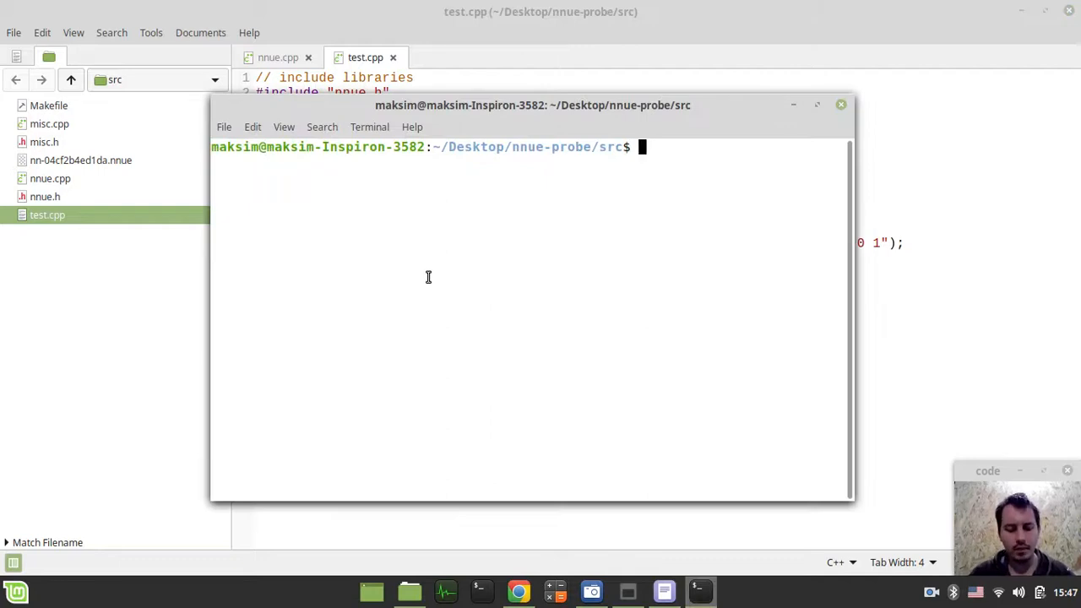
{"action": "type", "text": "g++"}
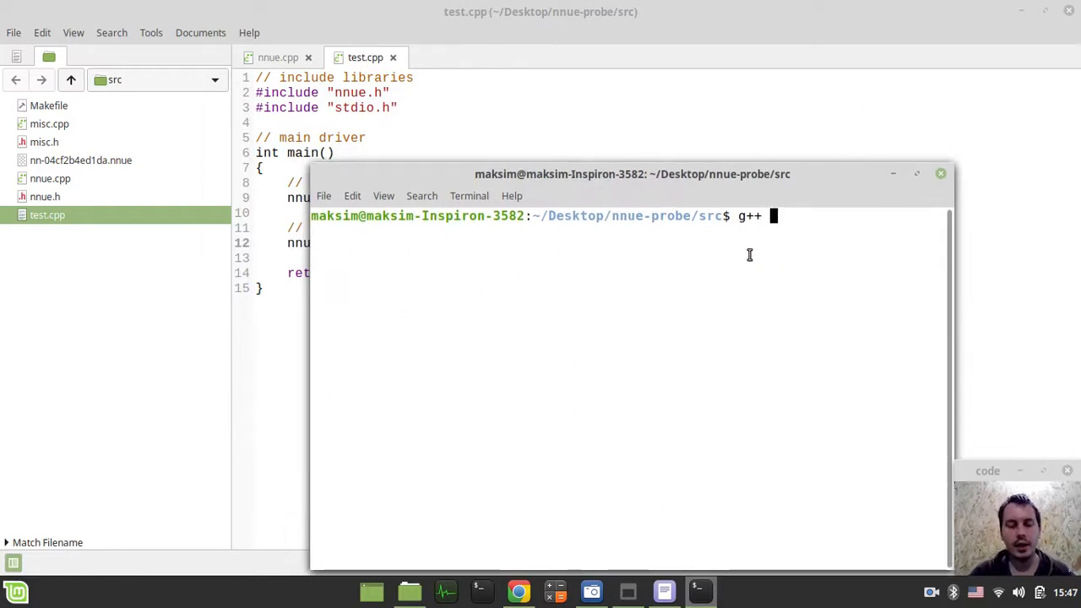
{"action": "type", "text": "test"}
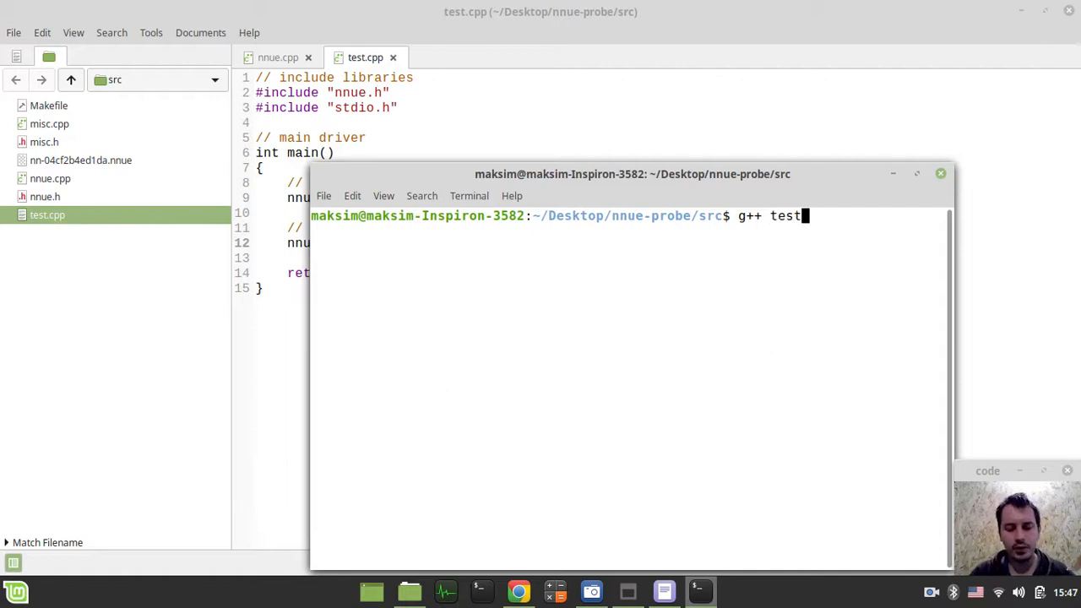
{"action": "type", "text": ".cpp"}
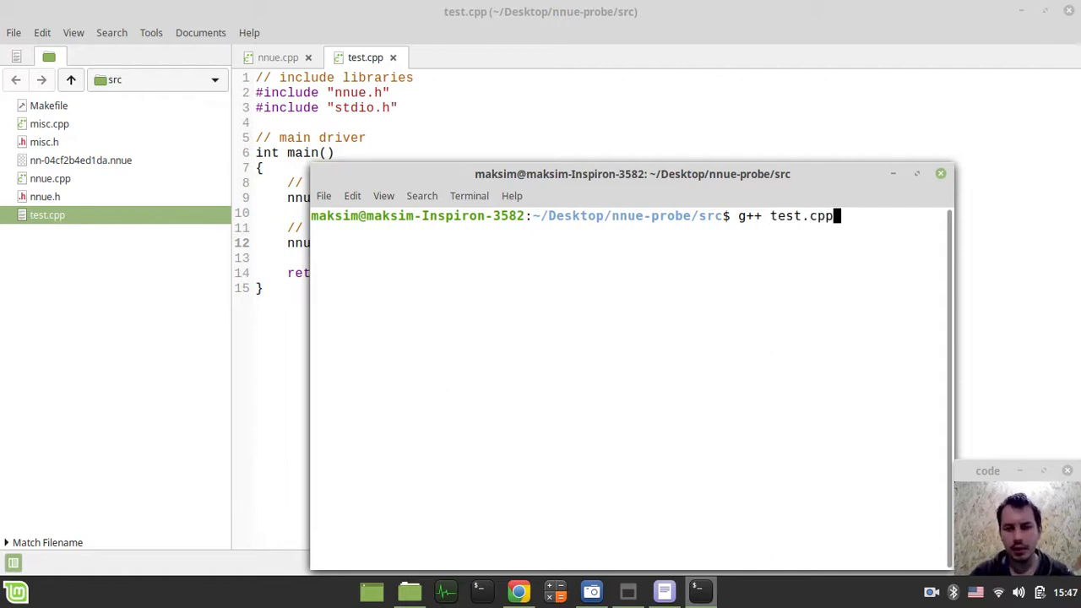
{"action": "key", "text": "BackSpace"}
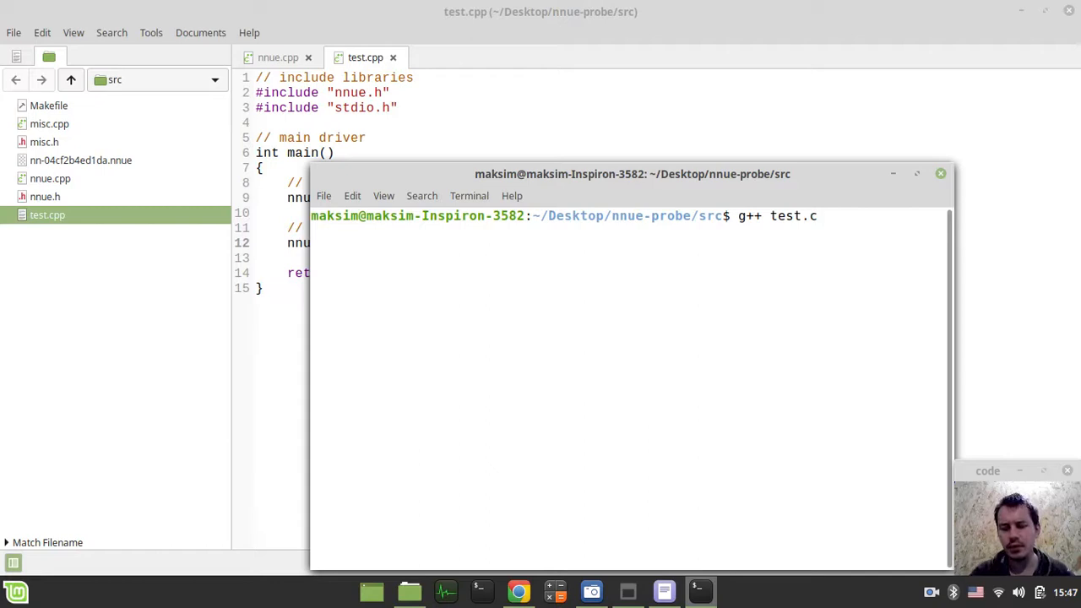
{"action": "type", "text": "pp nnue"}
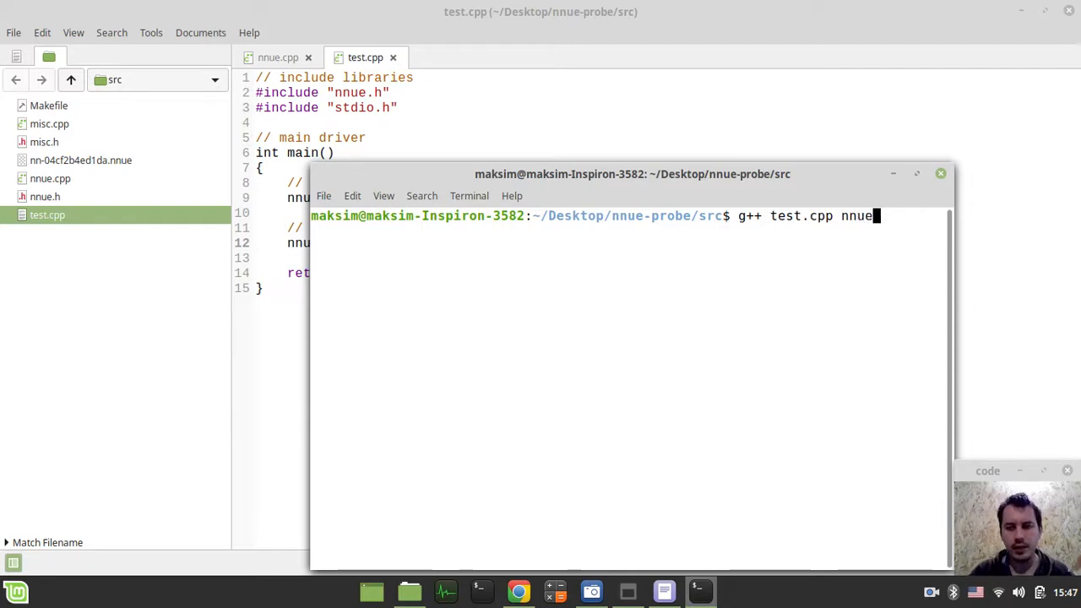
{"action": "type", "text": ".c mis"}
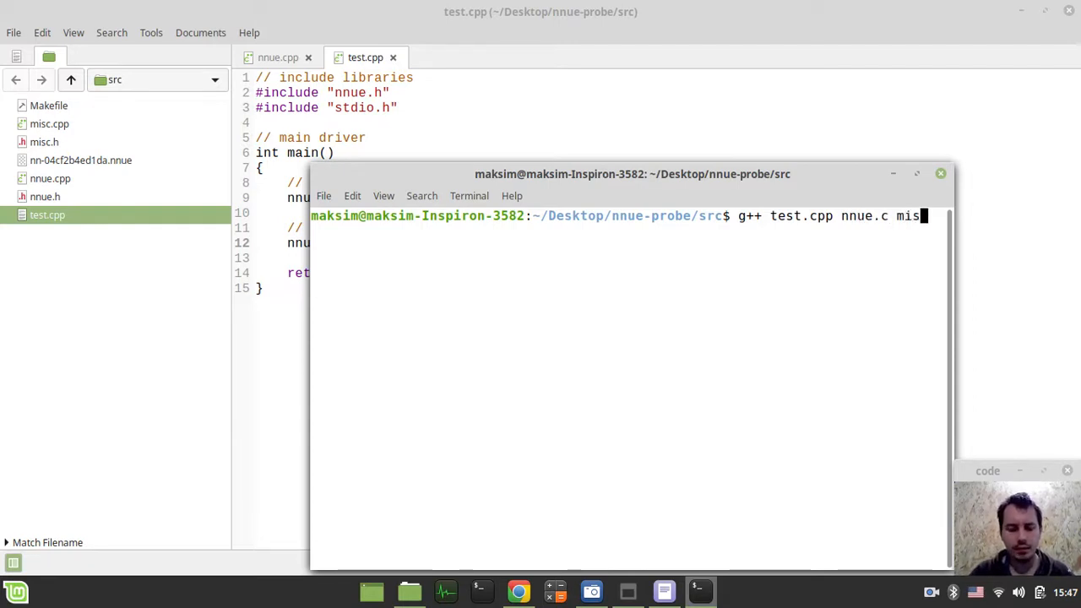
{"action": "type", "text": "c.cpp -o"}
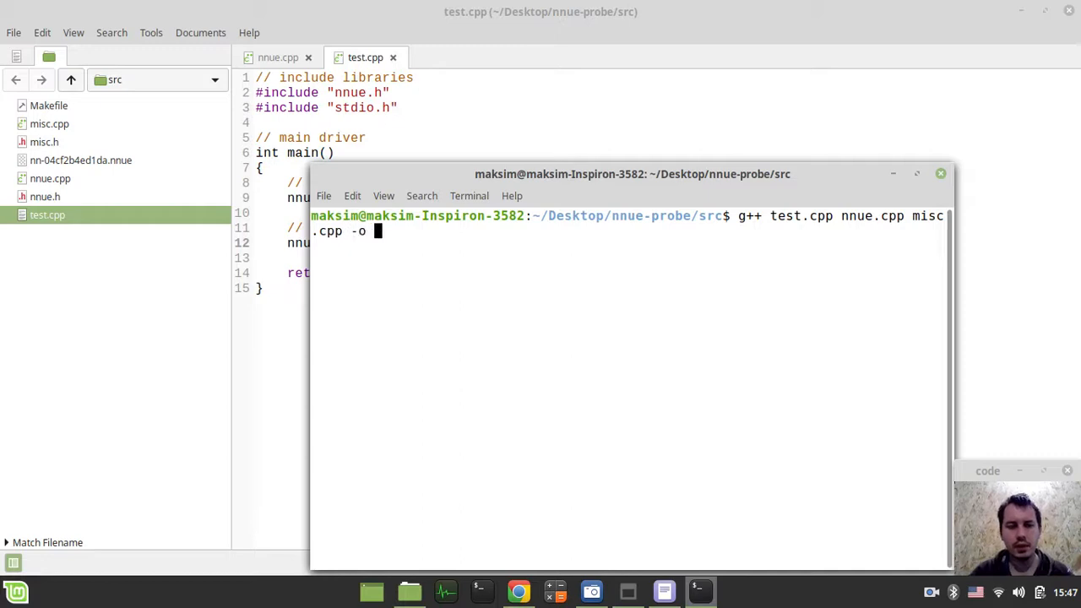
{"action": "type", "text": "test"}
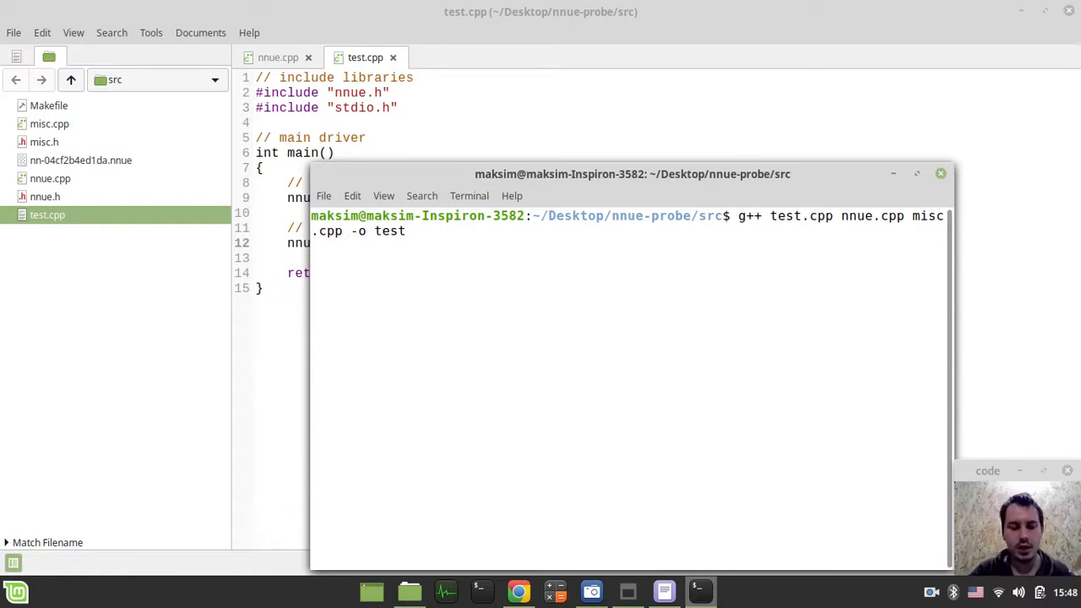
{"action": "type", "text": "&& ./"}
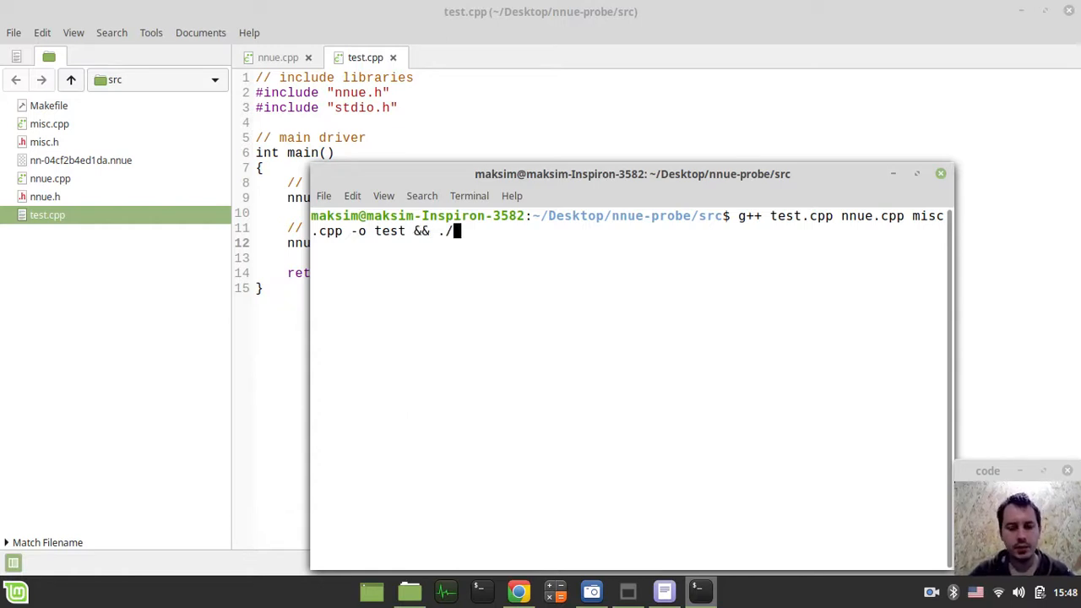
{"action": "type", "text": "test"}
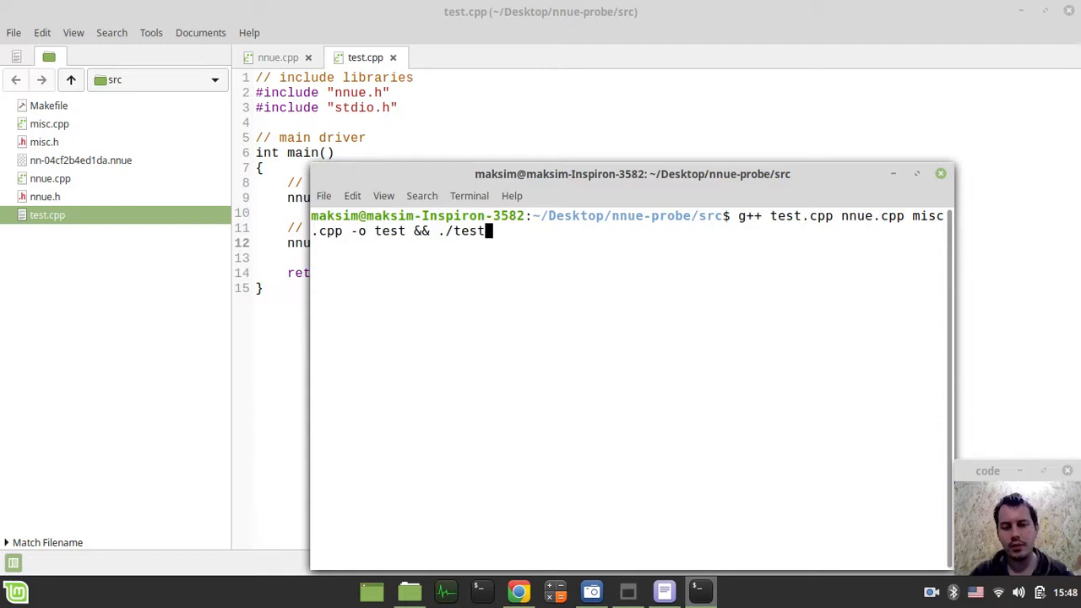
{"action": "left_click_drag", "start_coordinate": [632, 174], "coordinate": [632, 106]}
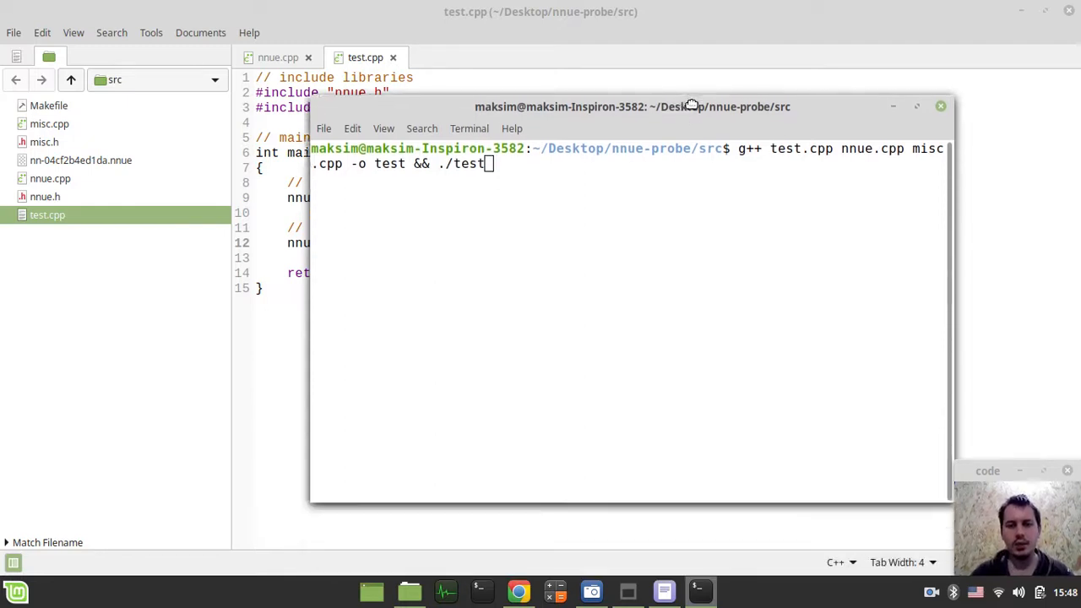
Step: Build and run the test program, save test.cpp, and briefly inspect nnue.cpp
{"action": "key", "text": "Return"}
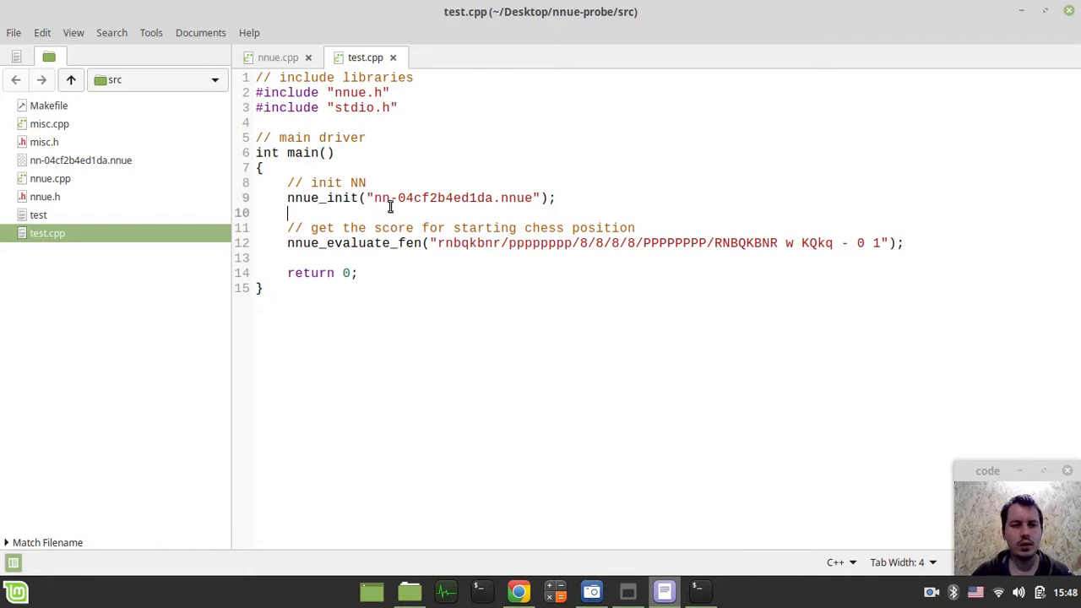
{"action": "key", "text": "ctrl+s"}
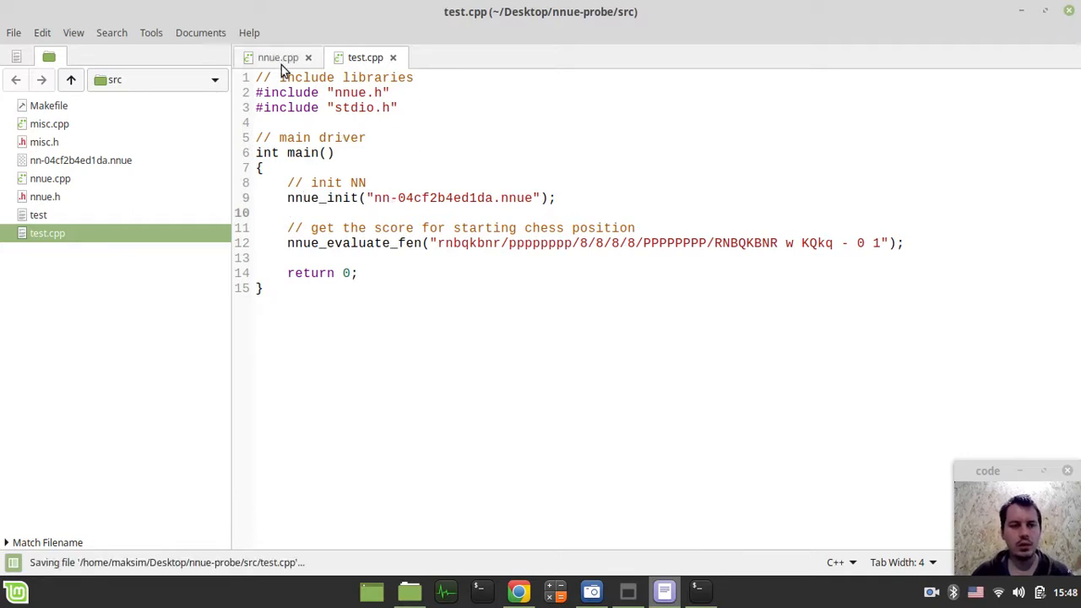
{"action": "left_click", "coordinate": [278, 58]}
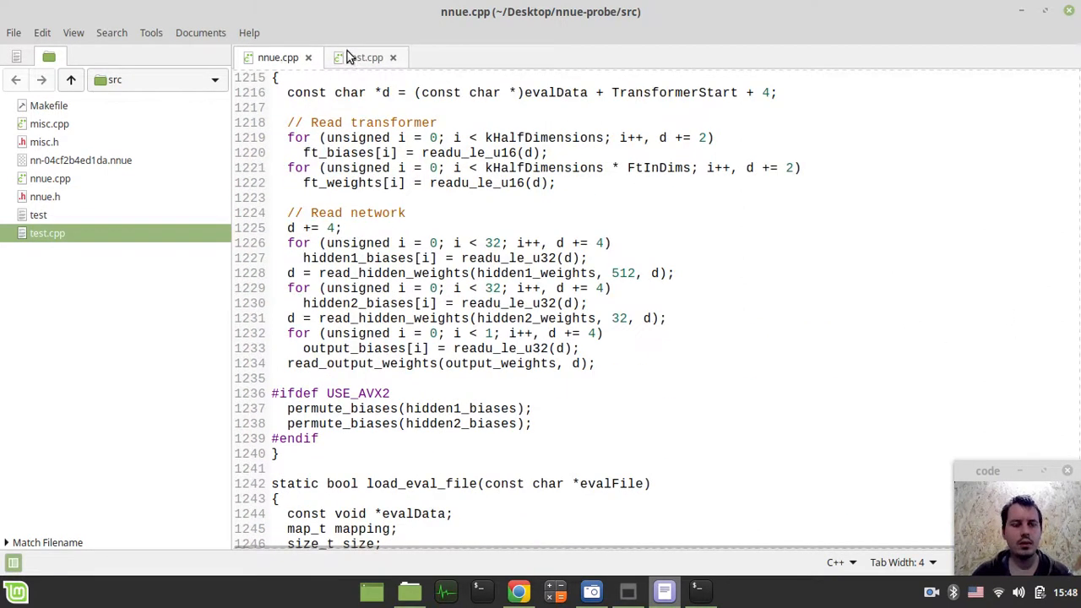
{"action": "left_click", "coordinate": [365, 57]}
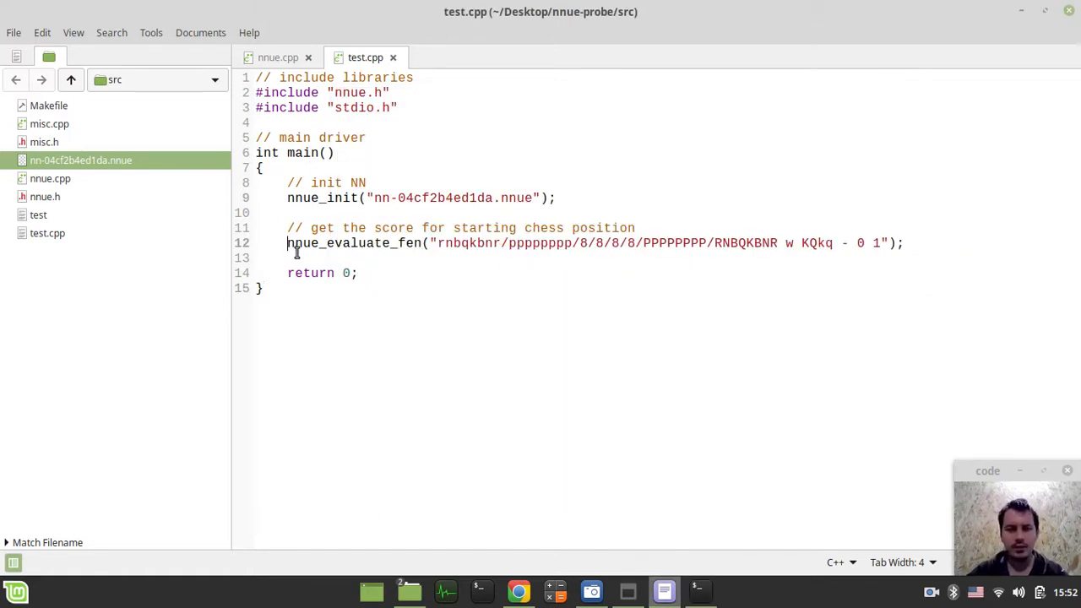
Step: Wrap the evaluation in printf("score: %d", ...) and rerun the build
{"action": "type", "text": "printf"}
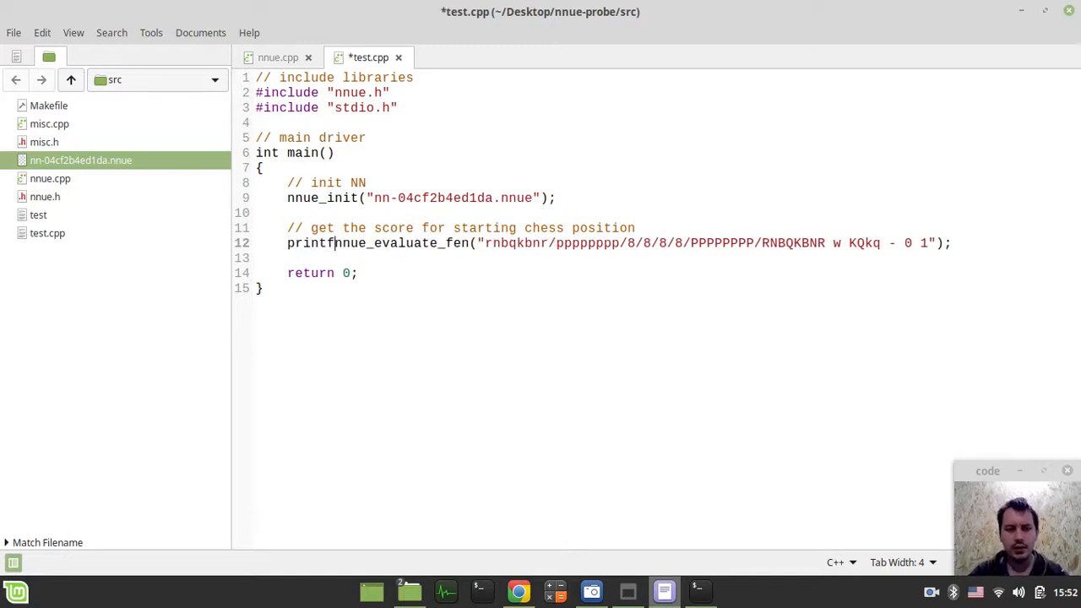
{"action": "type", "text": "("}
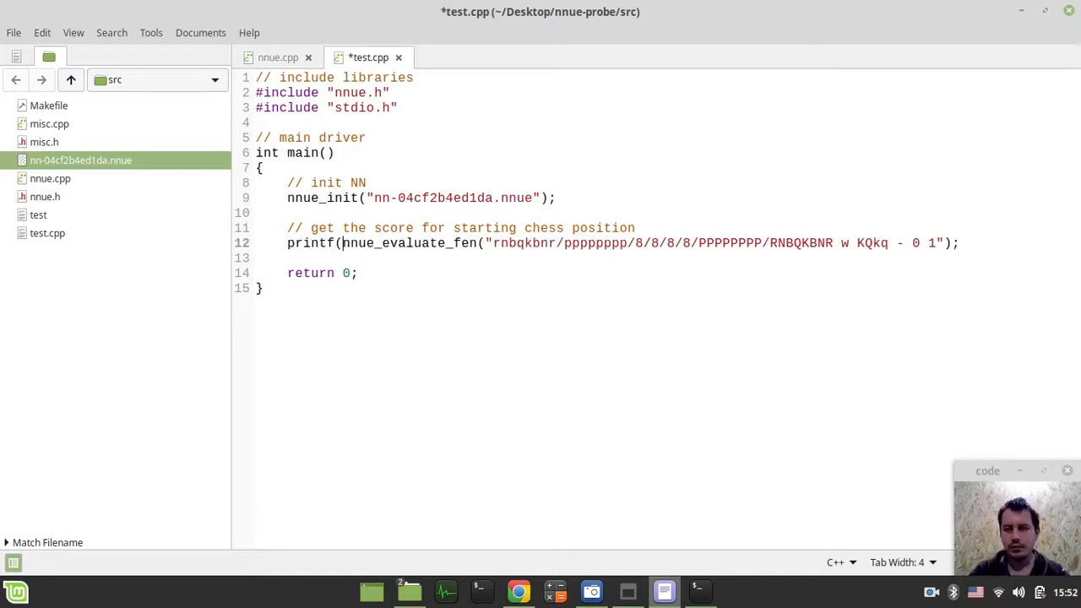
{"action": "type", "text": ")"}
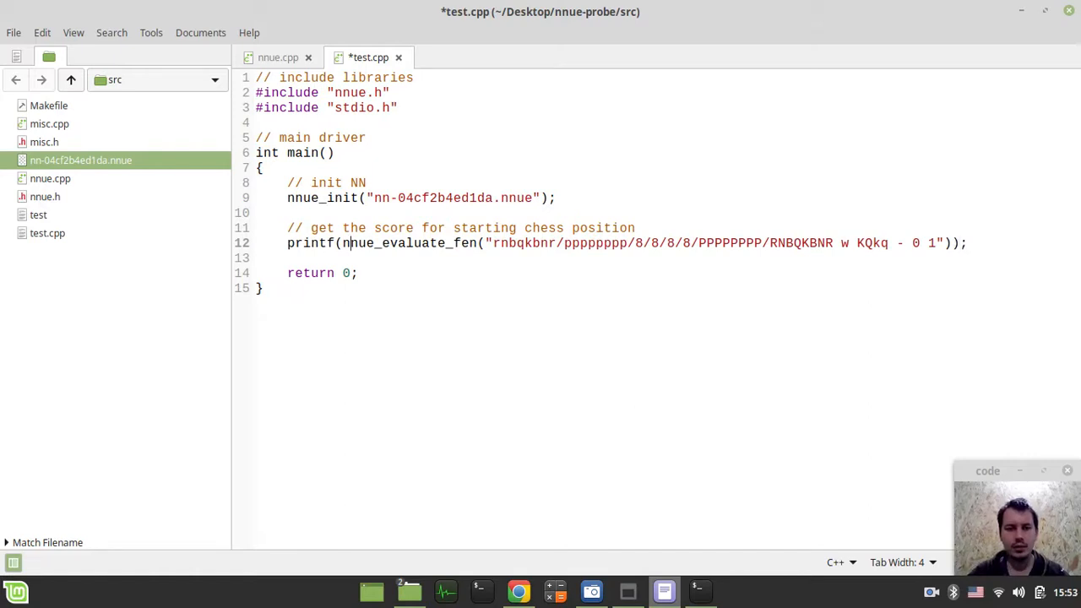
{"action": "type", "text": "\"\","}
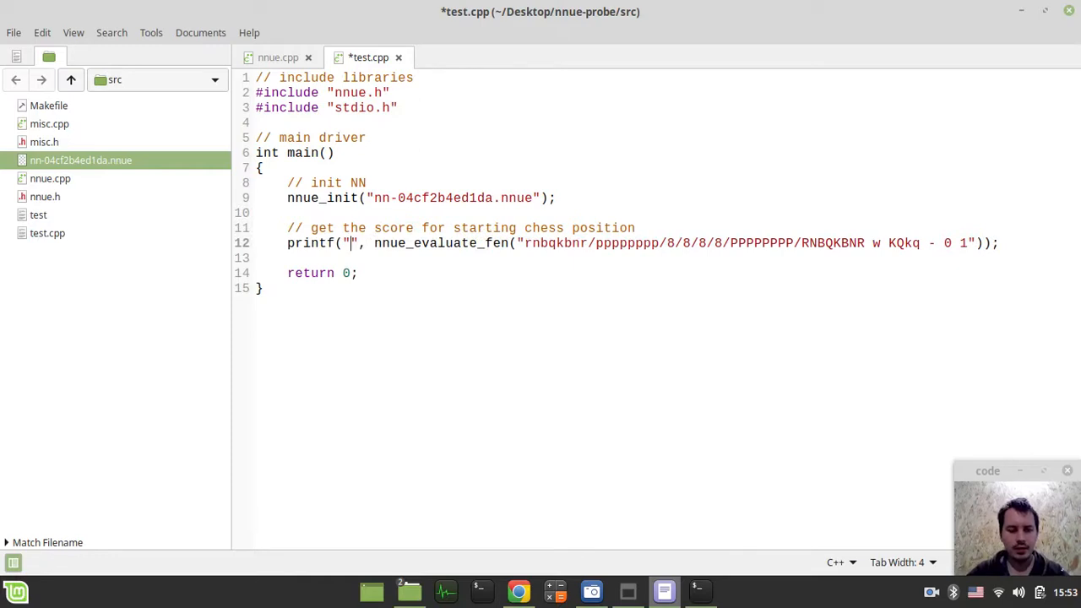
{"action": "type", "text": "score:"}
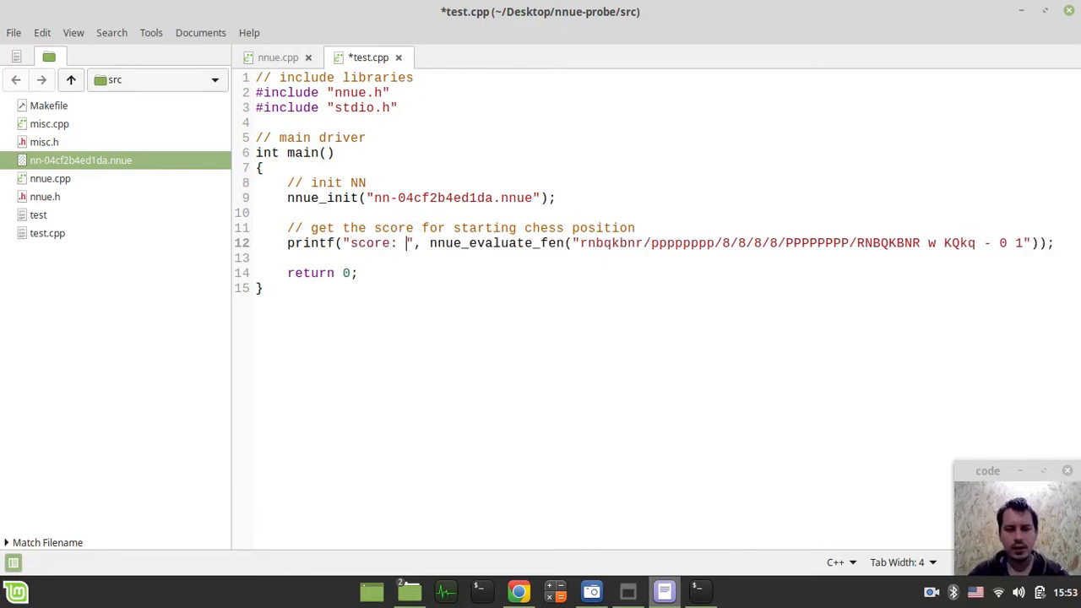
{"action": "type", "text": "%d"}
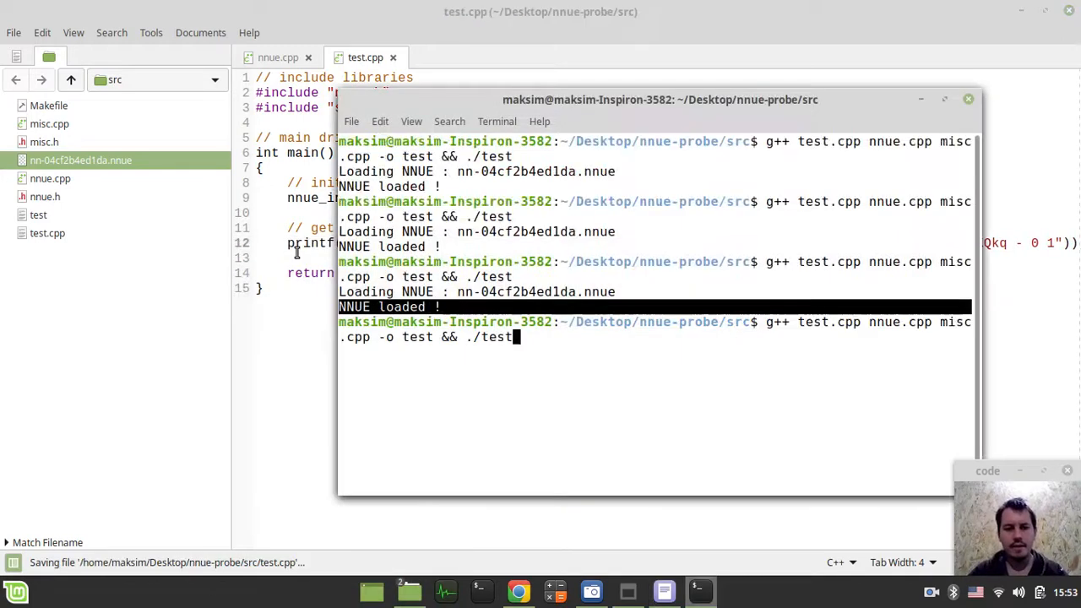
{"action": "key", "text": "Return"}
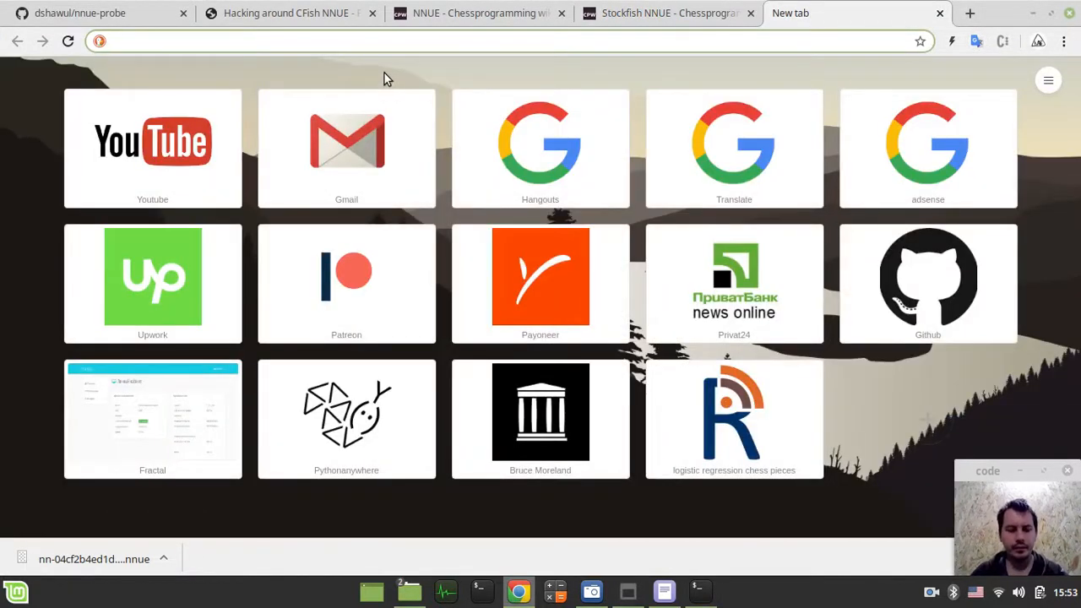
Step: Open the Stockfish Evaluation Guide, load nn-04cf2b4ed1da.nnue, and play 1.e4 e5 2.Nf3 Nc6
{"action": "type", "text": "stockfish evaluation guide"}
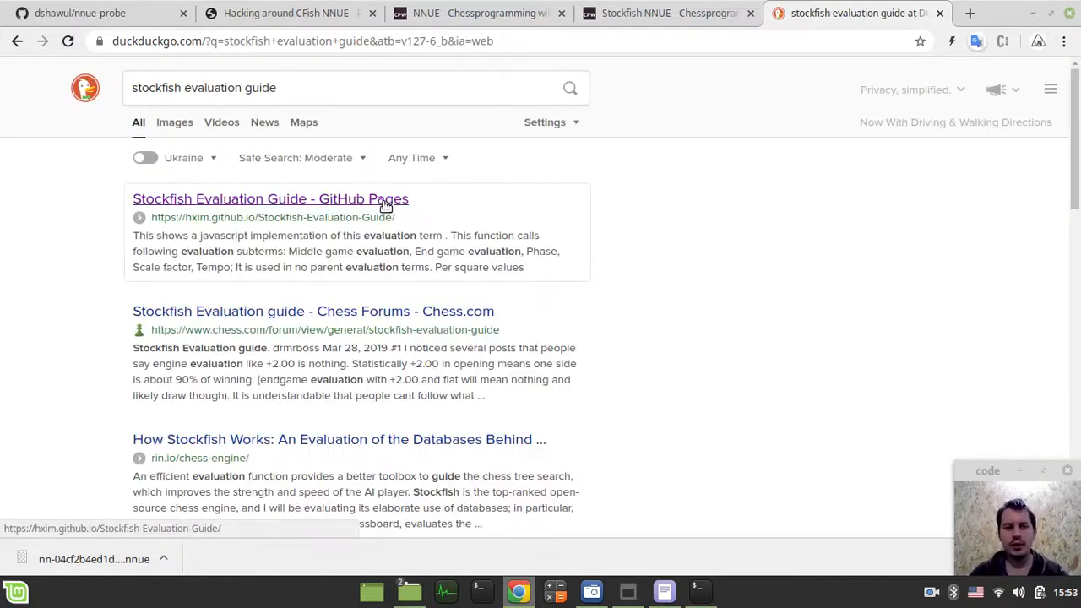
{"action": "left_click", "coordinate": [270, 199]}
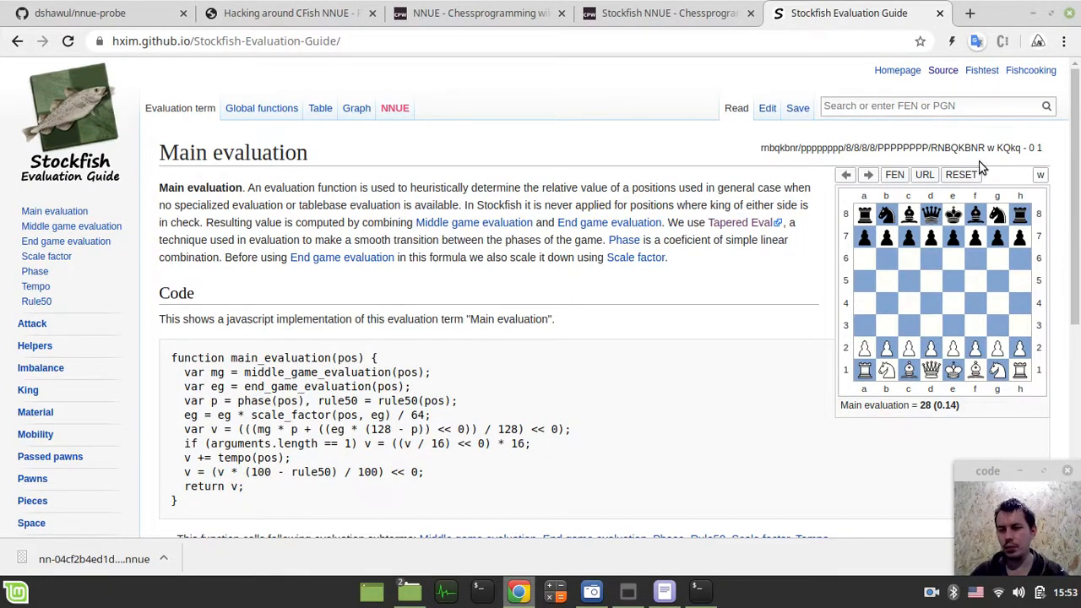
{"action": "mouse_move", "coordinate": [697, 177]}
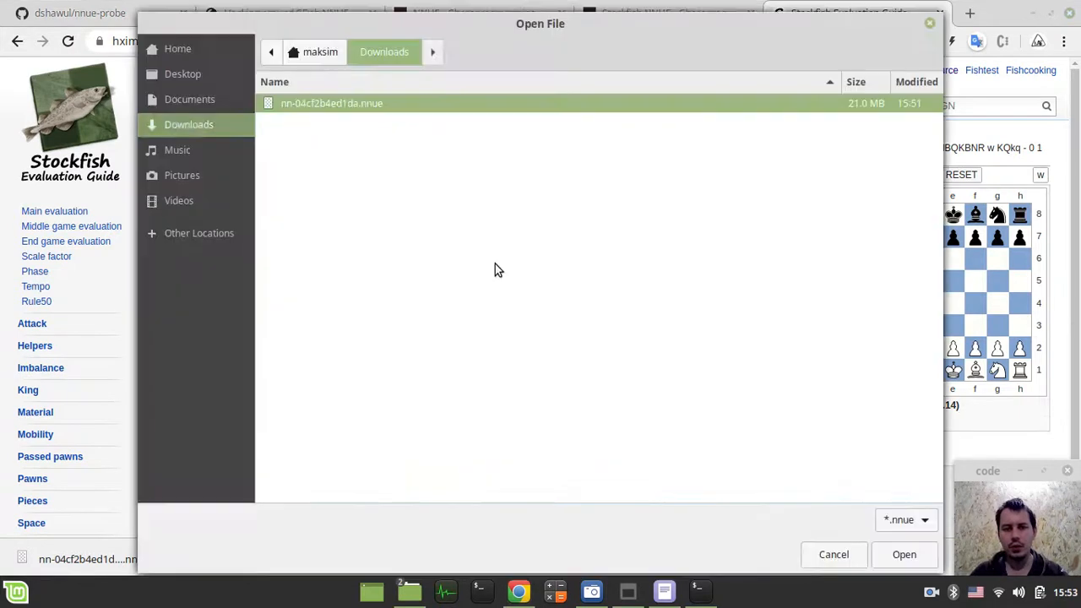
{"action": "left_click", "coordinate": [904, 554]}
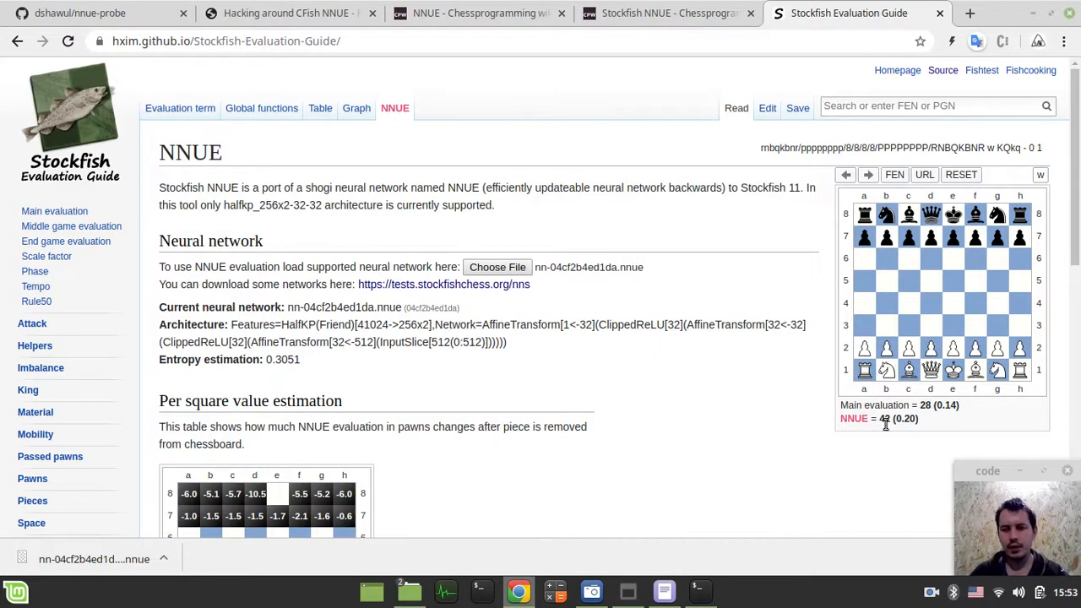
{"action": "mouse_move", "coordinate": [921, 423]}
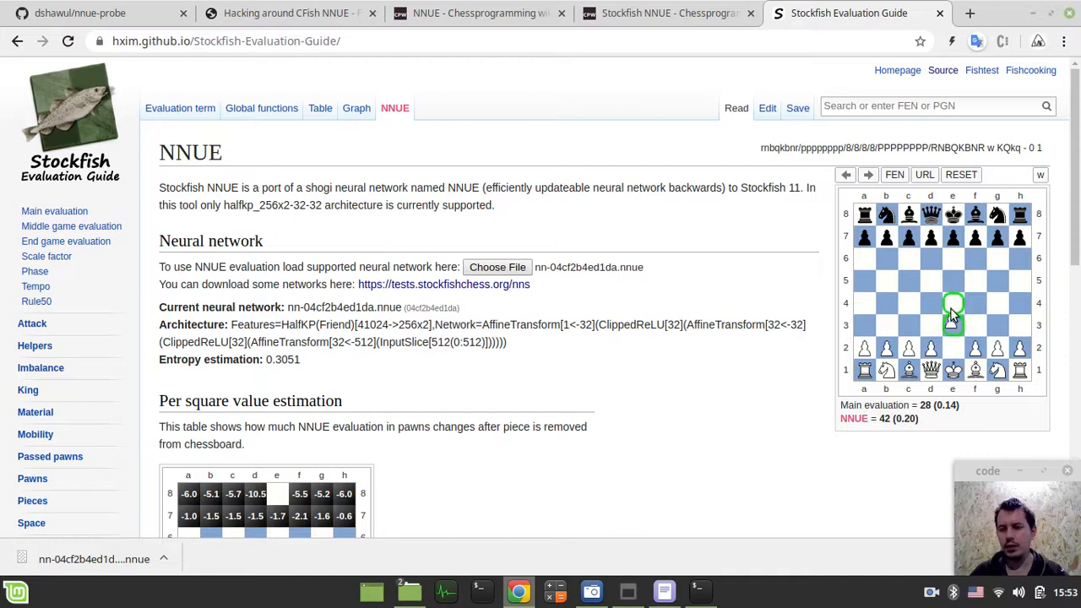
{"action": "left_click", "coordinate": [953, 303]}
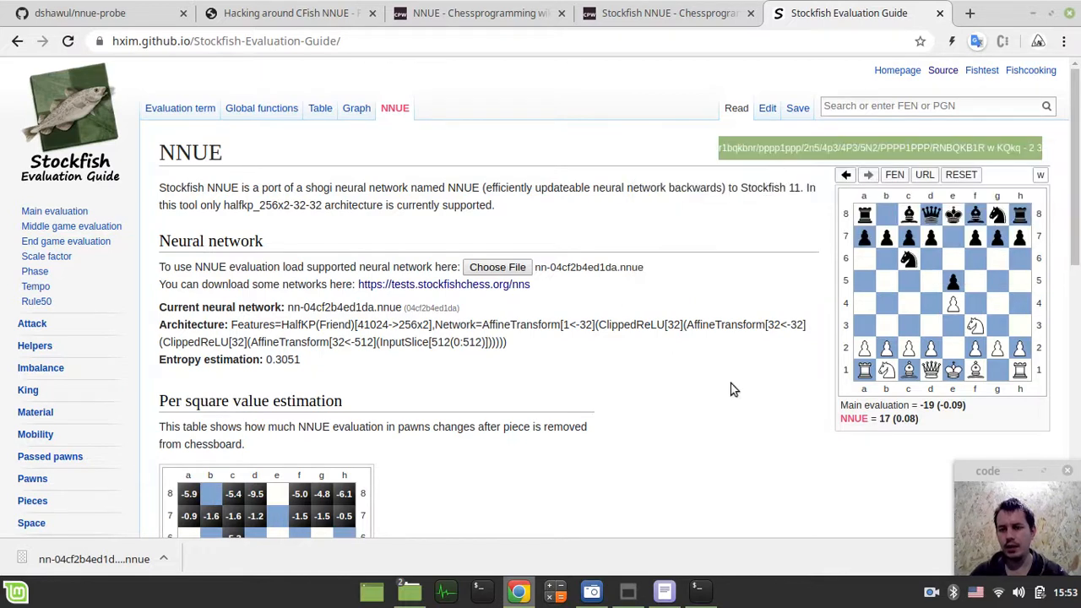
{"action": "left_click", "coordinate": [664, 591]}
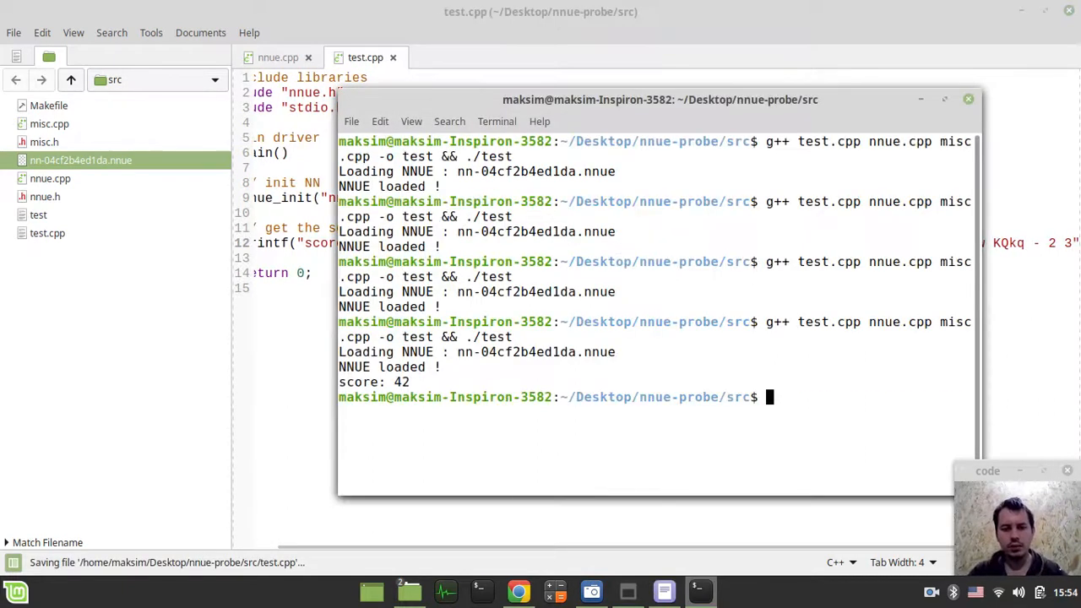
Step: Rerun the build so the program prints score: 17, then return to the editor
{"action": "key", "text": "Return"}
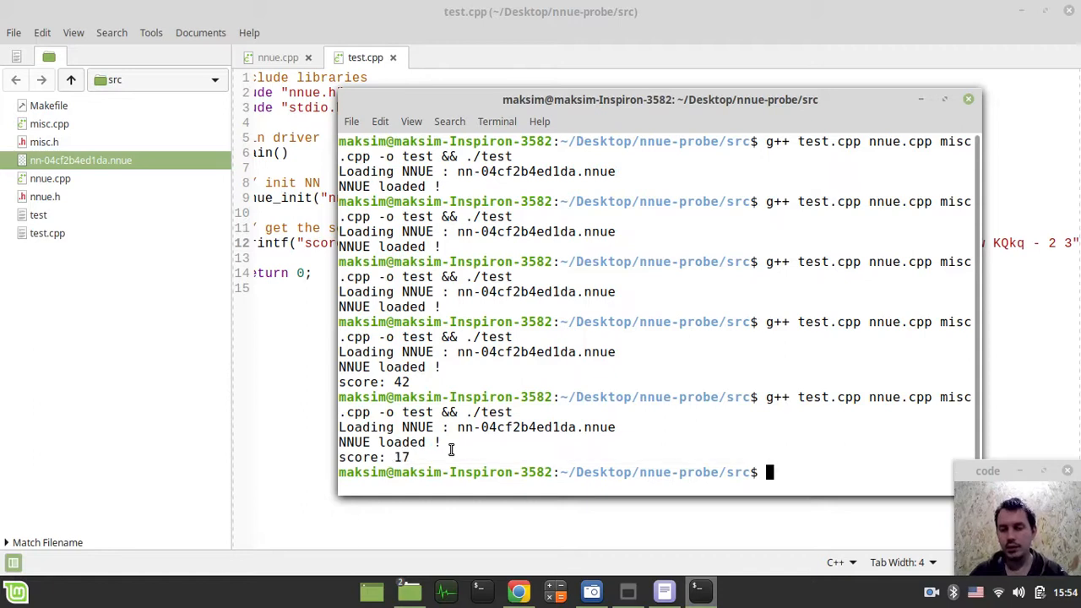
{"action": "mouse_move", "coordinate": [489, 434]}
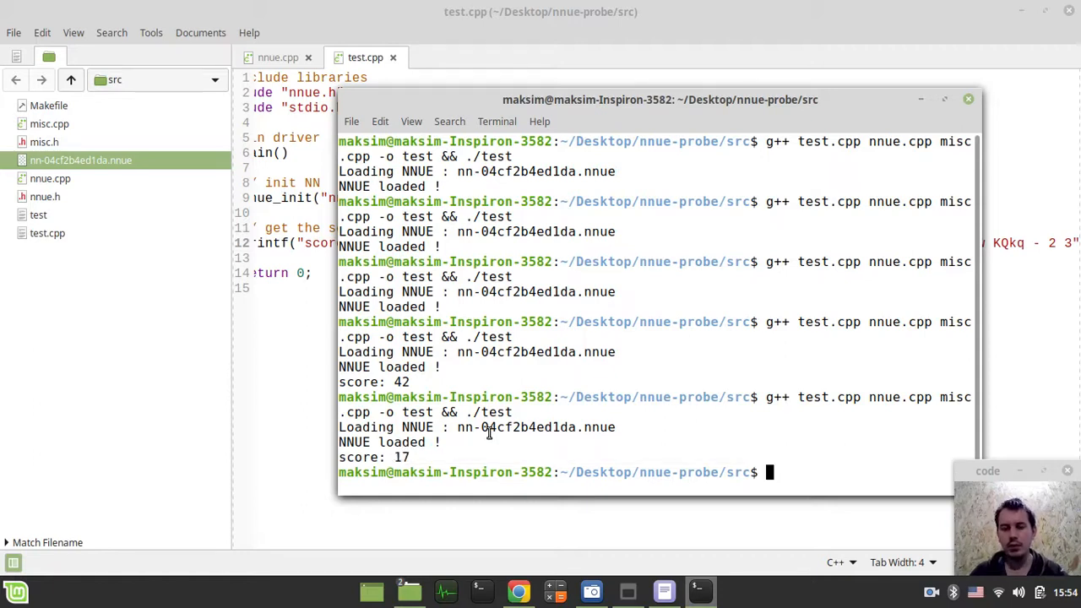
{"action": "double_click", "coordinate": [400, 457]}
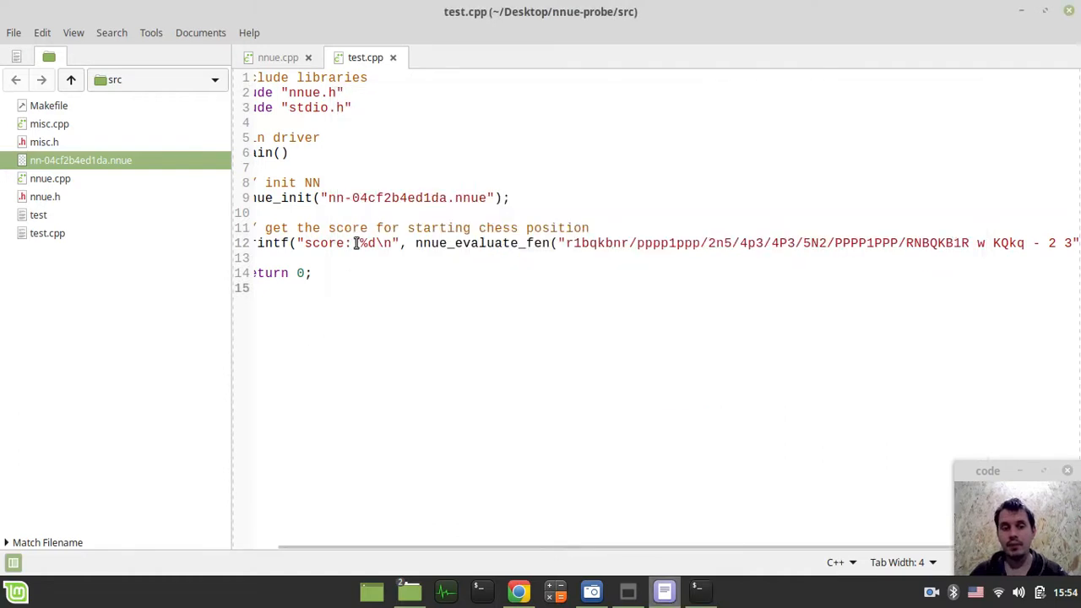
Step: Open misc.cpp and scroll down to its decode_fen parser
{"action": "scroll", "scroll_direction": "left", "scroll_amount": 3}
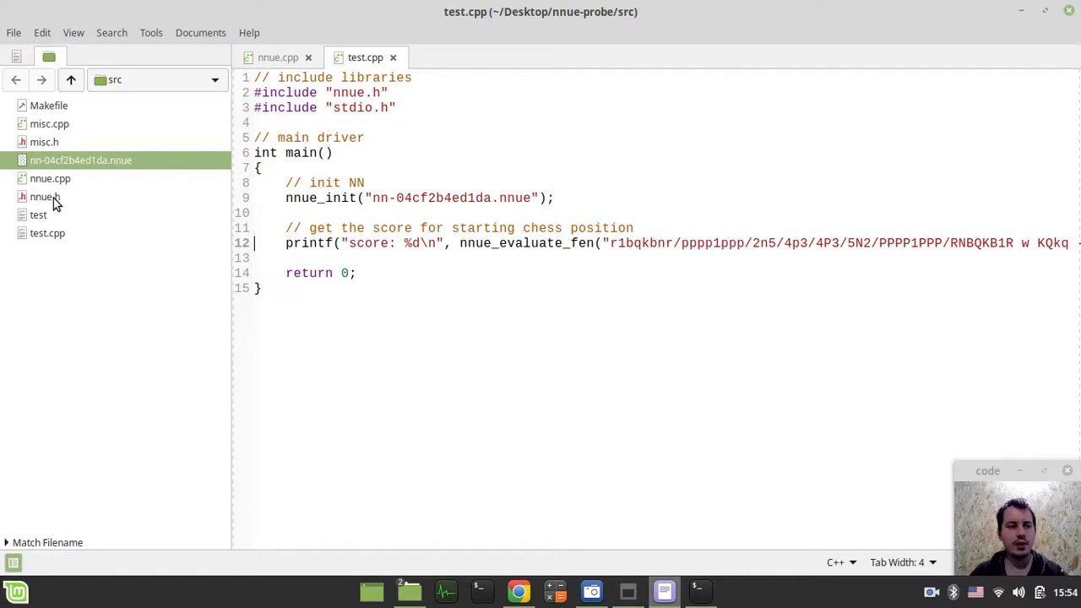
{"action": "double_click", "coordinate": [49, 123]}
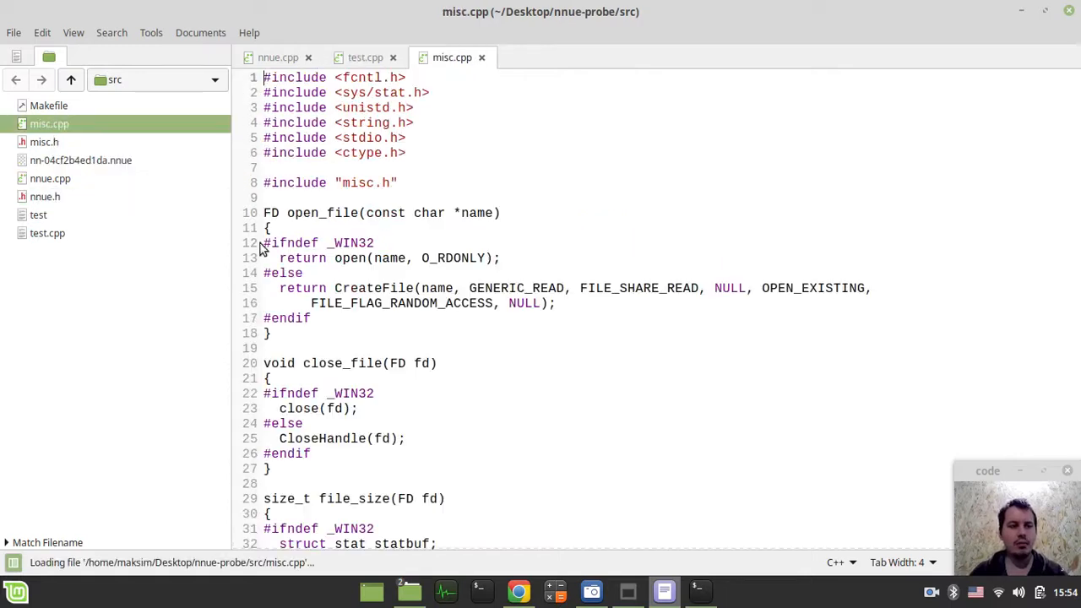
{"action": "scroll", "scroll_direction": "down", "scroll_amount": 3}
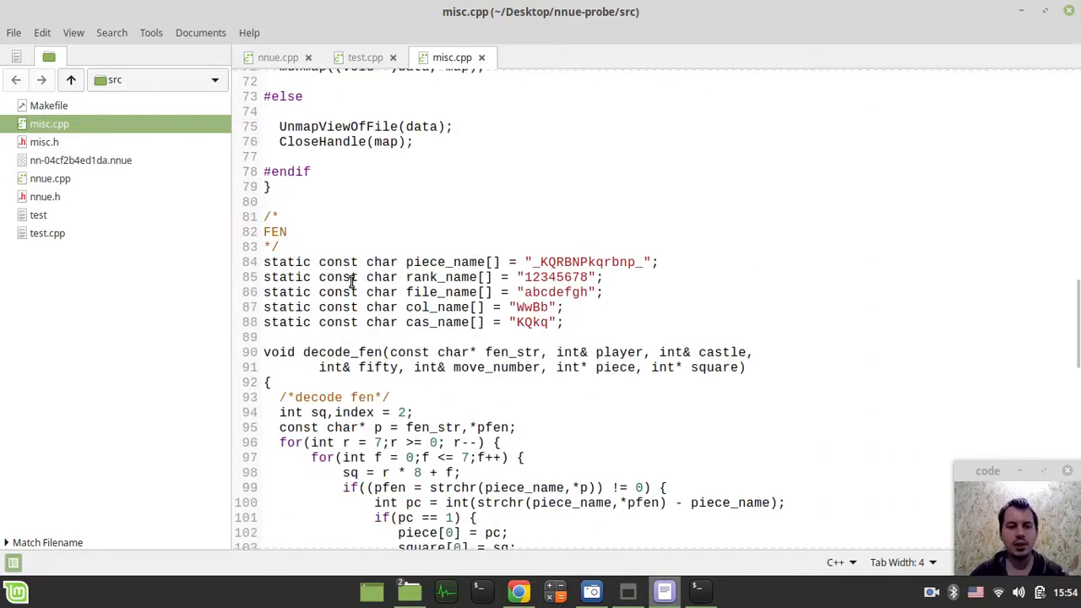
{"action": "scroll", "scroll_direction": "down", "scroll_amount": 3}
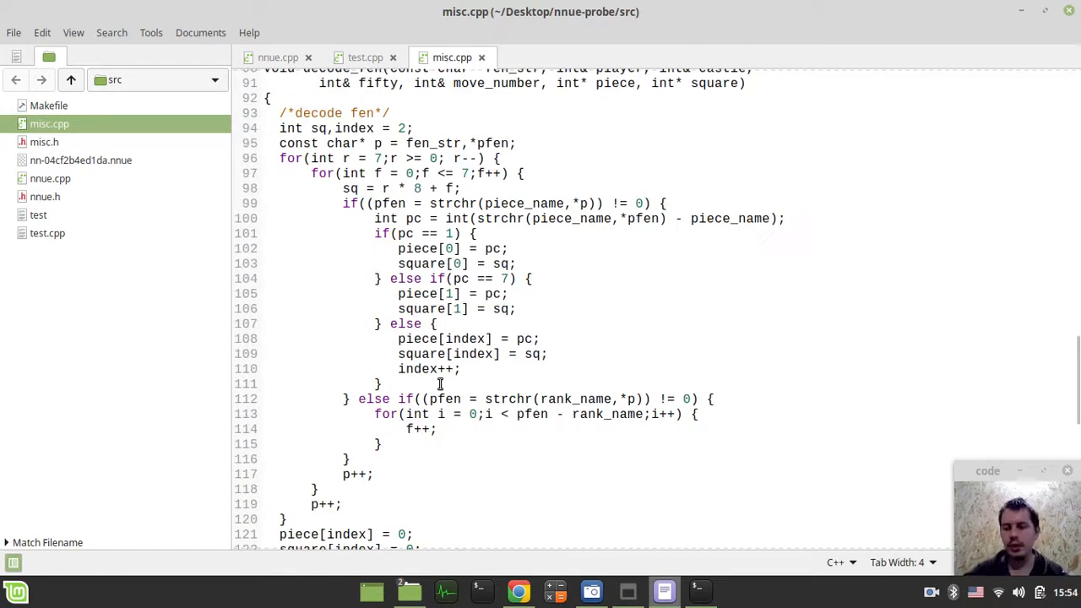
{"action": "scroll", "scroll_direction": "down", "scroll_amount": 3}
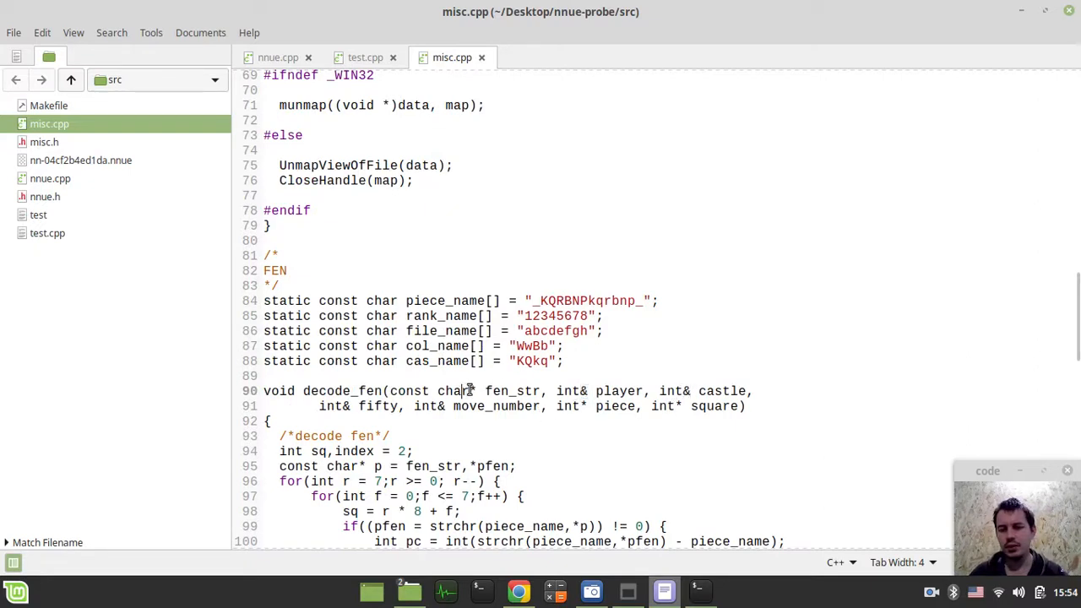
{"action": "double_click", "coordinate": [600, 391]}
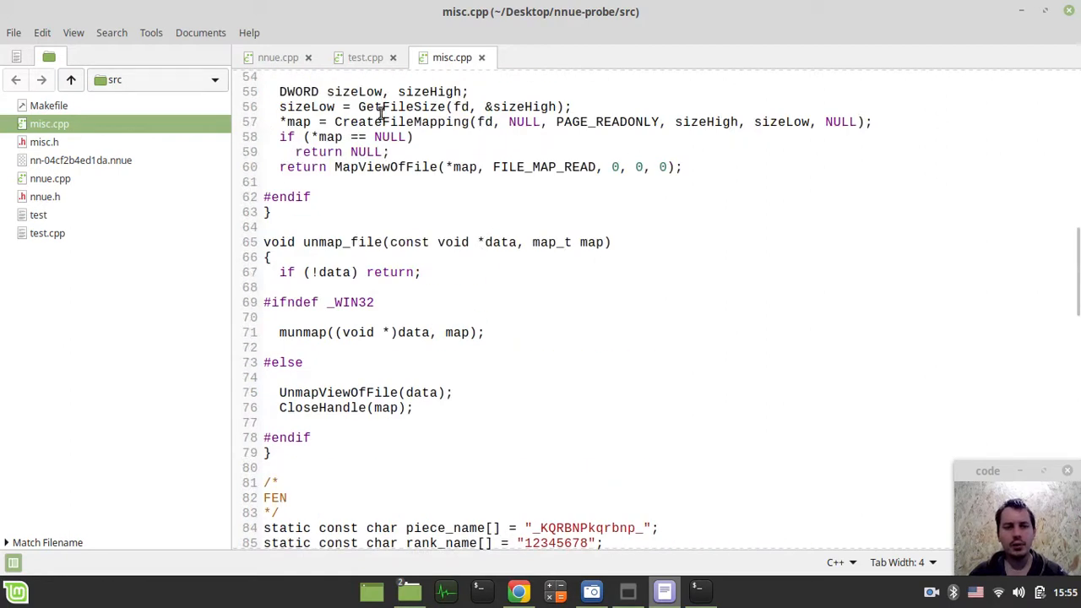
Step: Switch to nnue.cpp and scroll to the nnue_init interface code
{"action": "left_click", "coordinate": [278, 58]}
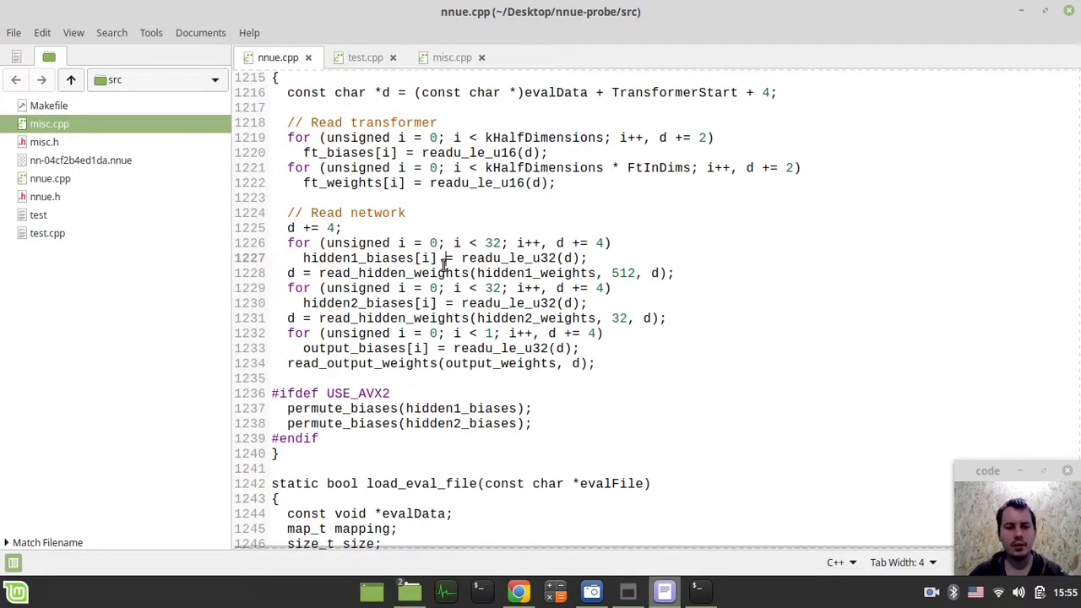
{"action": "scroll", "scroll_direction": "down", "scroll_amount": 3}
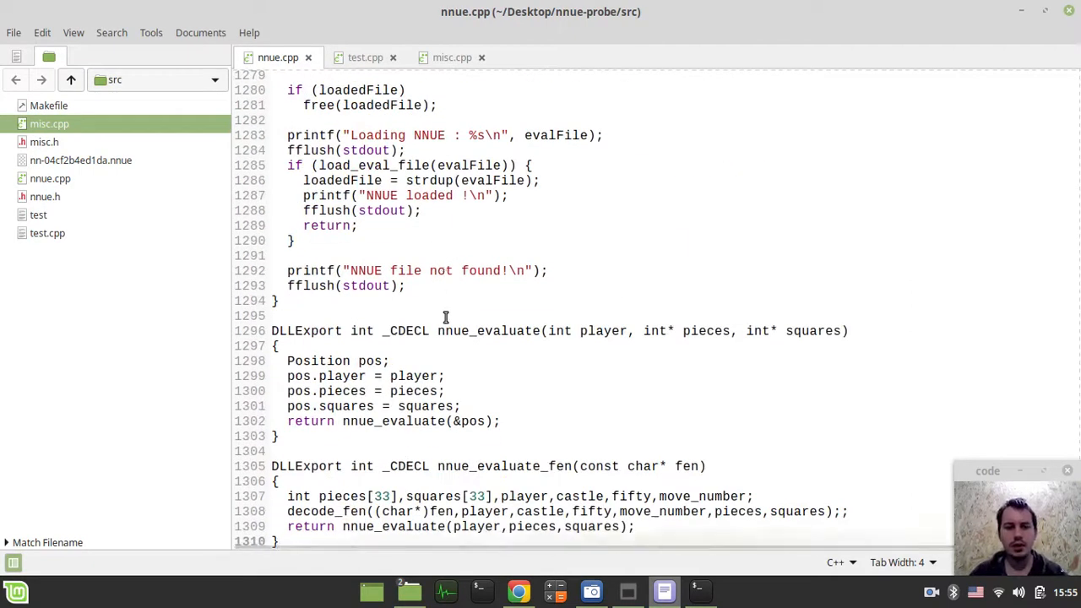
{"action": "double_click", "coordinate": [306, 330]}
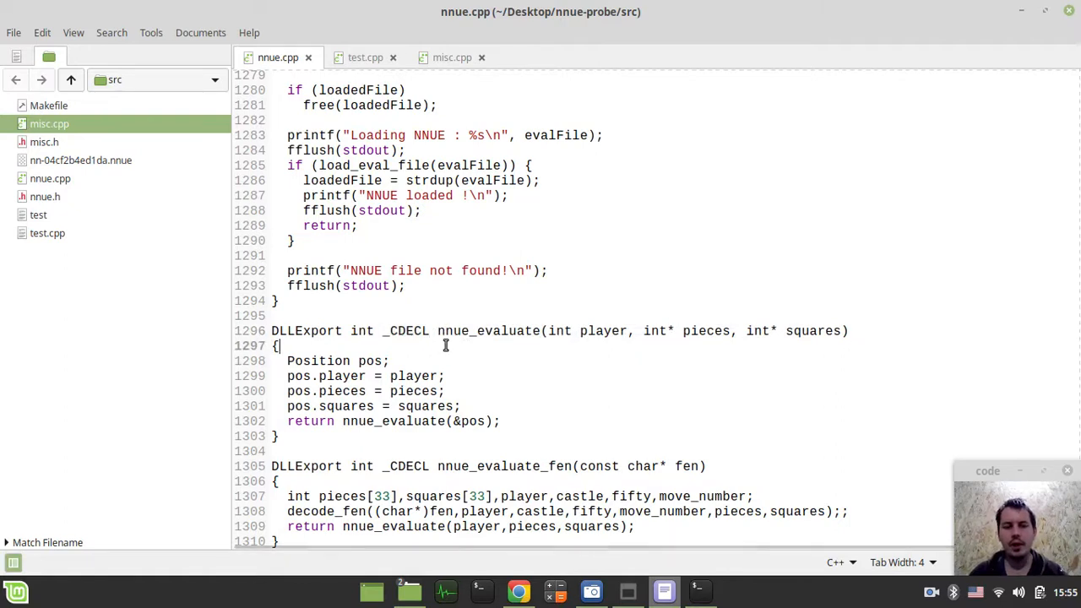
{"action": "mouse_move", "coordinate": [403, 332]}
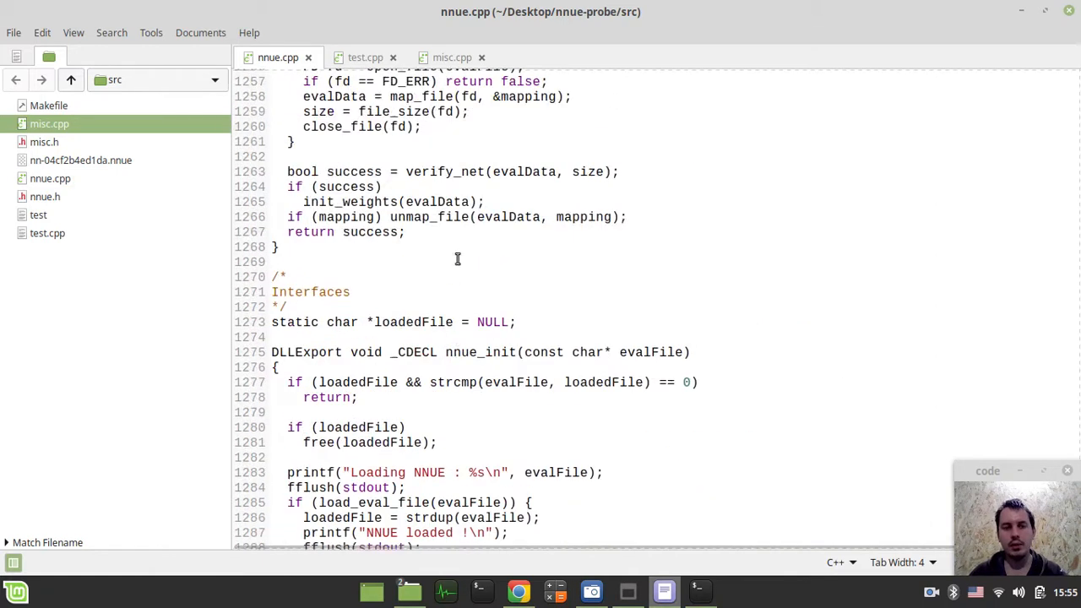
Step: Scroll through misc.cpp's file mapping and decode_fen code
{"action": "left_click", "coordinate": [451, 58]}
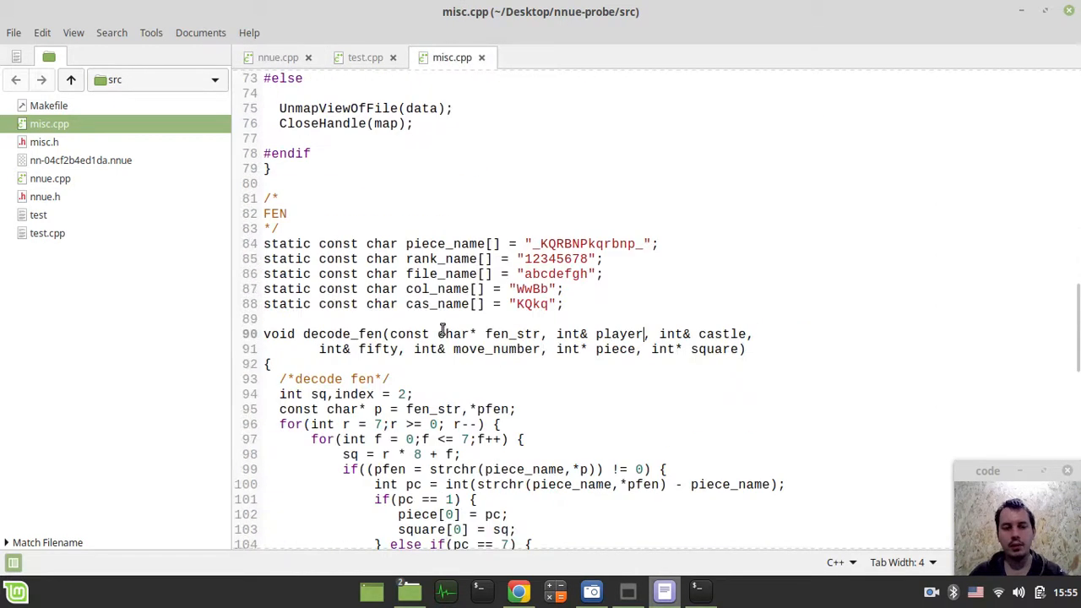
{"action": "scroll", "scroll_direction": "down", "scroll_amount": 3}
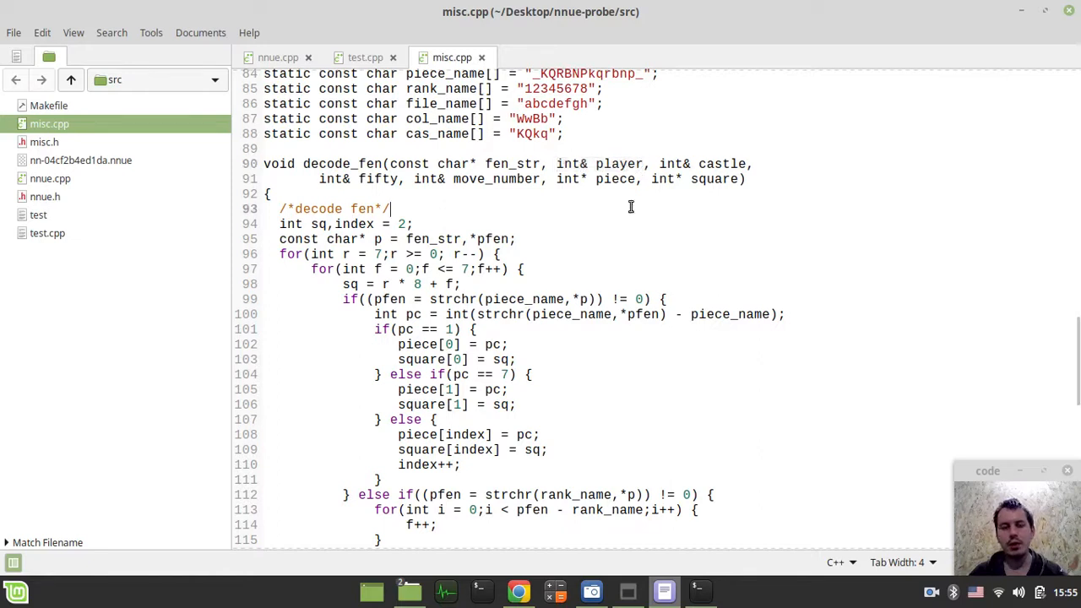
{"action": "scroll", "scroll_direction": "up", "scroll_amount": 3}
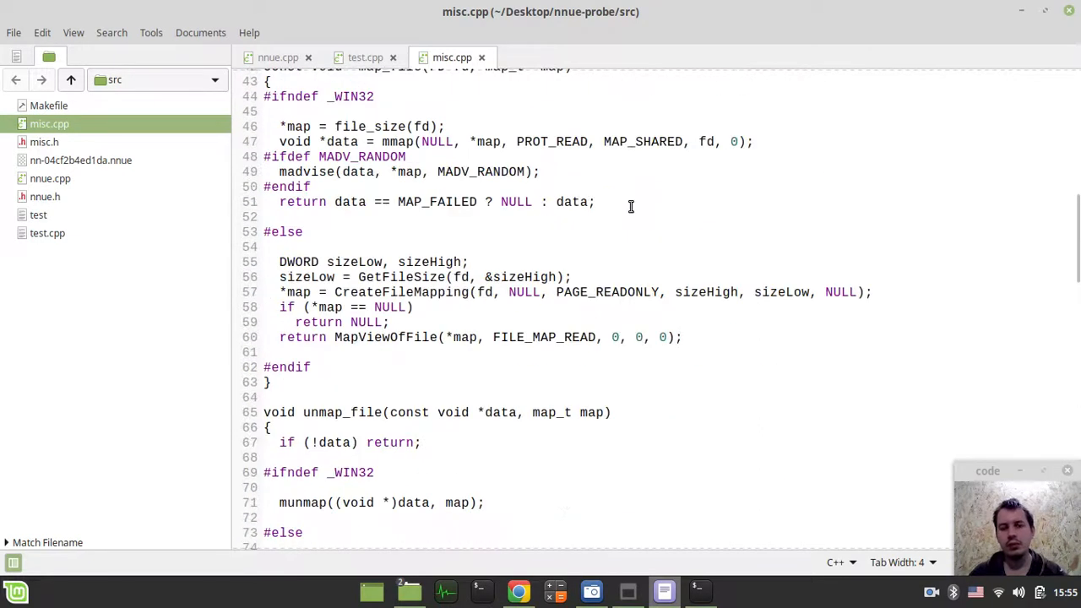
{"action": "scroll", "scroll_direction": "down", "scroll_amount": 3}
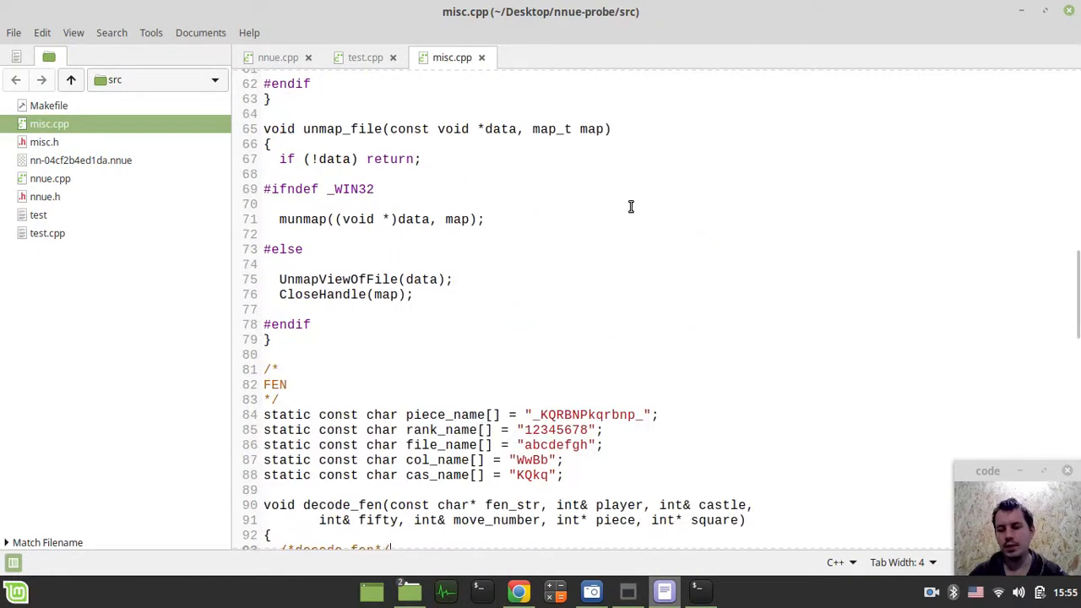
{"action": "mouse_move", "coordinate": [579, 231]}
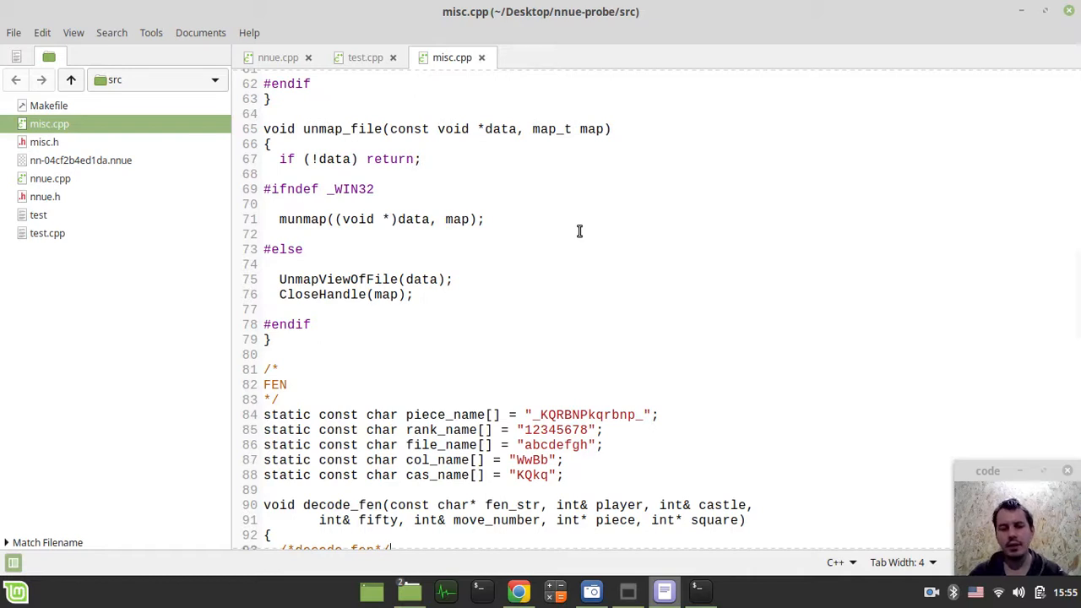
{"action": "mouse_move", "coordinate": [355, 189]}
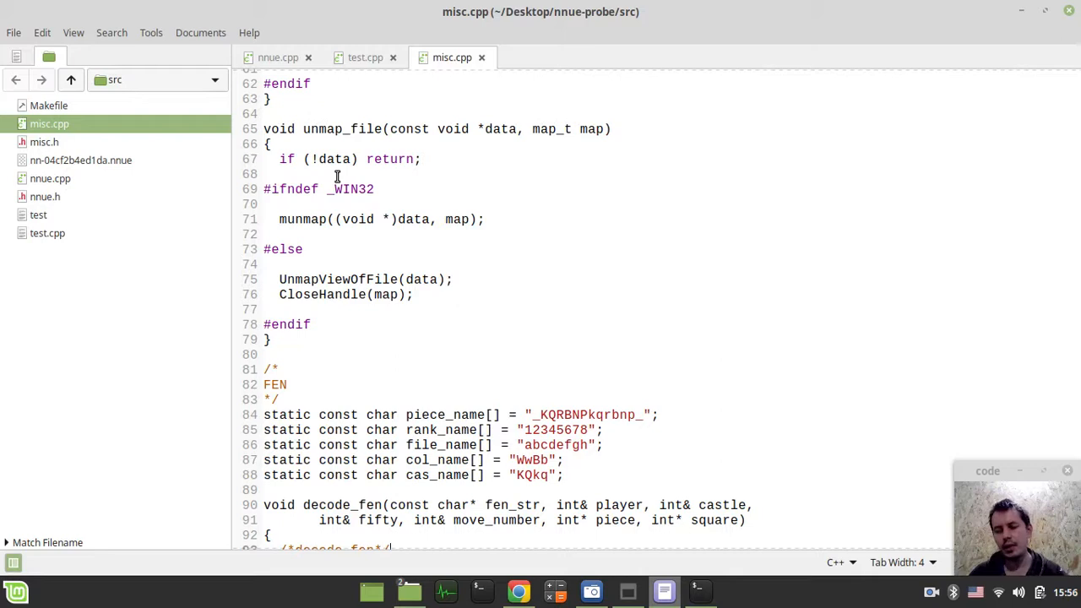
{"action": "mouse_move", "coordinate": [357, 194]}
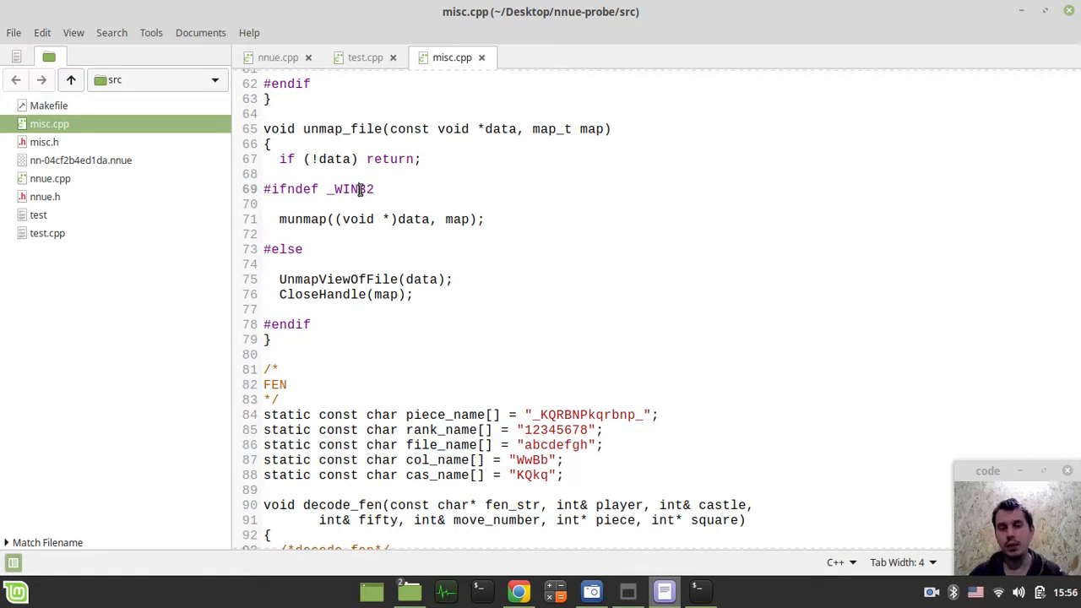
{"action": "scroll", "scroll_direction": "down", "scroll_amount": 3}
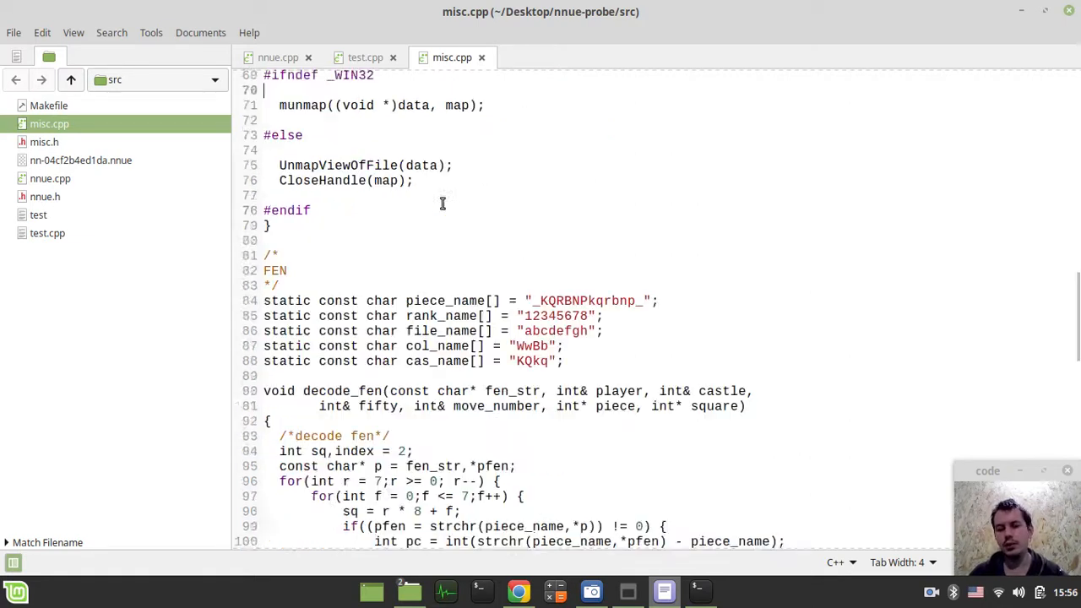
{"action": "scroll", "scroll_direction": "down", "scroll_amount": 3}
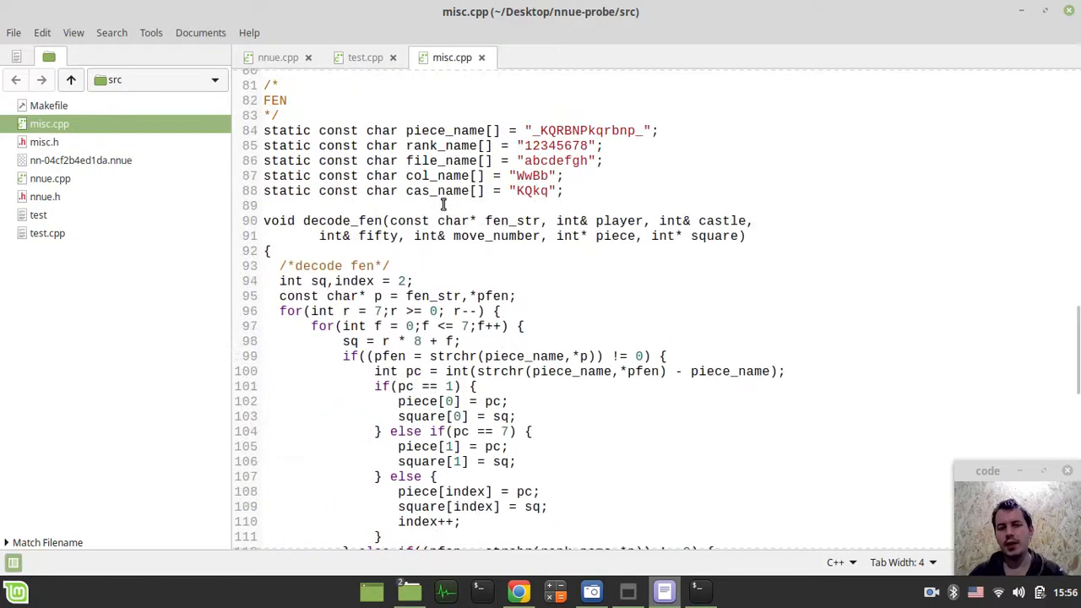
{"action": "scroll", "scroll_direction": "up", "scroll_amount": 3}
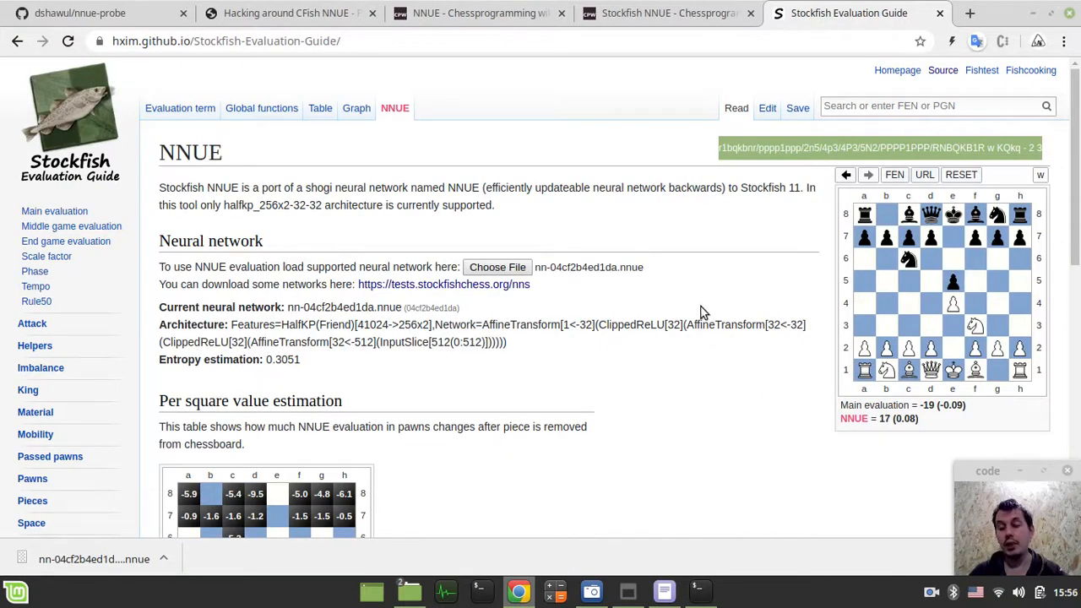
{"action": "mouse_move", "coordinate": [954, 347]}
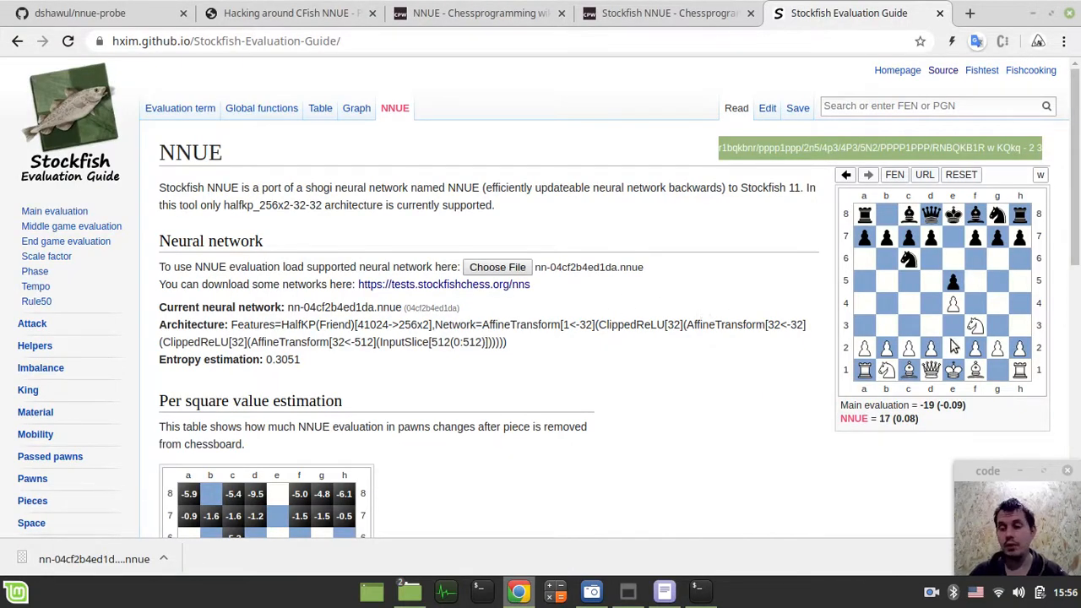
{"action": "mouse_move", "coordinate": [976, 330]}
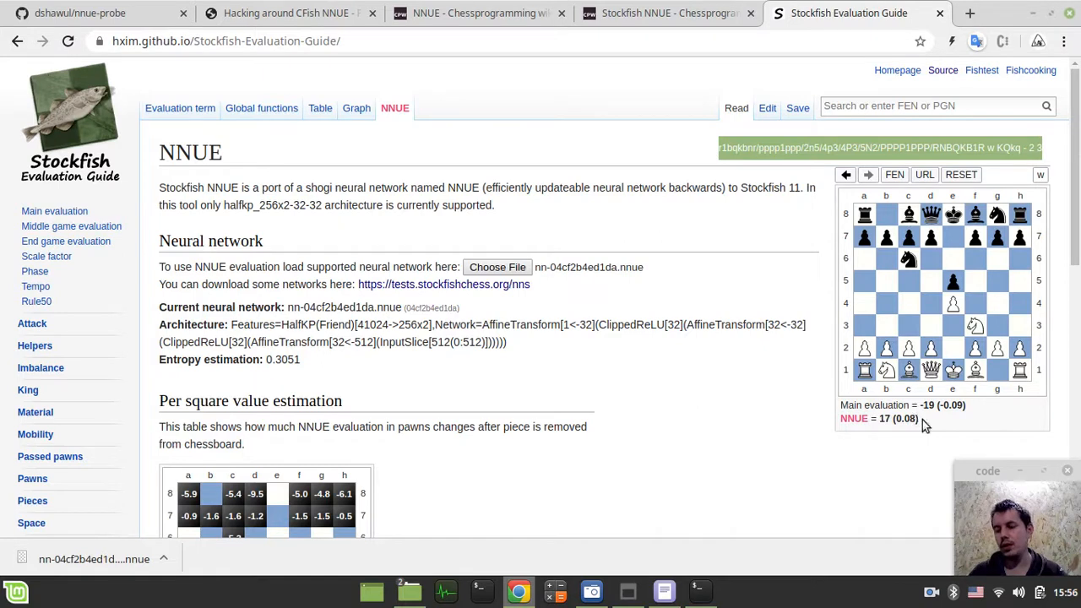
{"action": "mouse_move", "coordinate": [976, 330]}
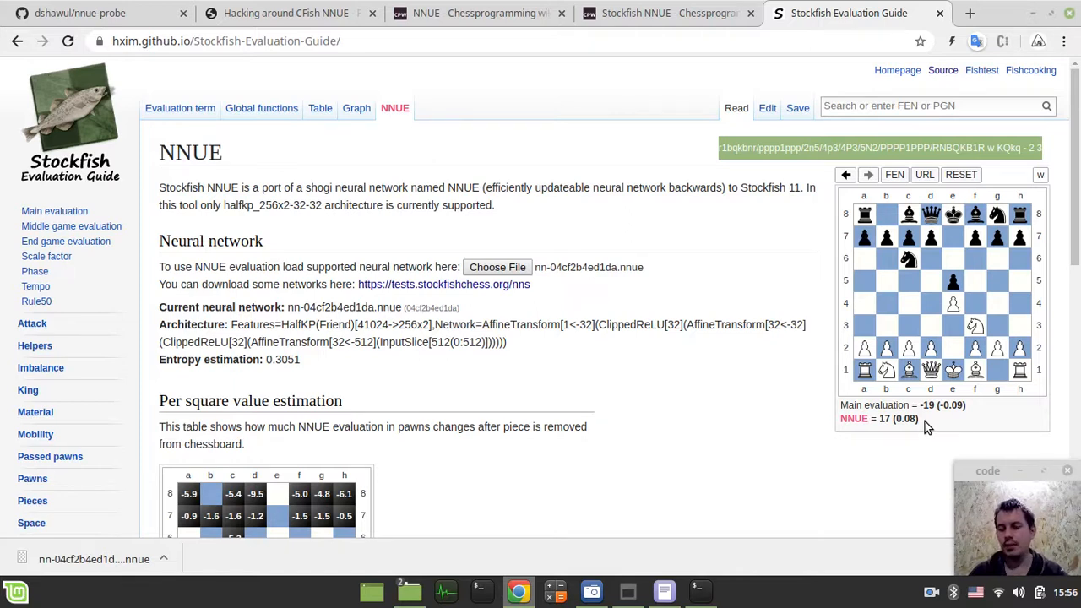
Step: Scroll the CFish NNUE thread to the nnue-probe announcement post
{"action": "left_click", "coordinate": [287, 13]}
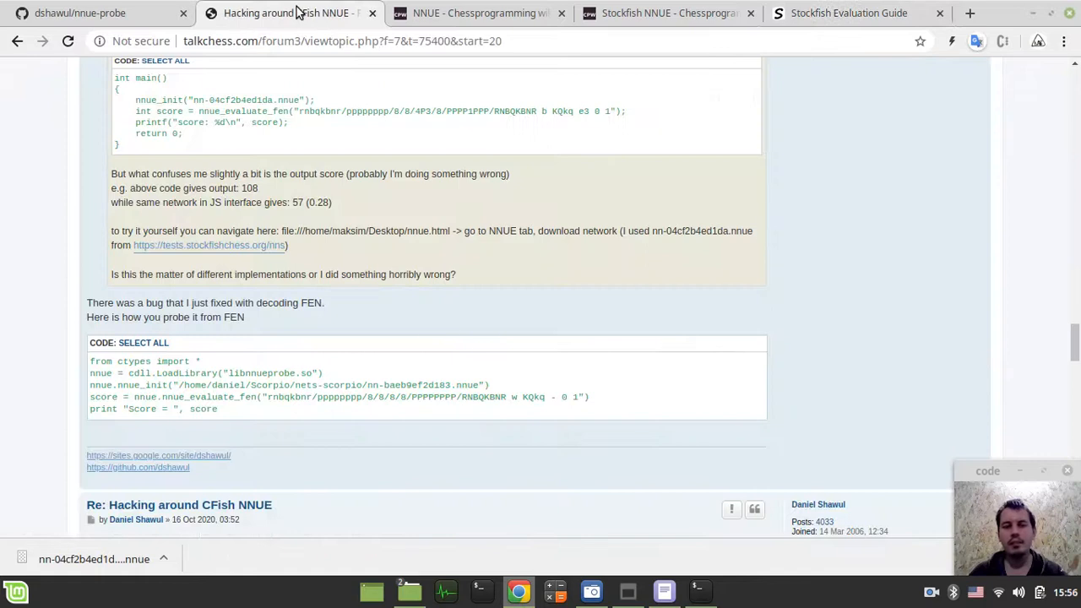
{"action": "scroll", "scroll_direction": "up", "scroll_amount": 3}
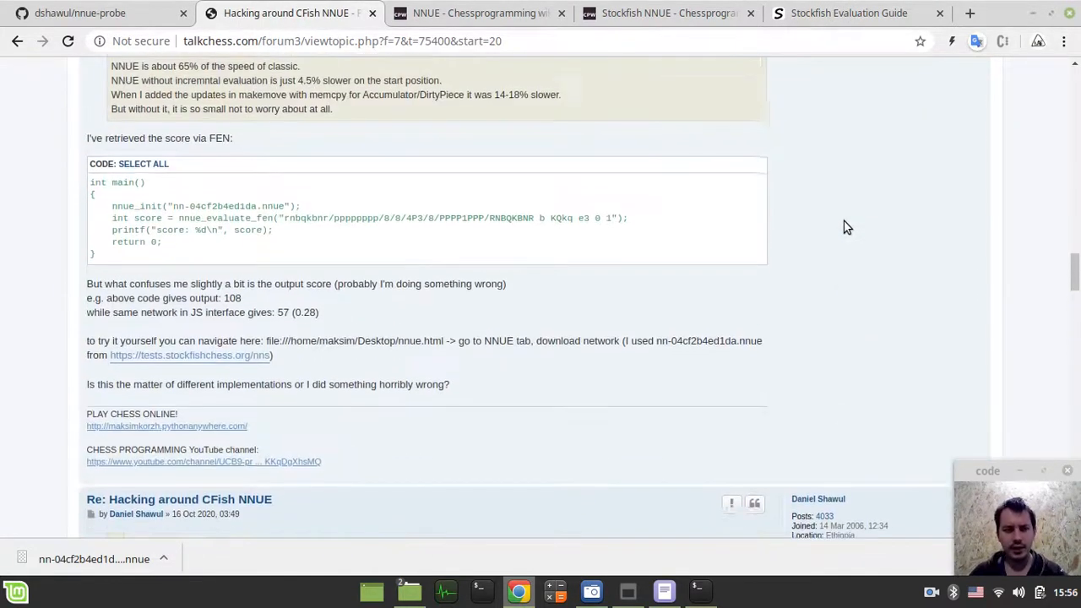
{"action": "scroll", "scroll_direction": "down", "scroll_amount": 3}
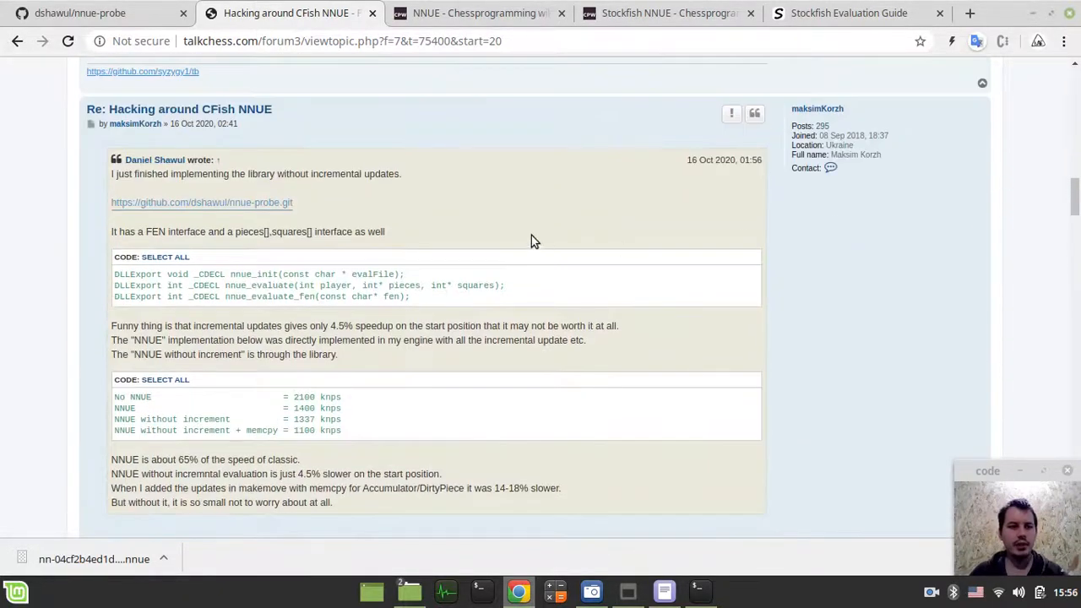
{"action": "scroll", "scroll_direction": "down", "scroll_amount": 3}
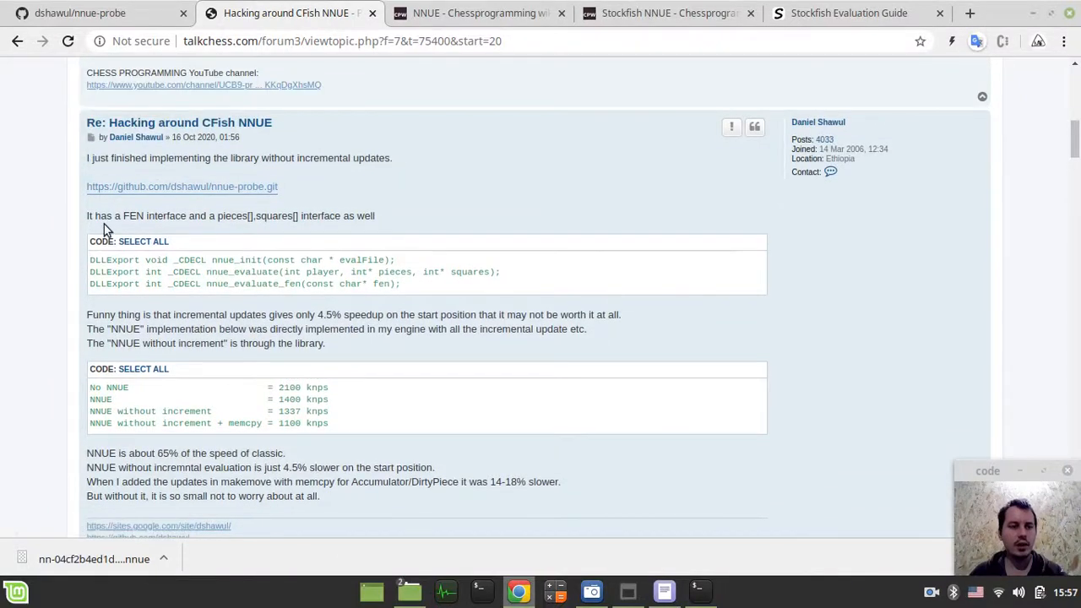
{"action": "scroll", "scroll_direction": "down", "scroll_amount": 3}
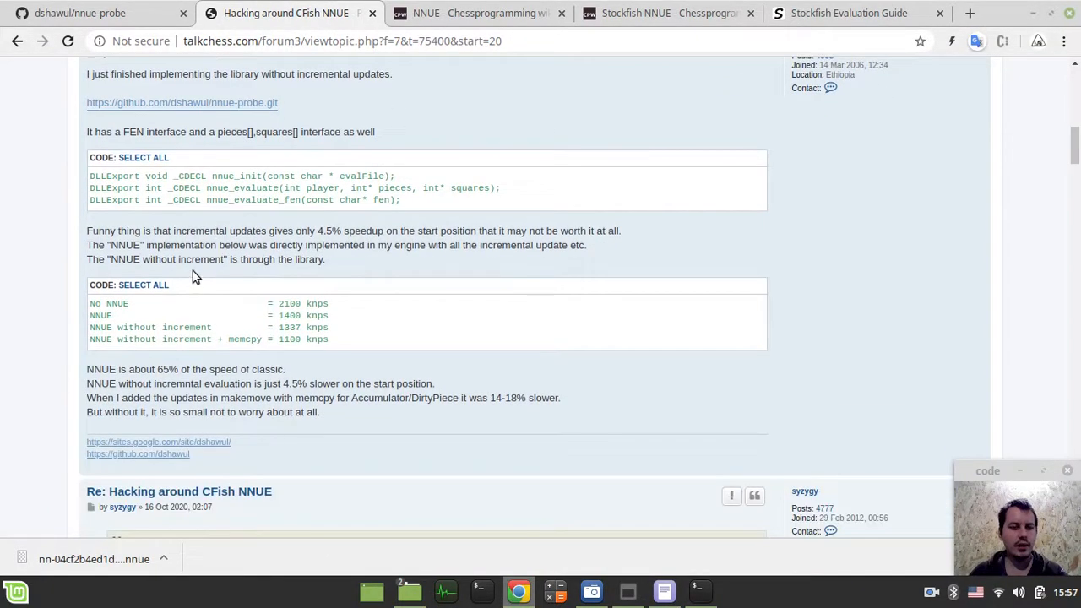
{"action": "mouse_move", "coordinate": [304, 339]}
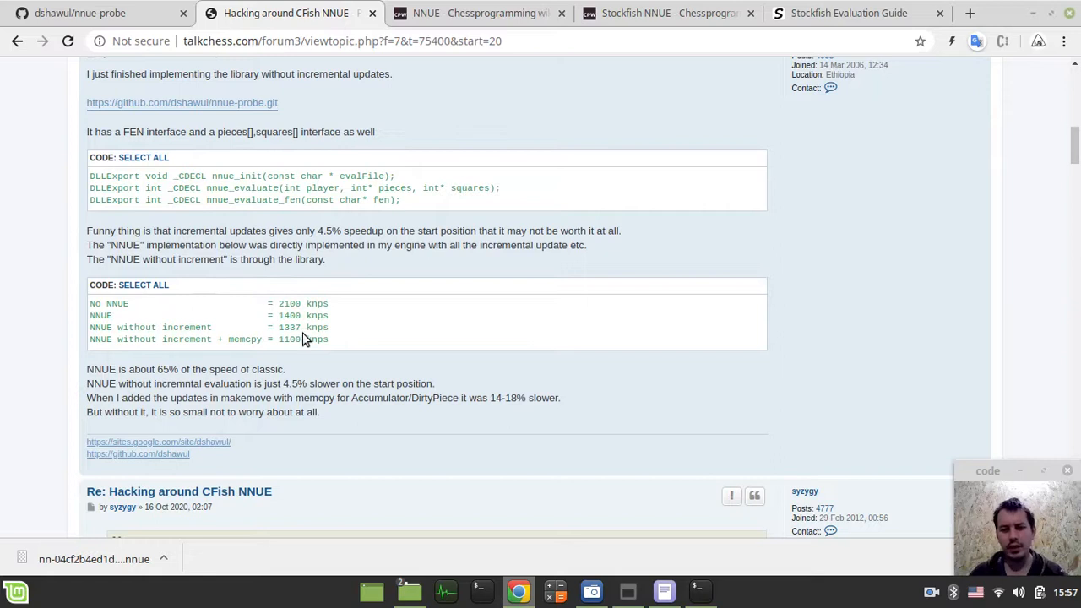
{"action": "mouse_move", "coordinate": [327, 375]}
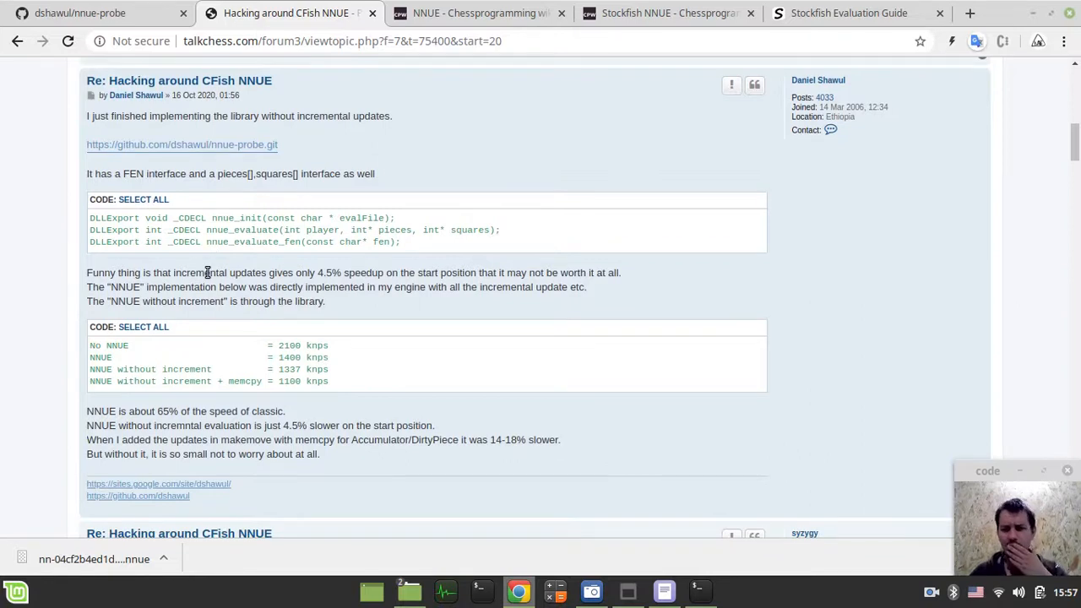
{"action": "scroll", "scroll_direction": "down", "scroll_amount": 3}
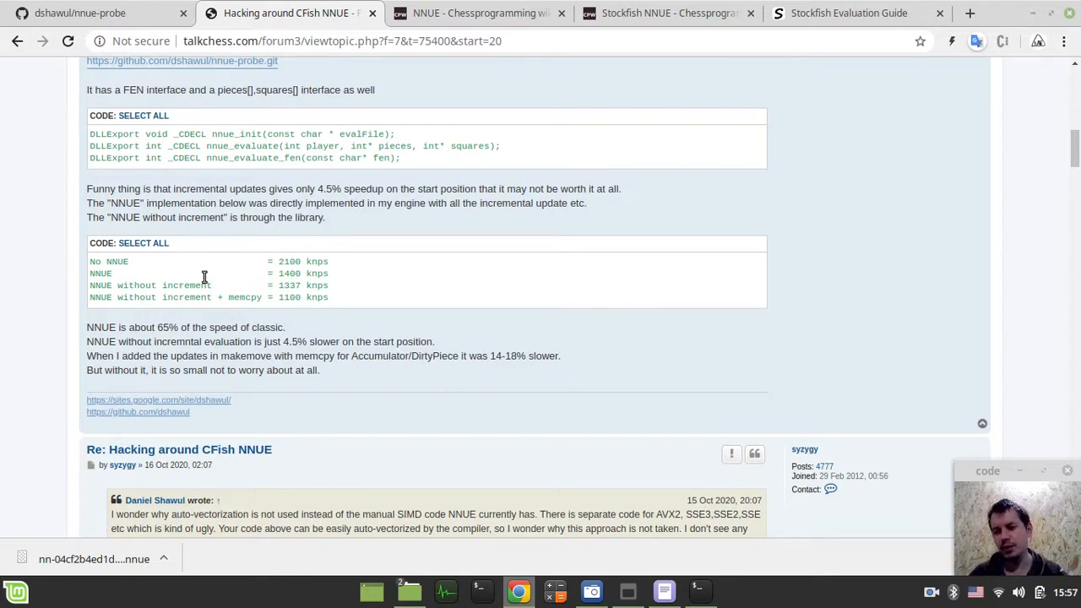
{"action": "mouse_move", "coordinate": [234, 336]}
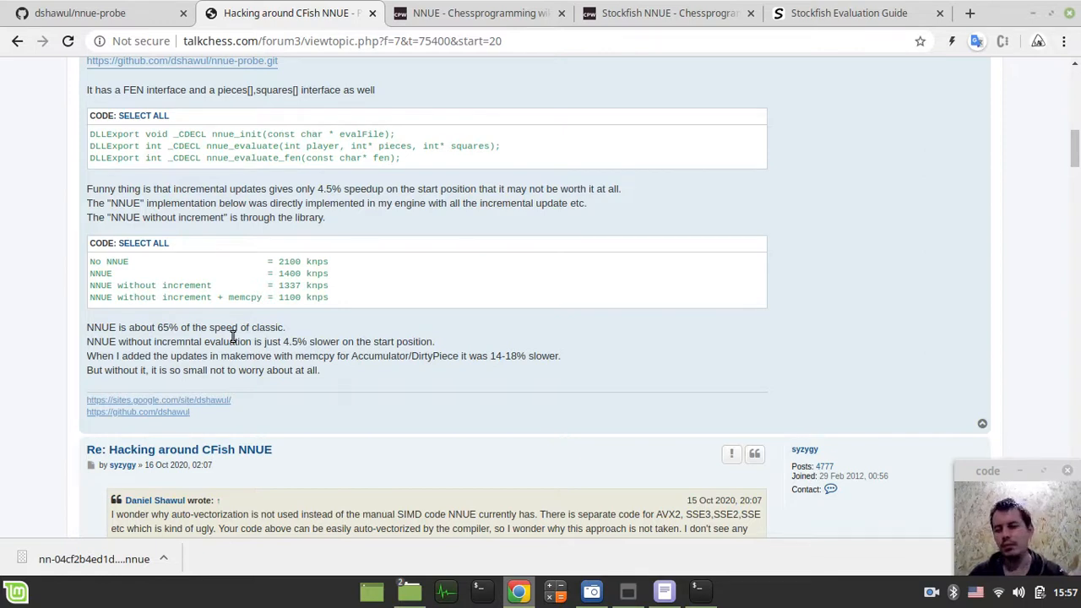
{"action": "mouse_move", "coordinate": [289, 332]}
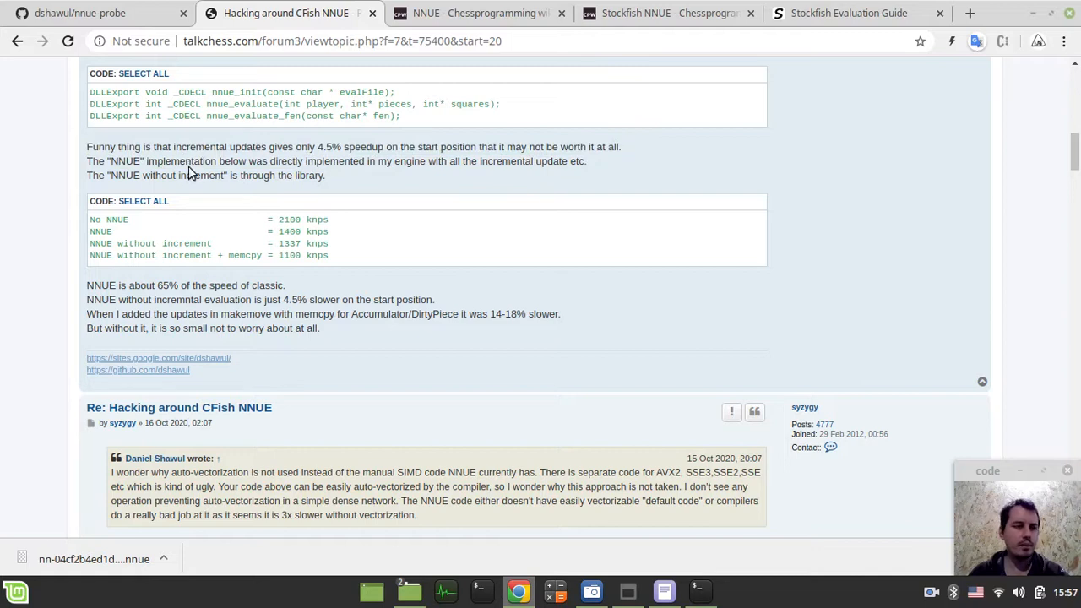
{"action": "mouse_move", "coordinate": [313, 160]}
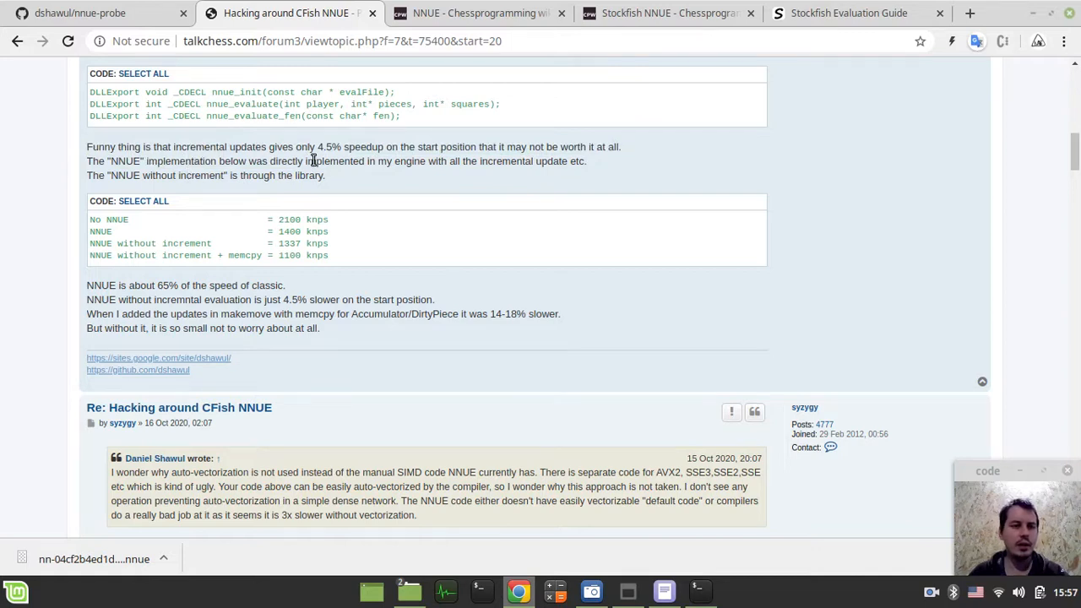
Step: Highlight 'speedup' and the 2100, 1400, 1337 and 1100 knps benchmark figures
{"action": "double_click", "coordinate": [329, 147]}
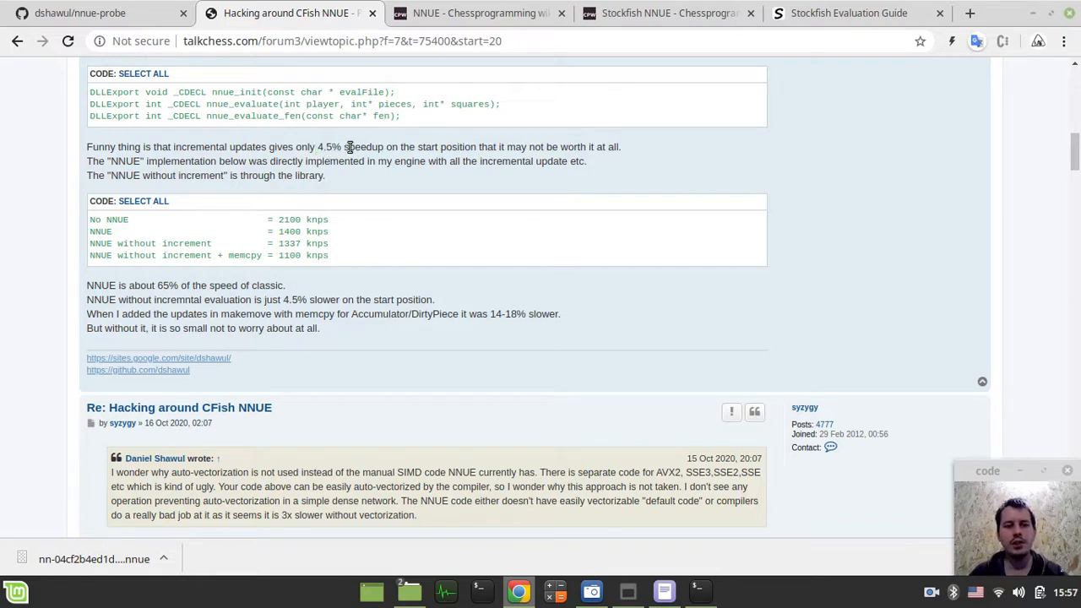
{"action": "double_click", "coordinate": [364, 147]}
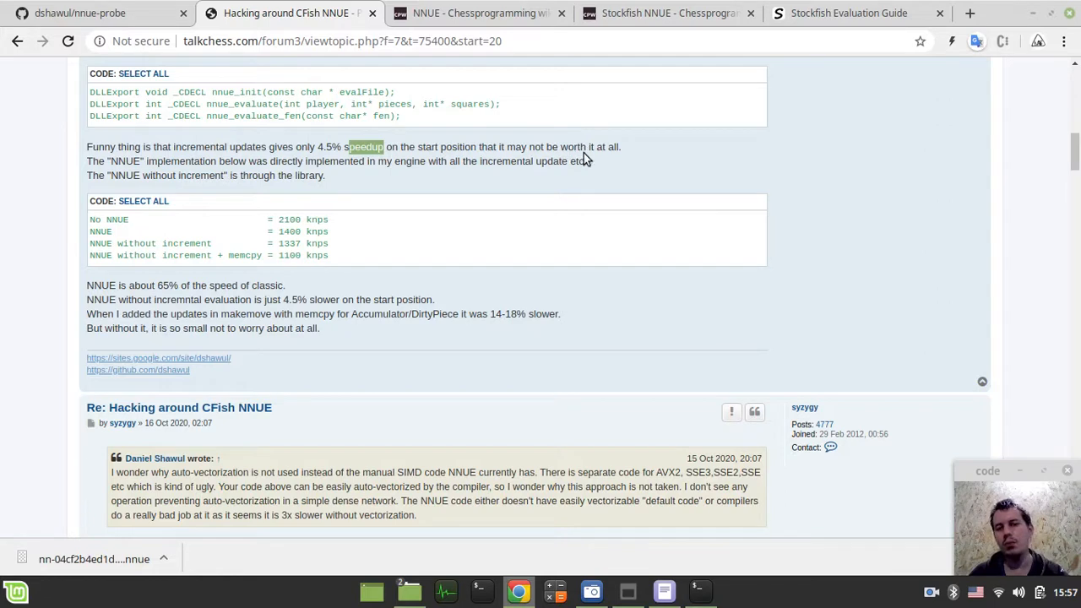
{"action": "mouse_move", "coordinate": [219, 175]}
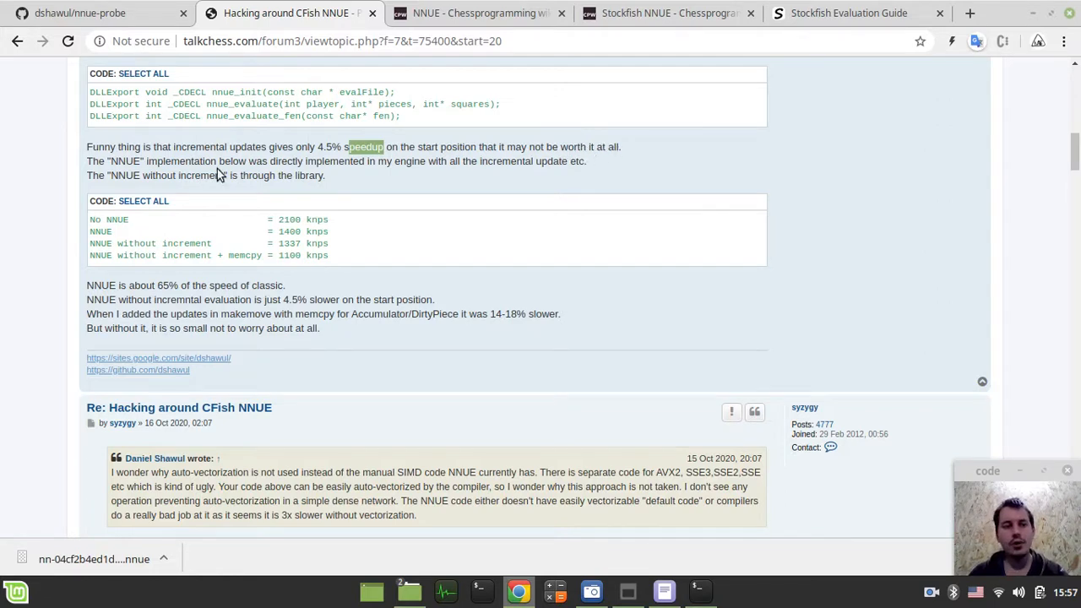
{"action": "mouse_move", "coordinate": [210, 173]}
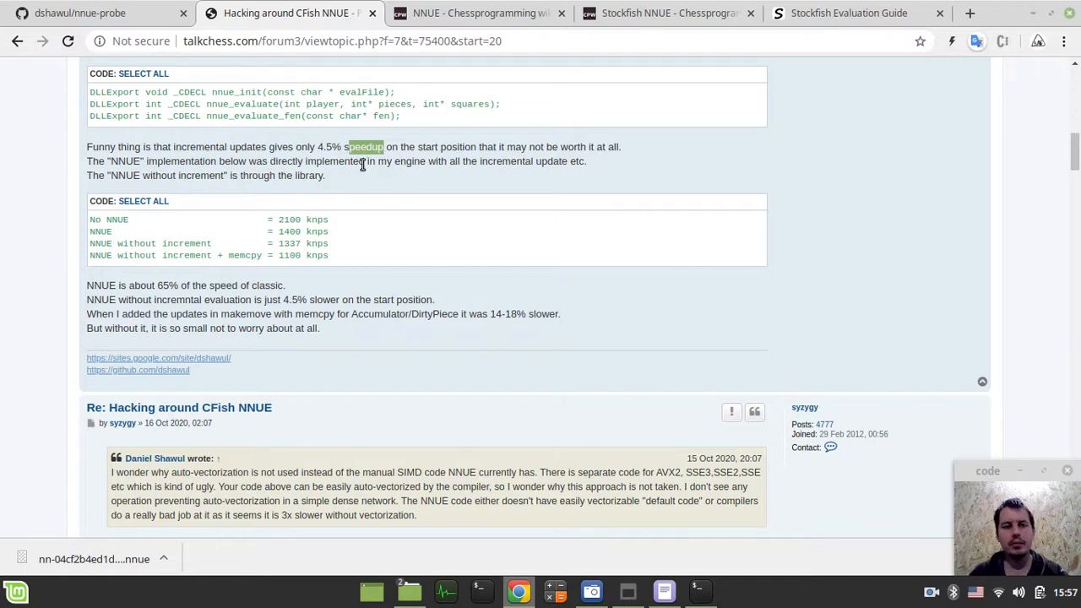
{"action": "mouse_move", "coordinate": [598, 170]}
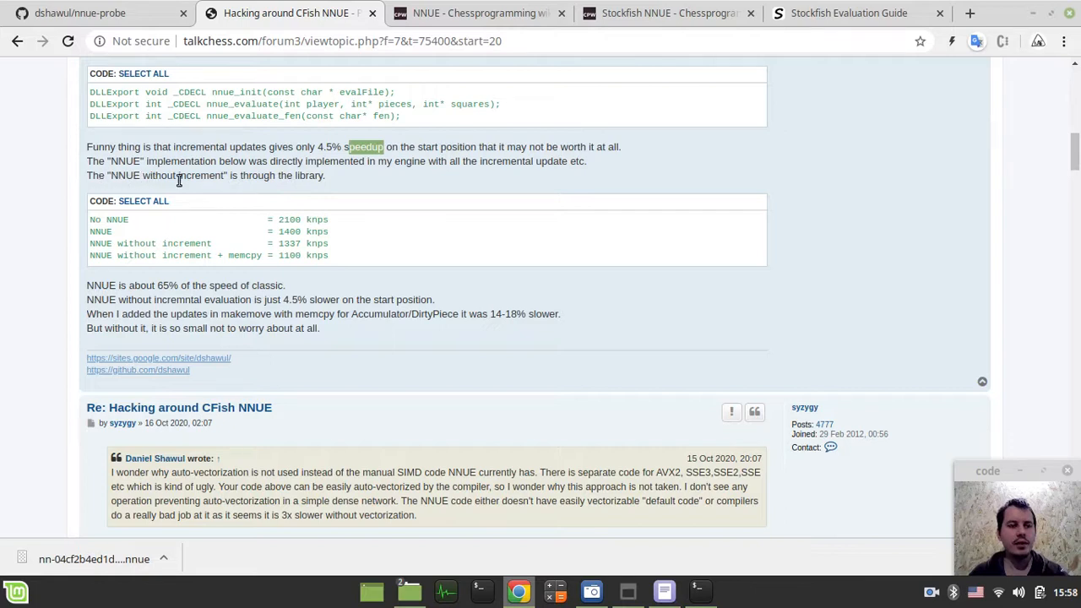
{"action": "mouse_move", "coordinate": [241, 179]}
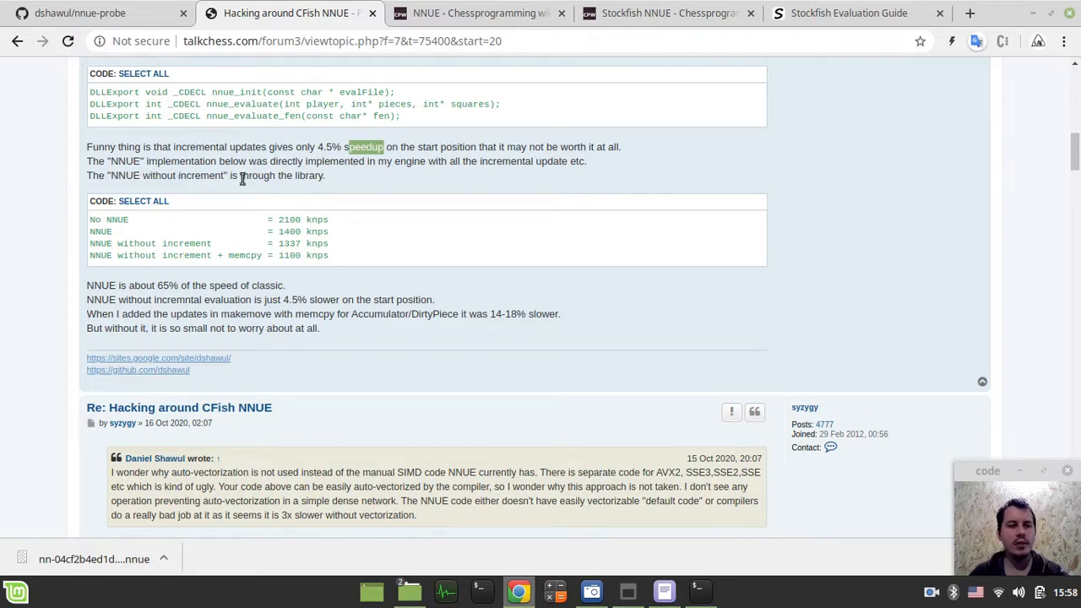
{"action": "mouse_move", "coordinate": [308, 175]}
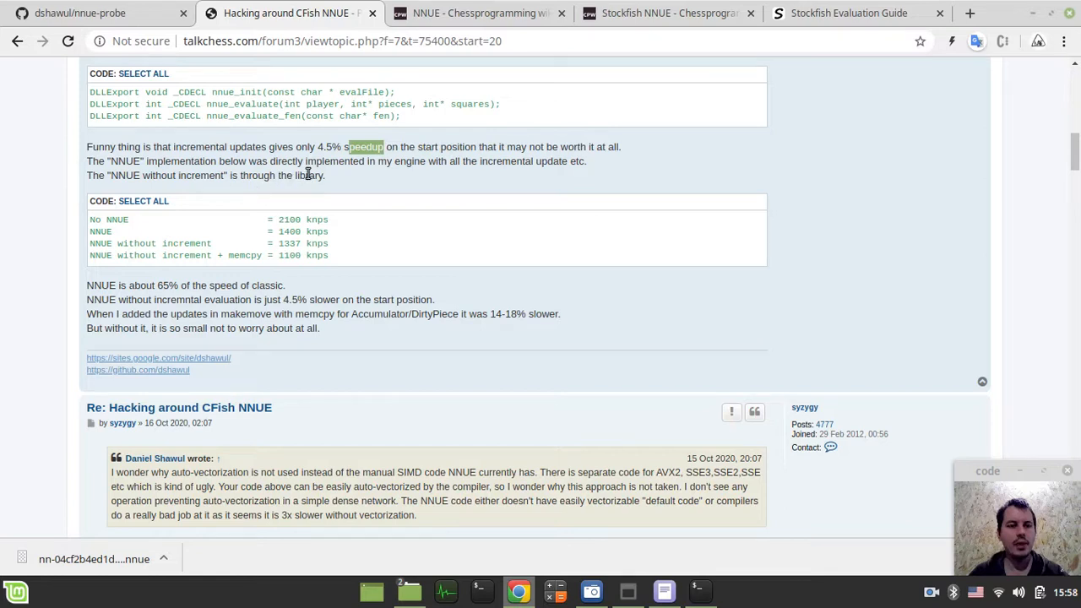
{"action": "mouse_move", "coordinate": [237, 200]}
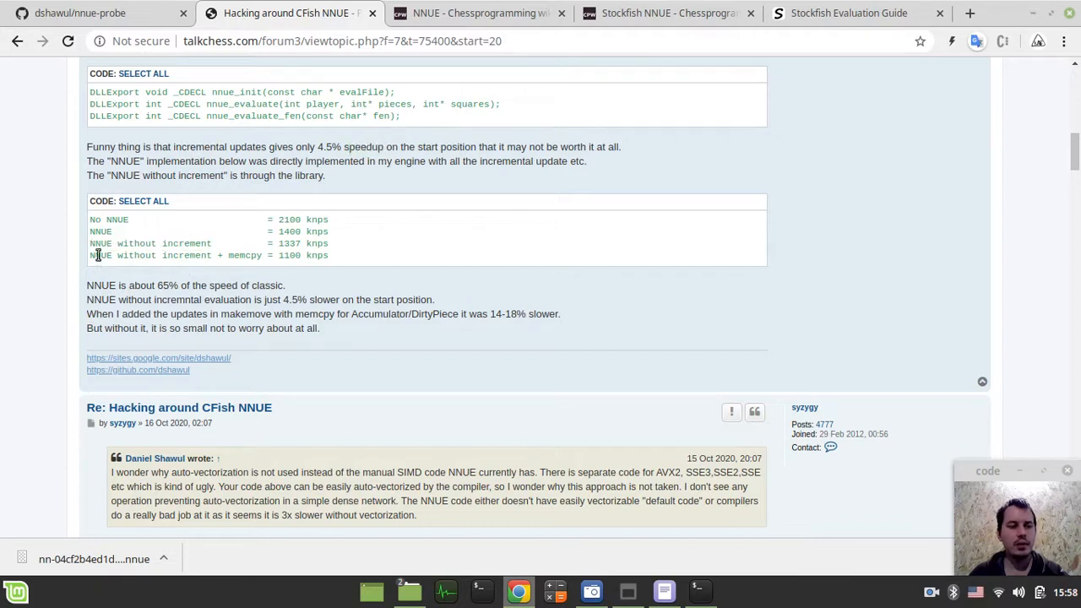
{"action": "double_click", "coordinate": [169, 255]}
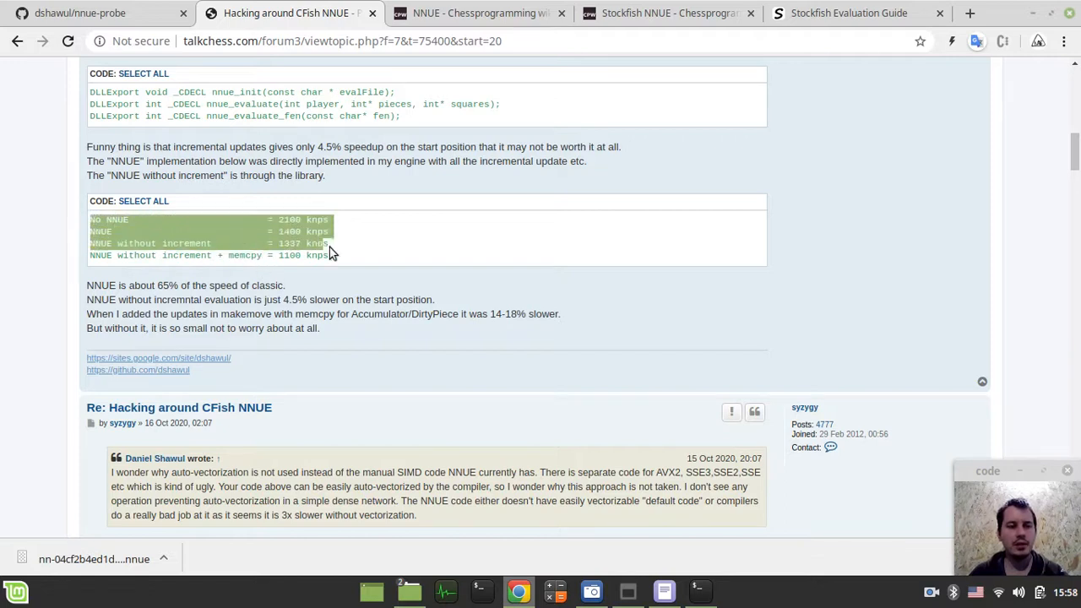
{"action": "scroll", "scroll_direction": "down", "scroll_amount": 3}
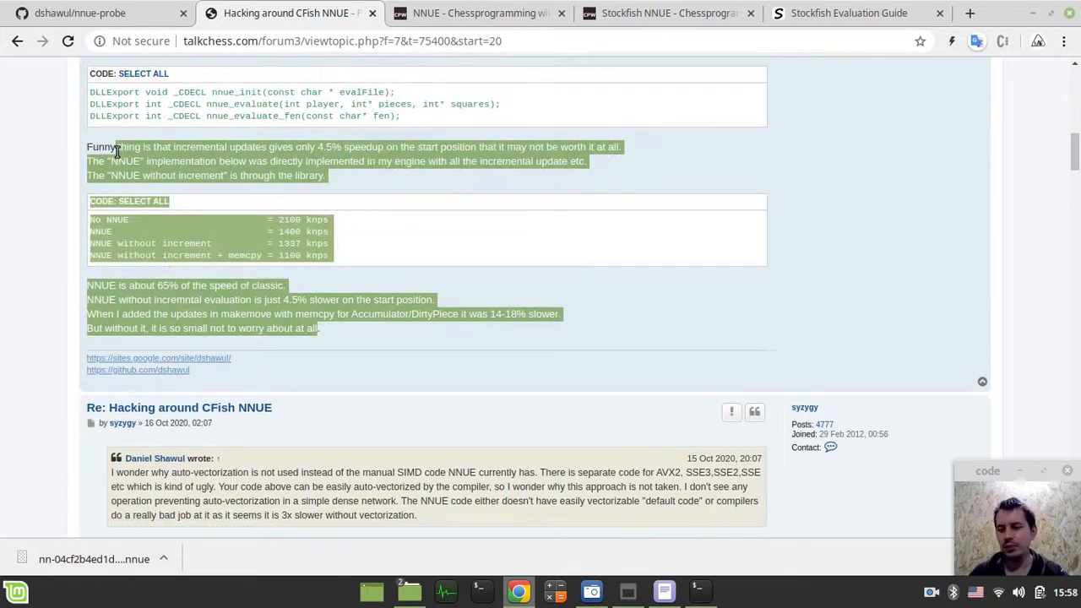
{"action": "left_click", "coordinate": [186, 197]}
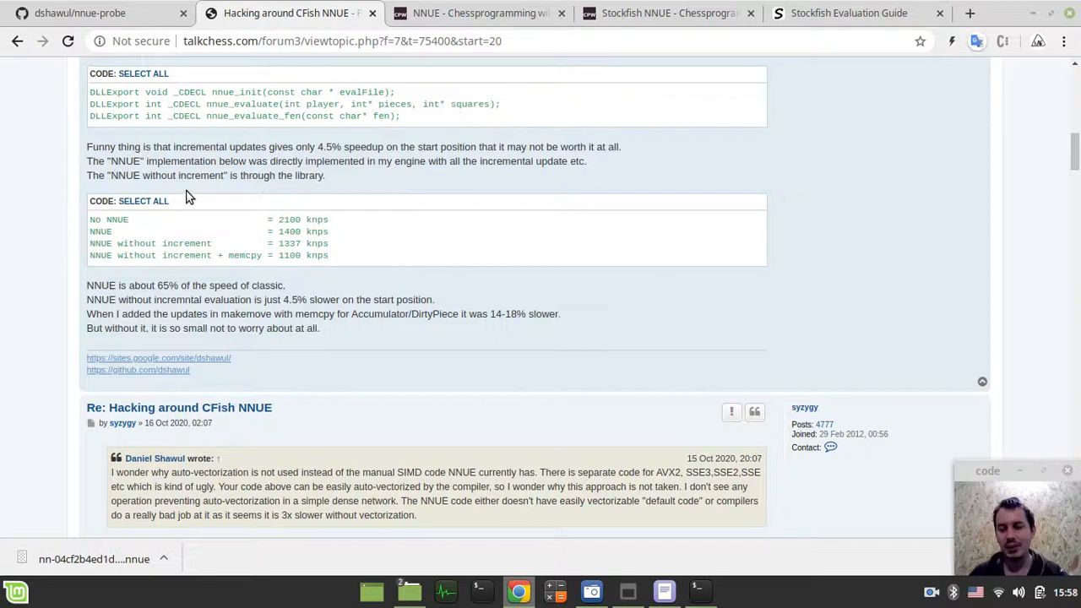
{"action": "scroll", "scroll_direction": "up", "scroll_amount": 3}
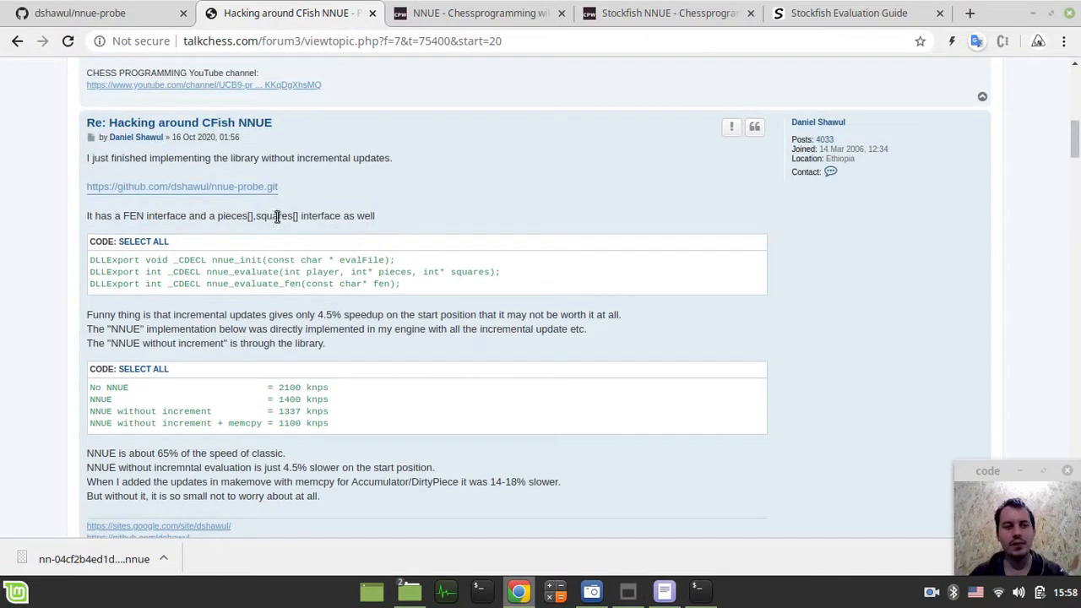
{"action": "mouse_move", "coordinate": [296, 210]}
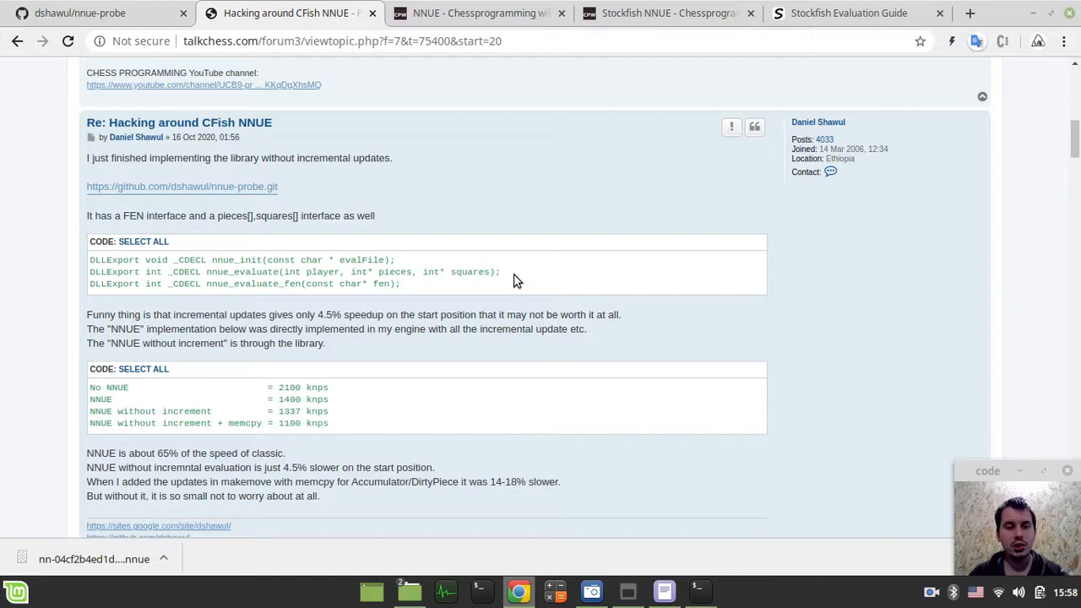
{"action": "scroll", "scroll_direction": "down", "scroll_amount": 3}
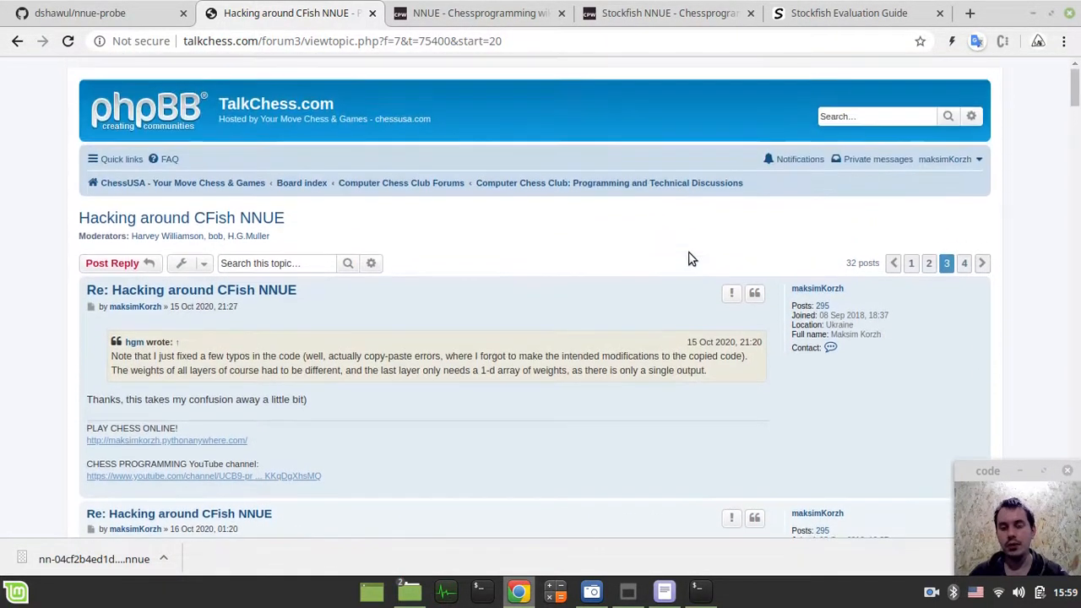
{"action": "mouse_move", "coordinate": [691, 298]}
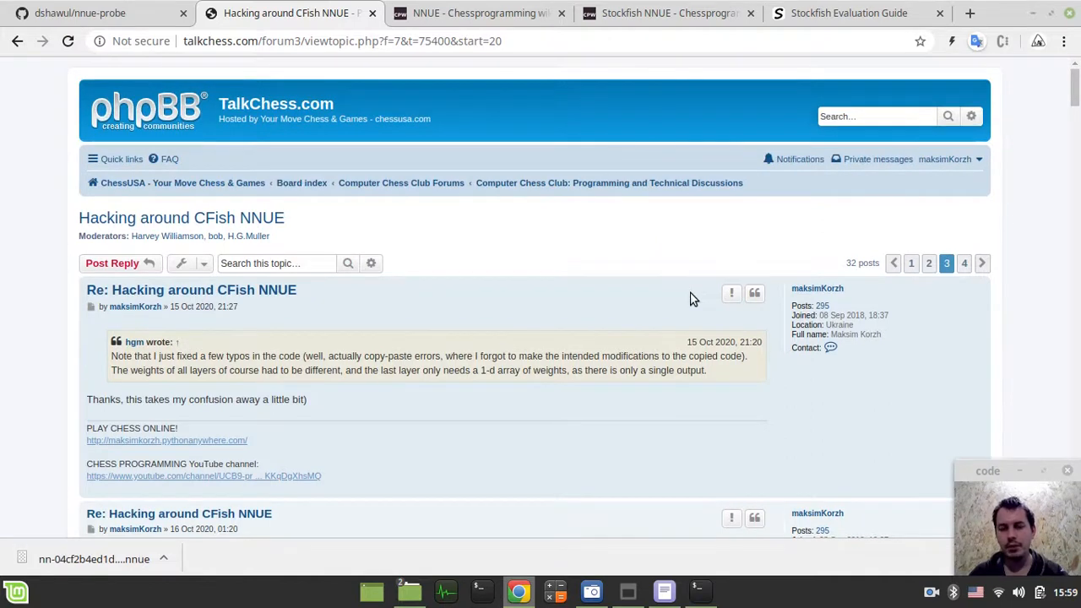
Step: Scroll down page 3 of the CFish NNUE thread to maksimKorzh's FEN-to-NNUE-score reply
{"action": "scroll", "scroll_direction": "down", "scroll_amount": 3}
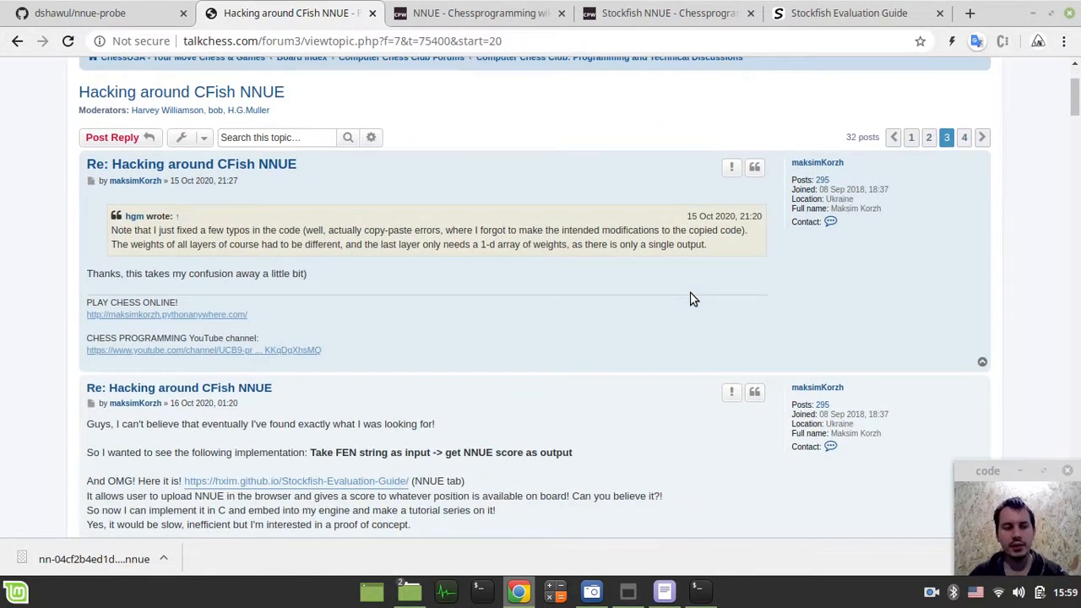